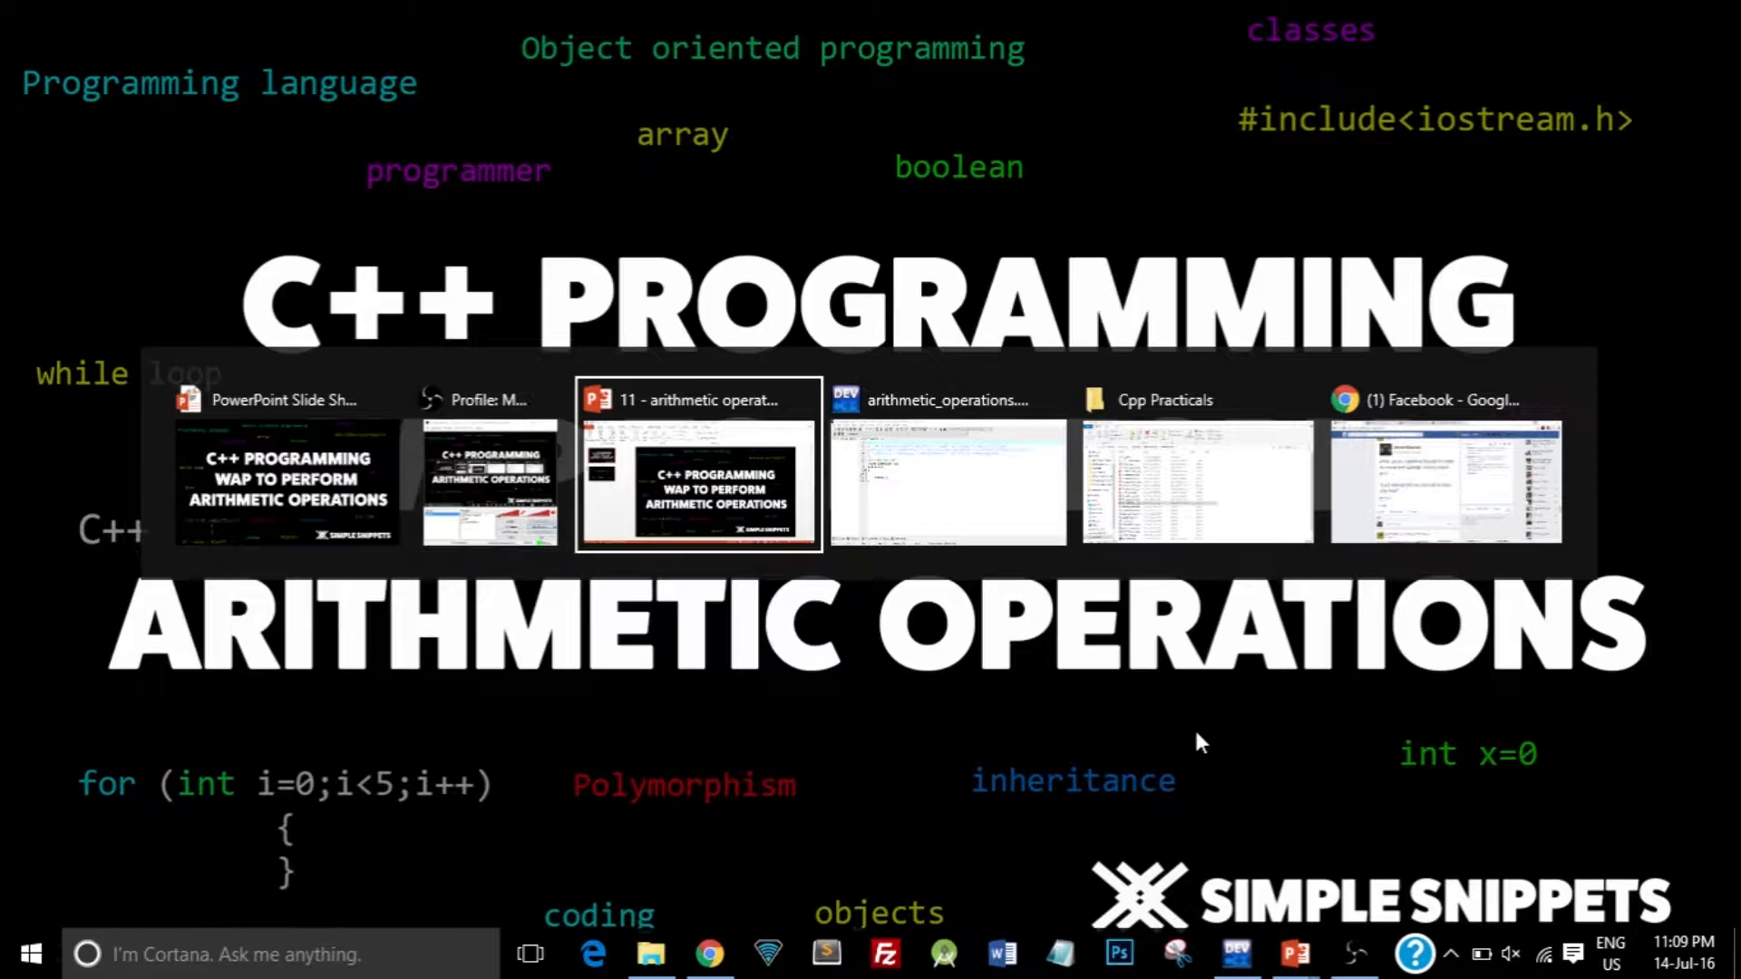
# - Switch from the slideshow to Dev-C++ showing arithmetic_operations.cpp with its empty main
pyautogui.click(946, 483)
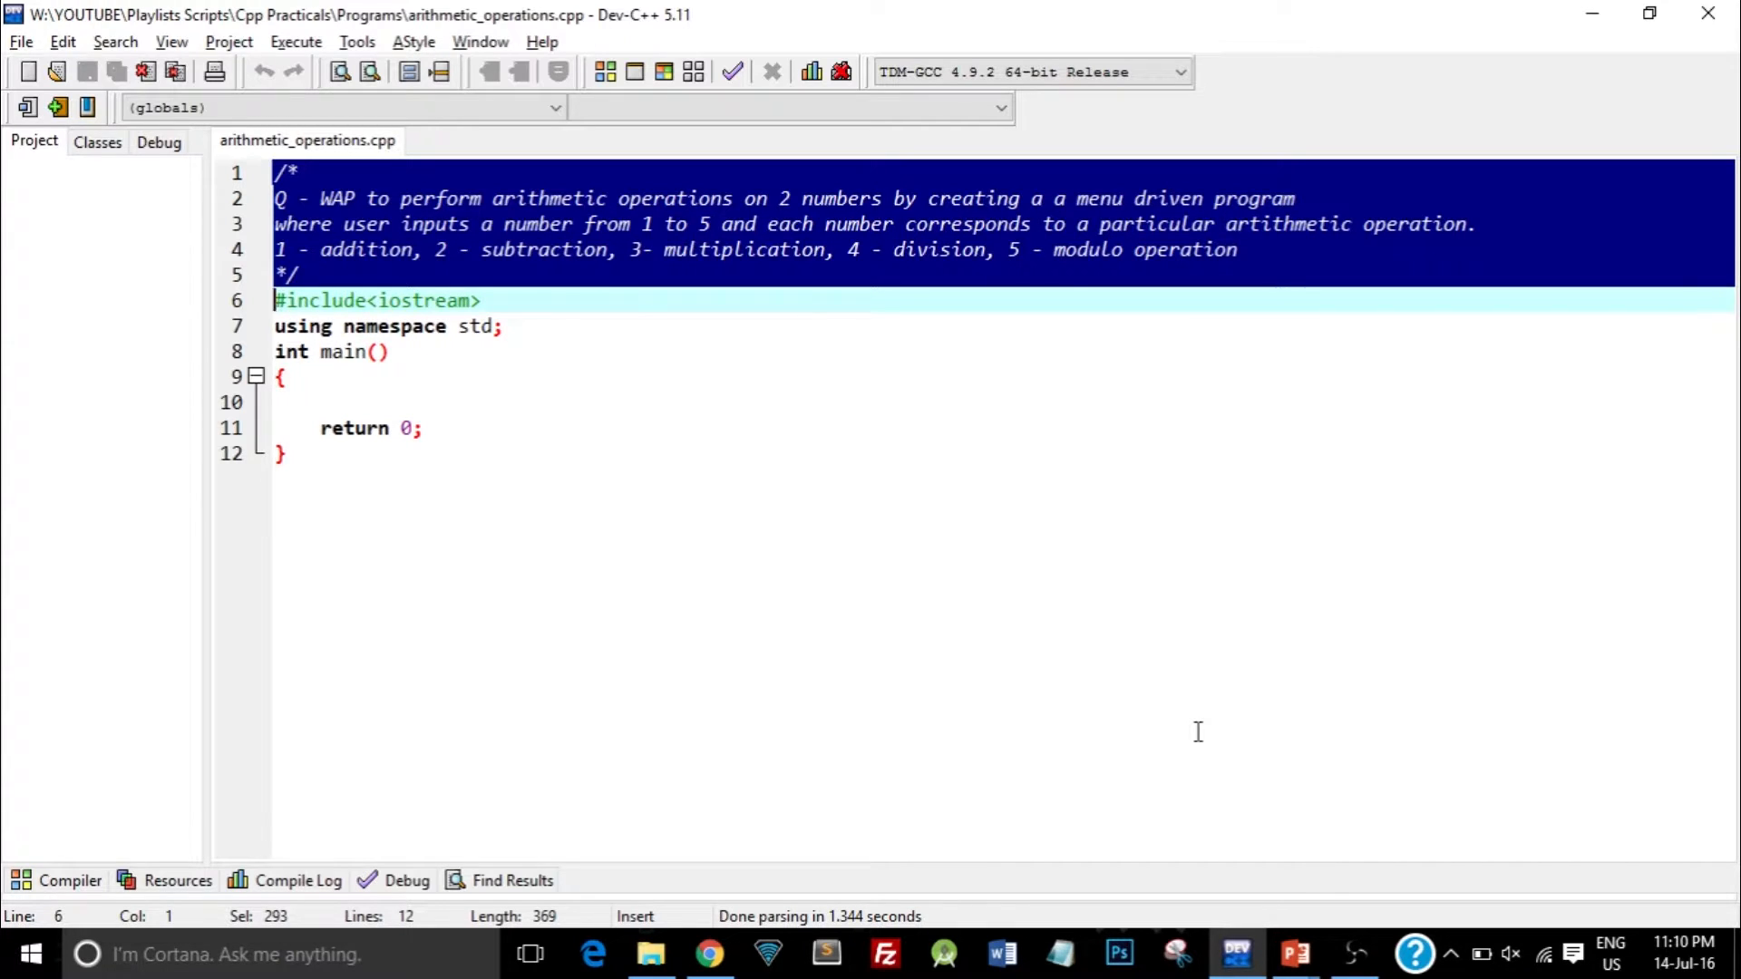
# - Add cout<<"Arithmetic Operations Program"<<endl as the first statement in main
pyautogui.click(322, 402)
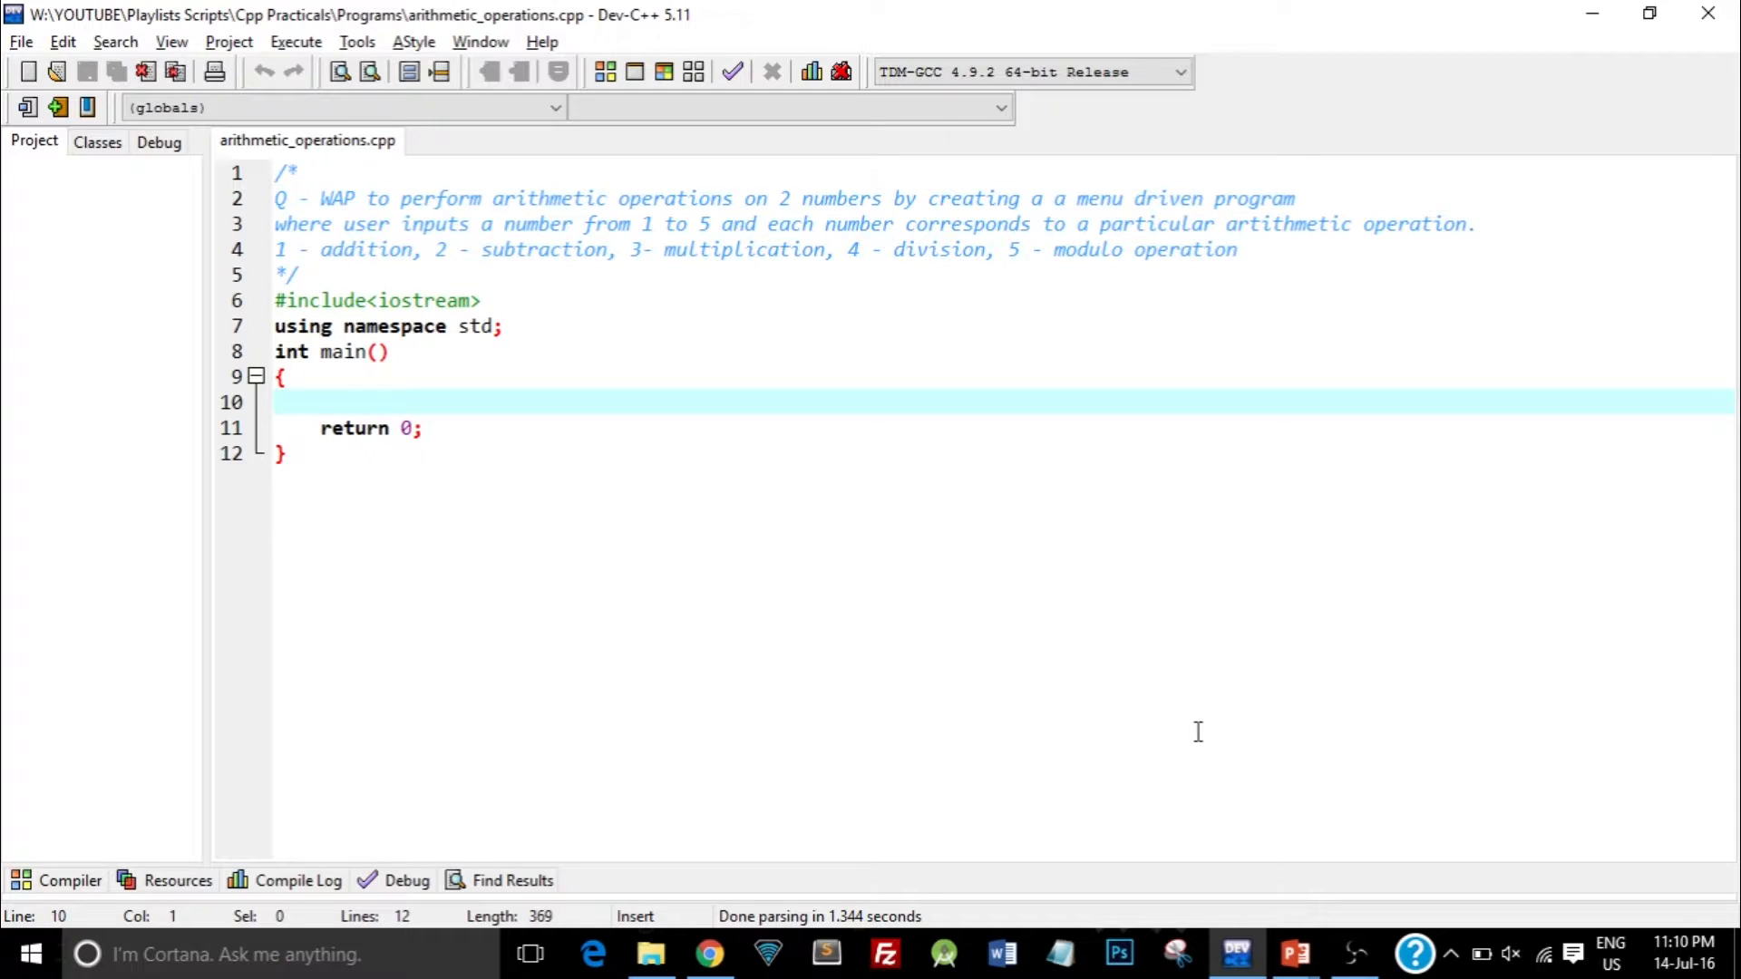
pyautogui.click(276, 401)
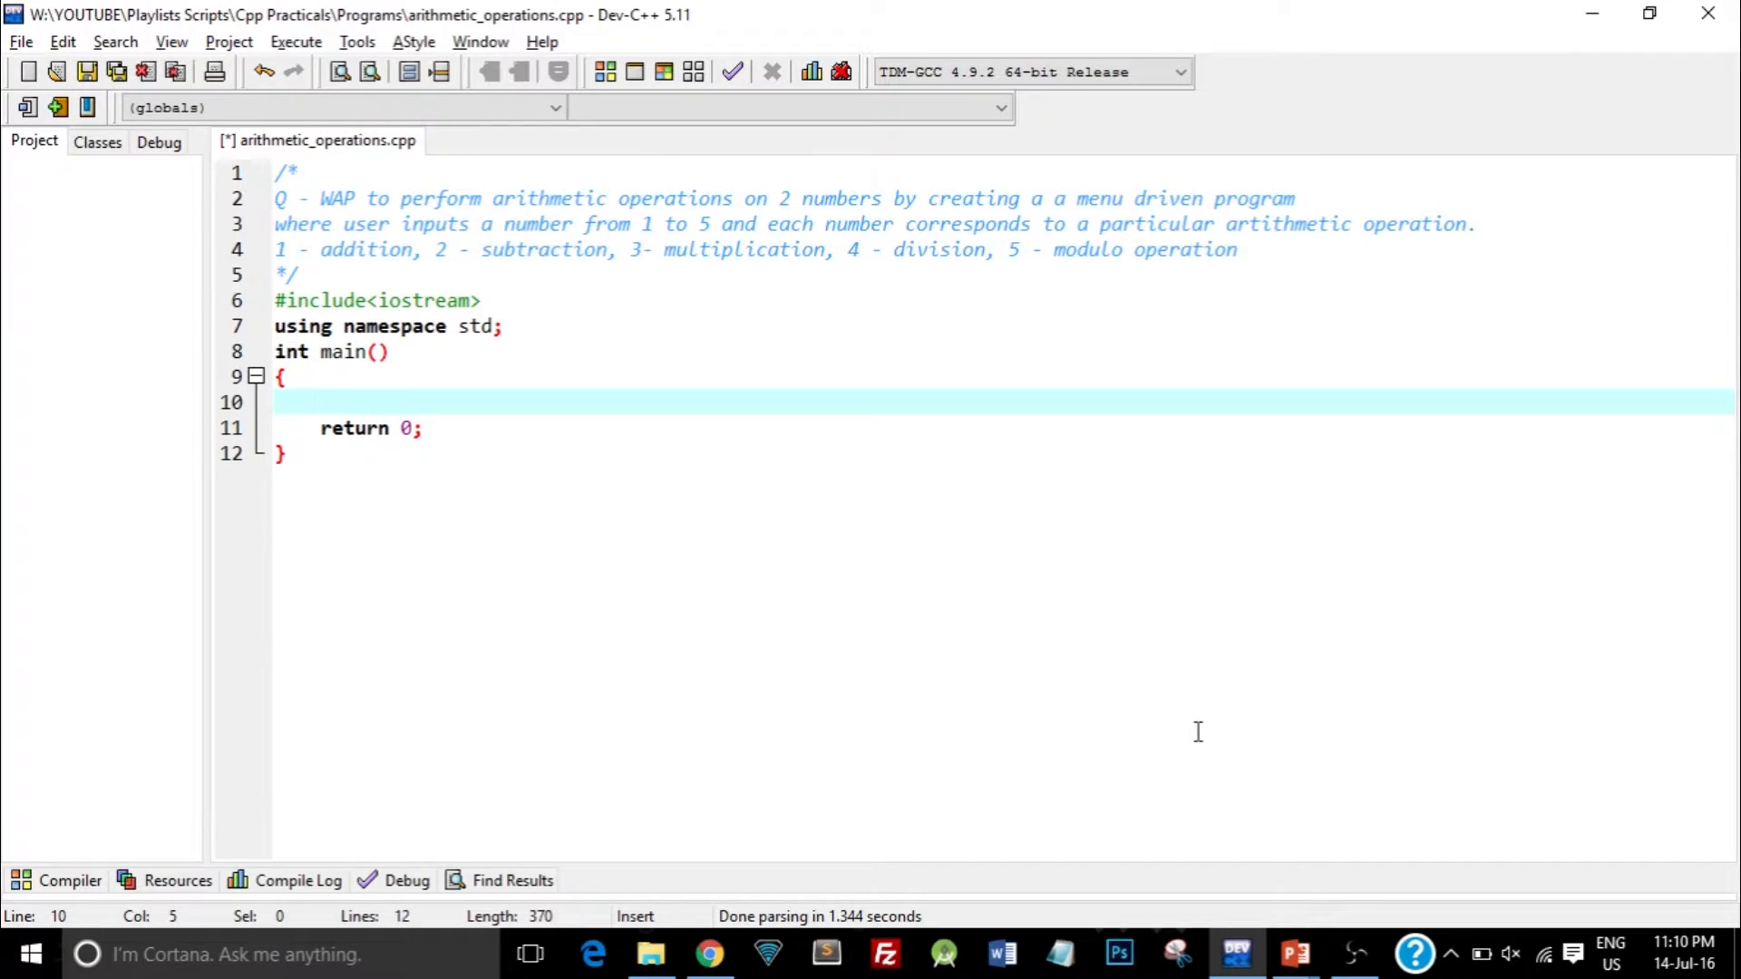
pyautogui.write('cout<<')
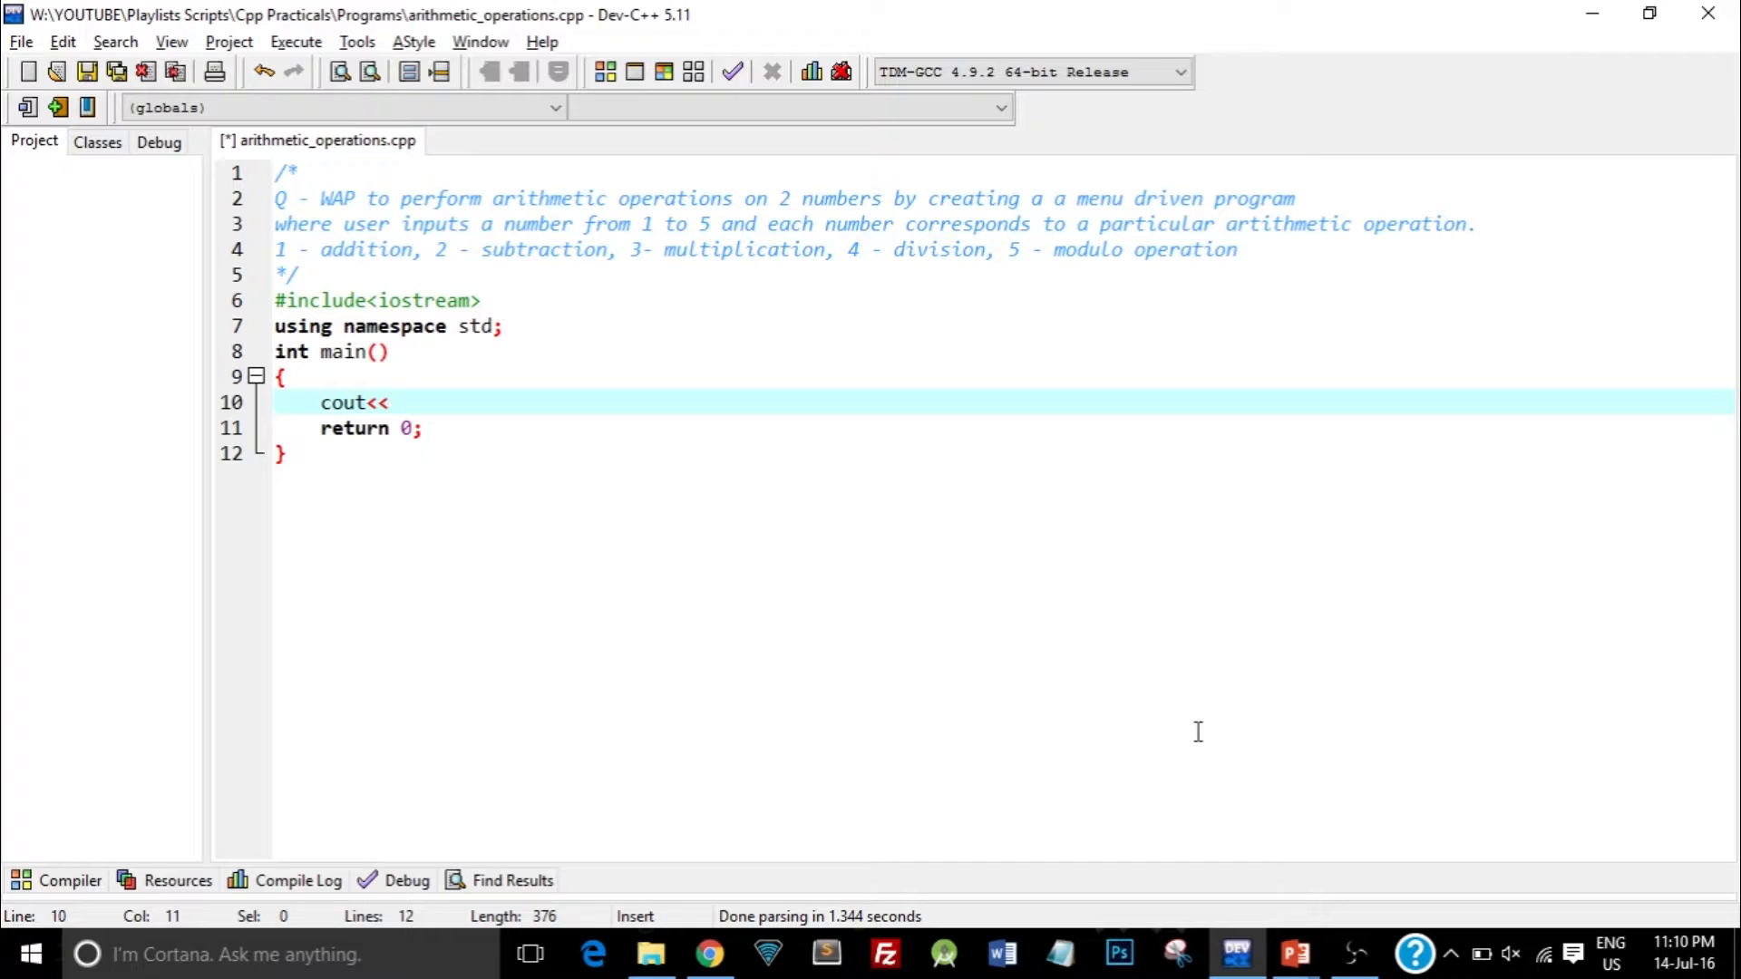
pyautogui.write('"Arith";')
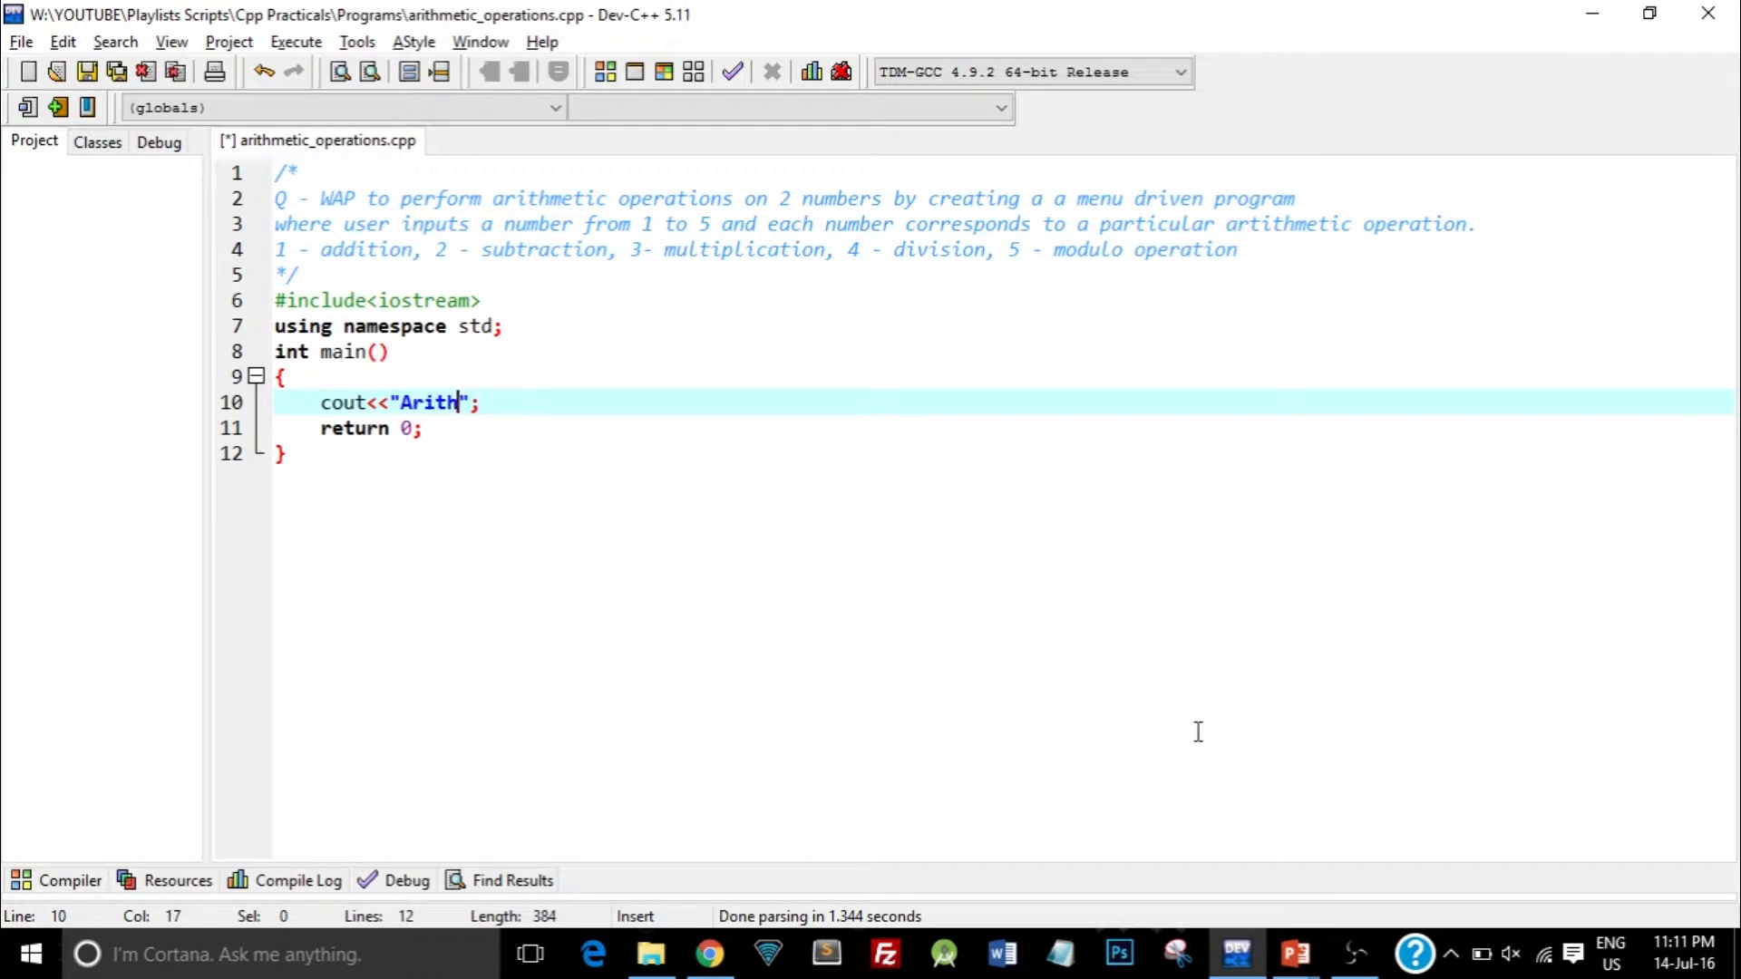
pyautogui.write('metic Opera')
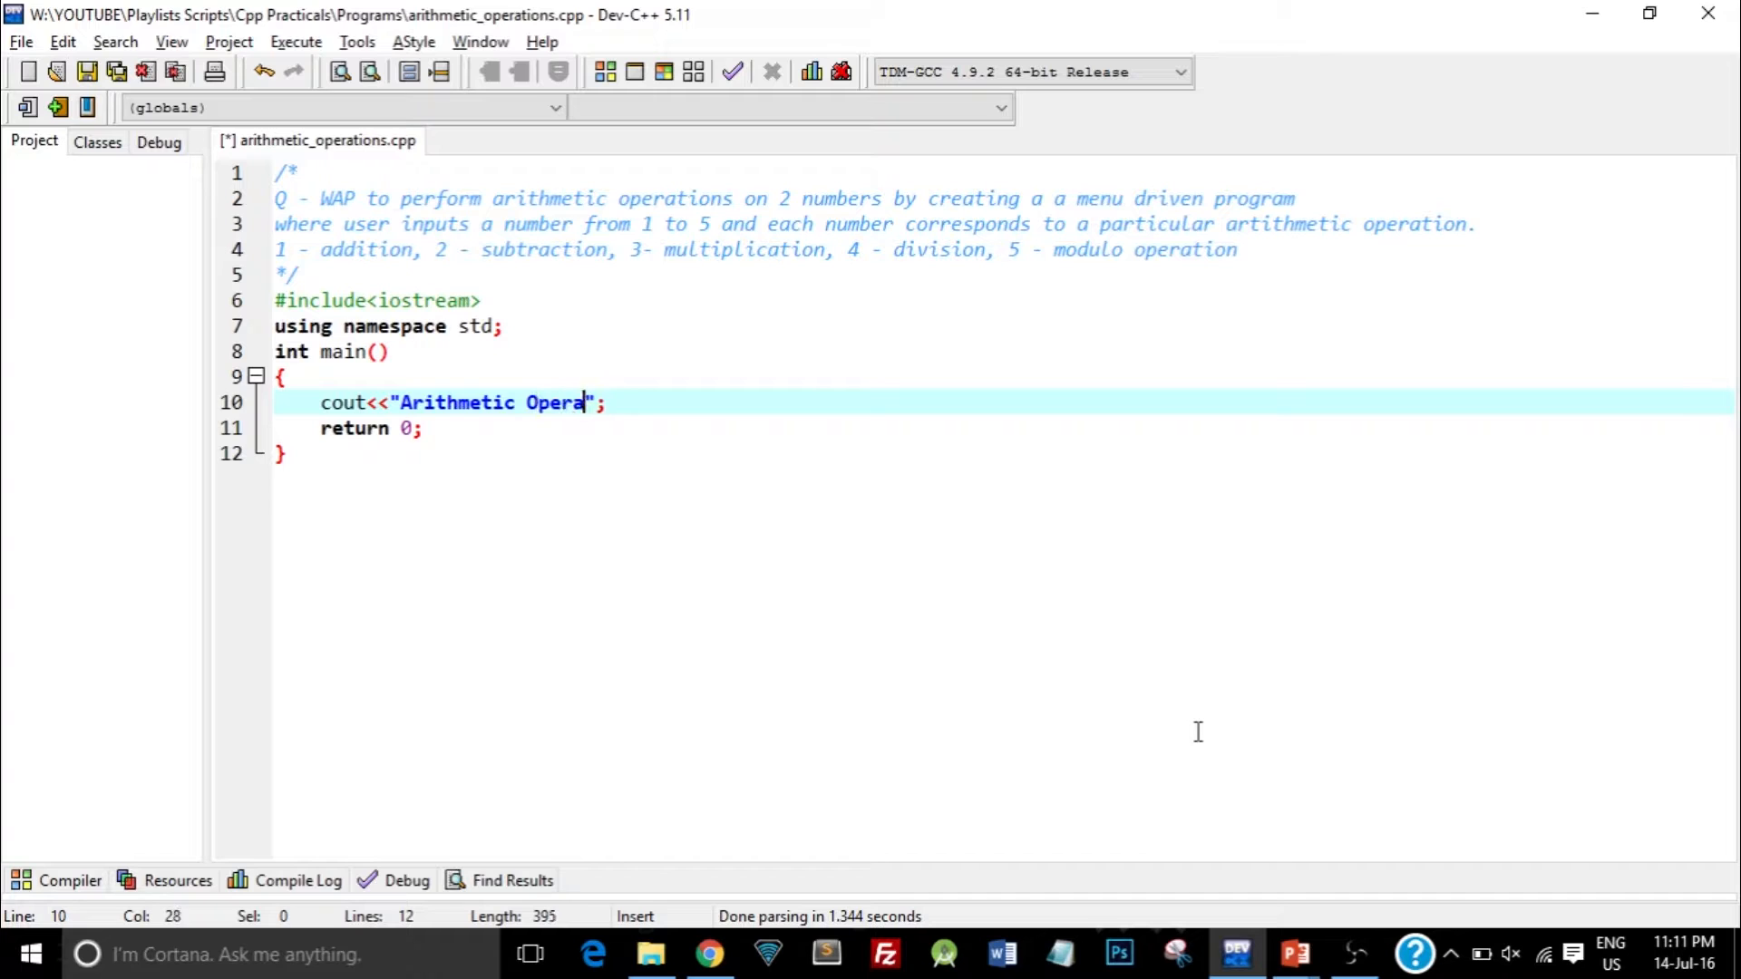
pyautogui.write('tions Program"<<endl')
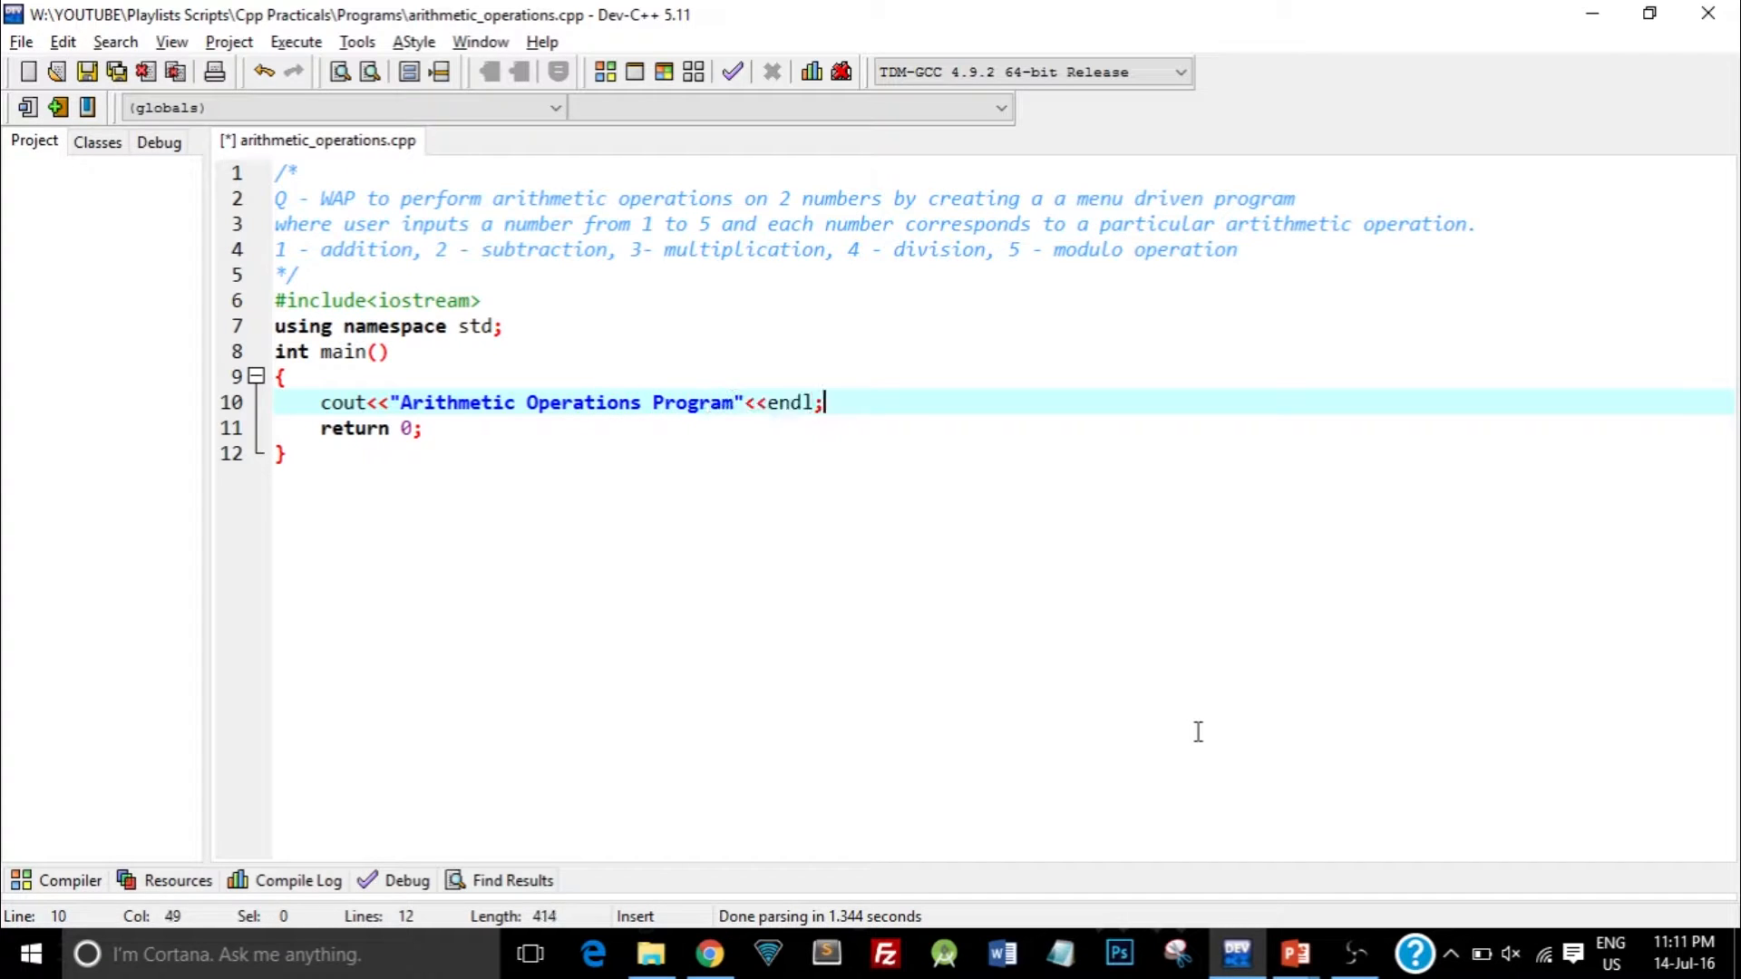
pyautogui.press('Left')
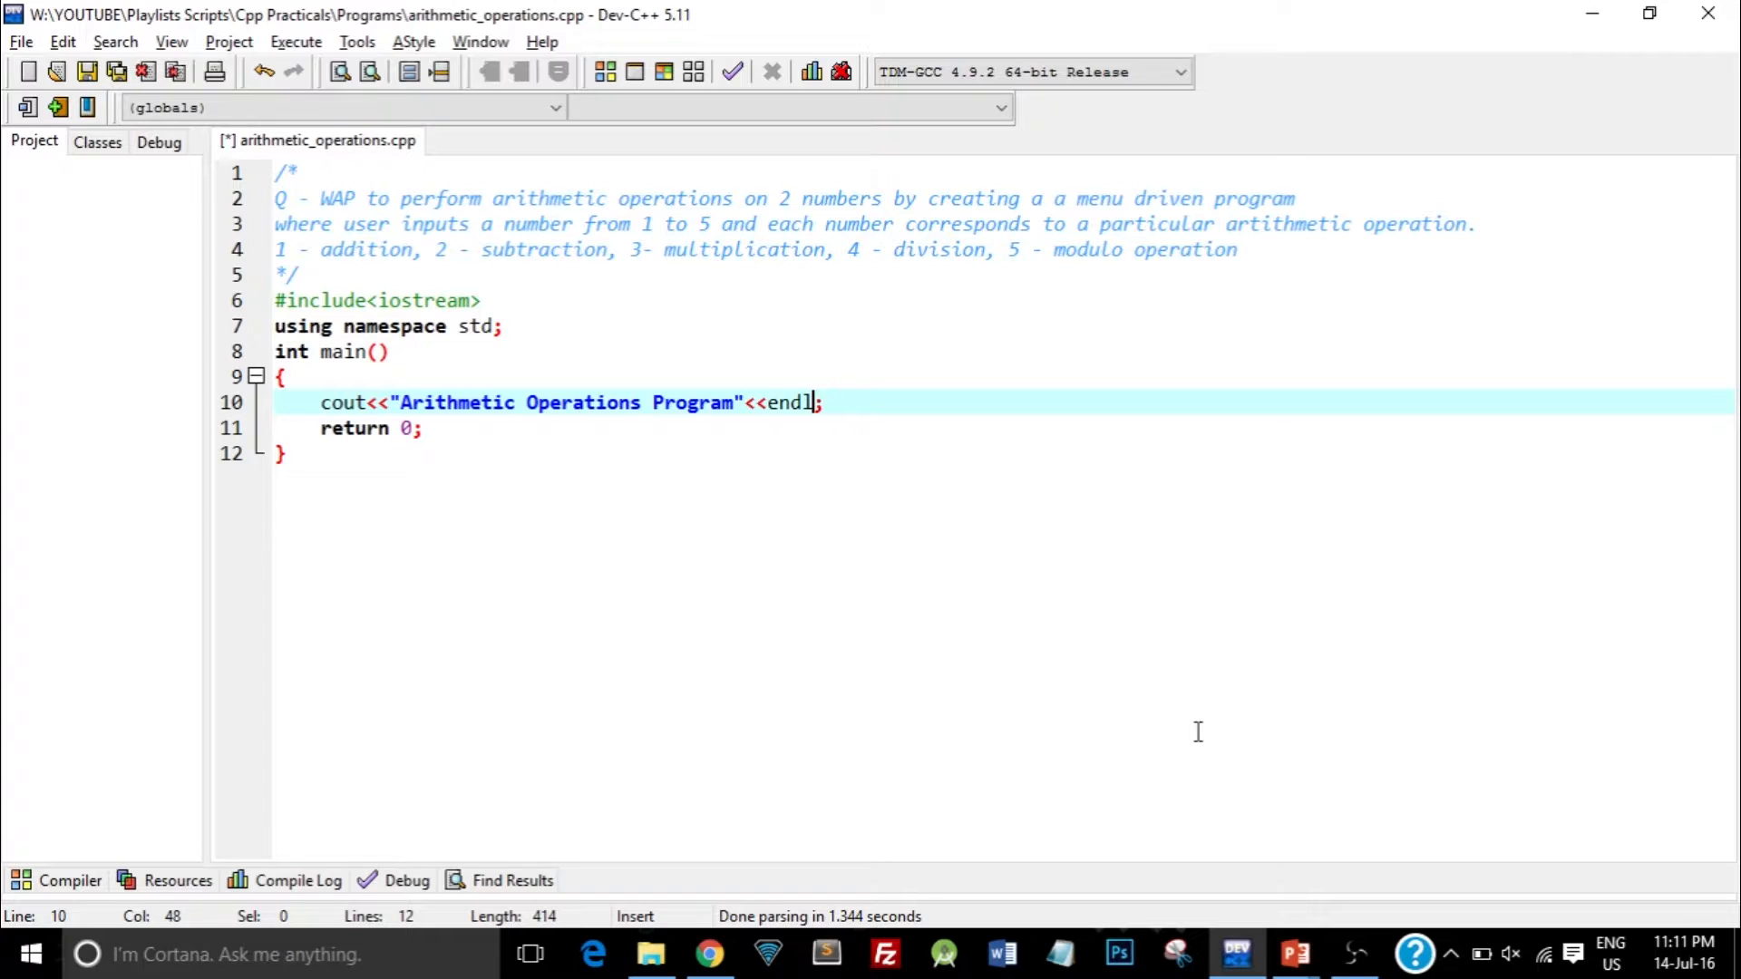
pyautogui.press('Right')
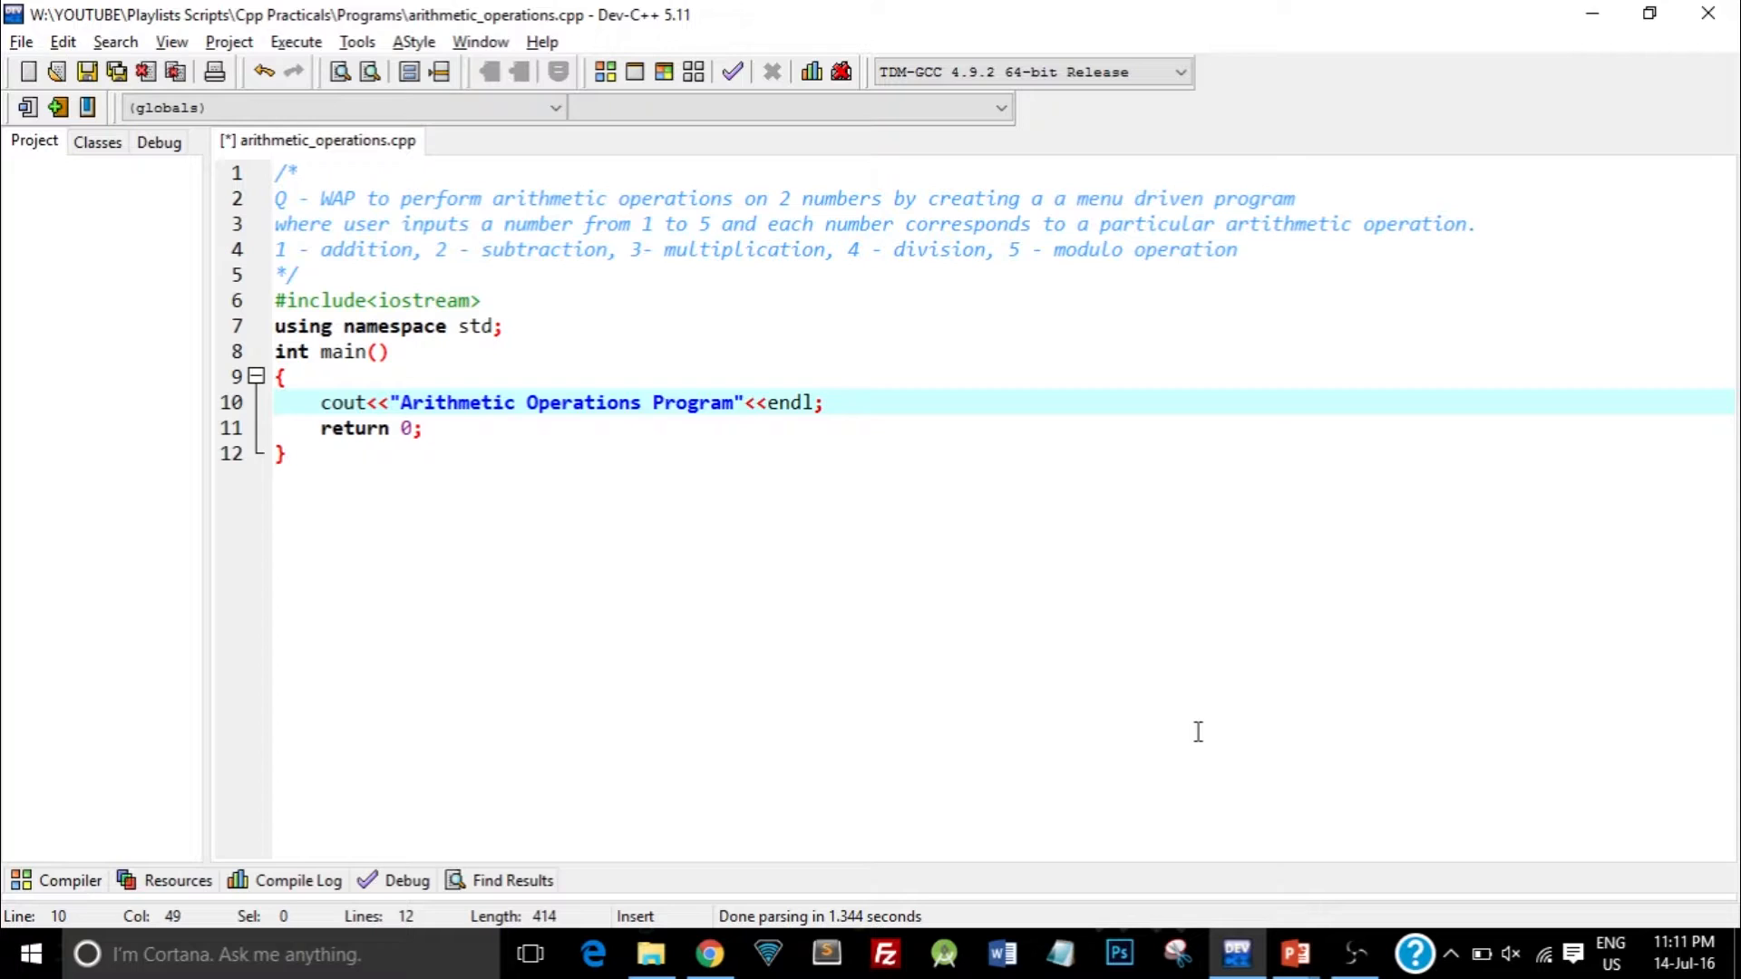
# - Add a line printing "Enter the Operation Number to perform the appropriate operation" with endl
pyautogui.press('Return')
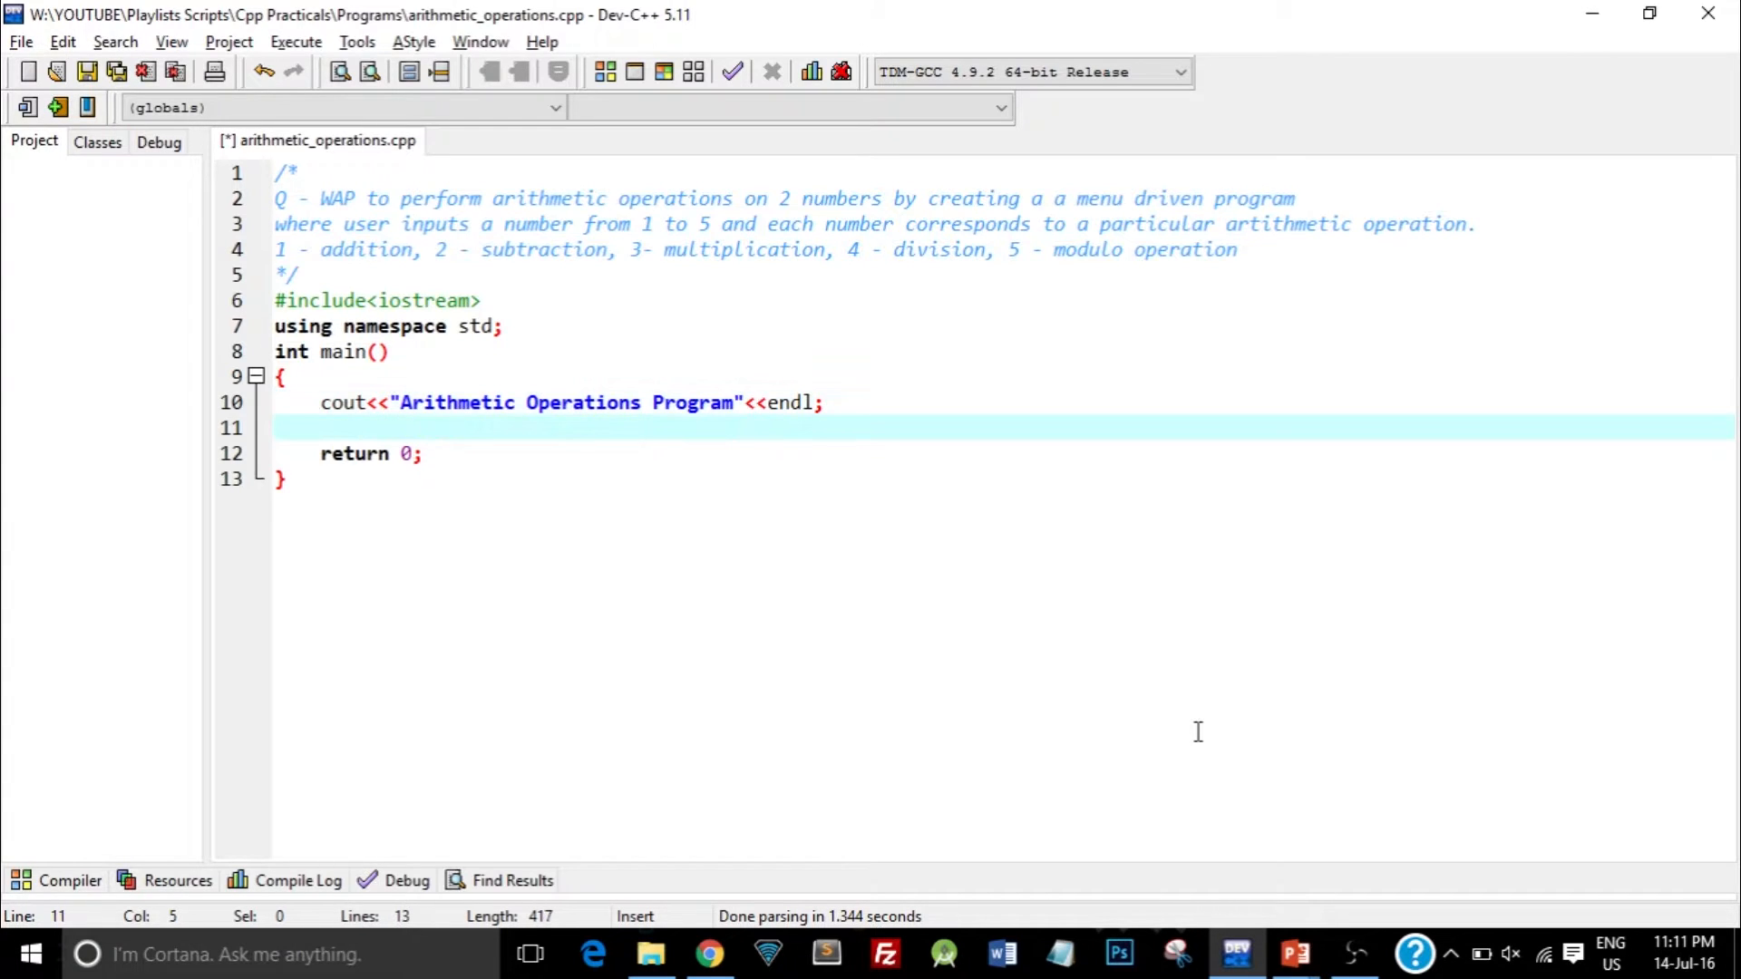
pyautogui.write('cout<<')
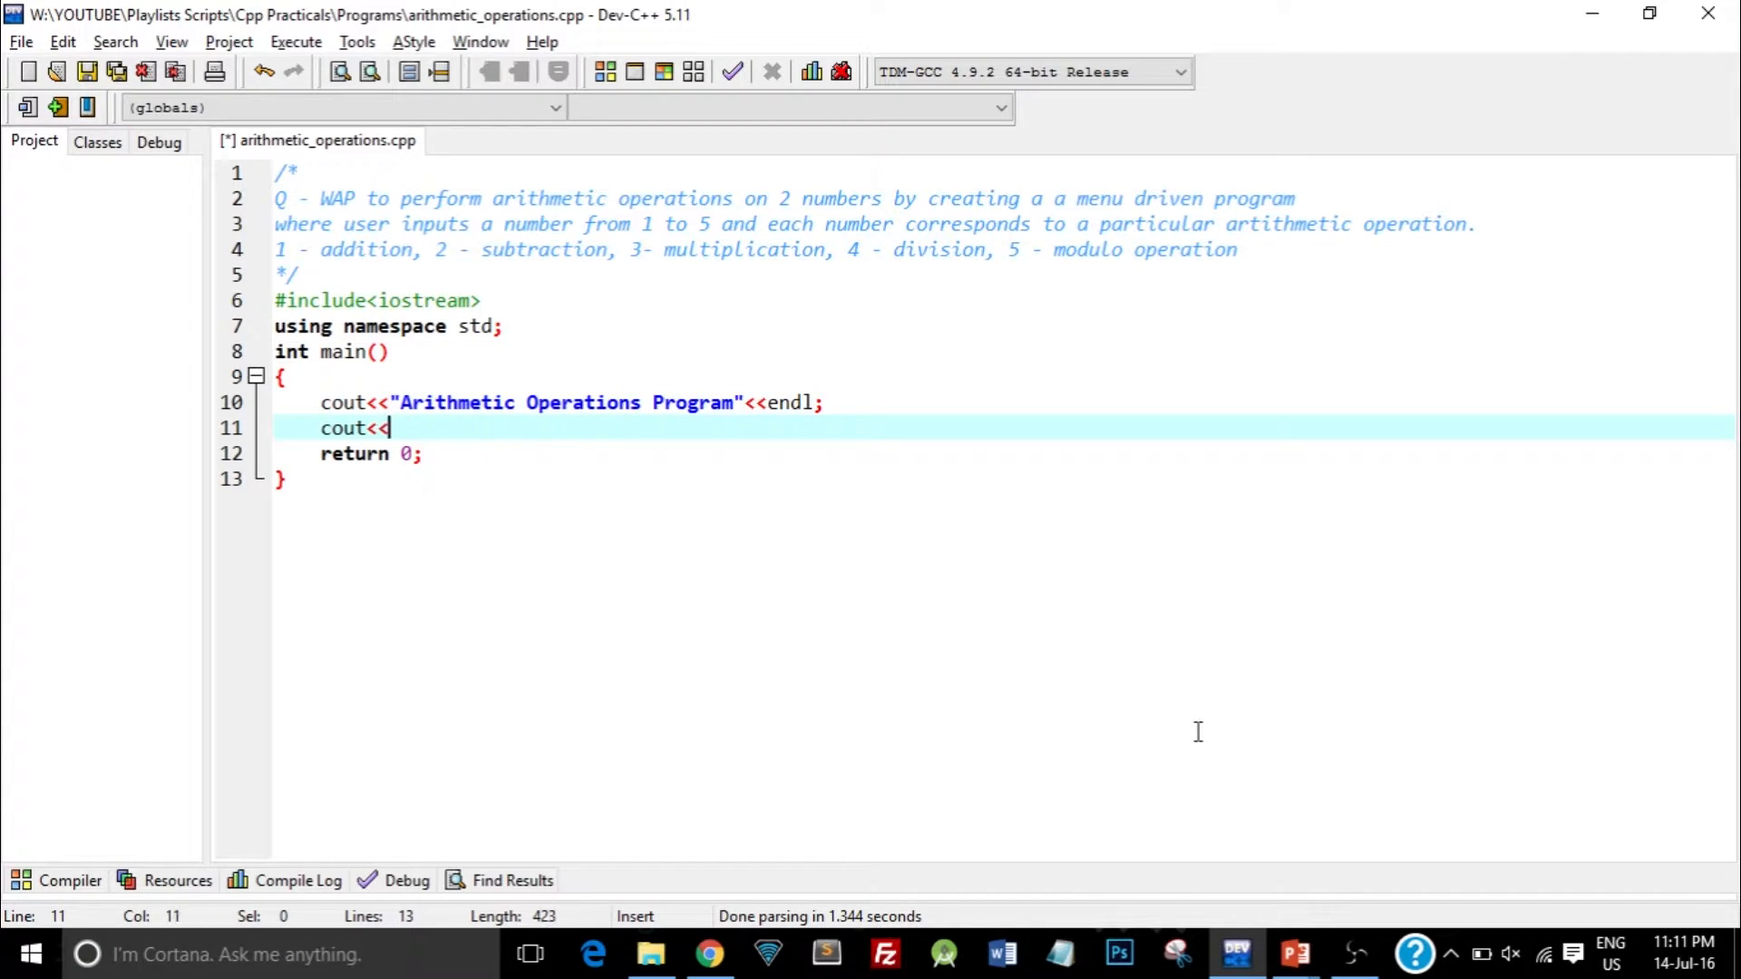
pyautogui.write('"Enter the')
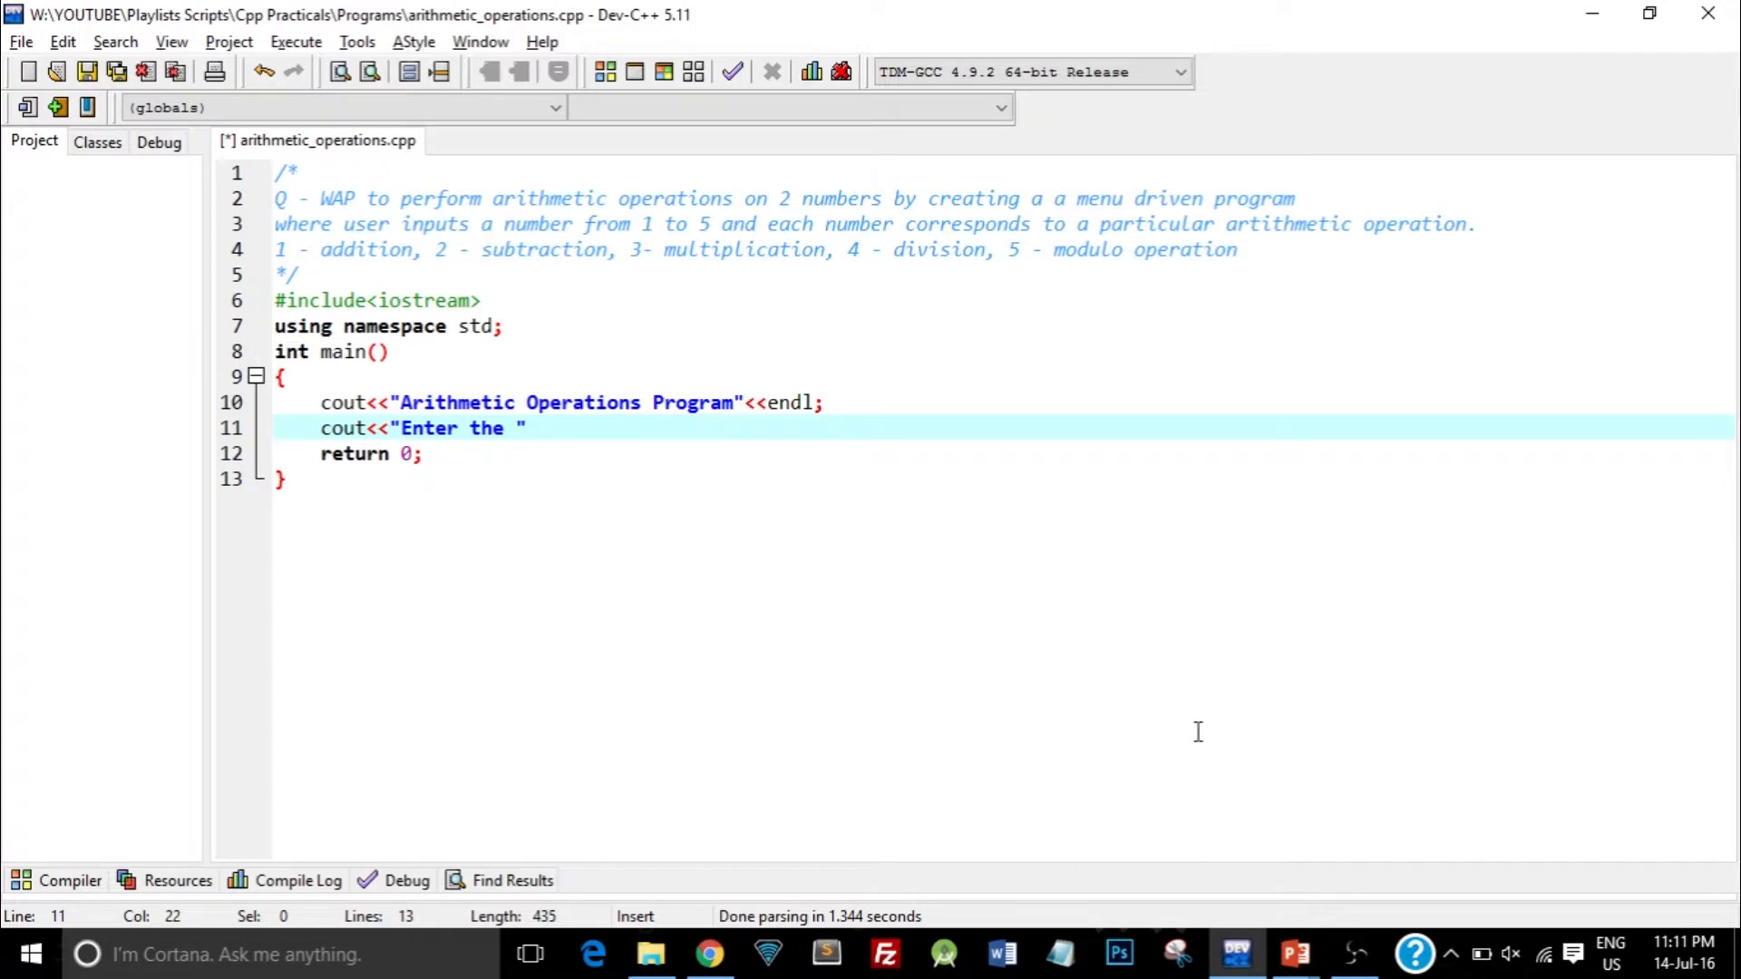
pyautogui.write('Operati')
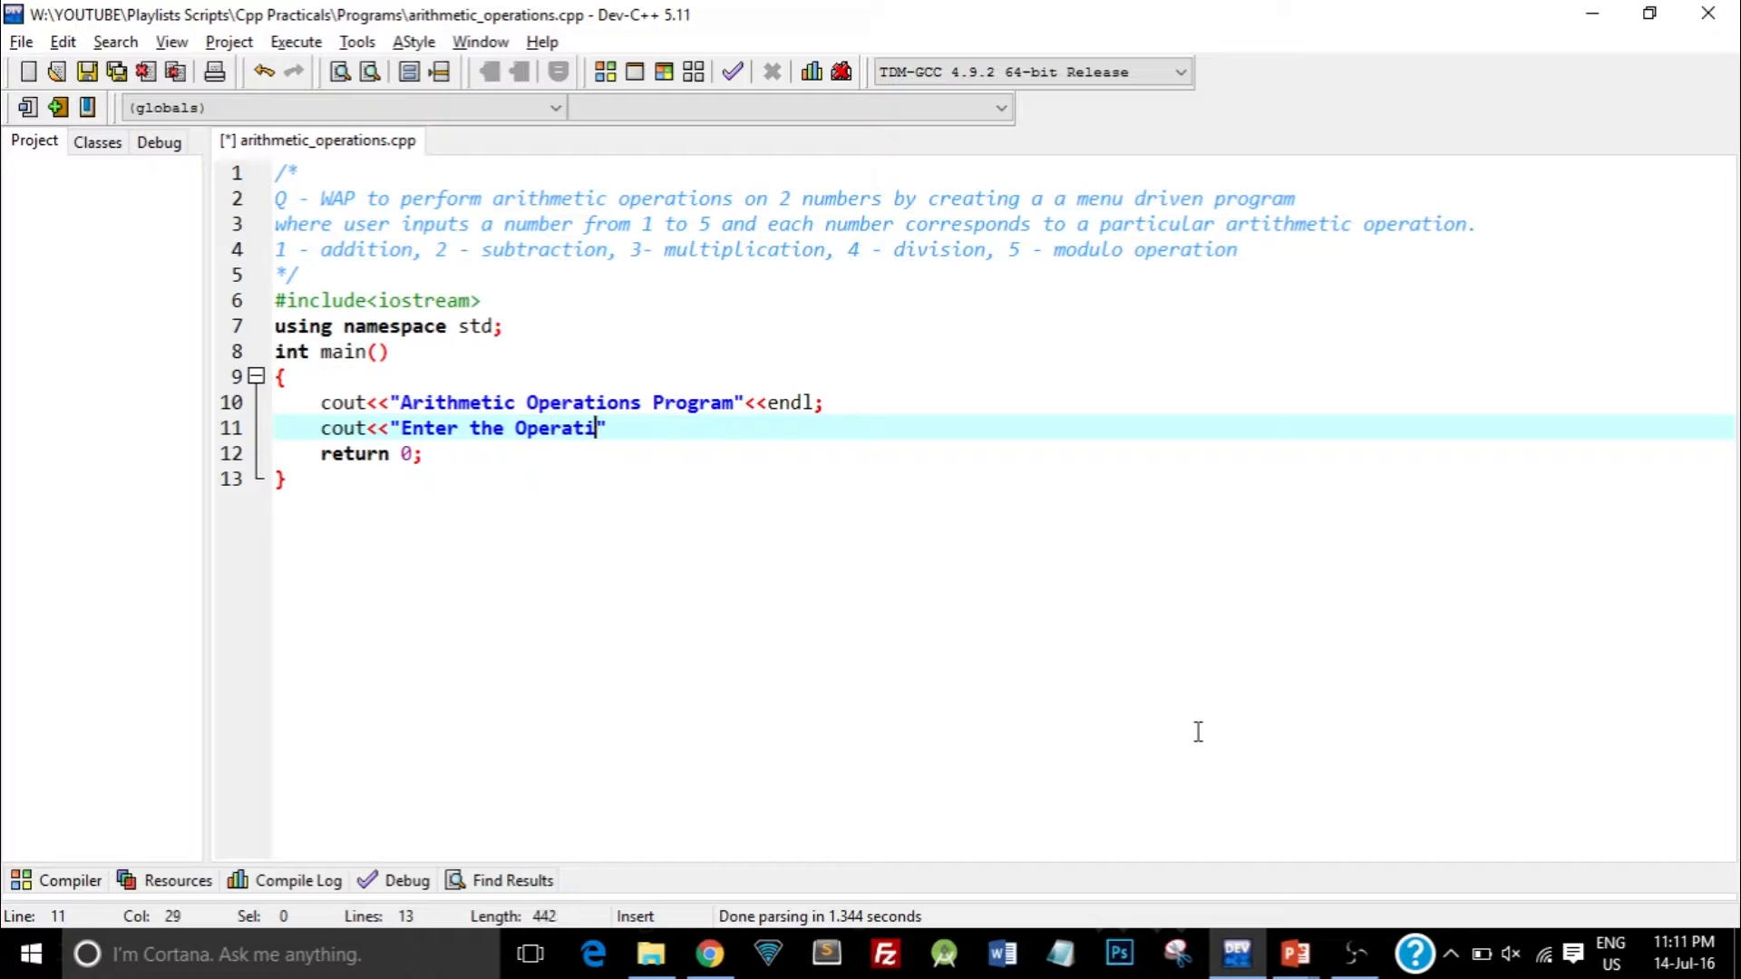
pyautogui.write('on Number')
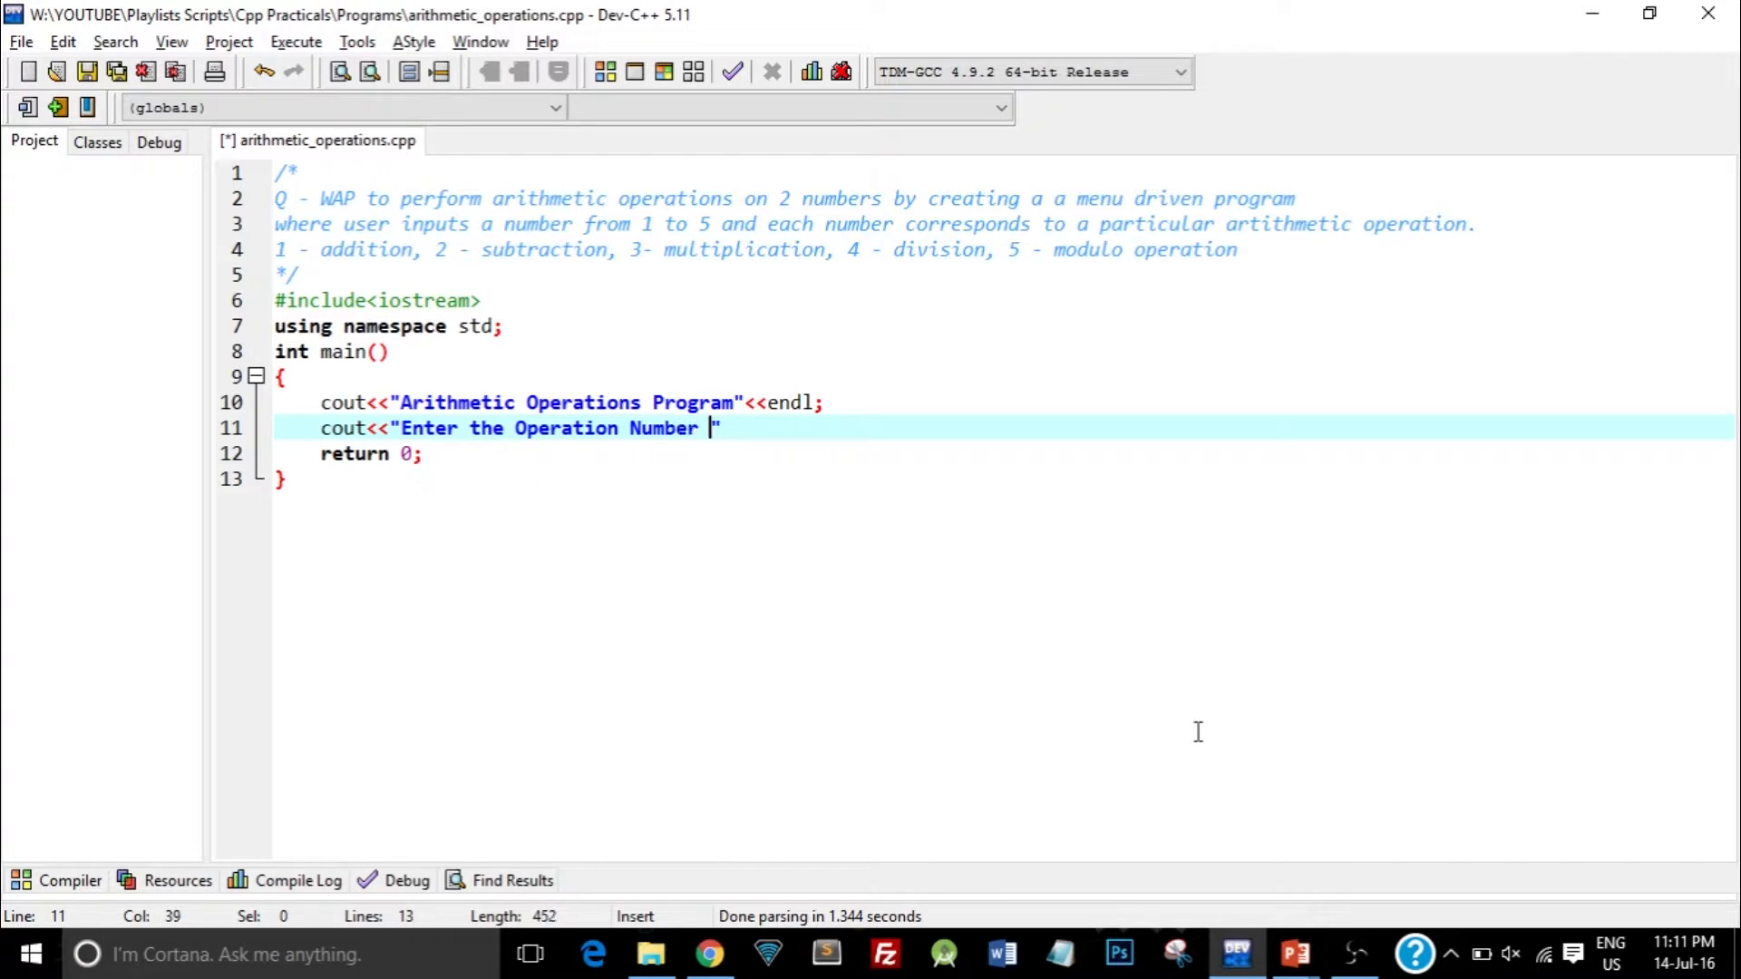
pyautogui.write('to perform the ap')
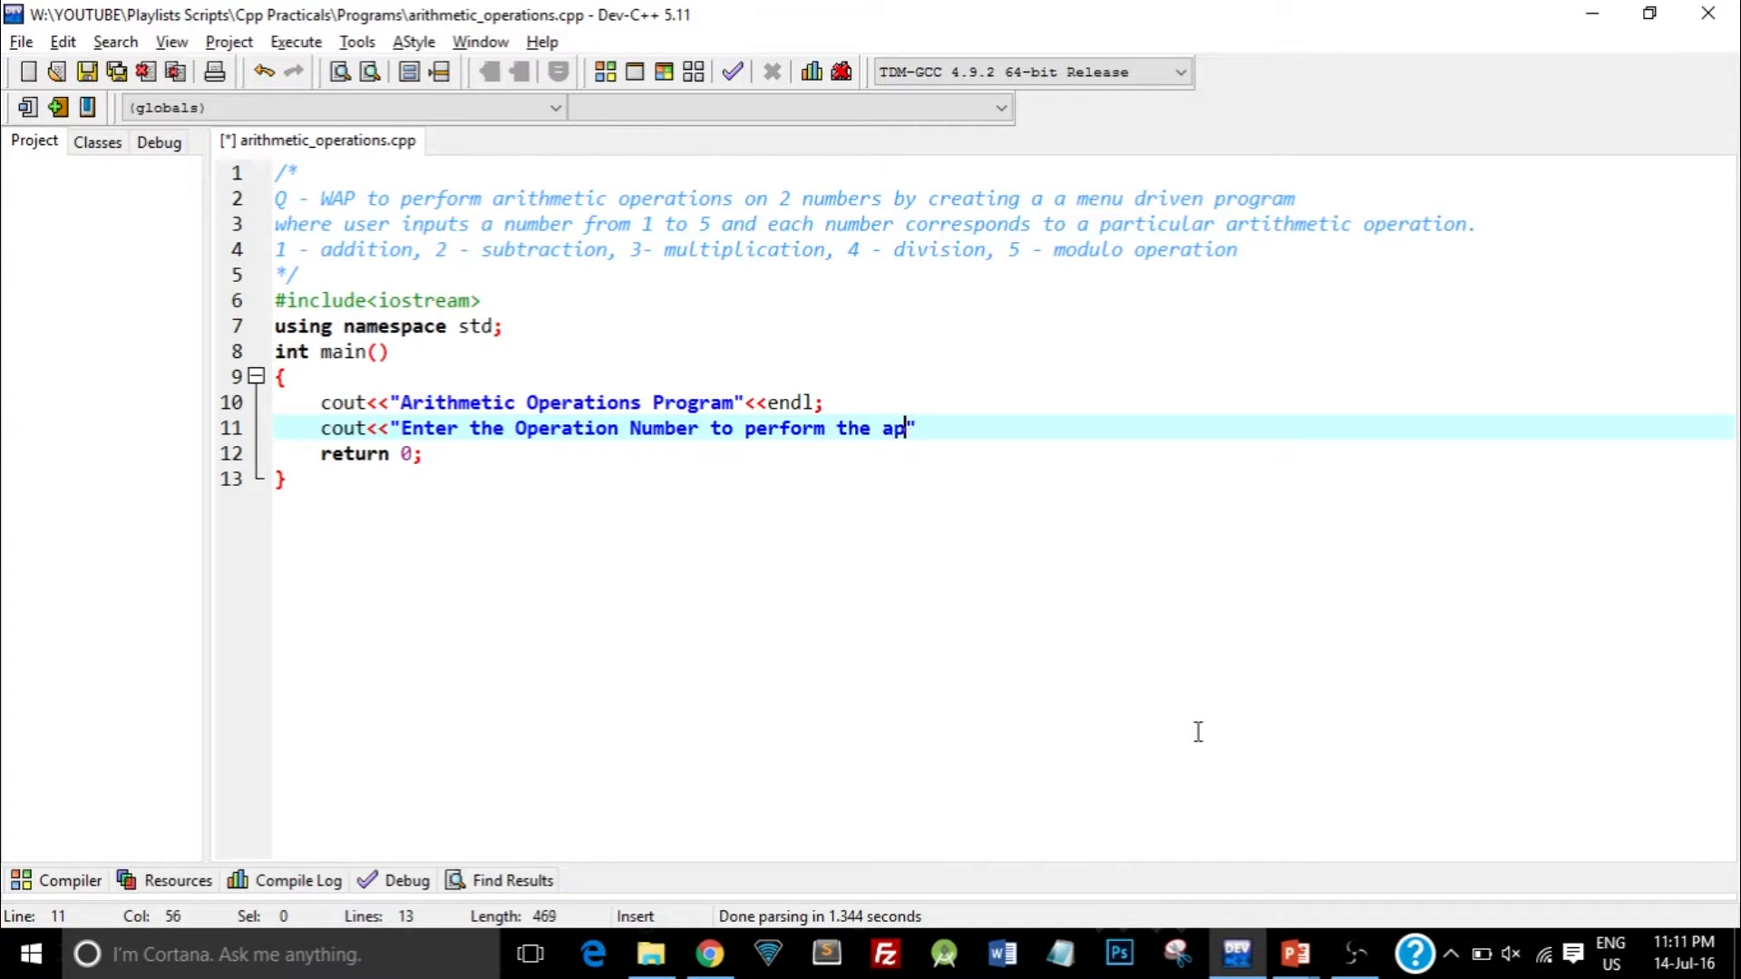
pyautogui.write('propri')
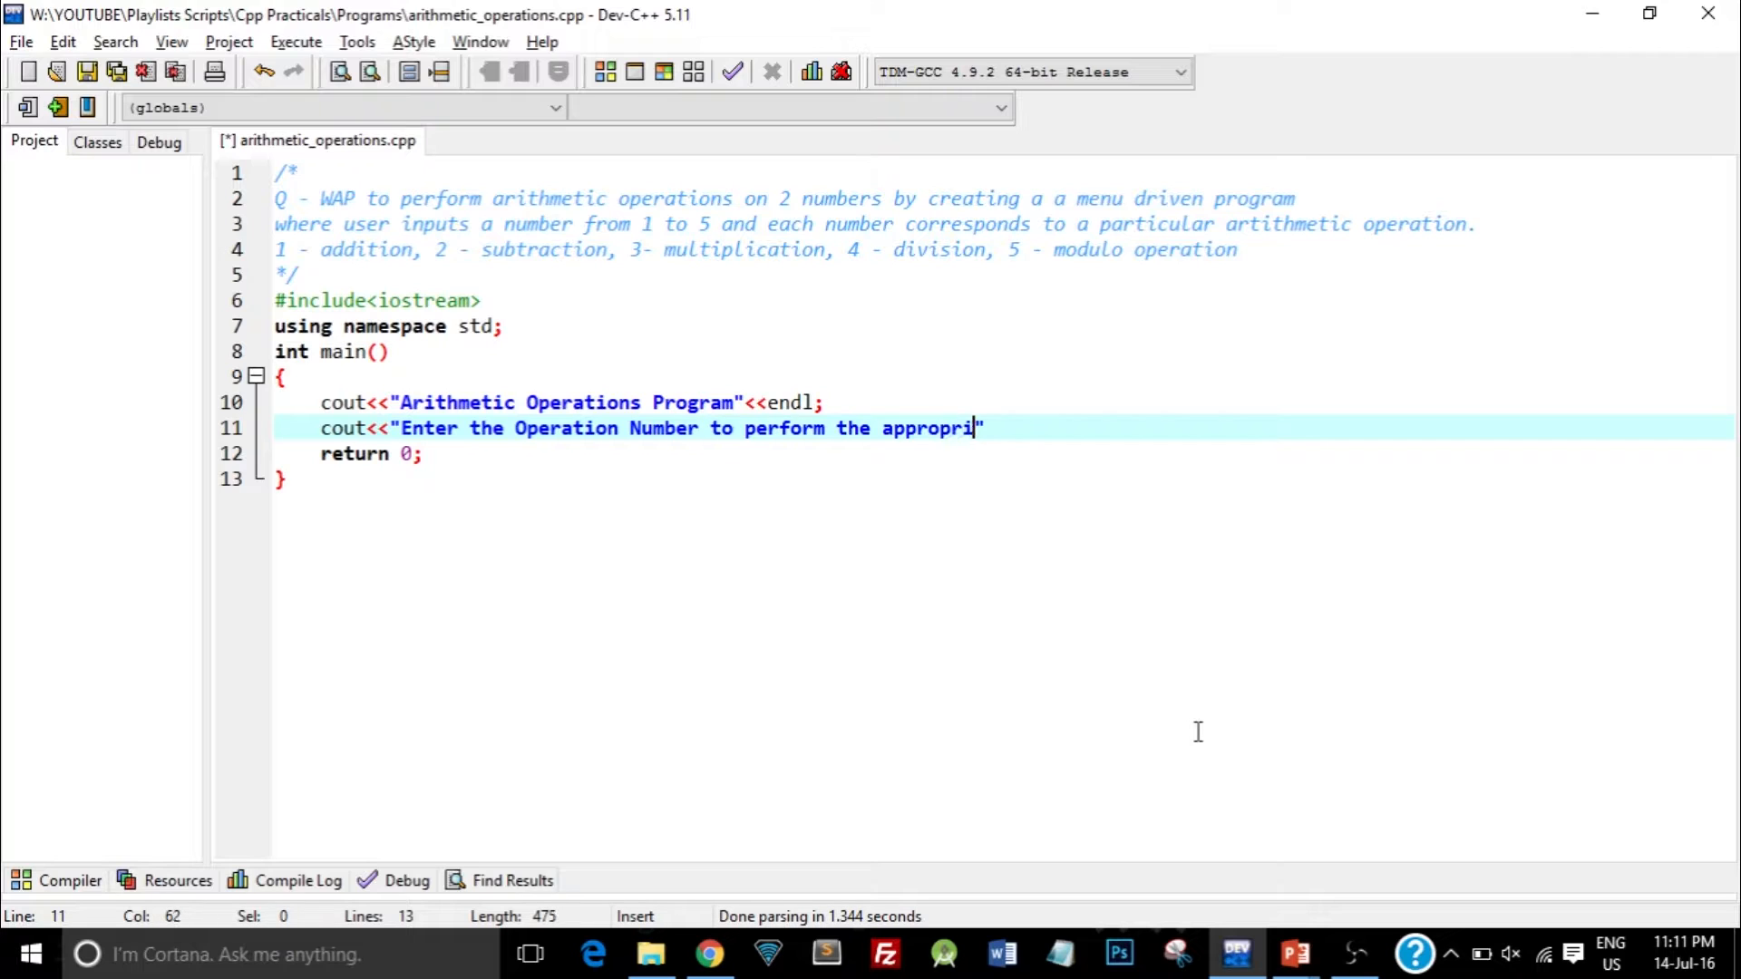
pyautogui.write('ate ope')
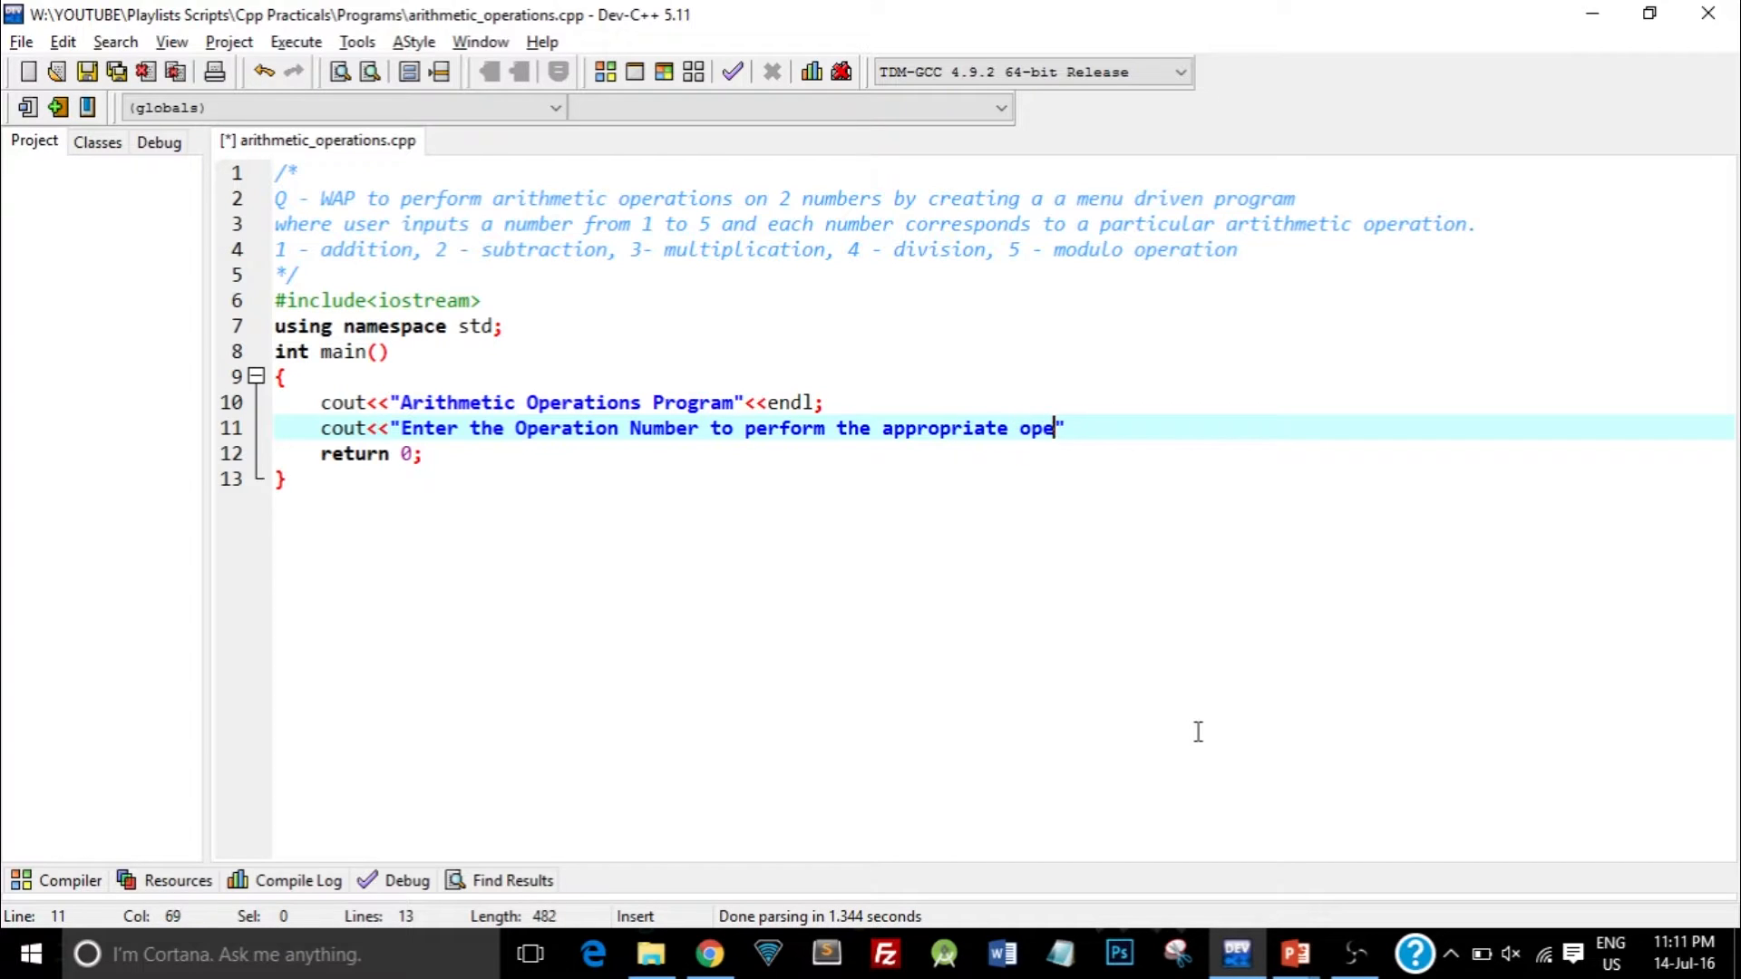
pyautogui.write('ration"')
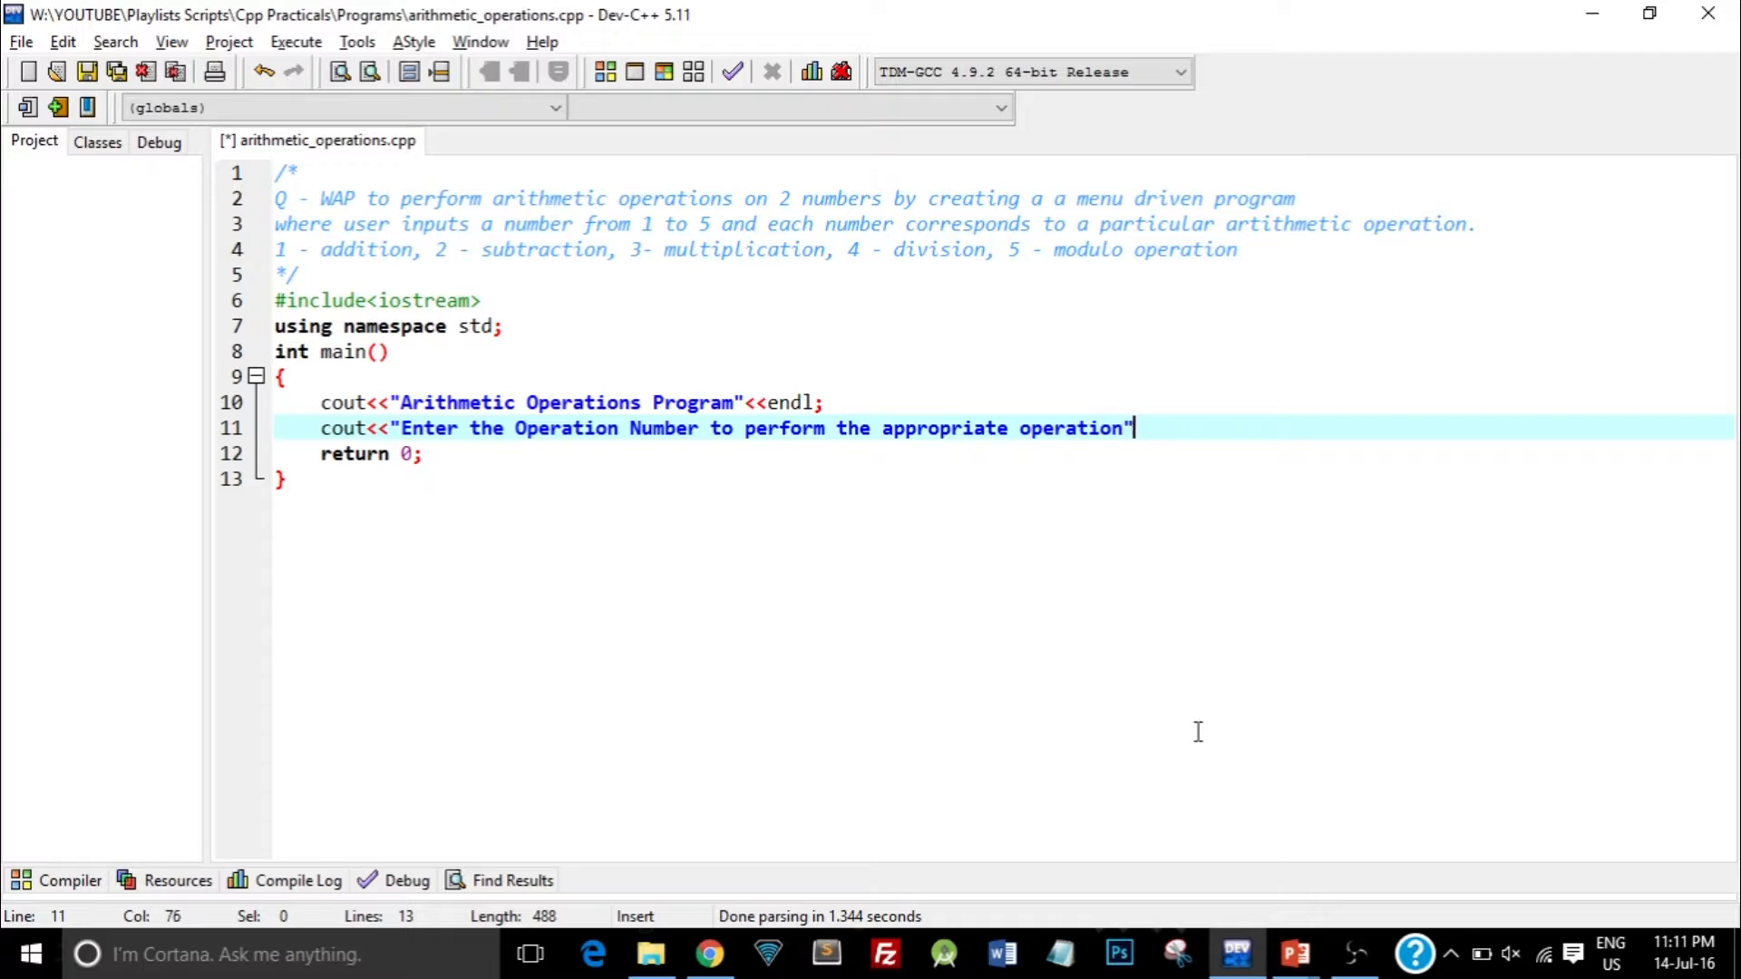
pyautogui.write('<<endl;')
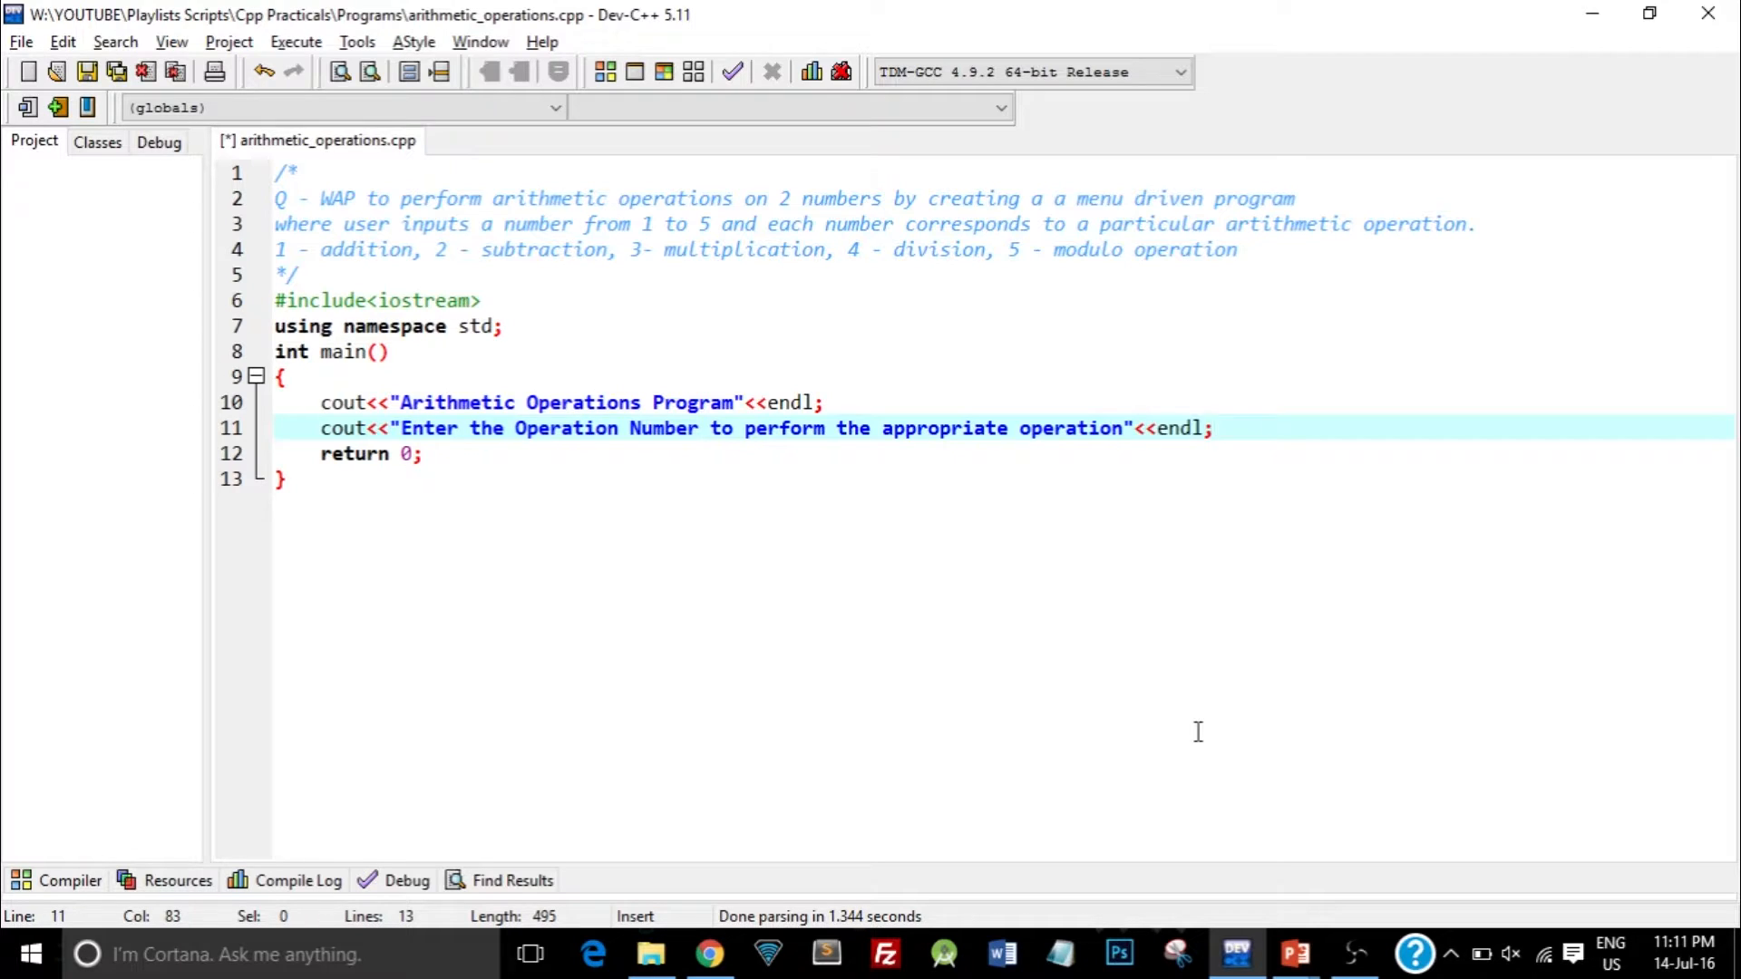
# - Write the menu cout line starting with "1. Addition"<<endl and continue it for more options
pyautogui.write('cout<<')
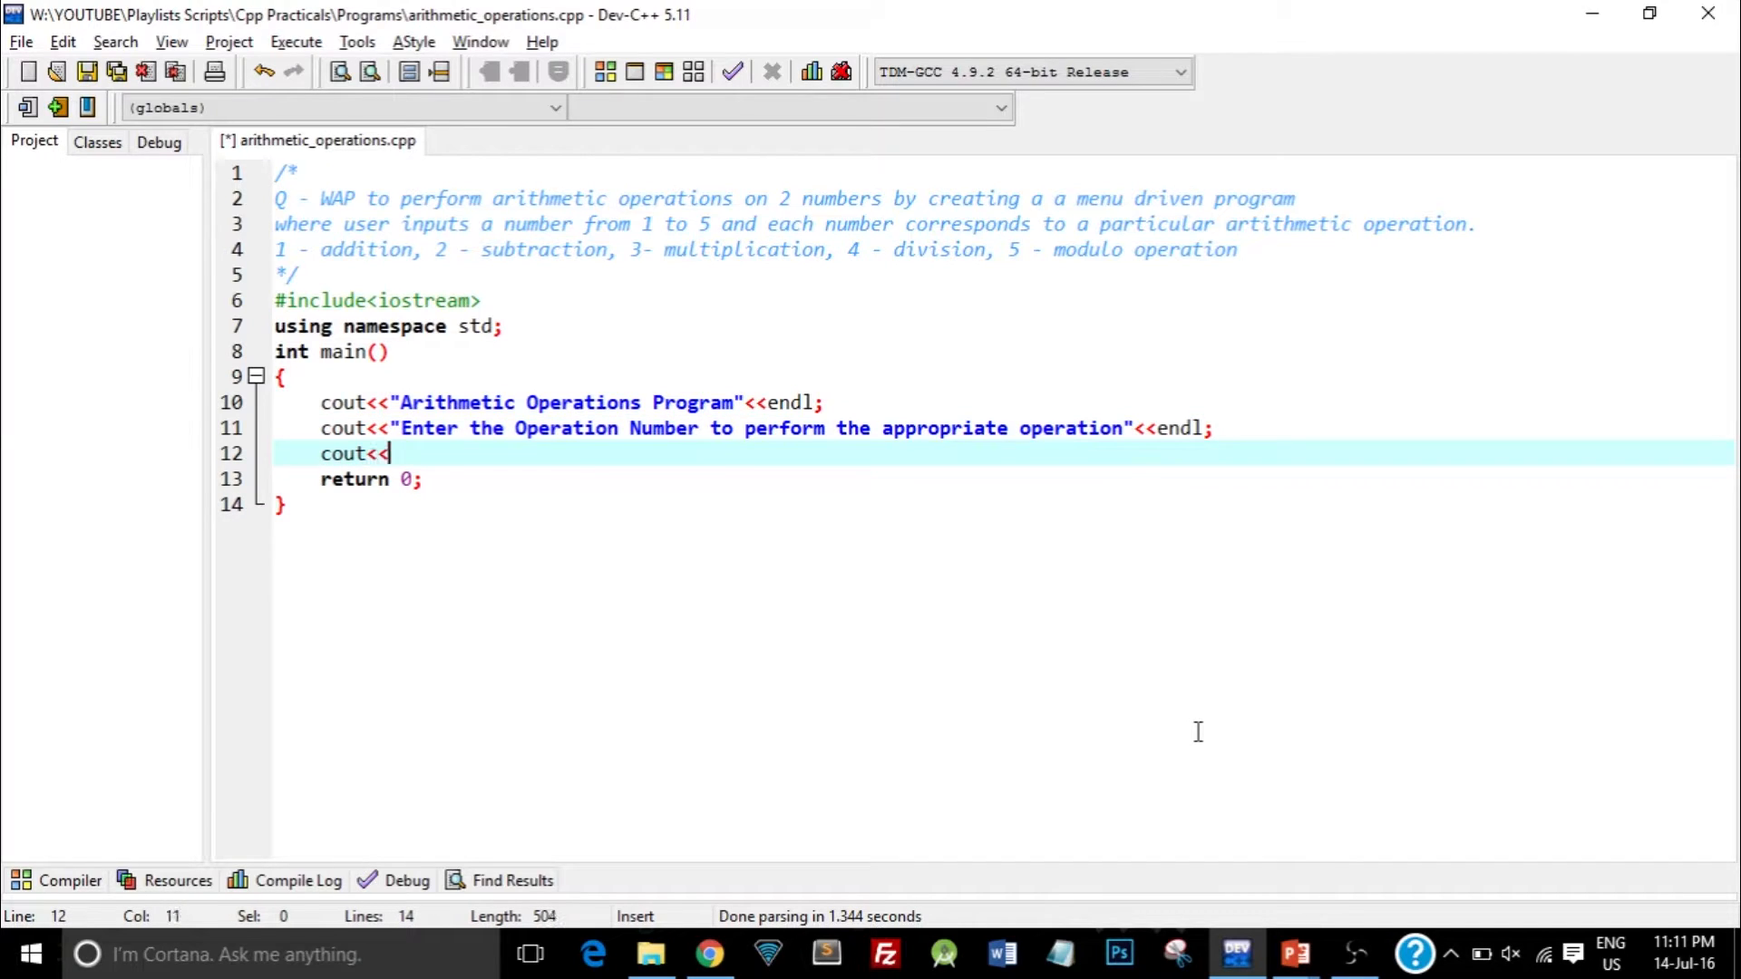
pyautogui.write('"1"')
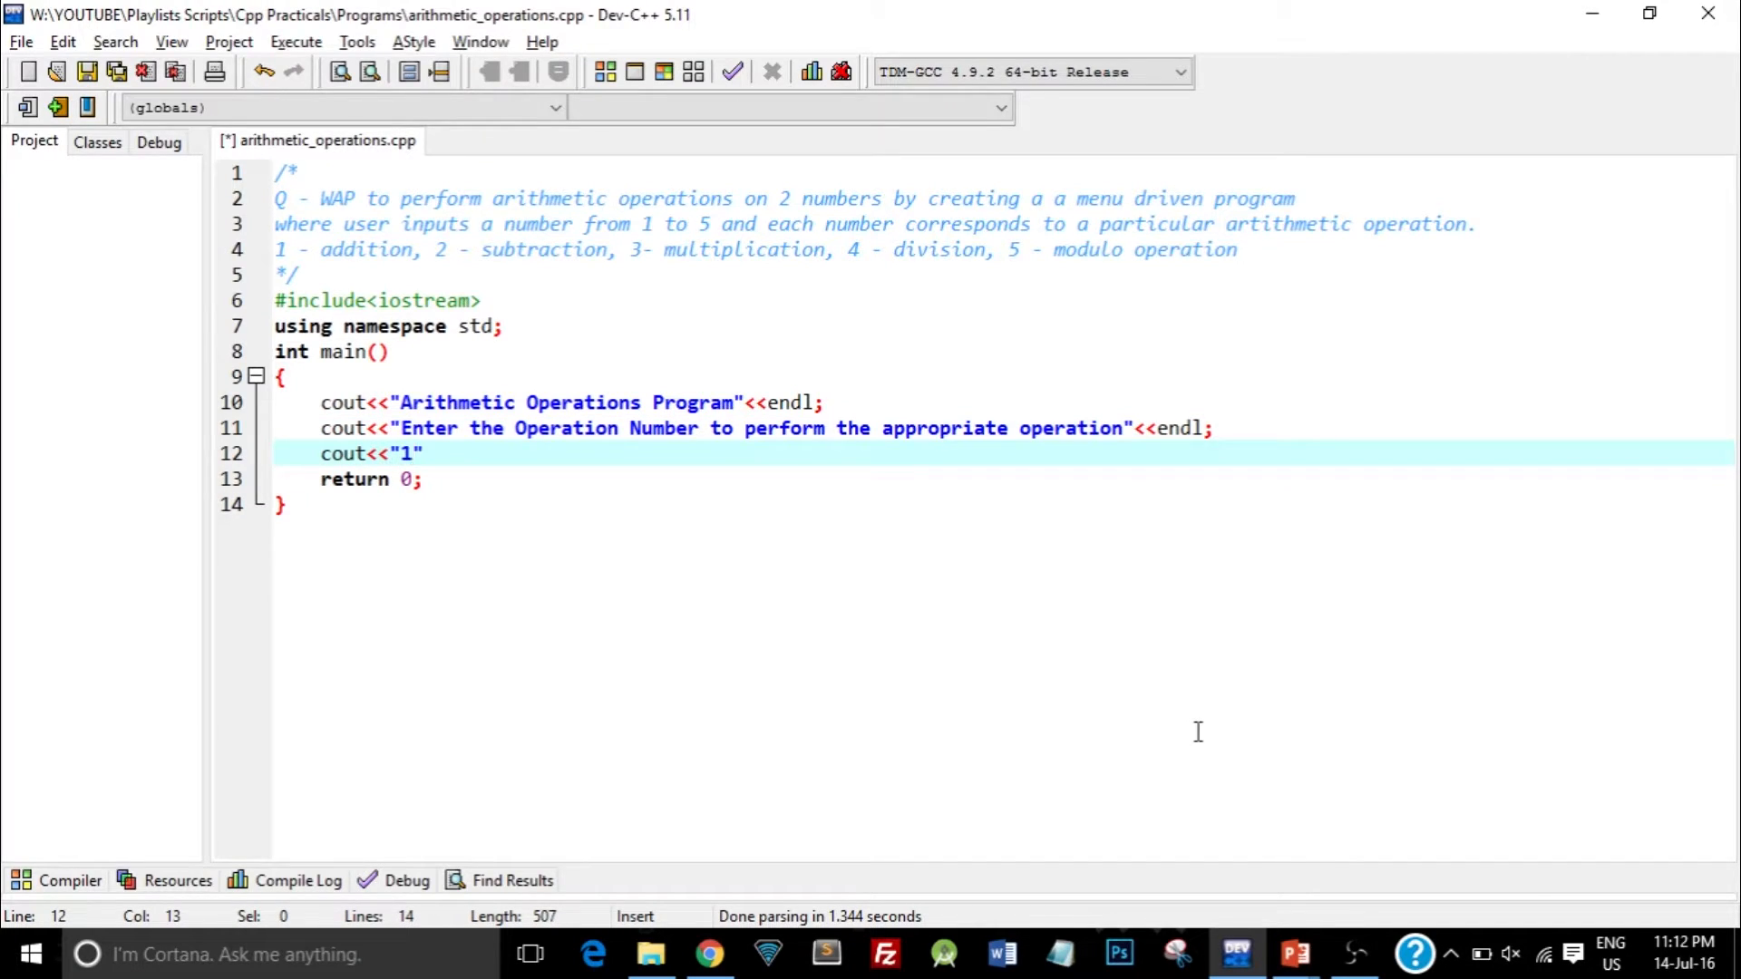
pyautogui.write('. Add')
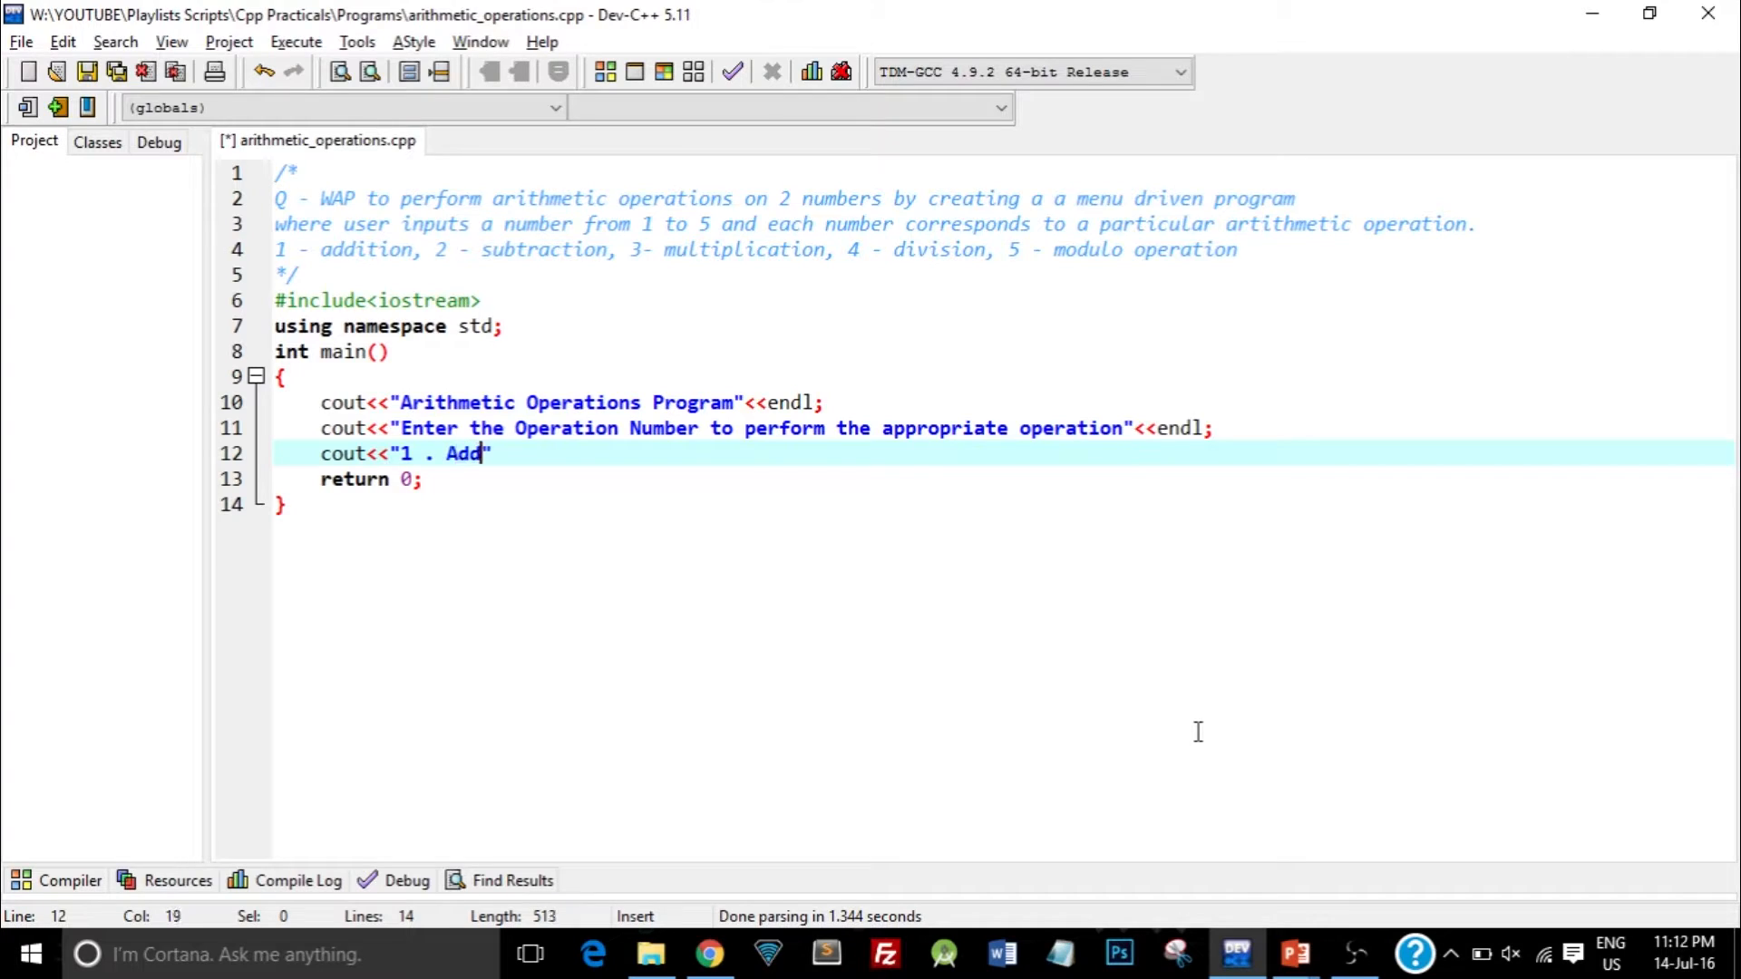
pyautogui.write('ition')
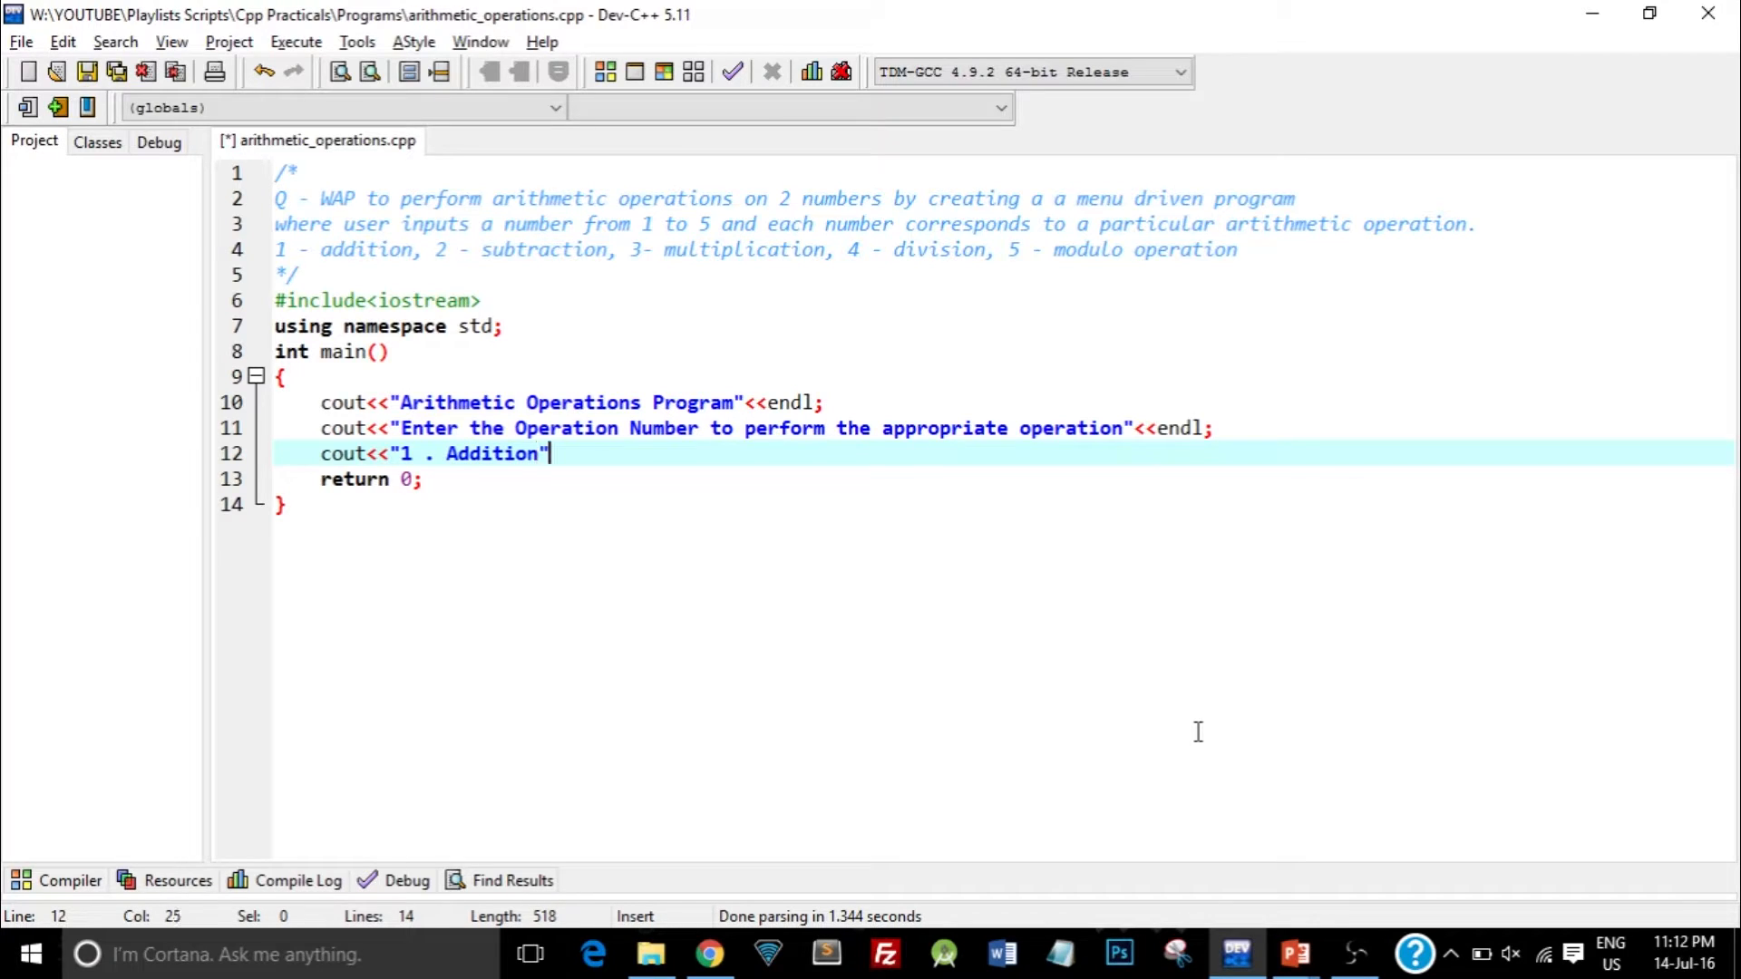
pyautogui.write('<<en')
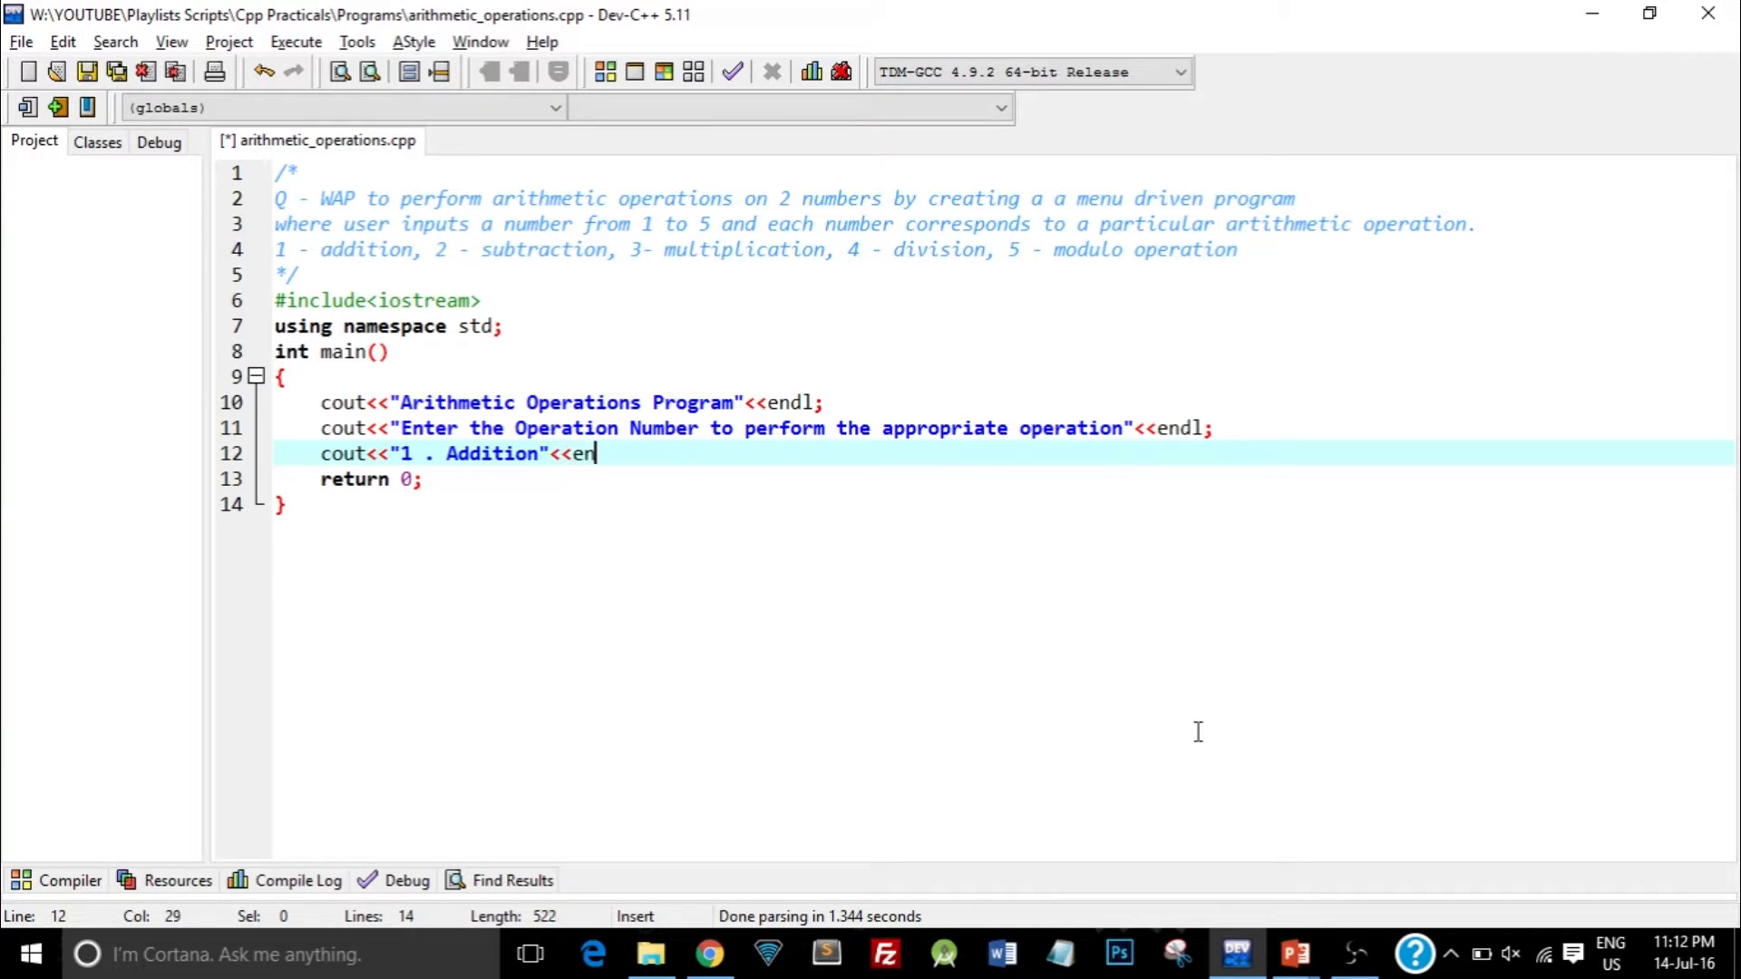
pyautogui.write('dl<<')
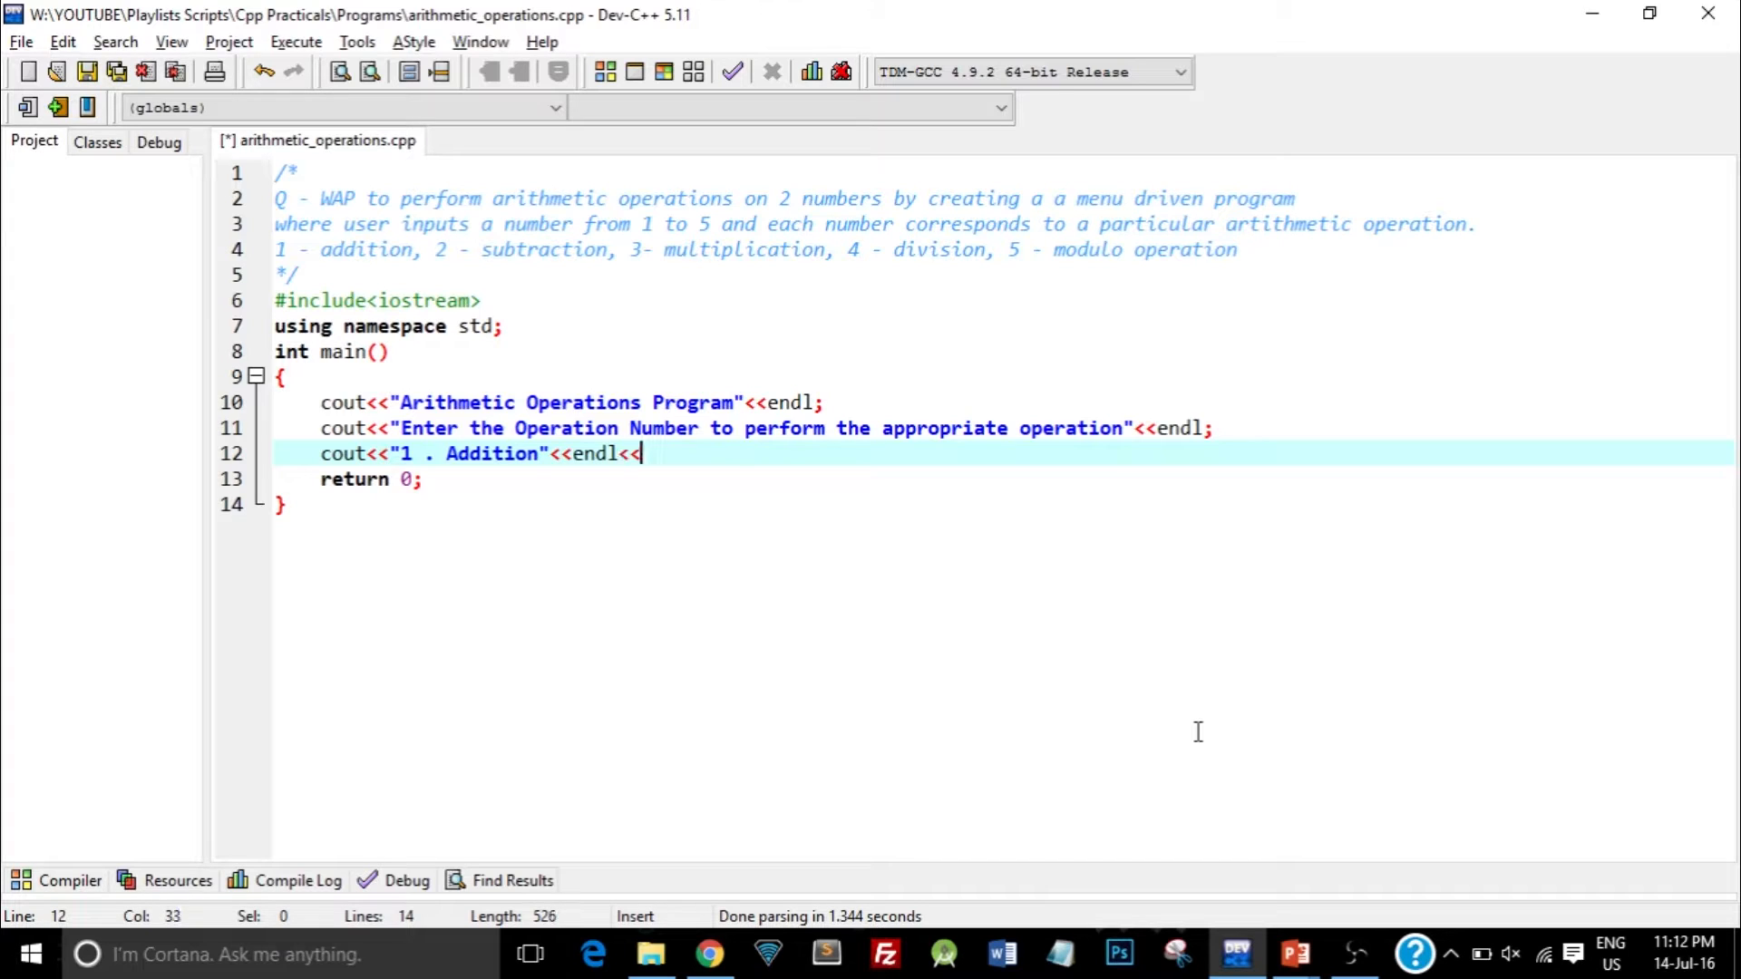
pyautogui.write('"')
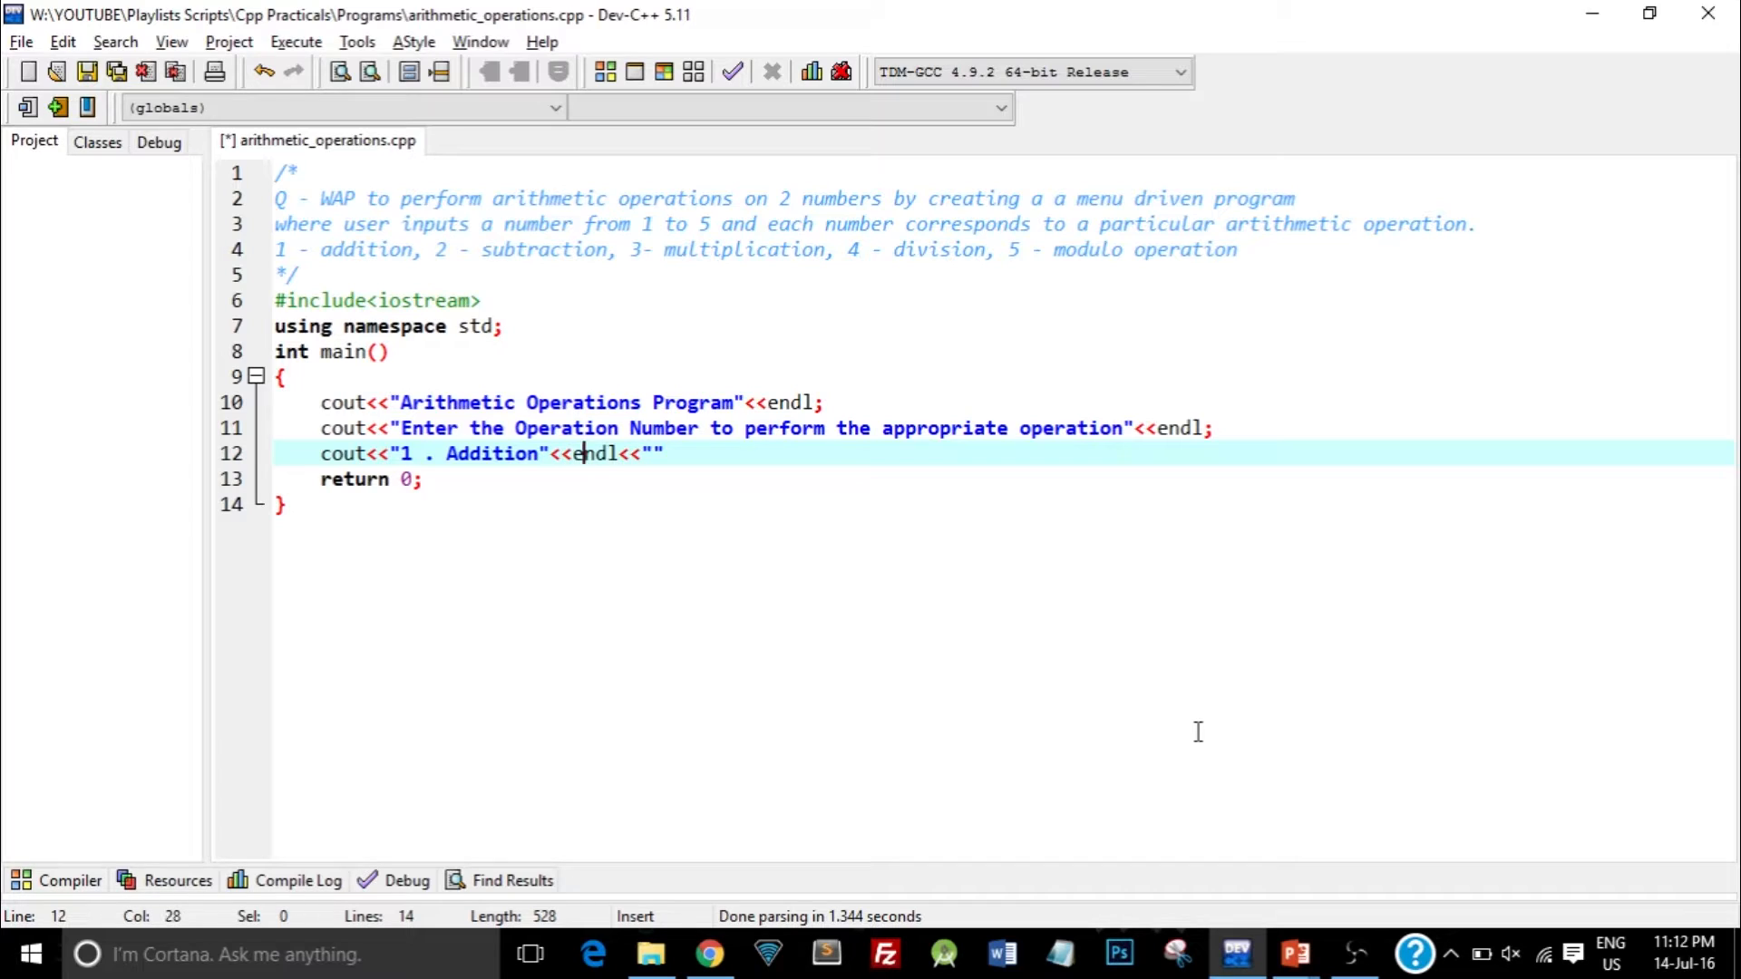
pyautogui.click(583, 453)
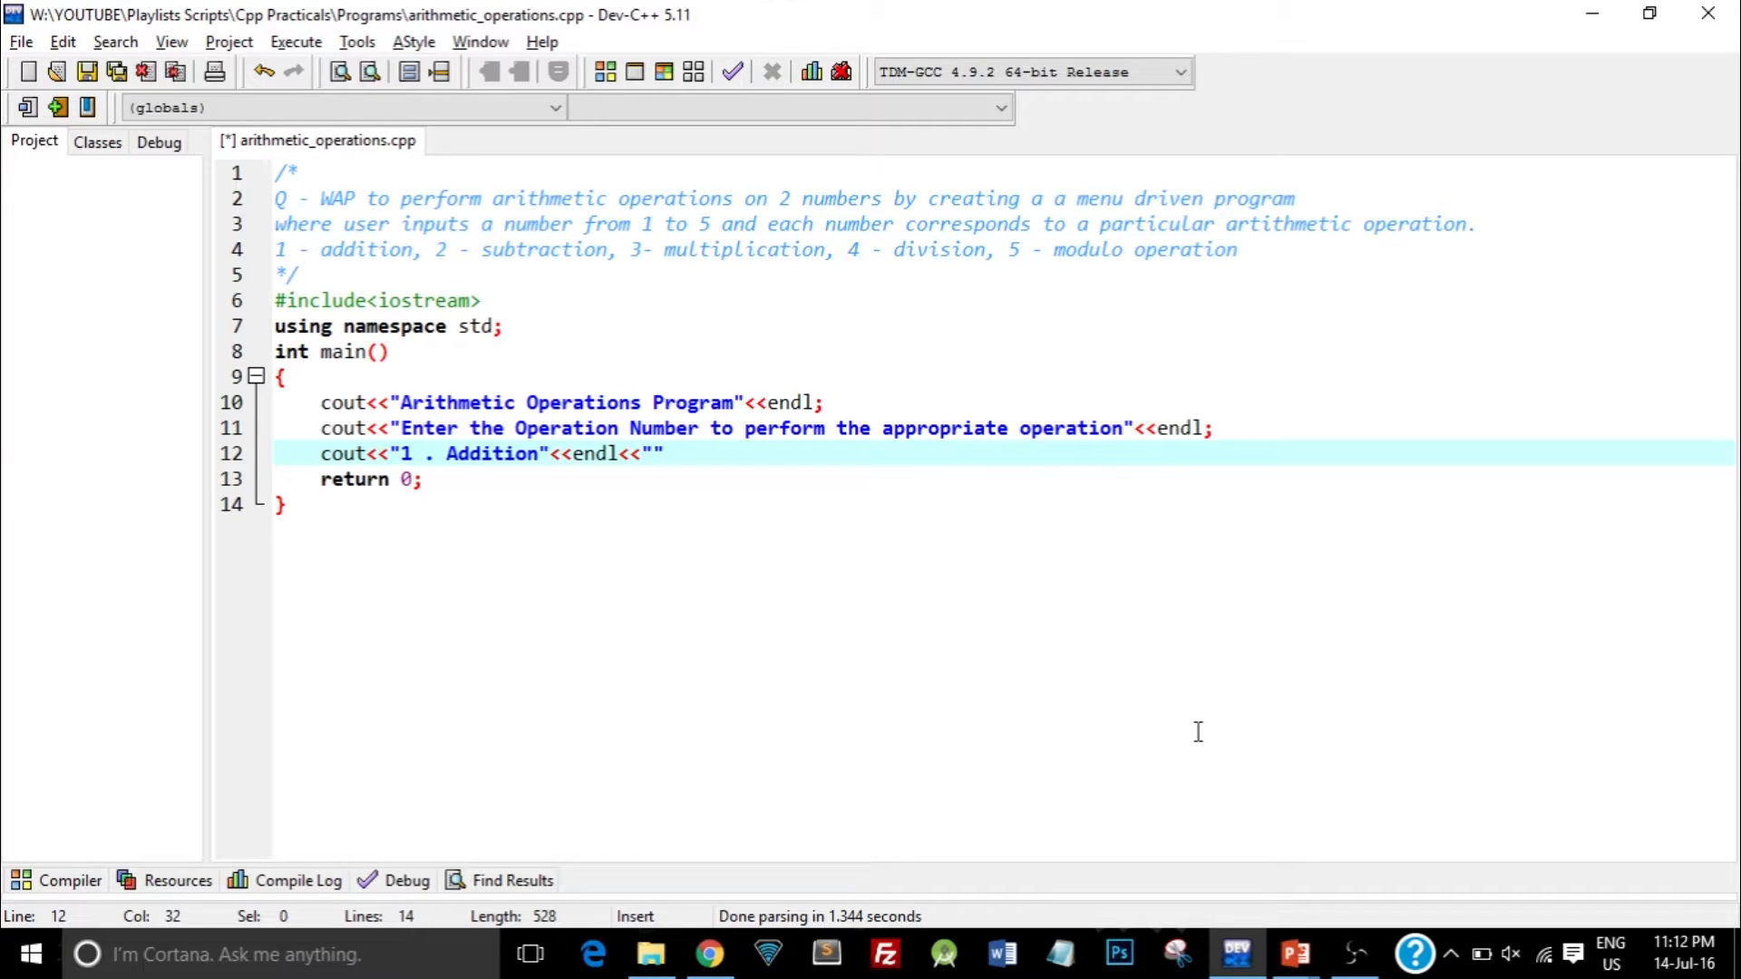
pyautogui.press('Left')
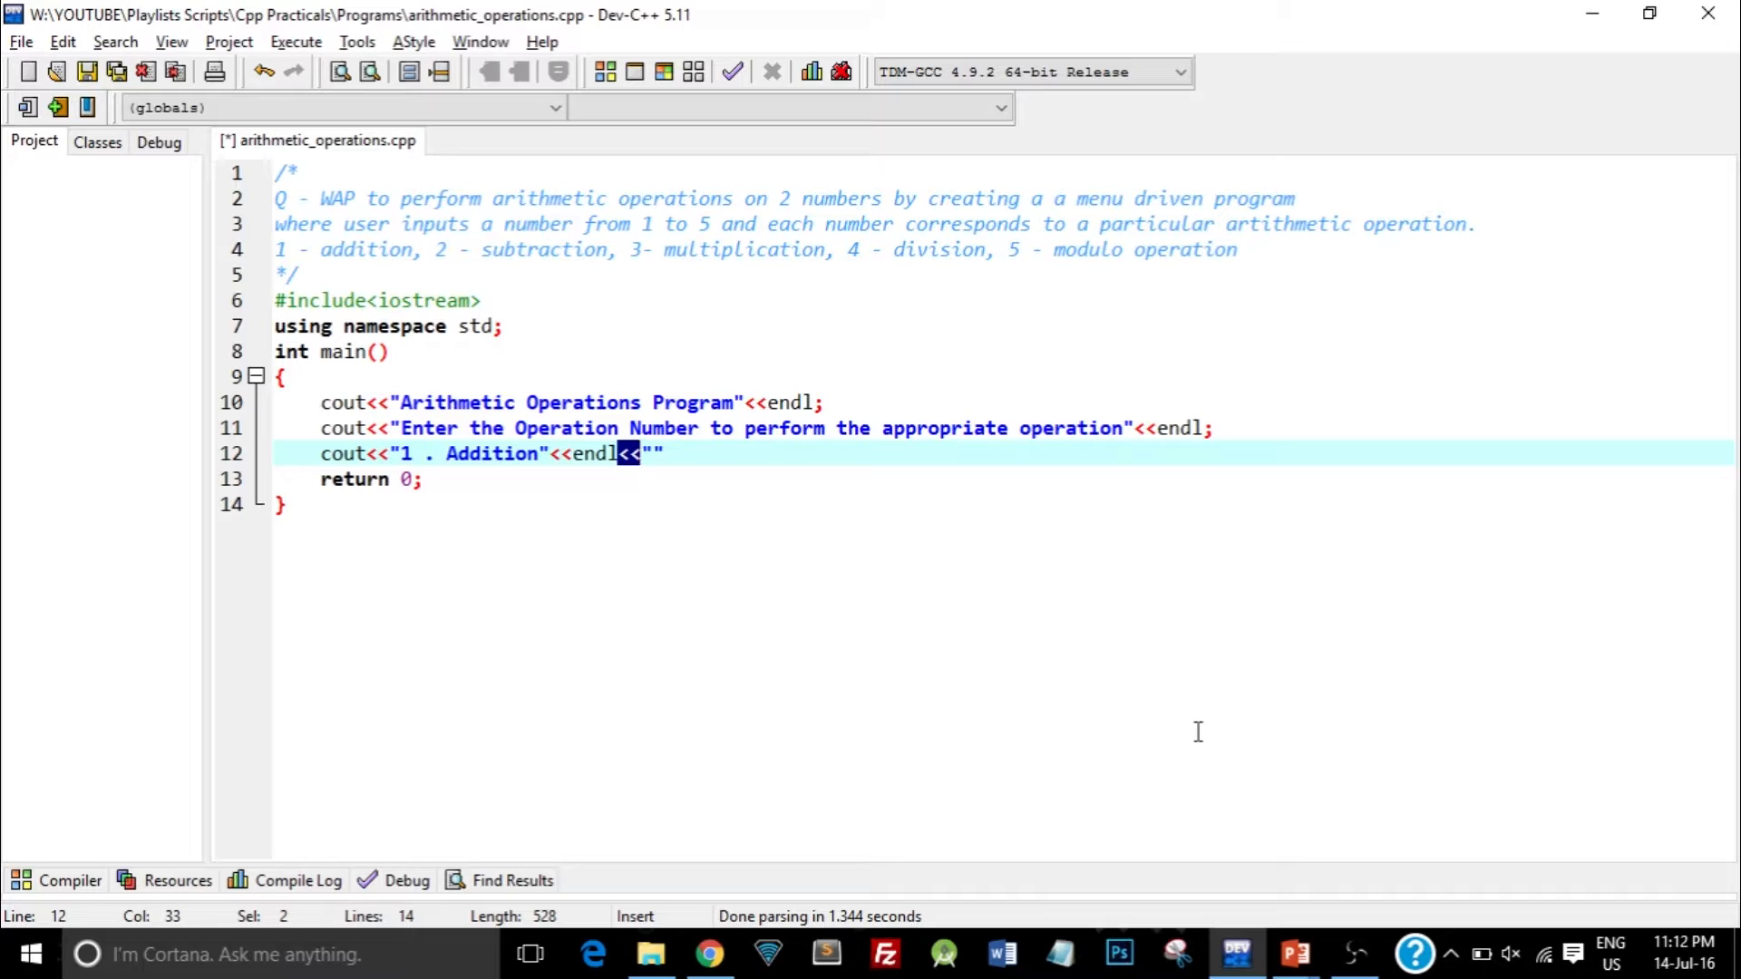
pyautogui.click(647, 453)
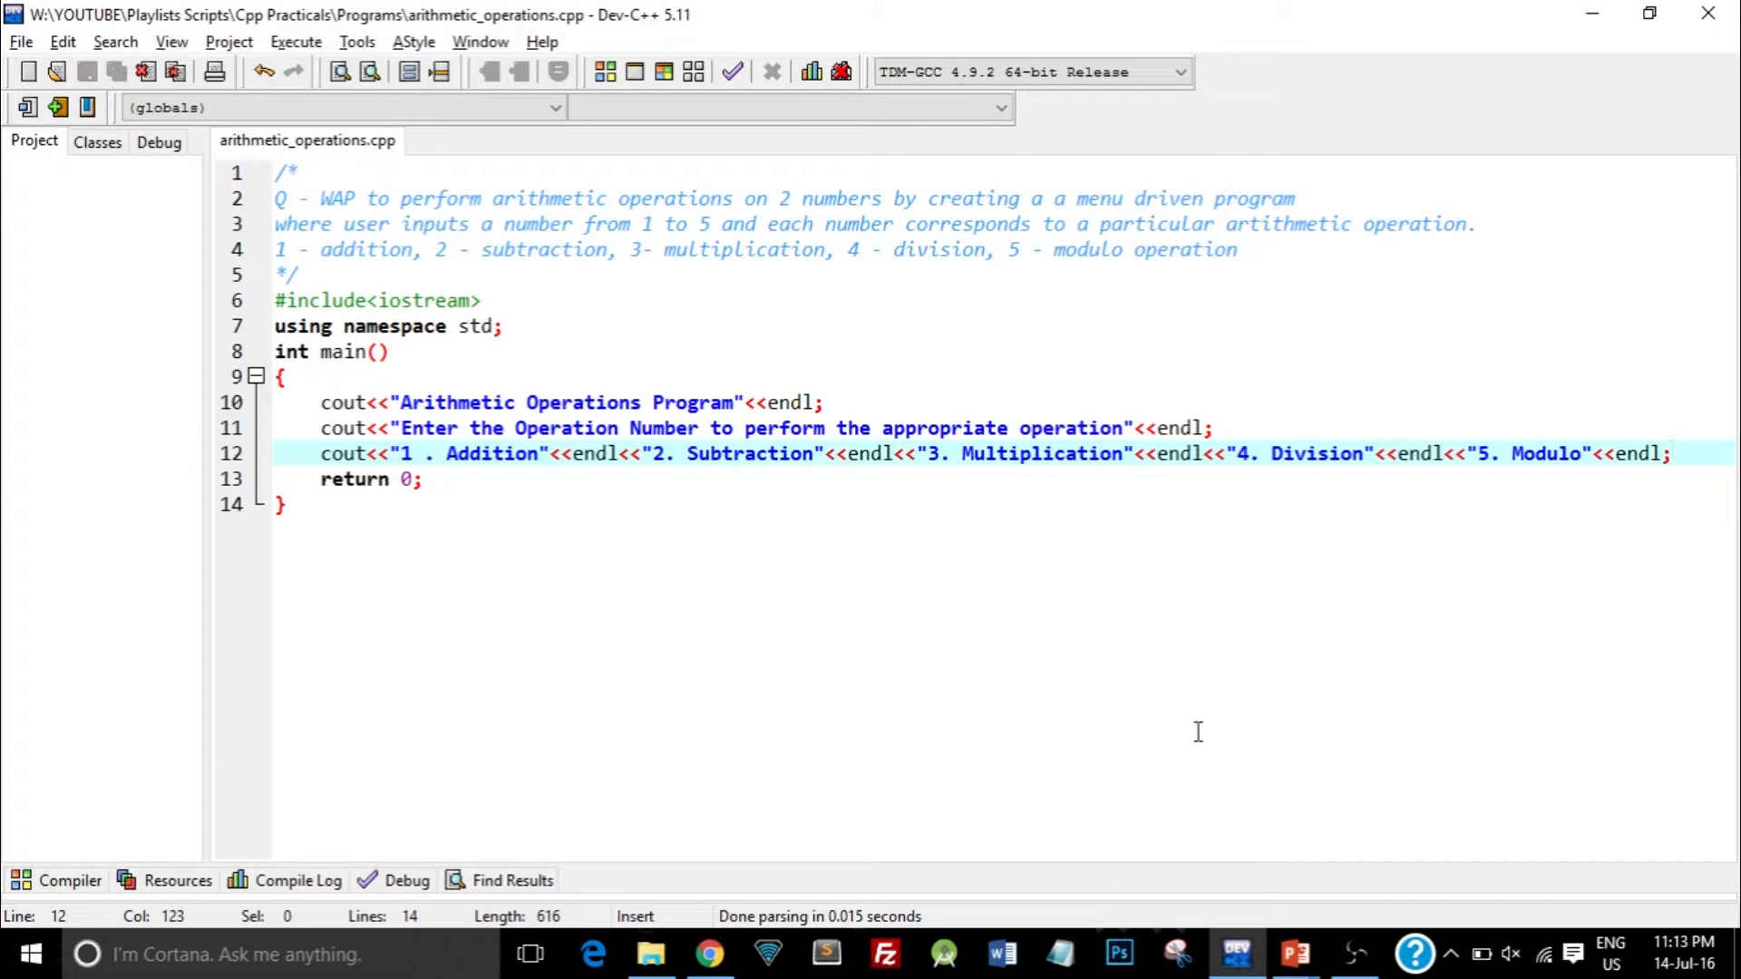
# - Run Execute > Compile & Run, confirming zero errors and zero warnings
pyautogui.click(295, 41)
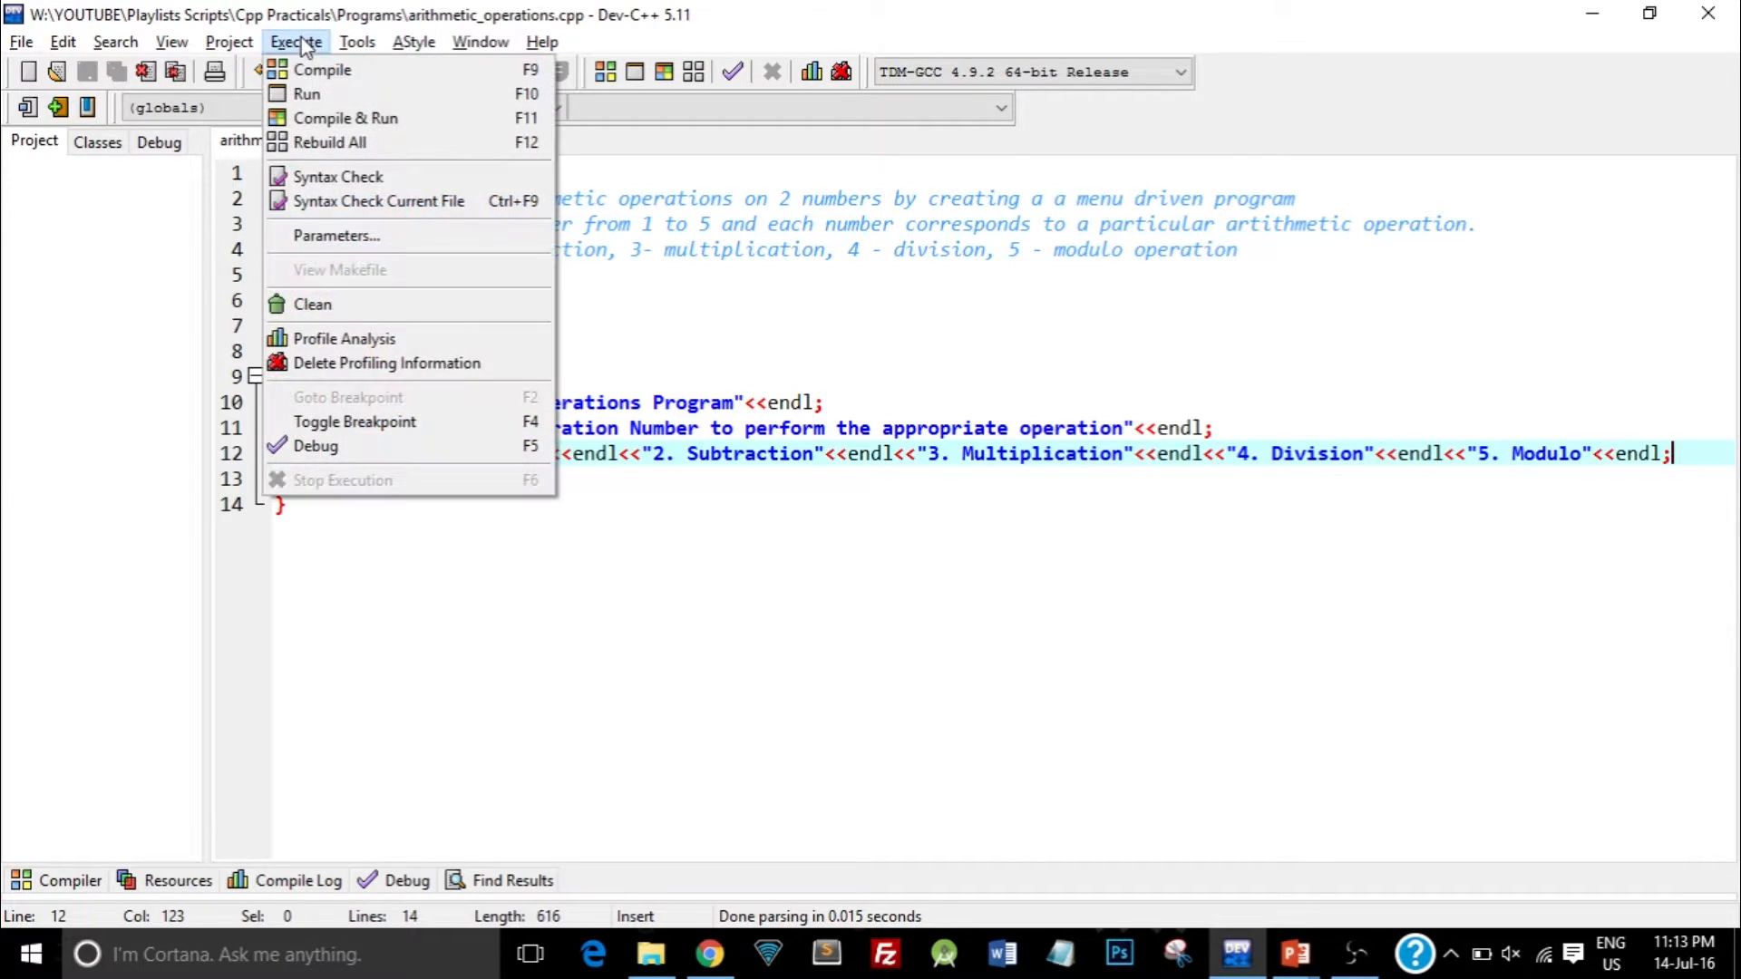
pyautogui.click(322, 69)
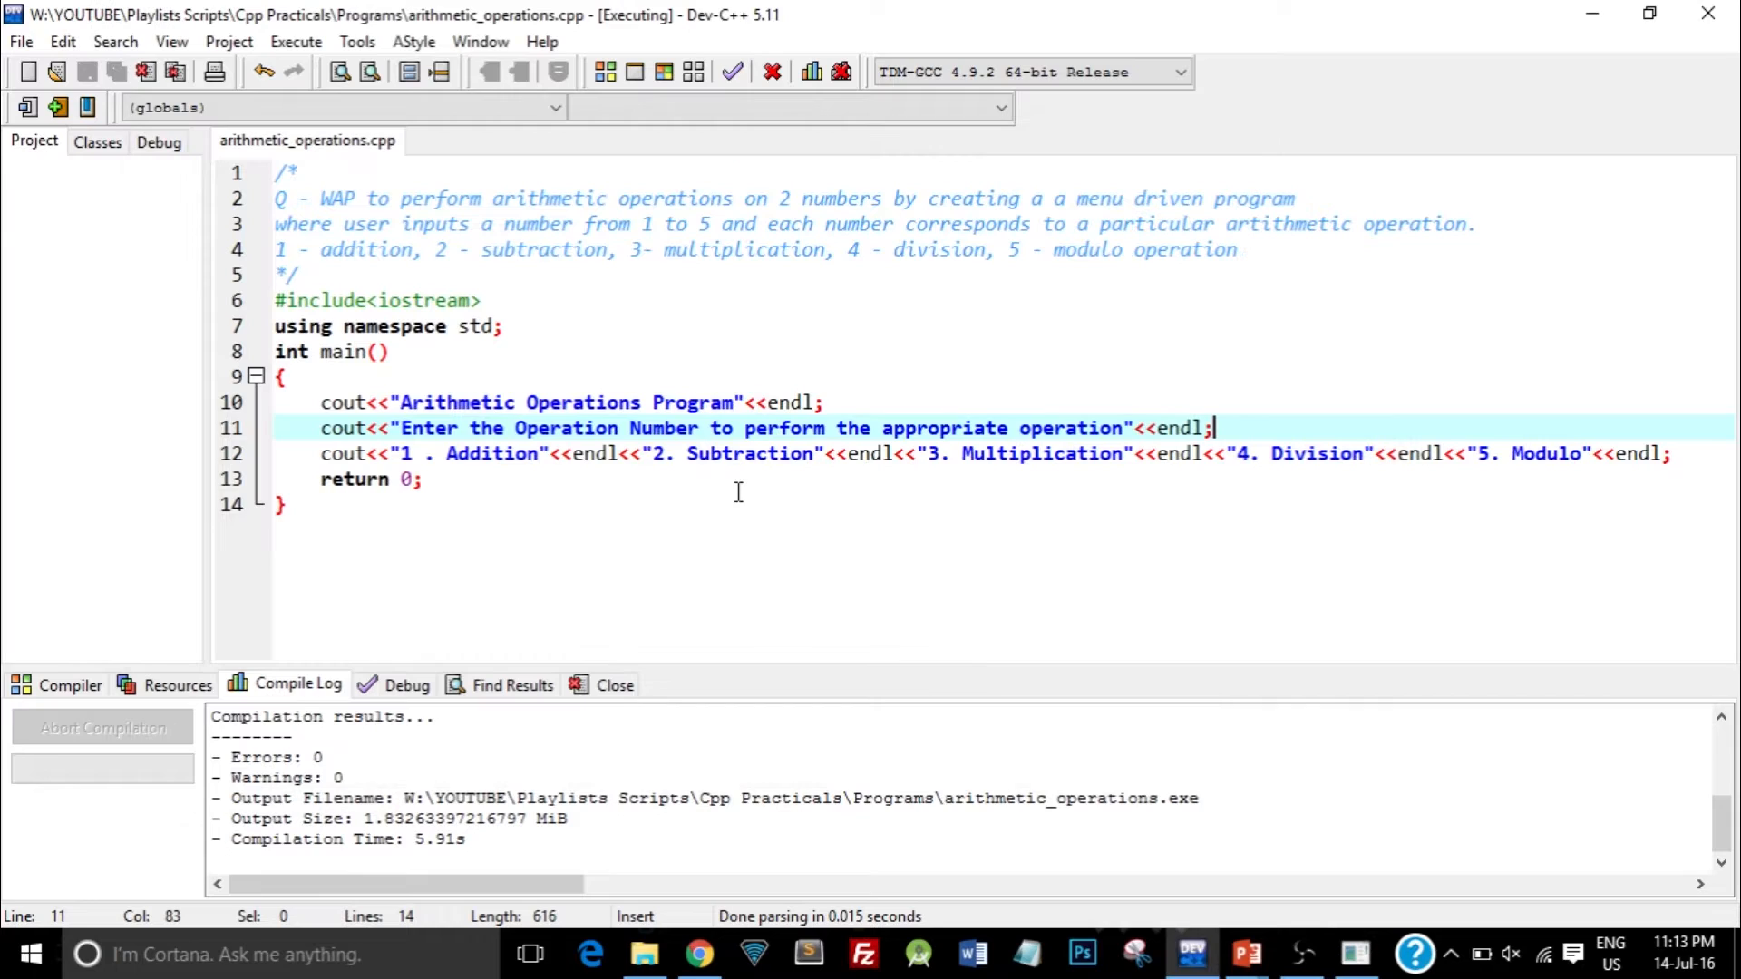
pyautogui.moveTo(1650, 429)
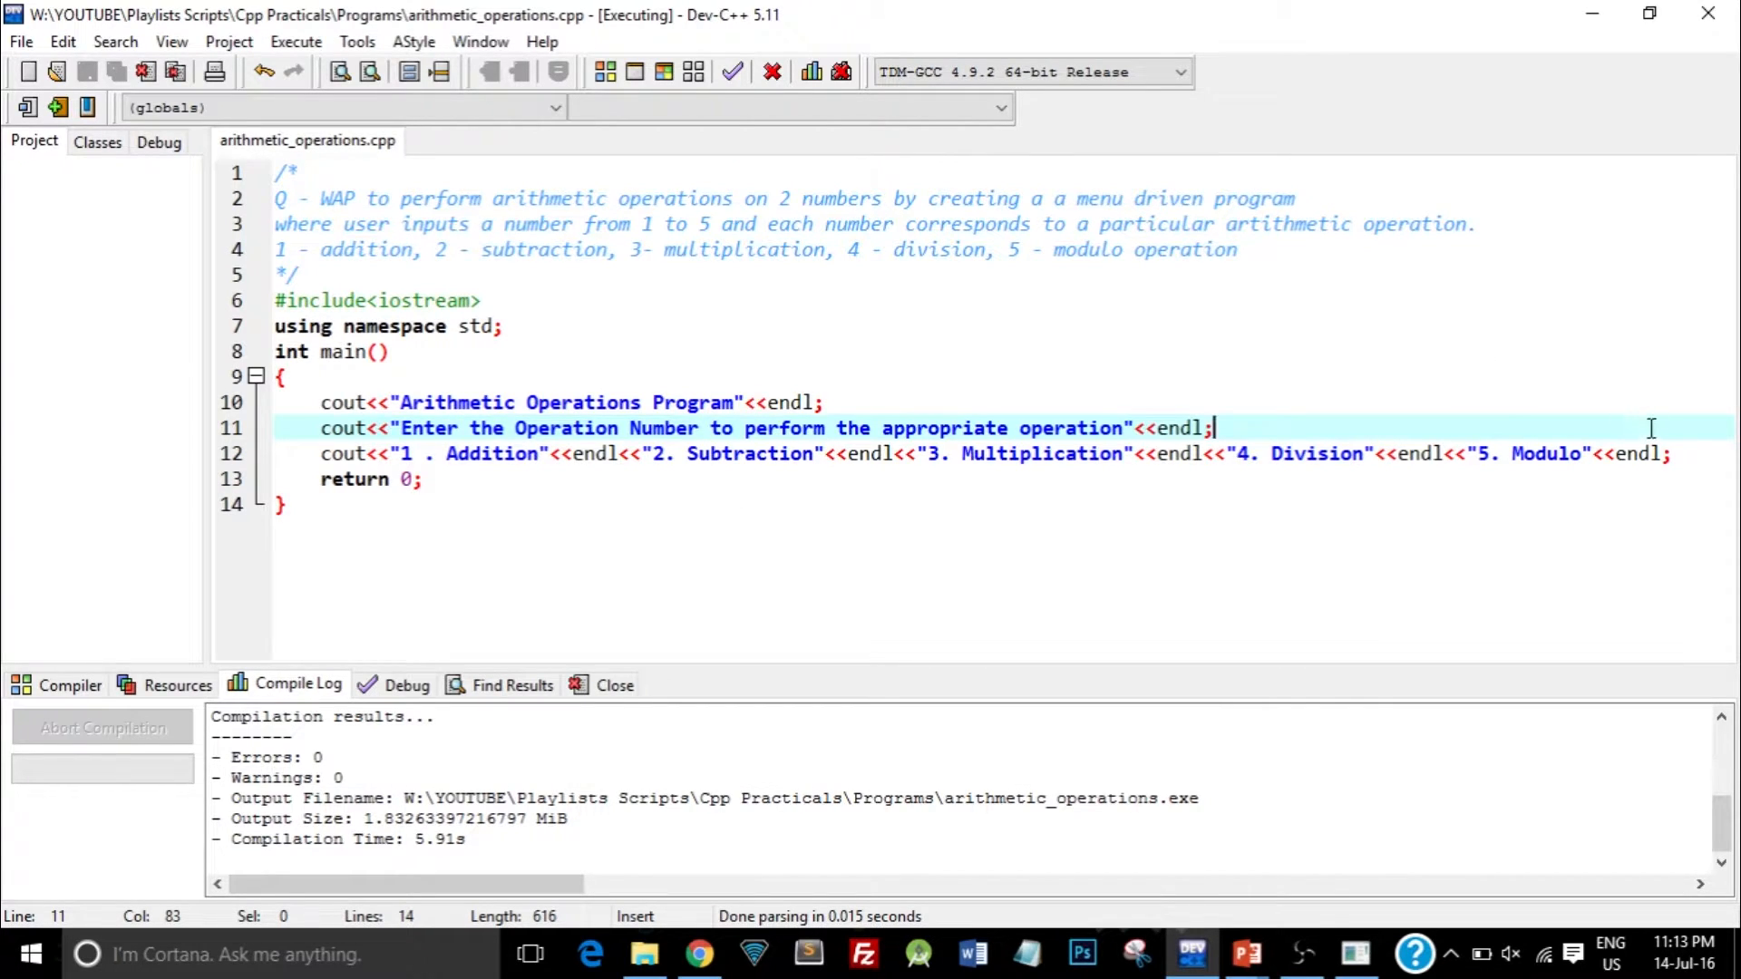
pyautogui.click(1671, 454)
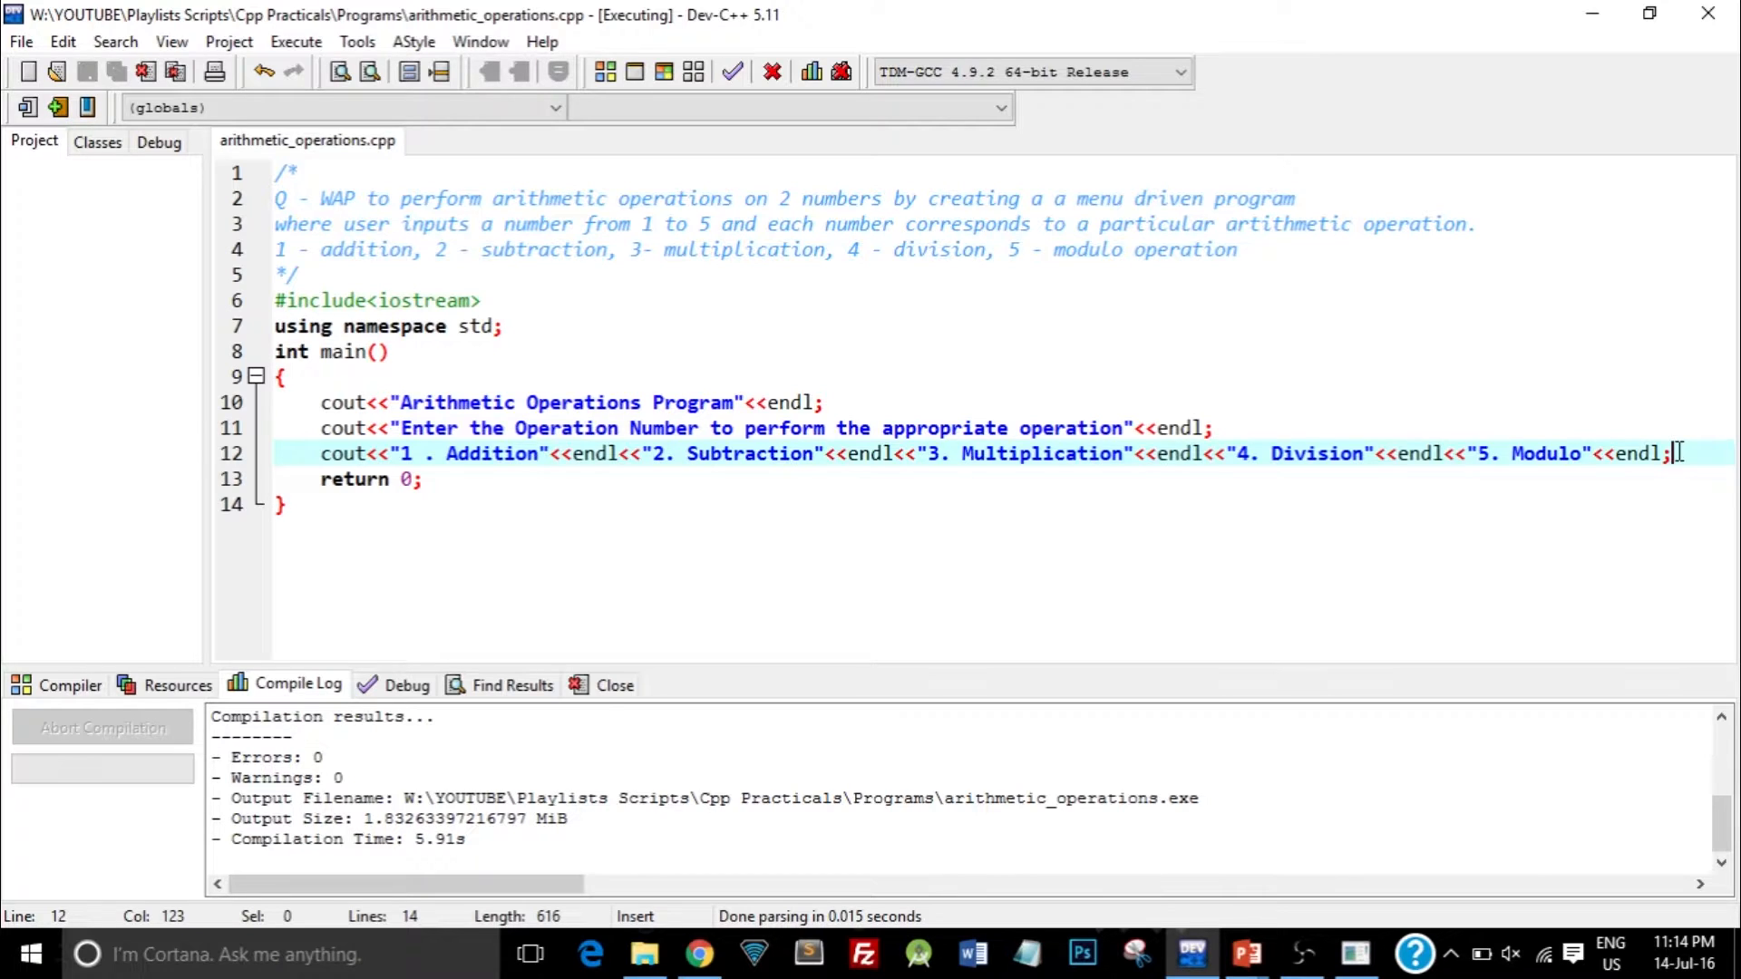
pyautogui.moveTo(920, 553)
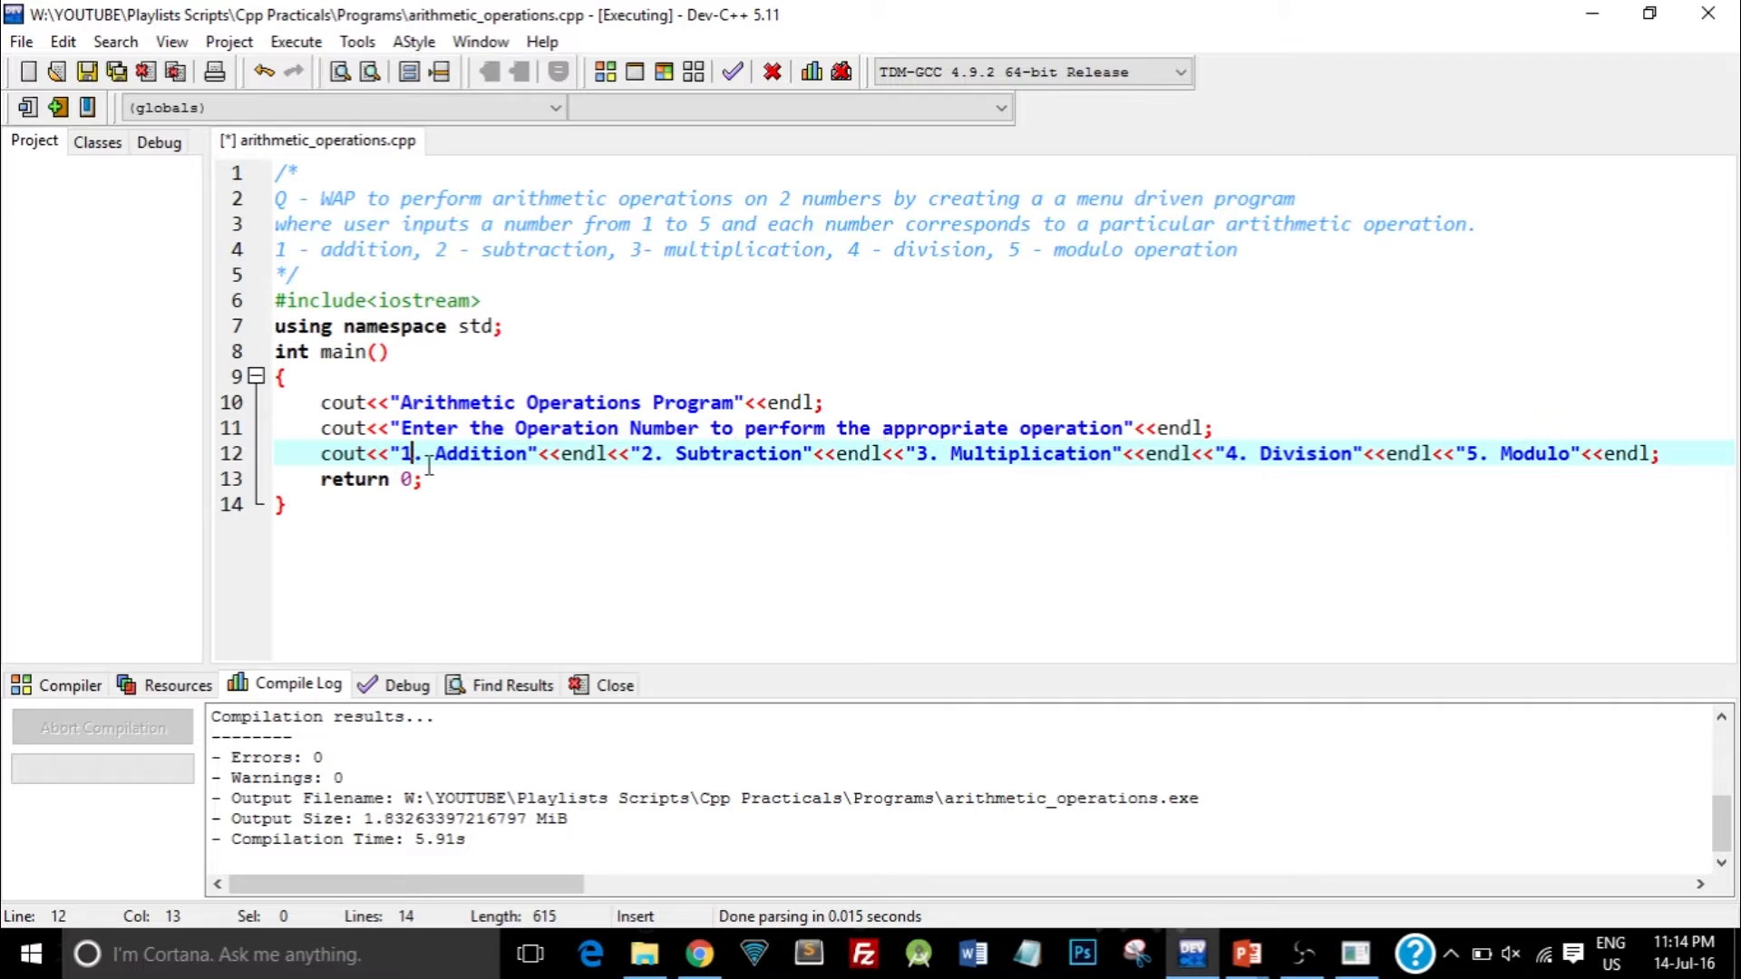
pyautogui.moveTo(1679, 453)
pyautogui.write('in')
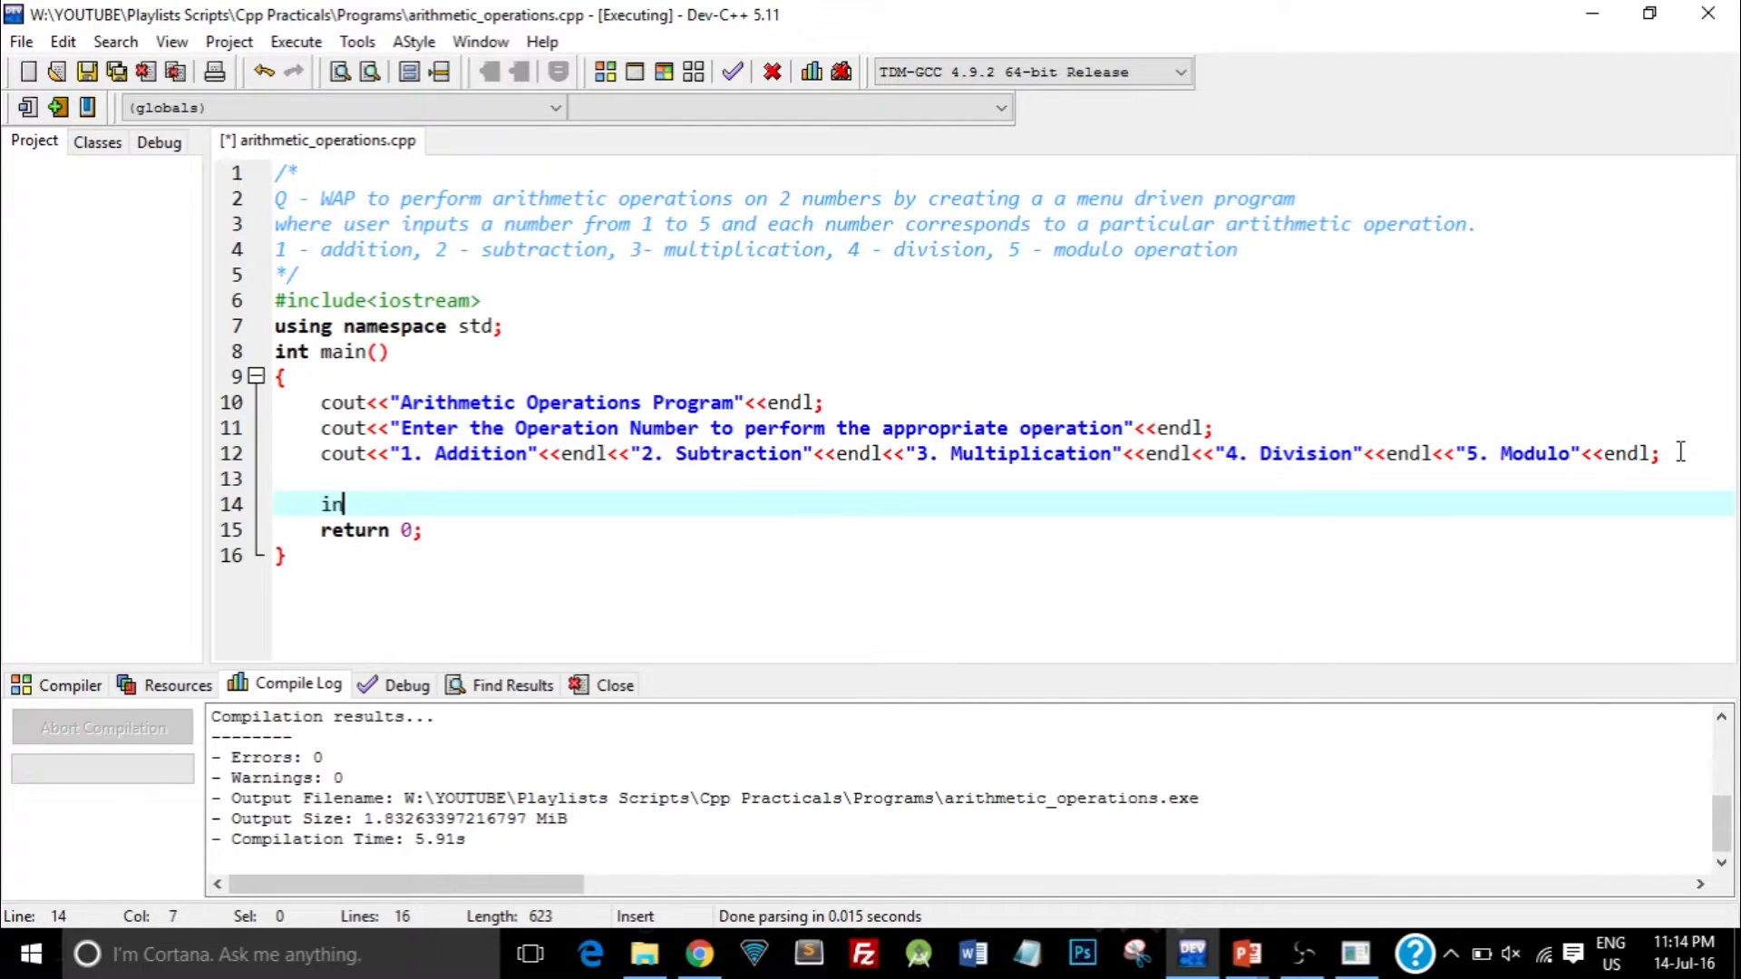
# - Declare int option_no; and read the choice with cin>>option_no;
pyautogui.write('t opti')
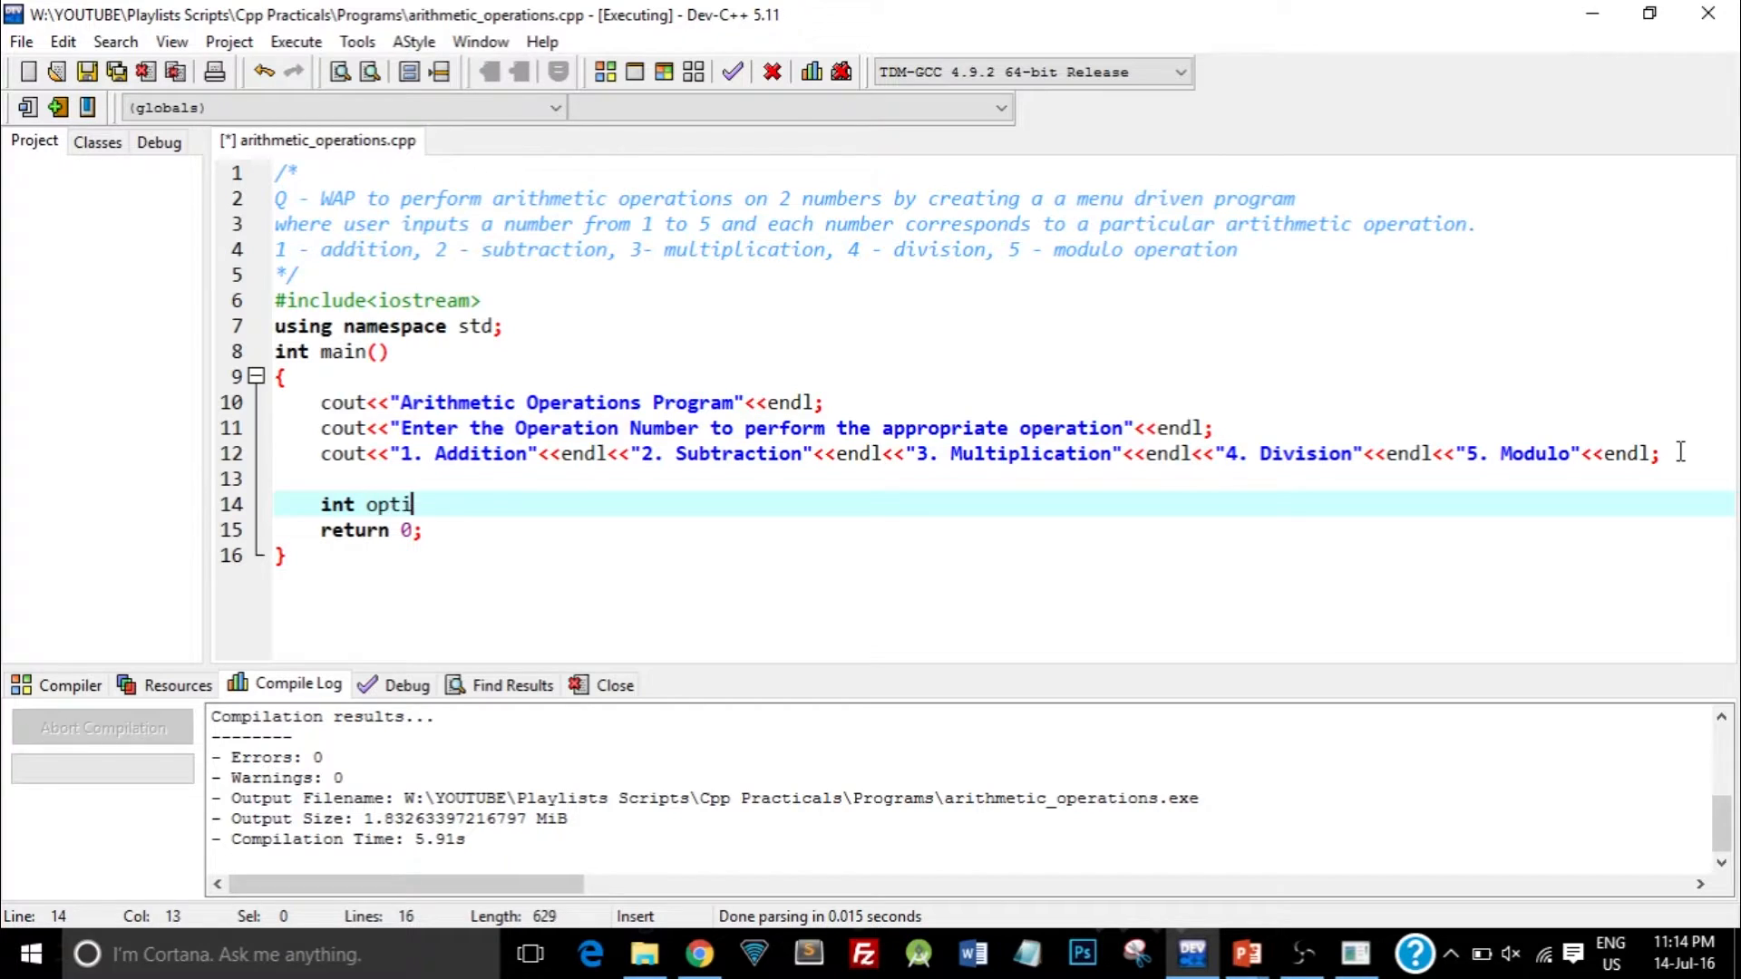
pyautogui.write('on_no;')
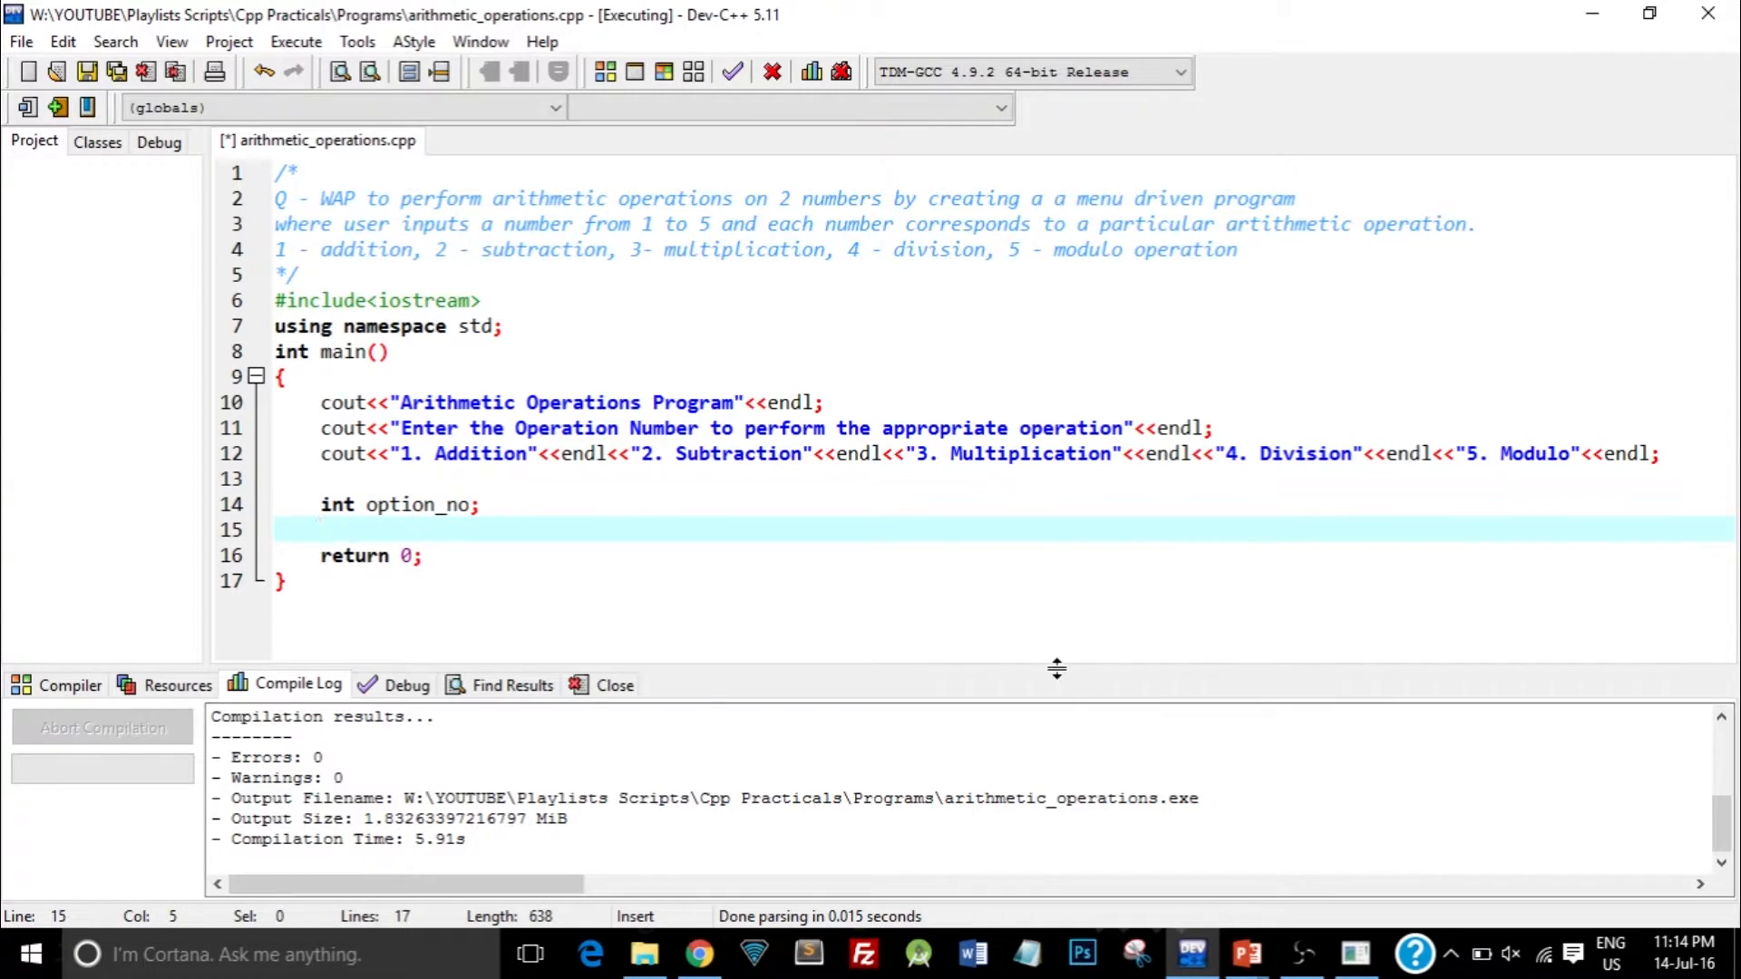
pyautogui.write('cin>')
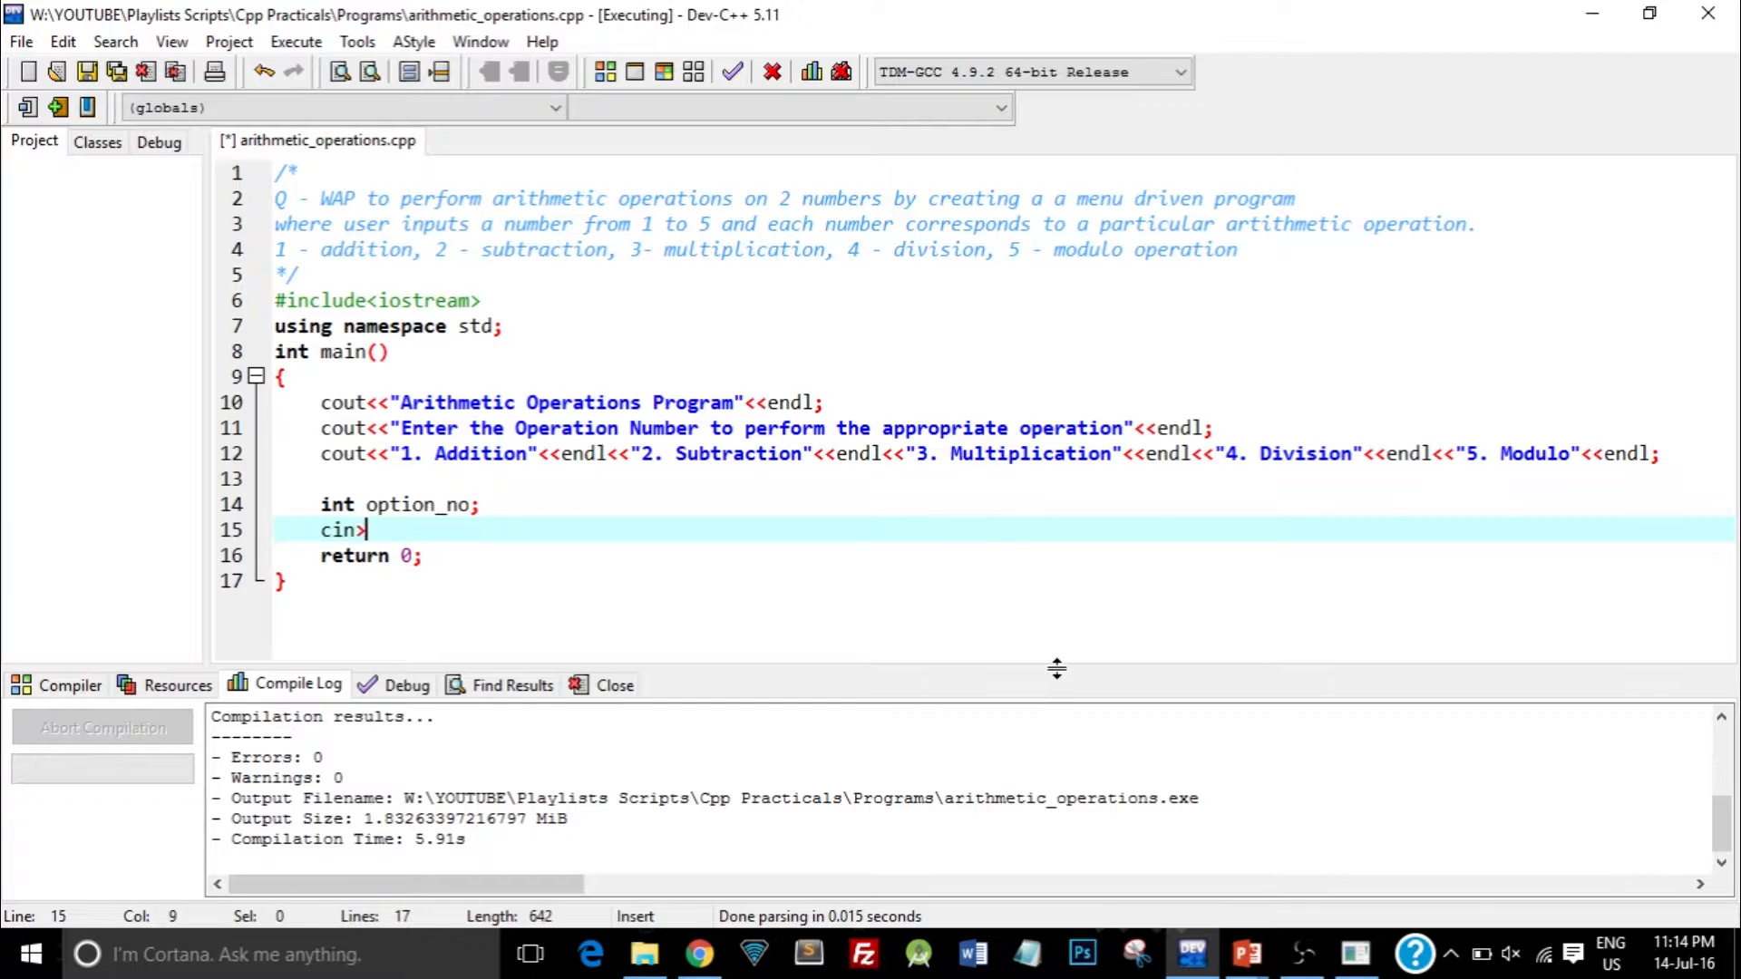
pyautogui.write('>>op')
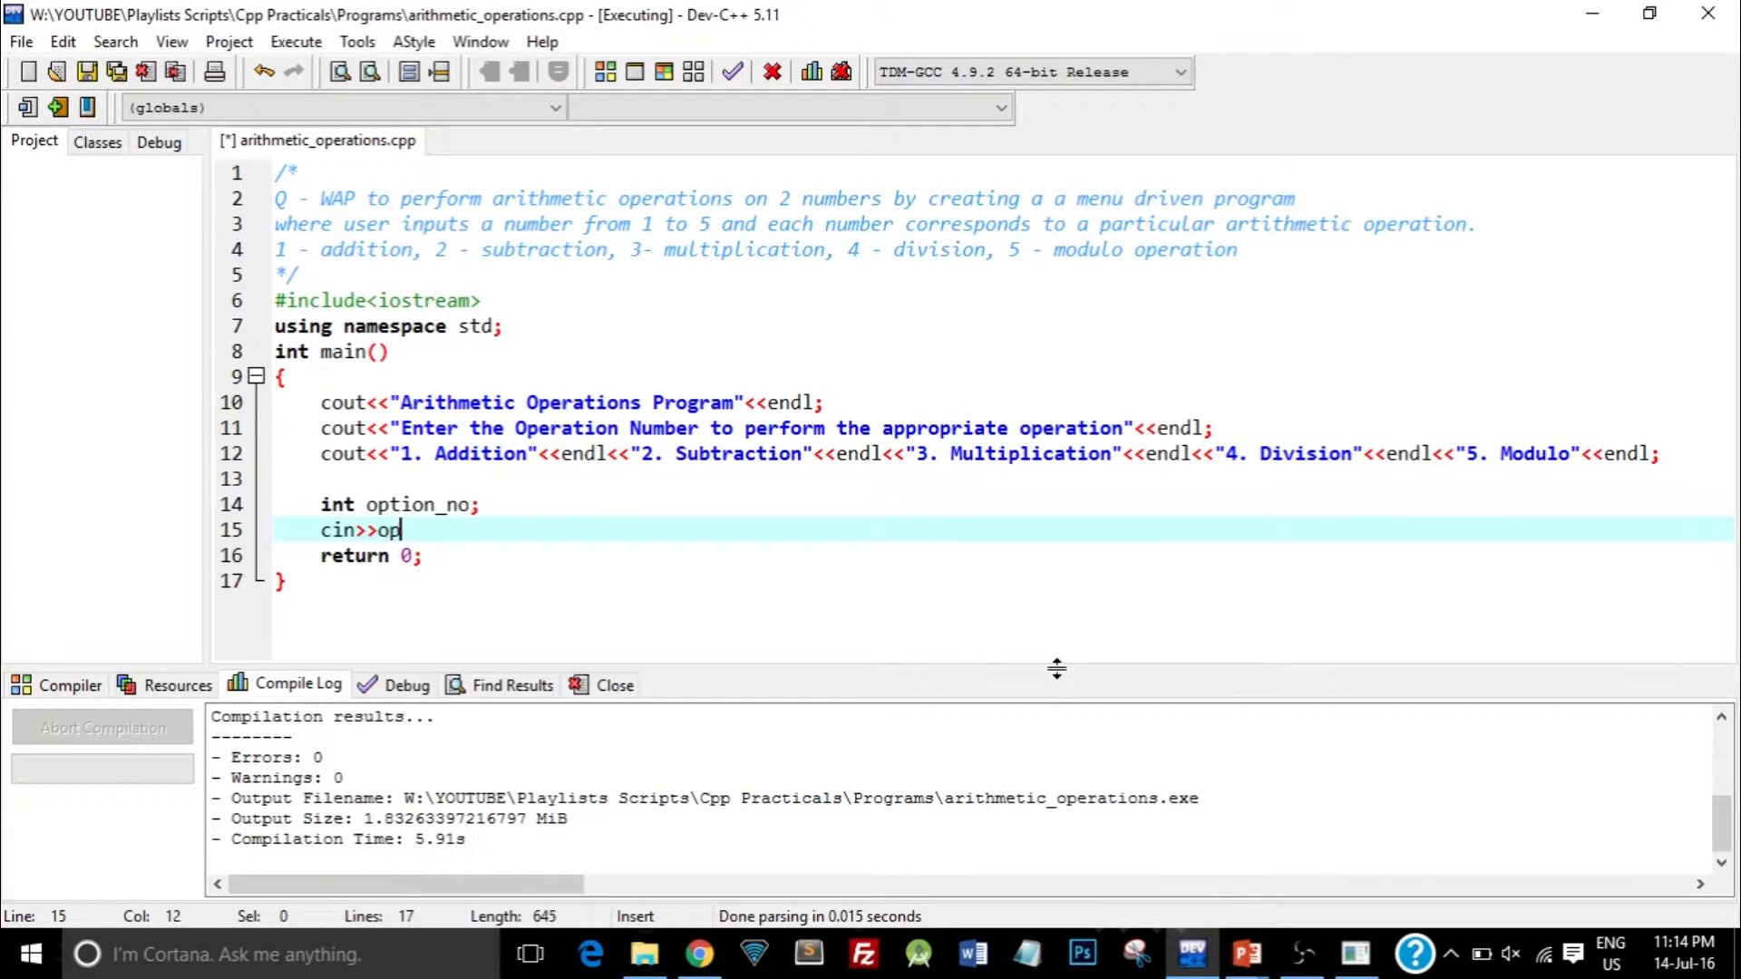
pyautogui.write('tion_')
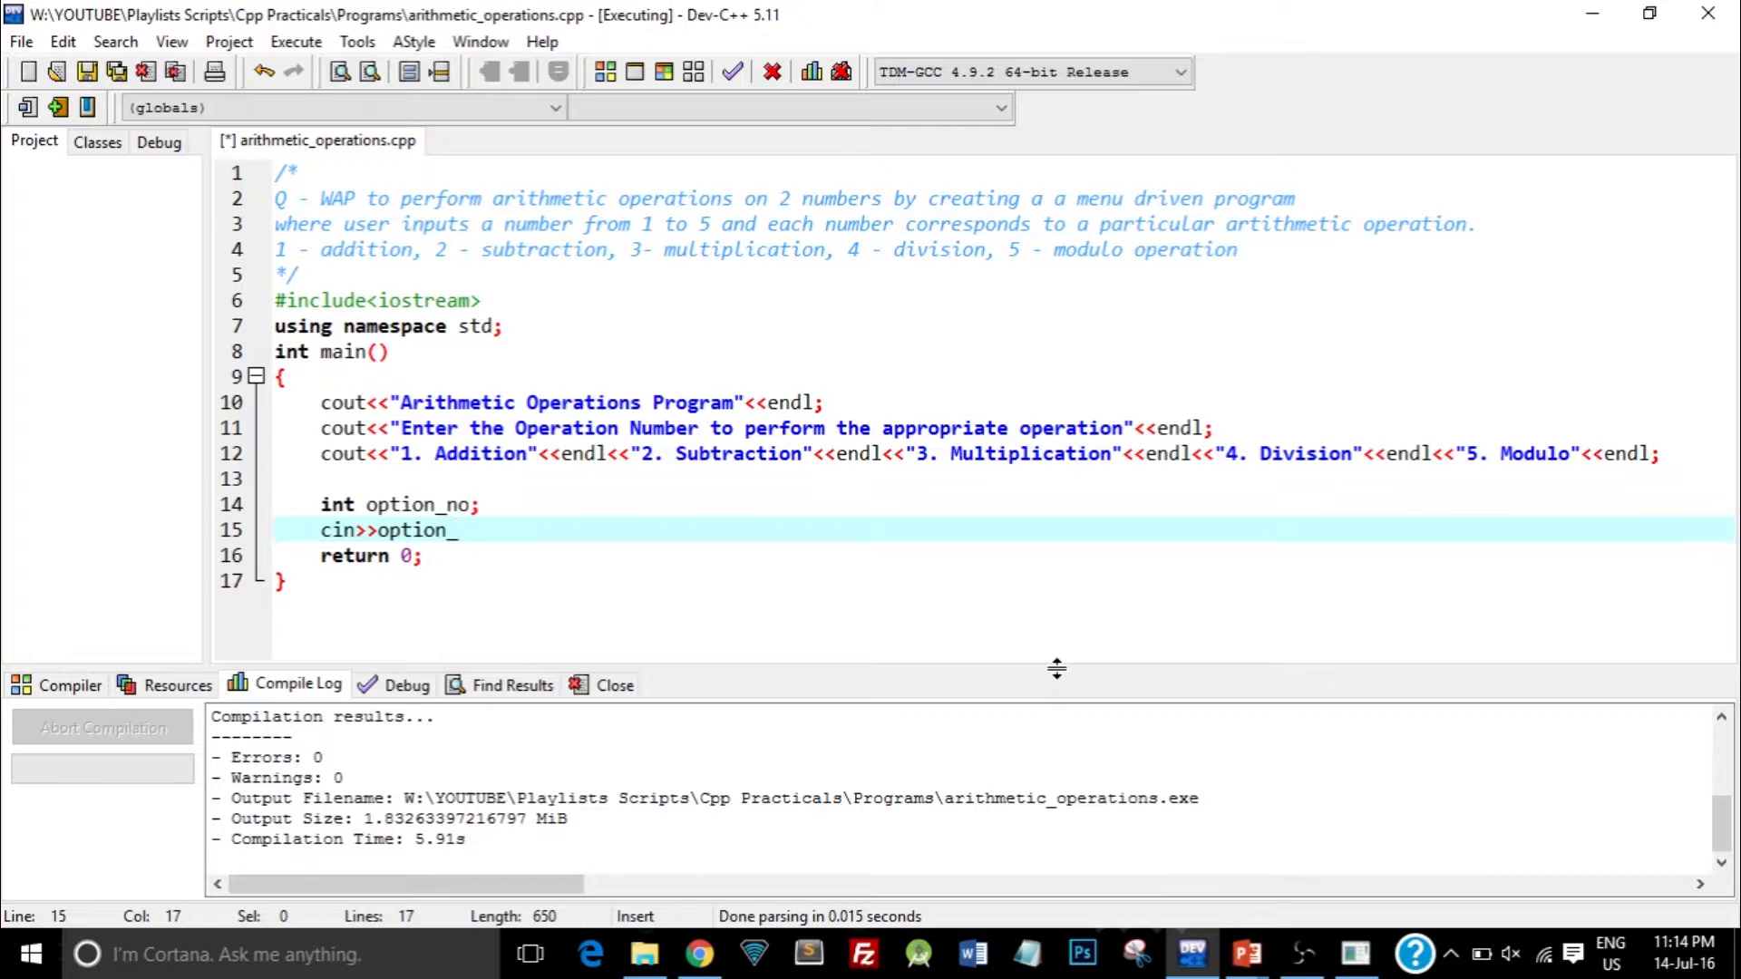
pyautogui.write('no;')
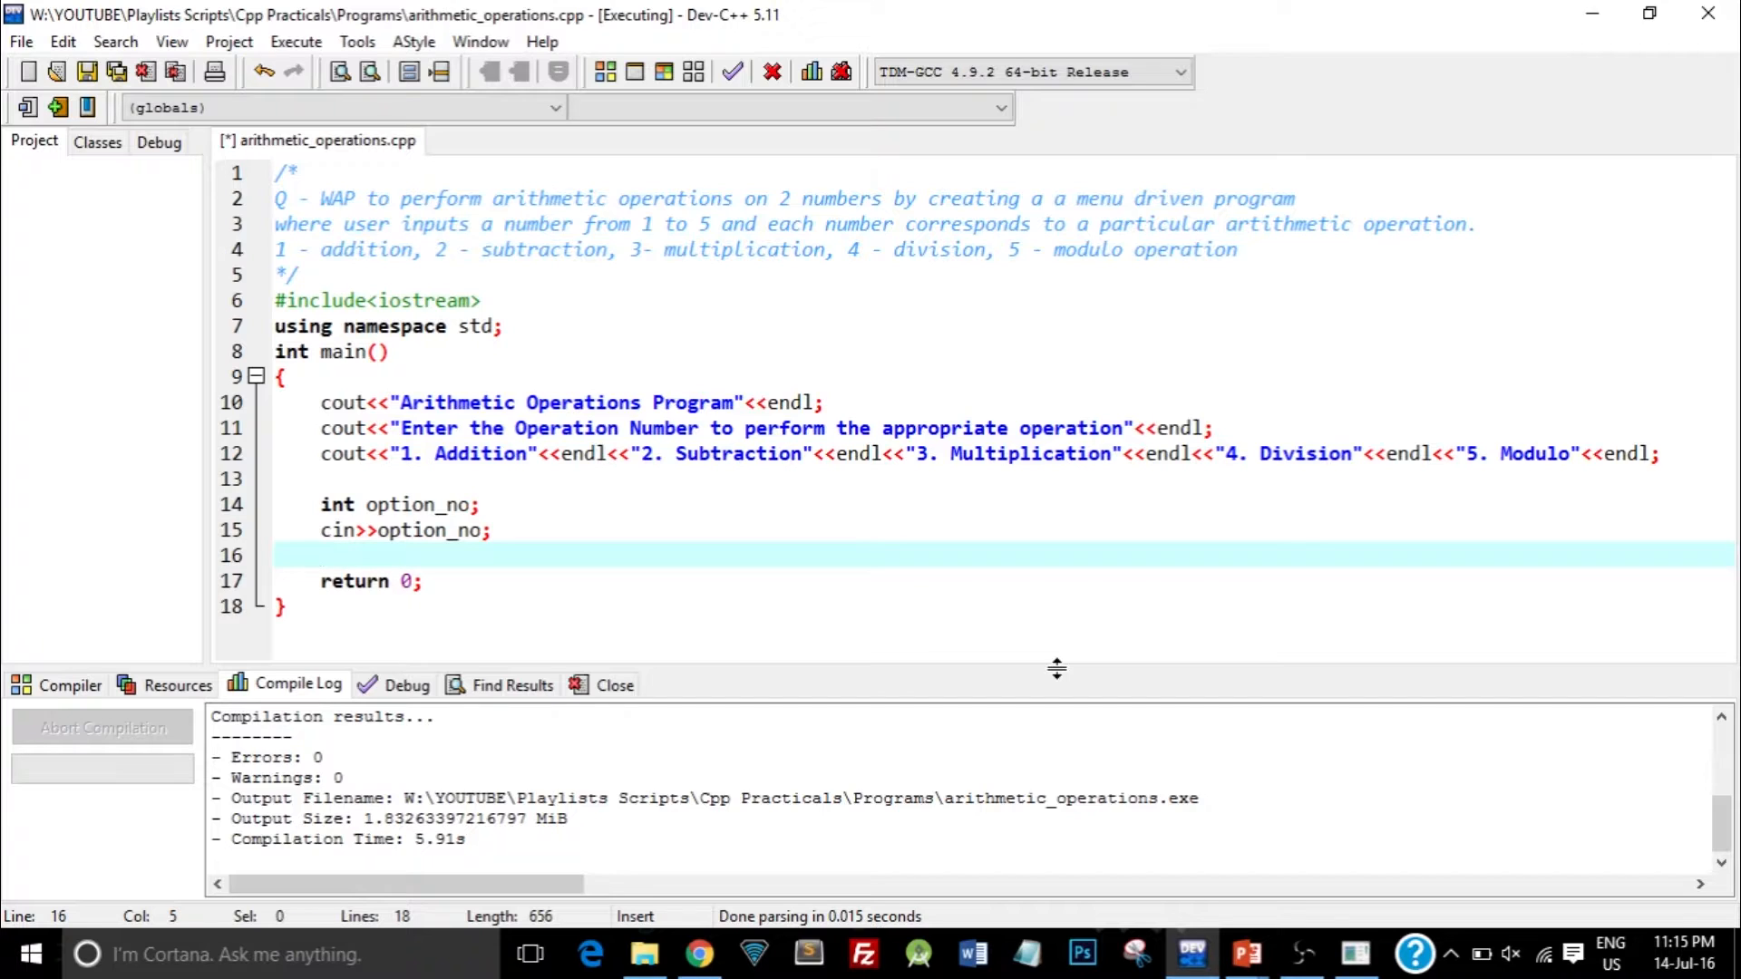
# - Insert switch(option_no) with braces and an indented empty body
pyautogui.write('switc')
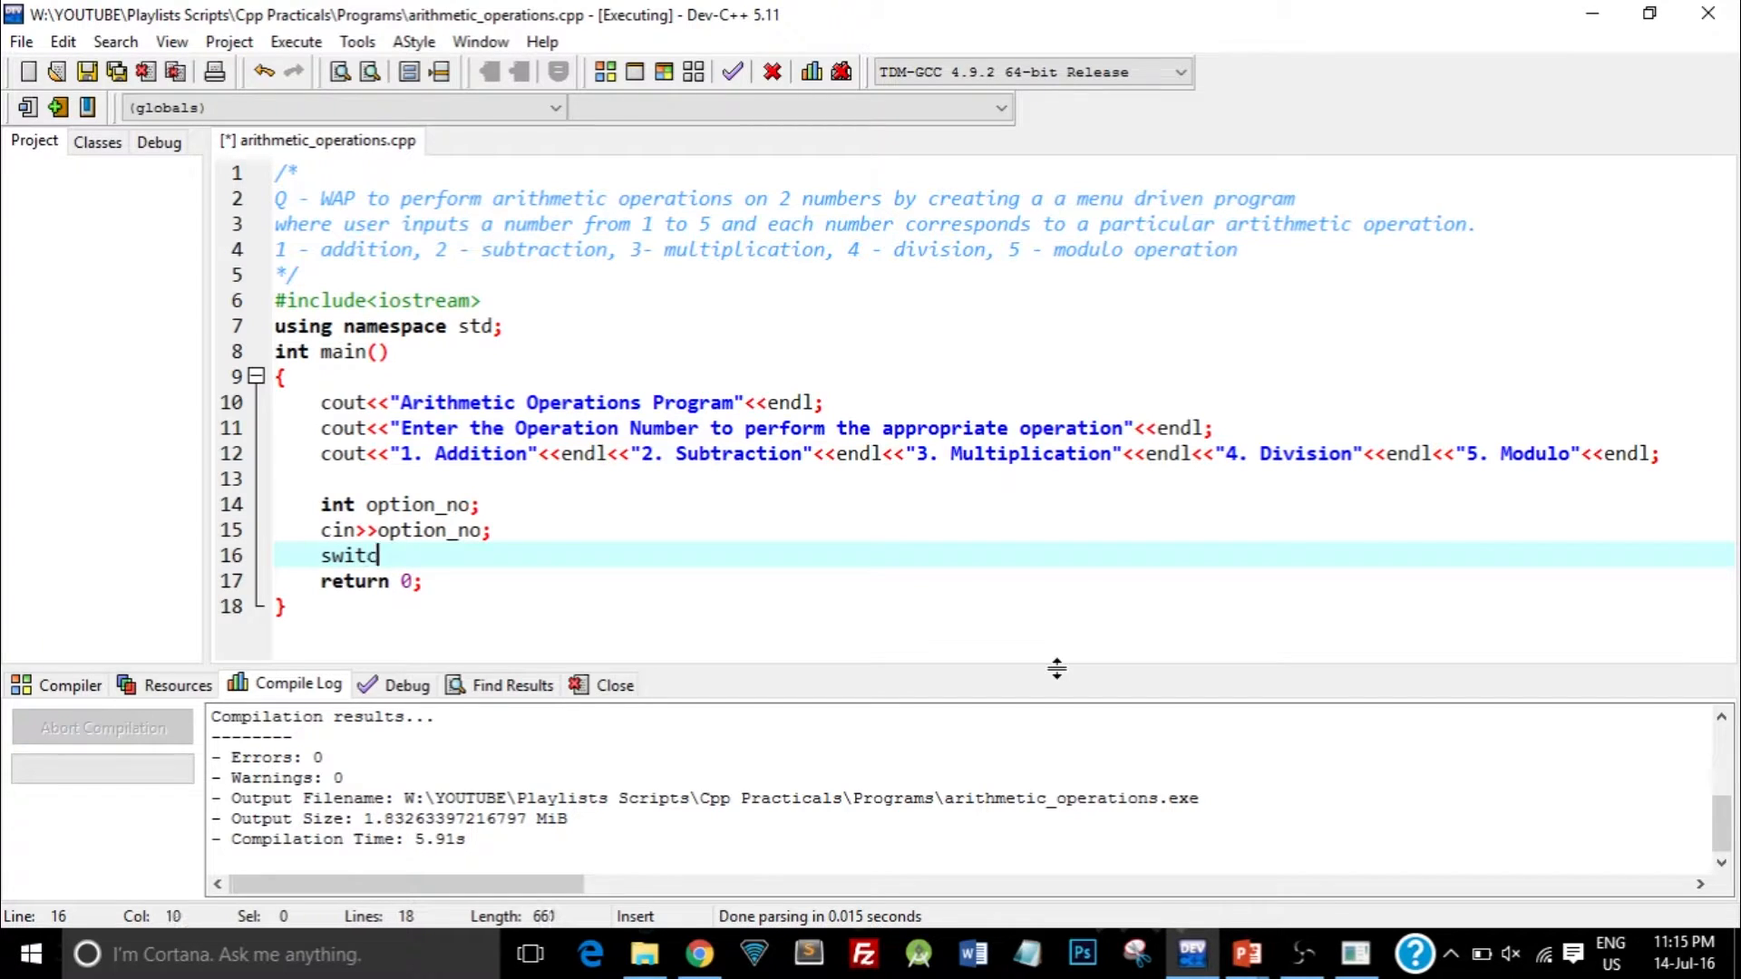
pyautogui.write('h()')
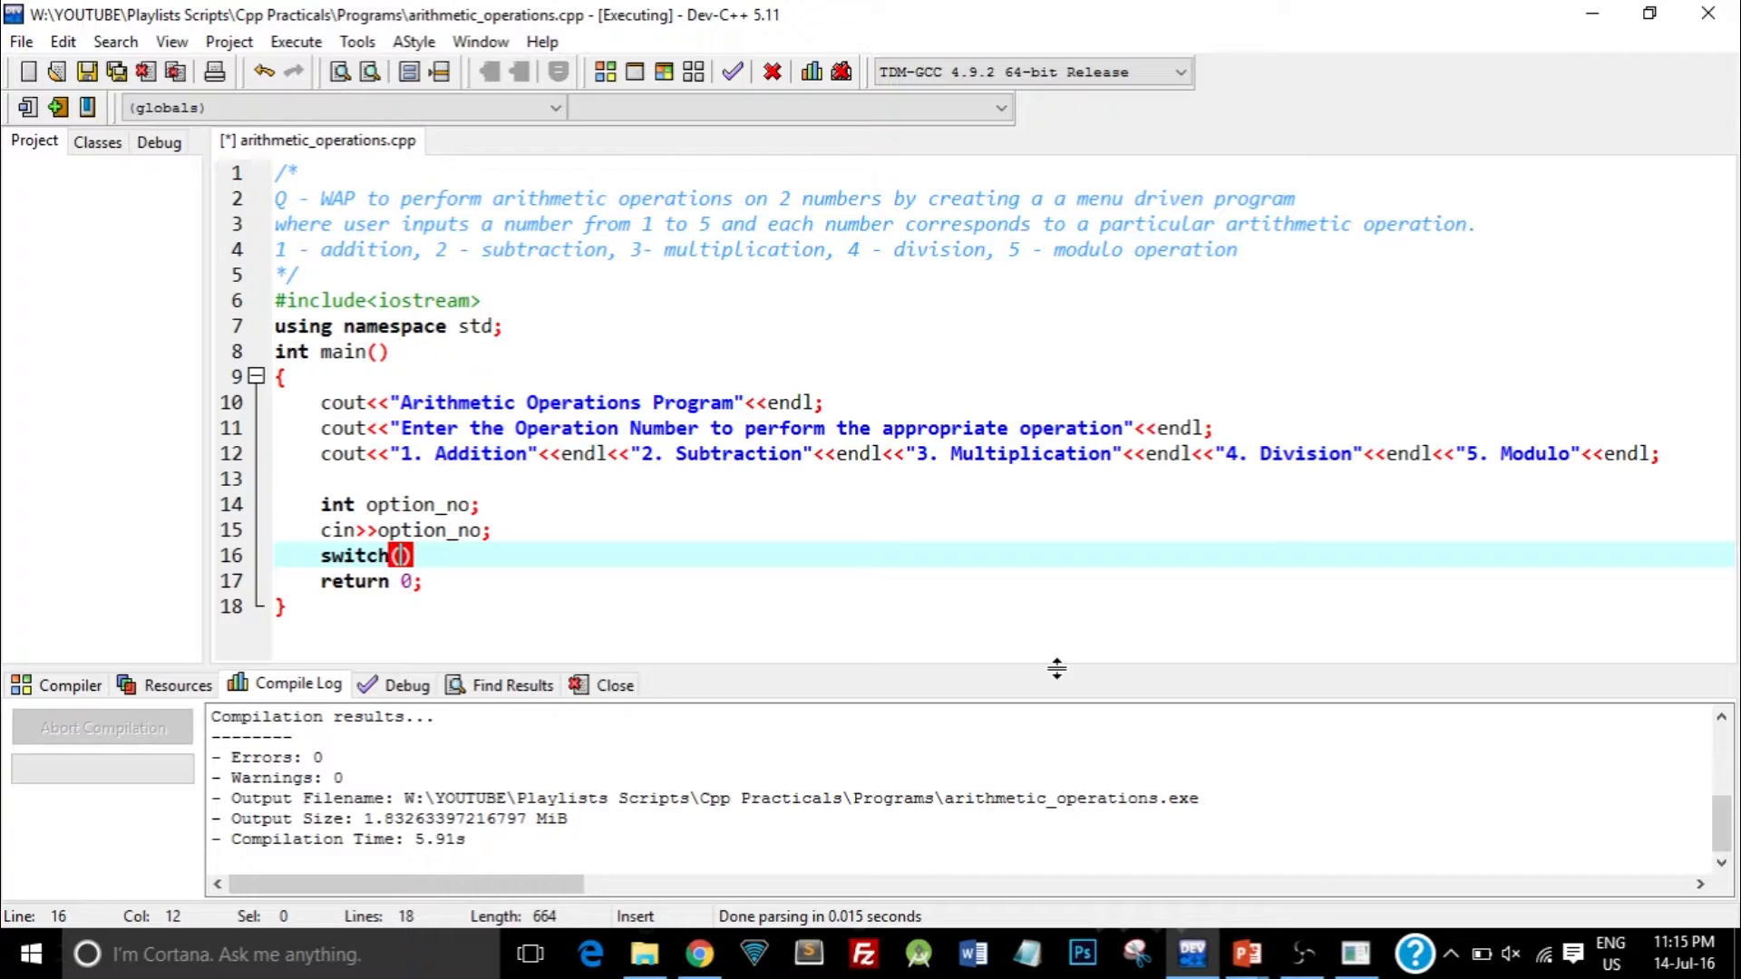
pyautogui.write('option_no')
pyautogui.write('{')
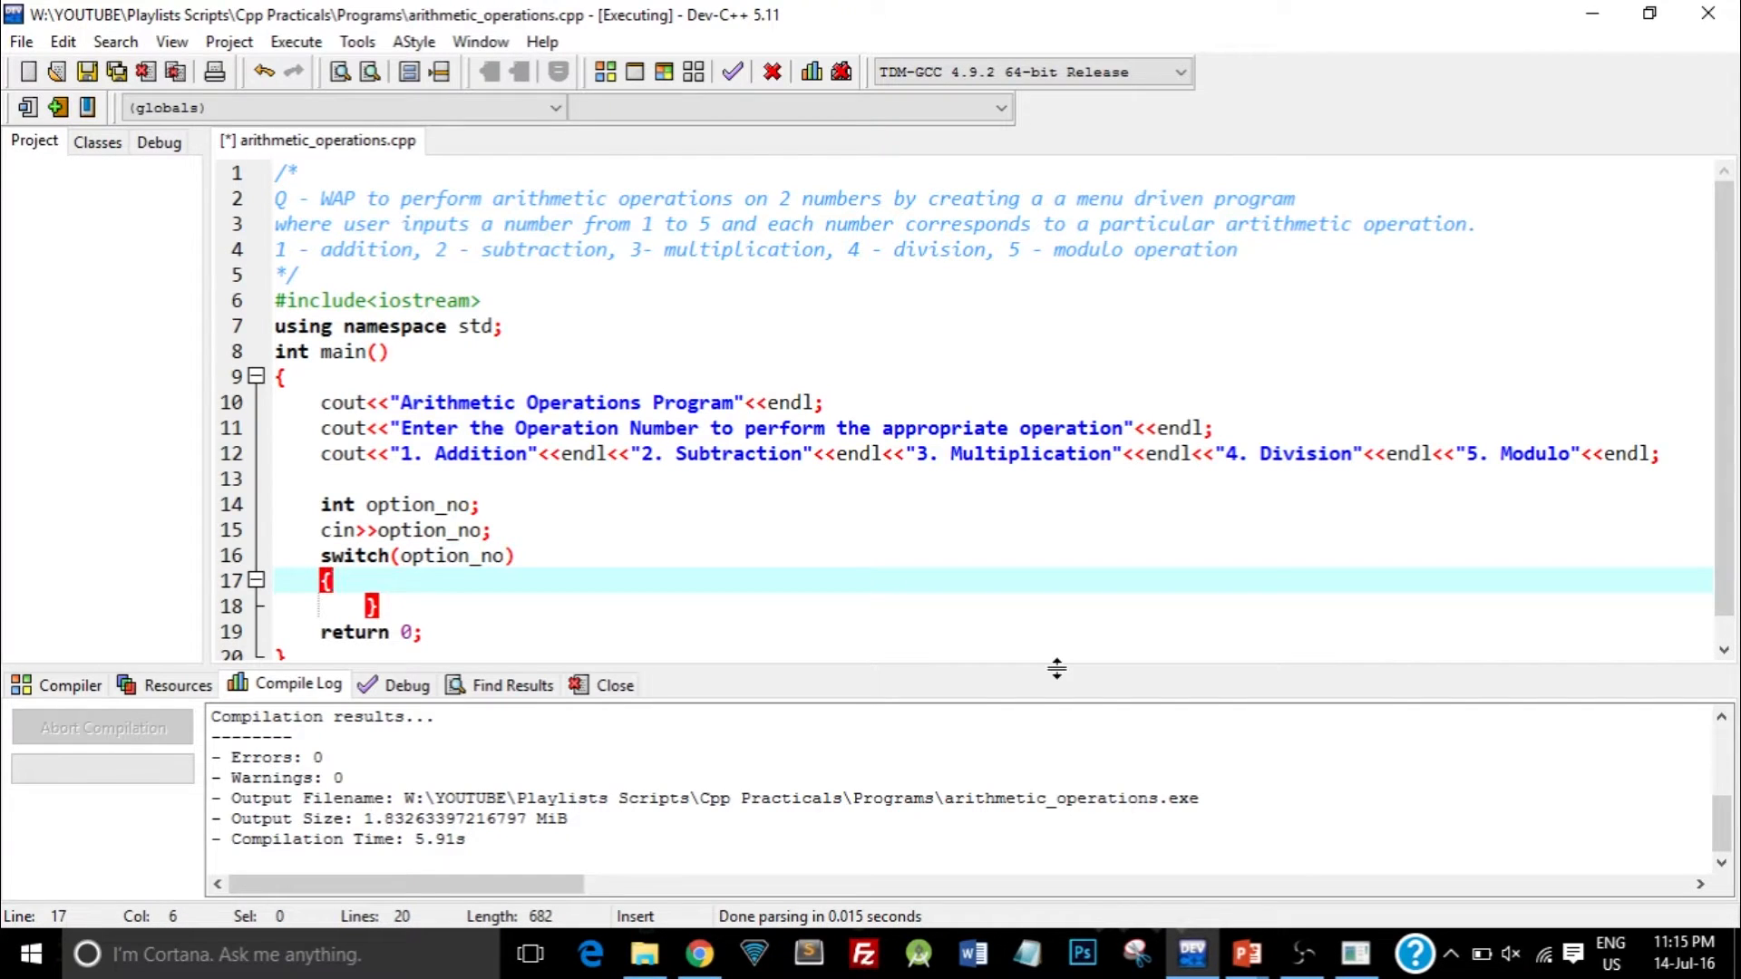
pyautogui.press('enter')
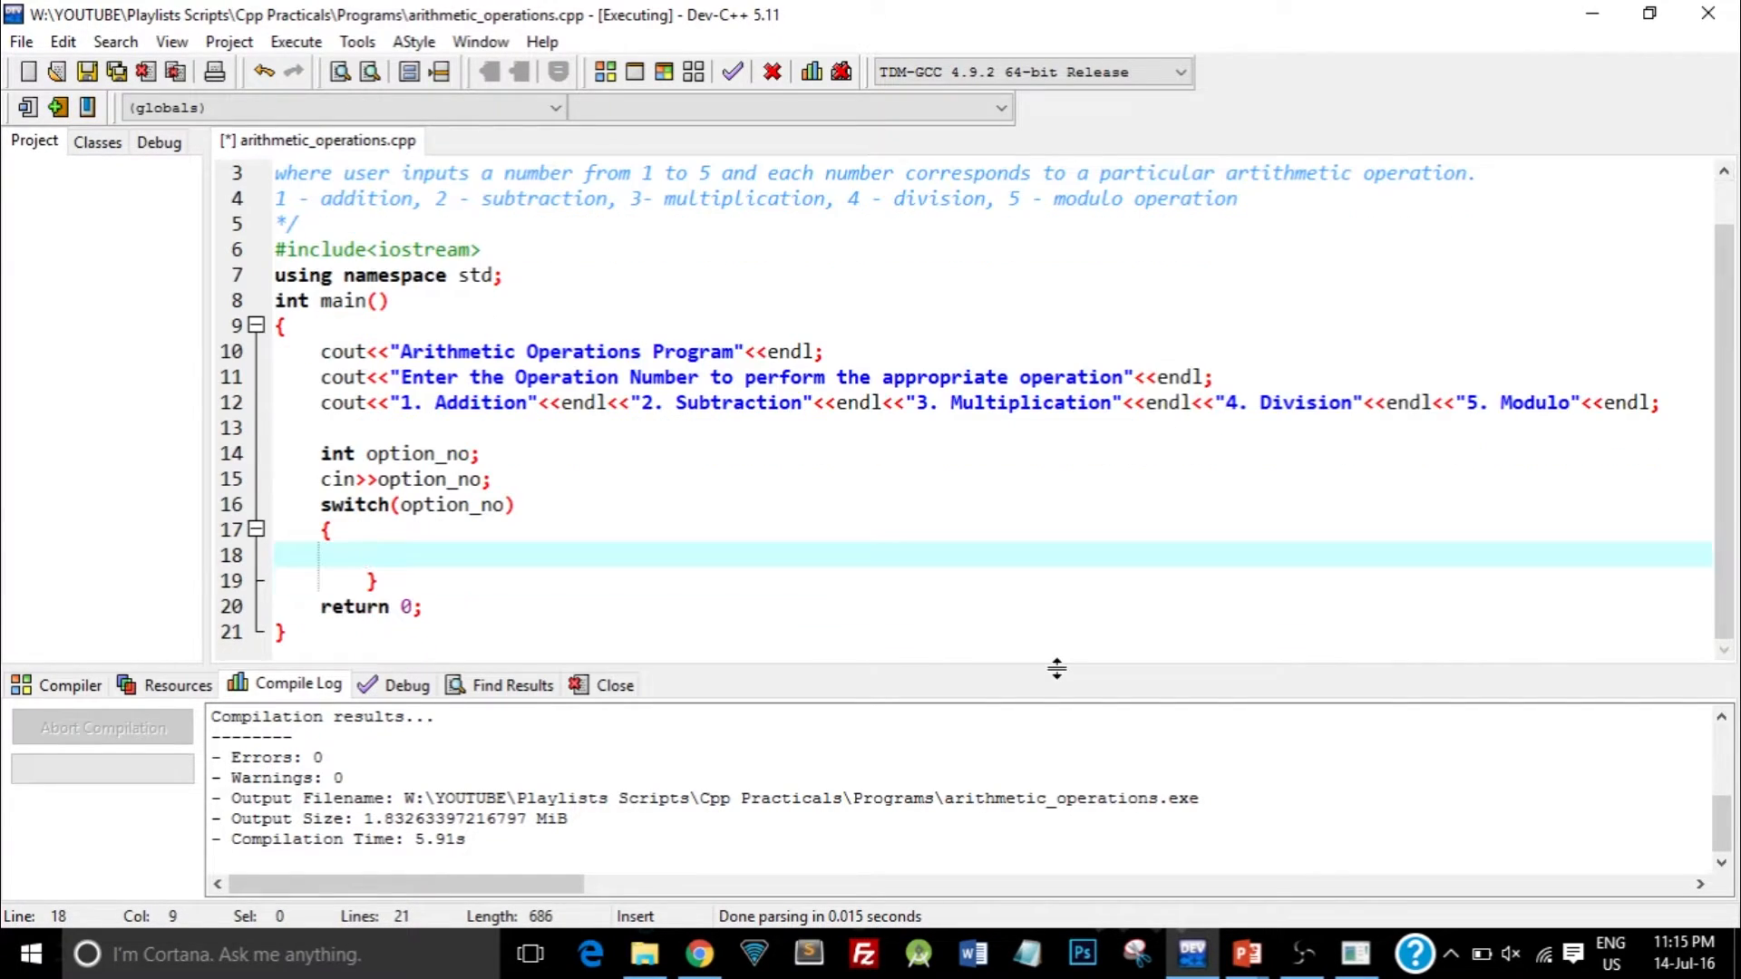
pyautogui.press('Backspace')
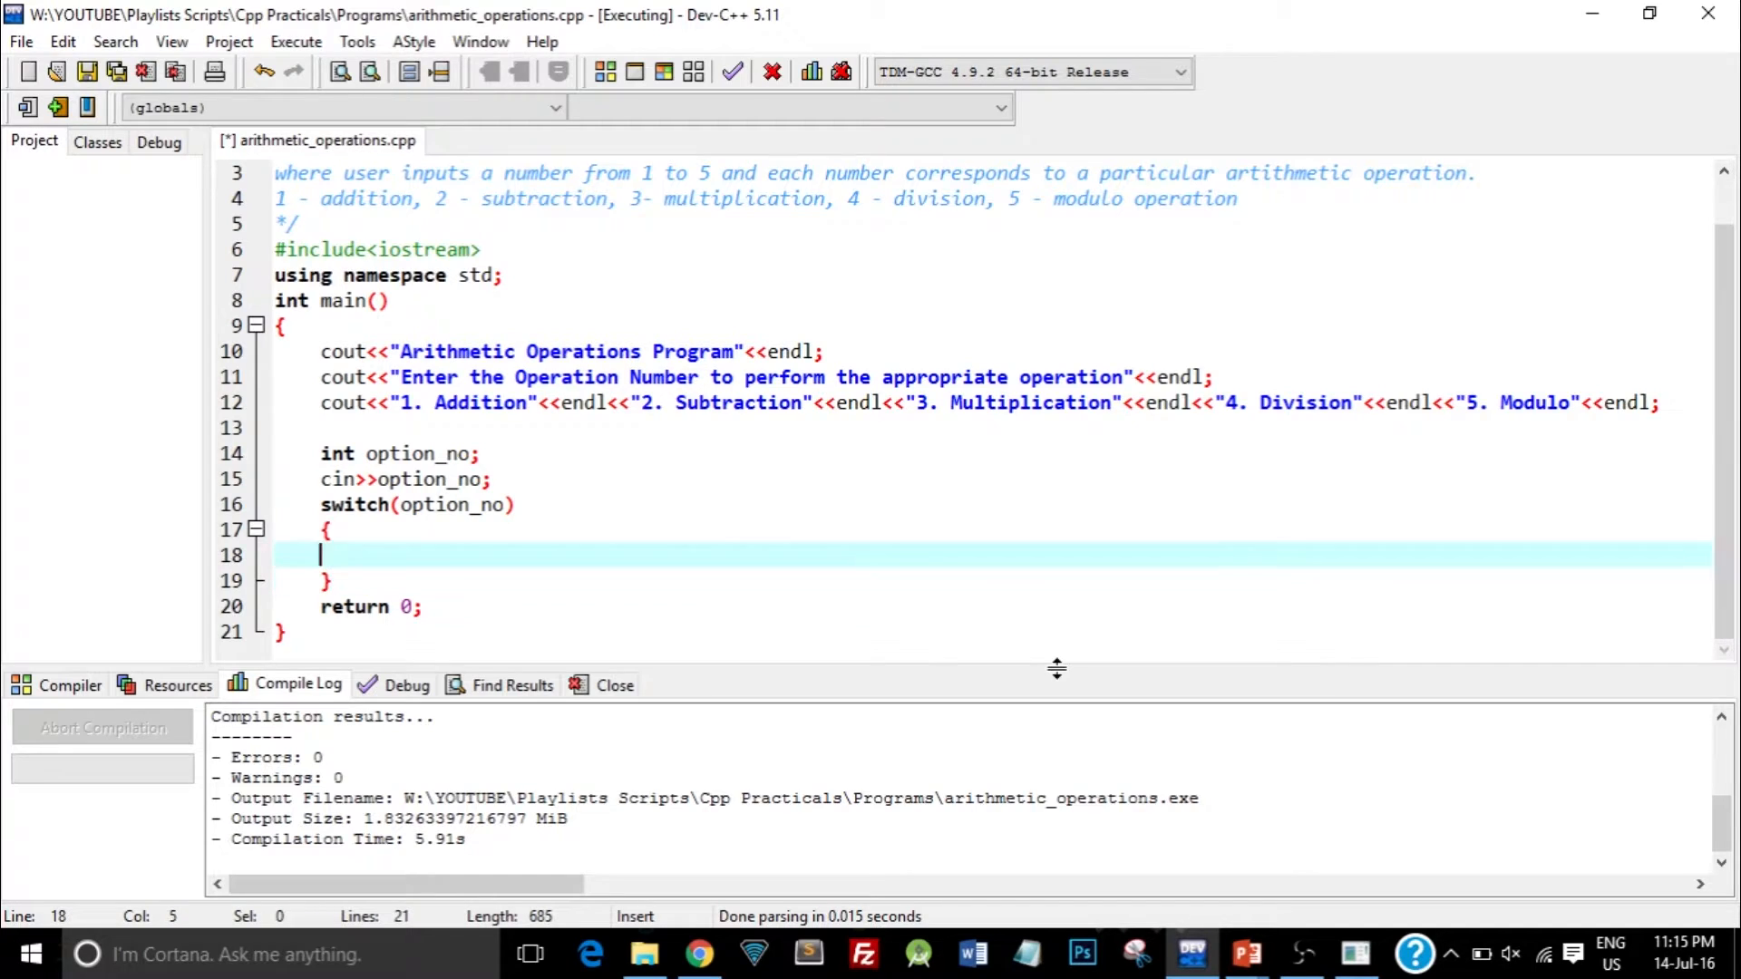
pyautogui.press('Tab')
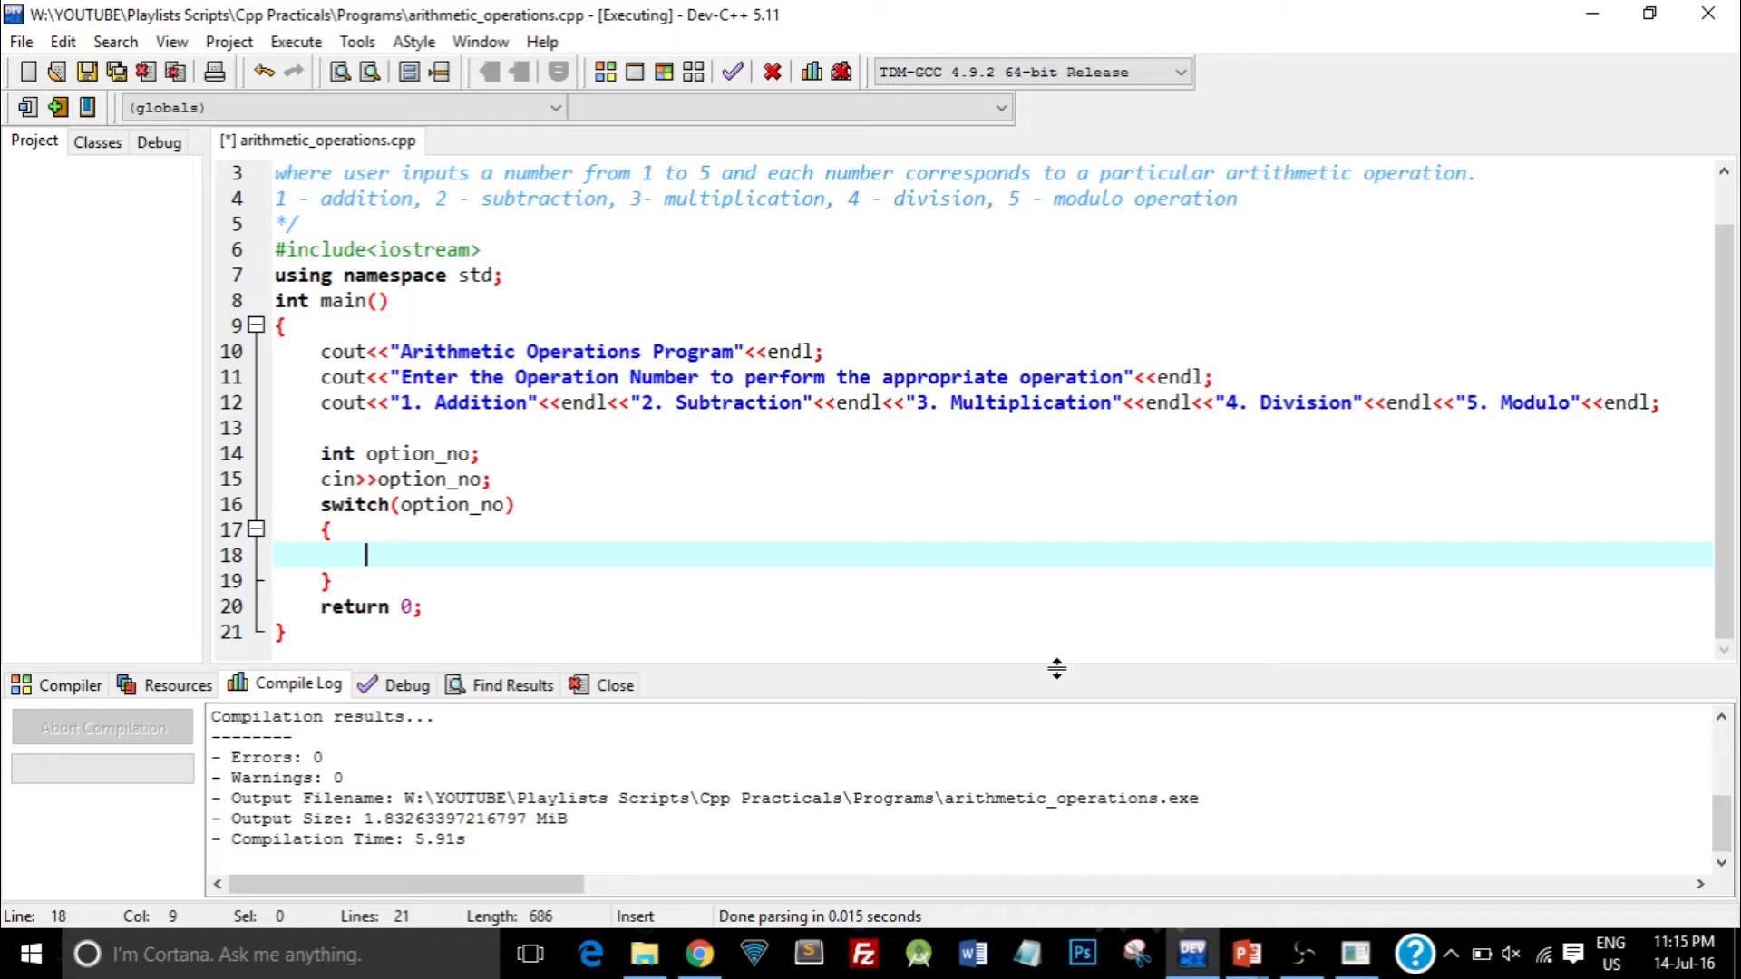
# - Add a case 1: label and place the caret after cin>>option_no;
pyautogui.write('case')
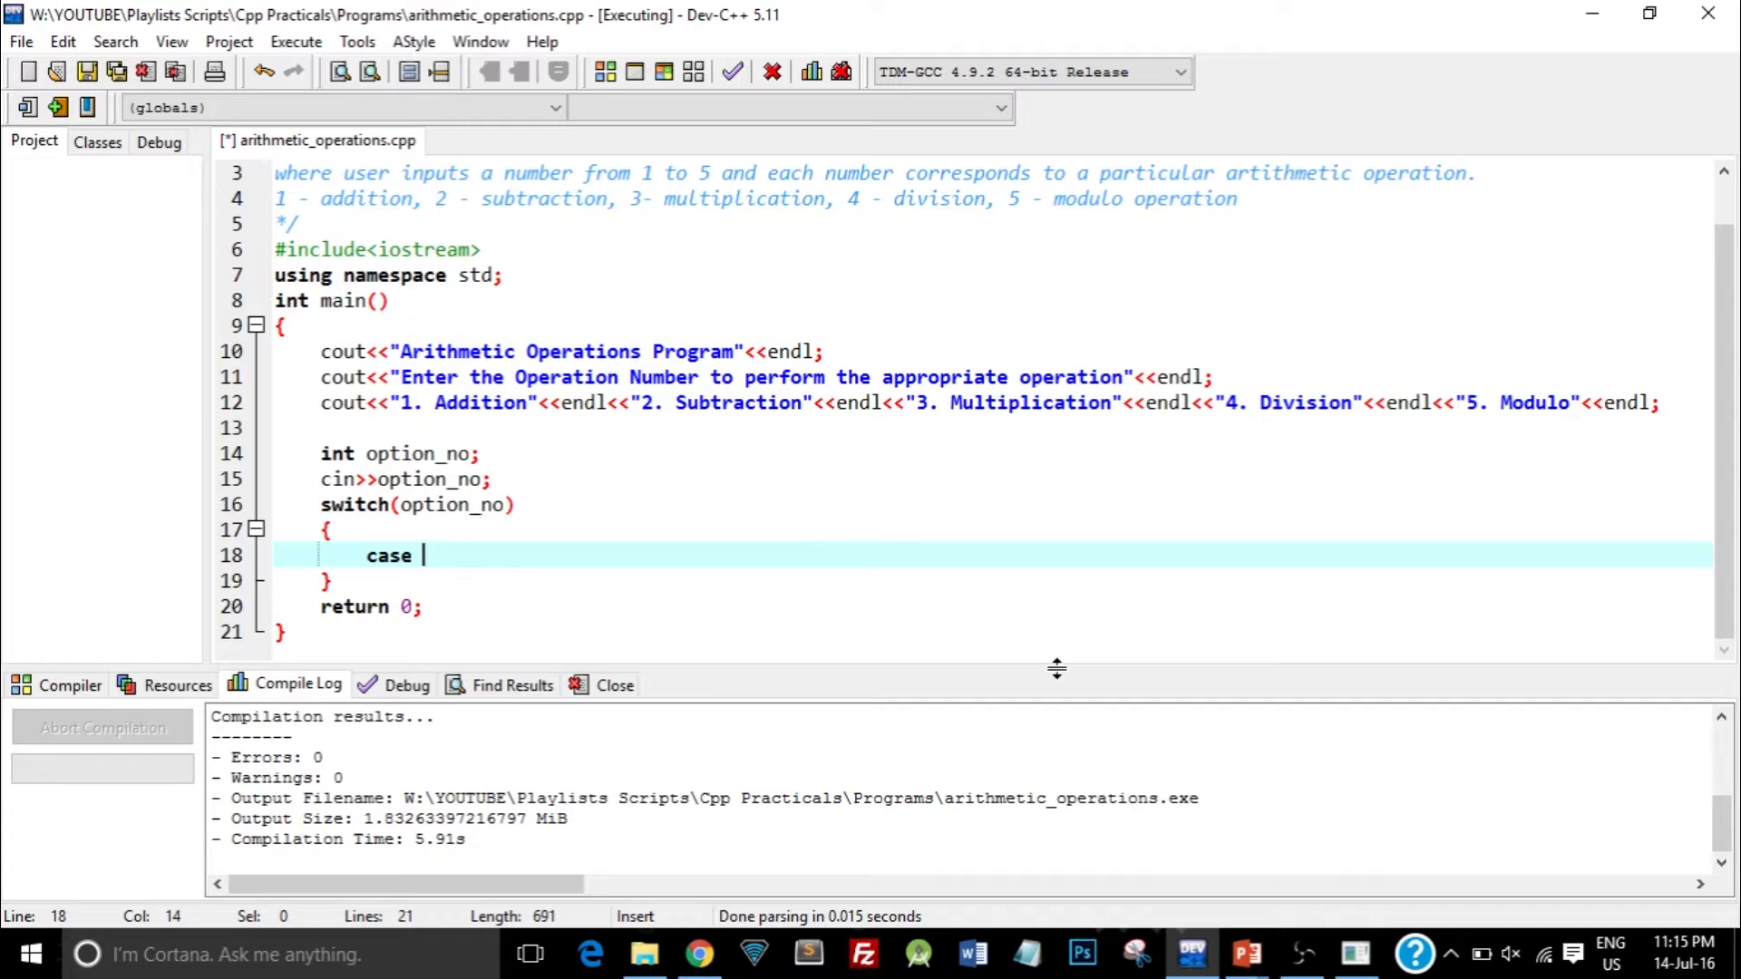
pyautogui.write('1:')
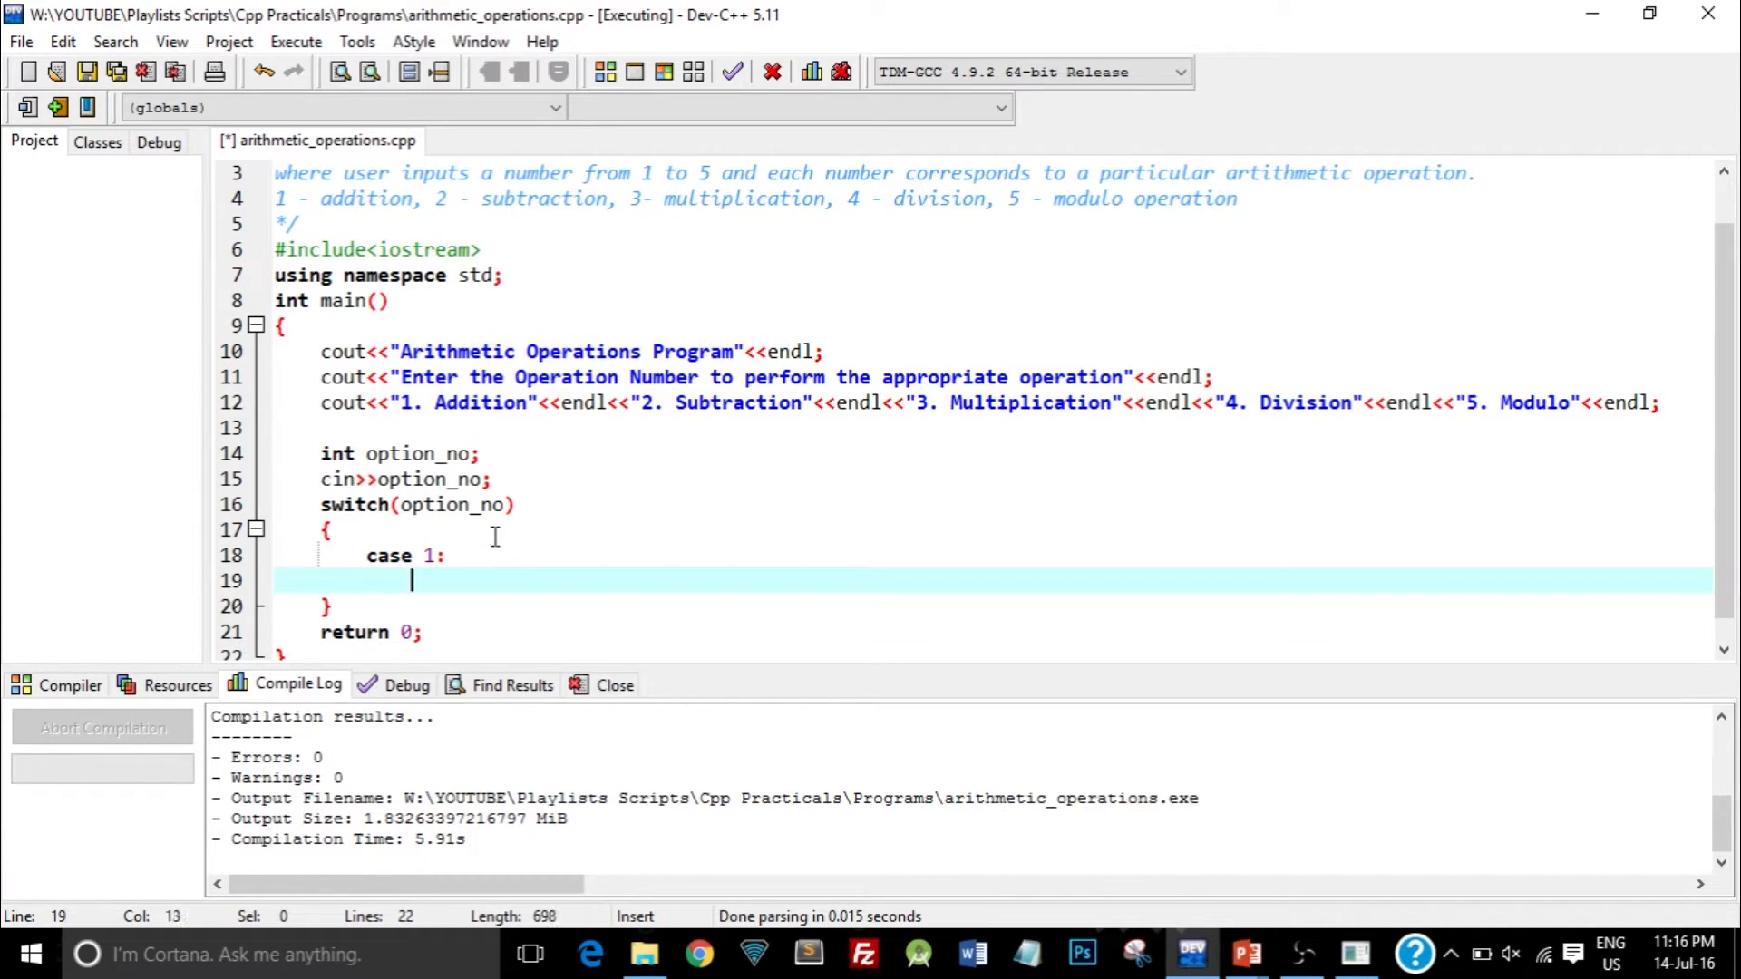
pyautogui.moveTo(535, 483)
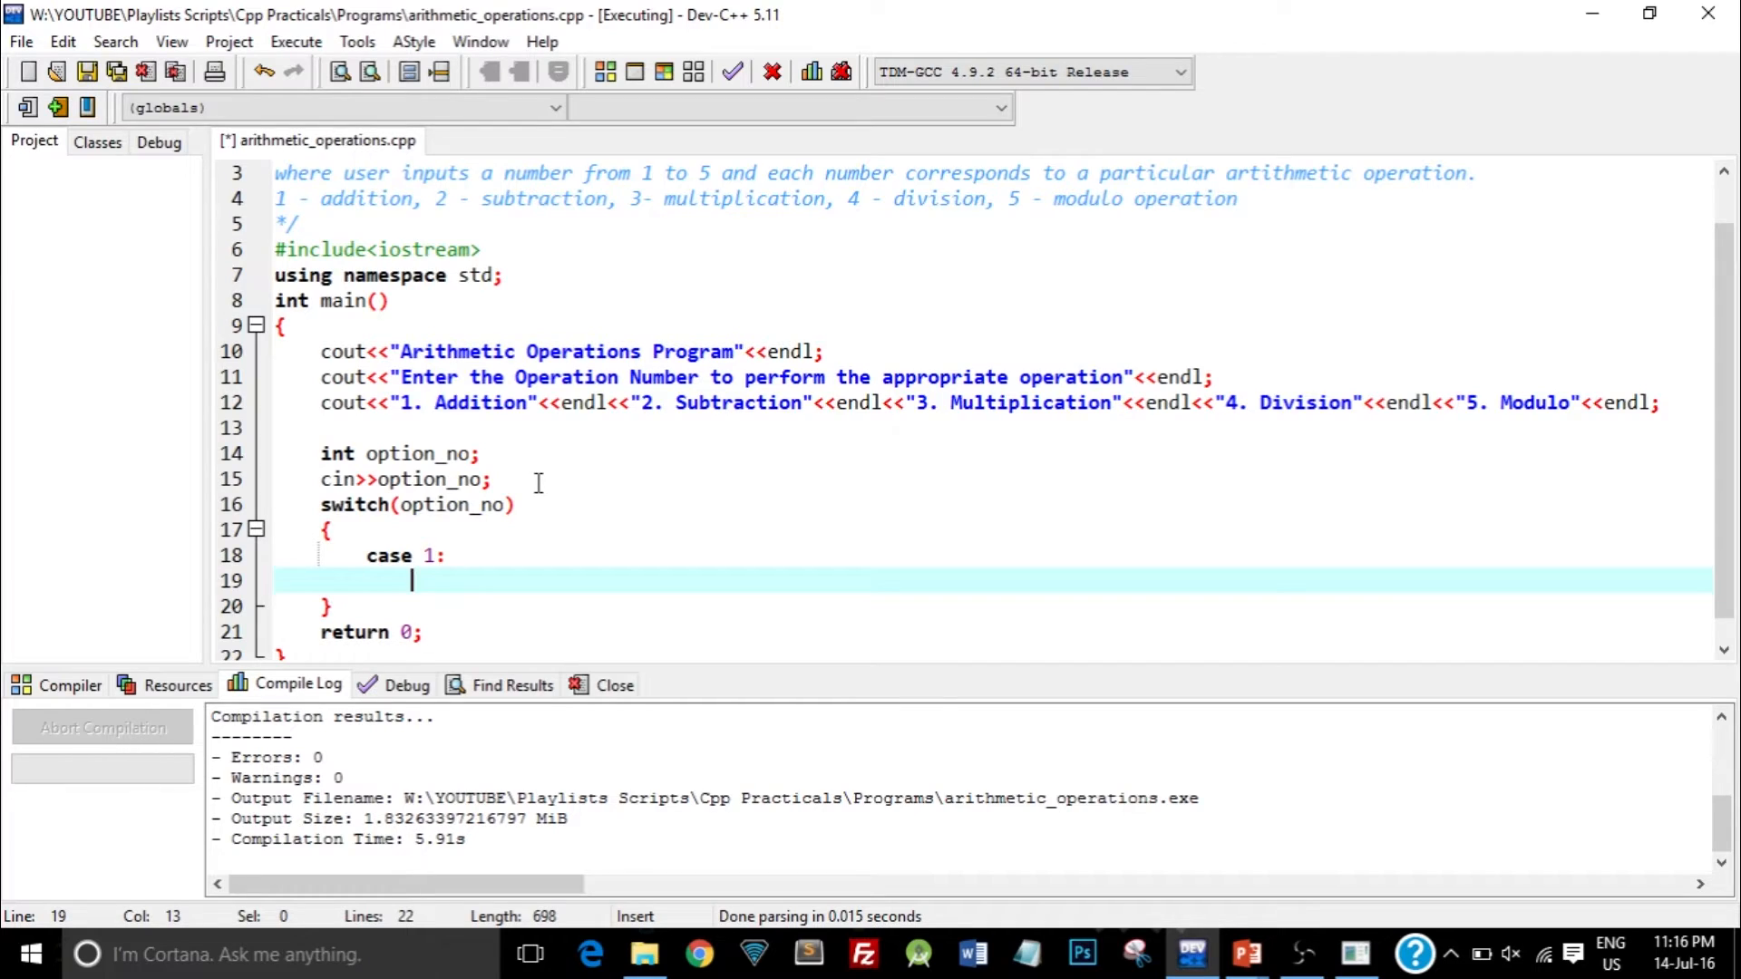
pyautogui.click(491, 478)
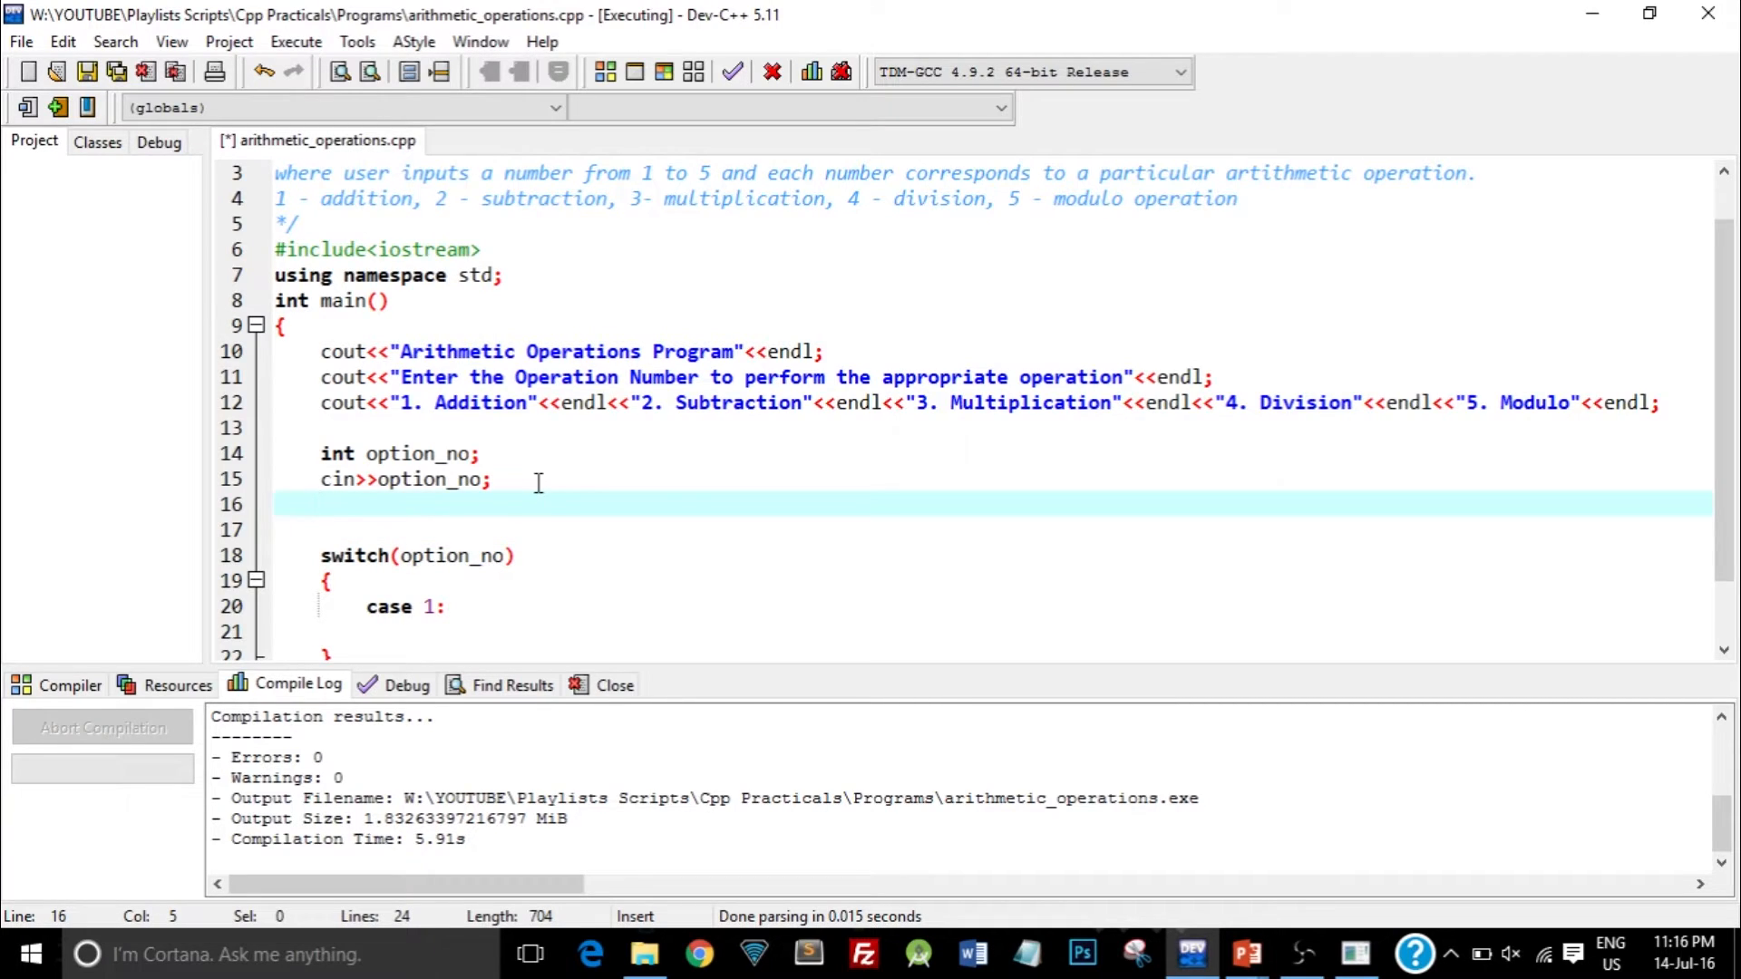
# - Type int x,y; on the line after the input statement
pyautogui.write('int')
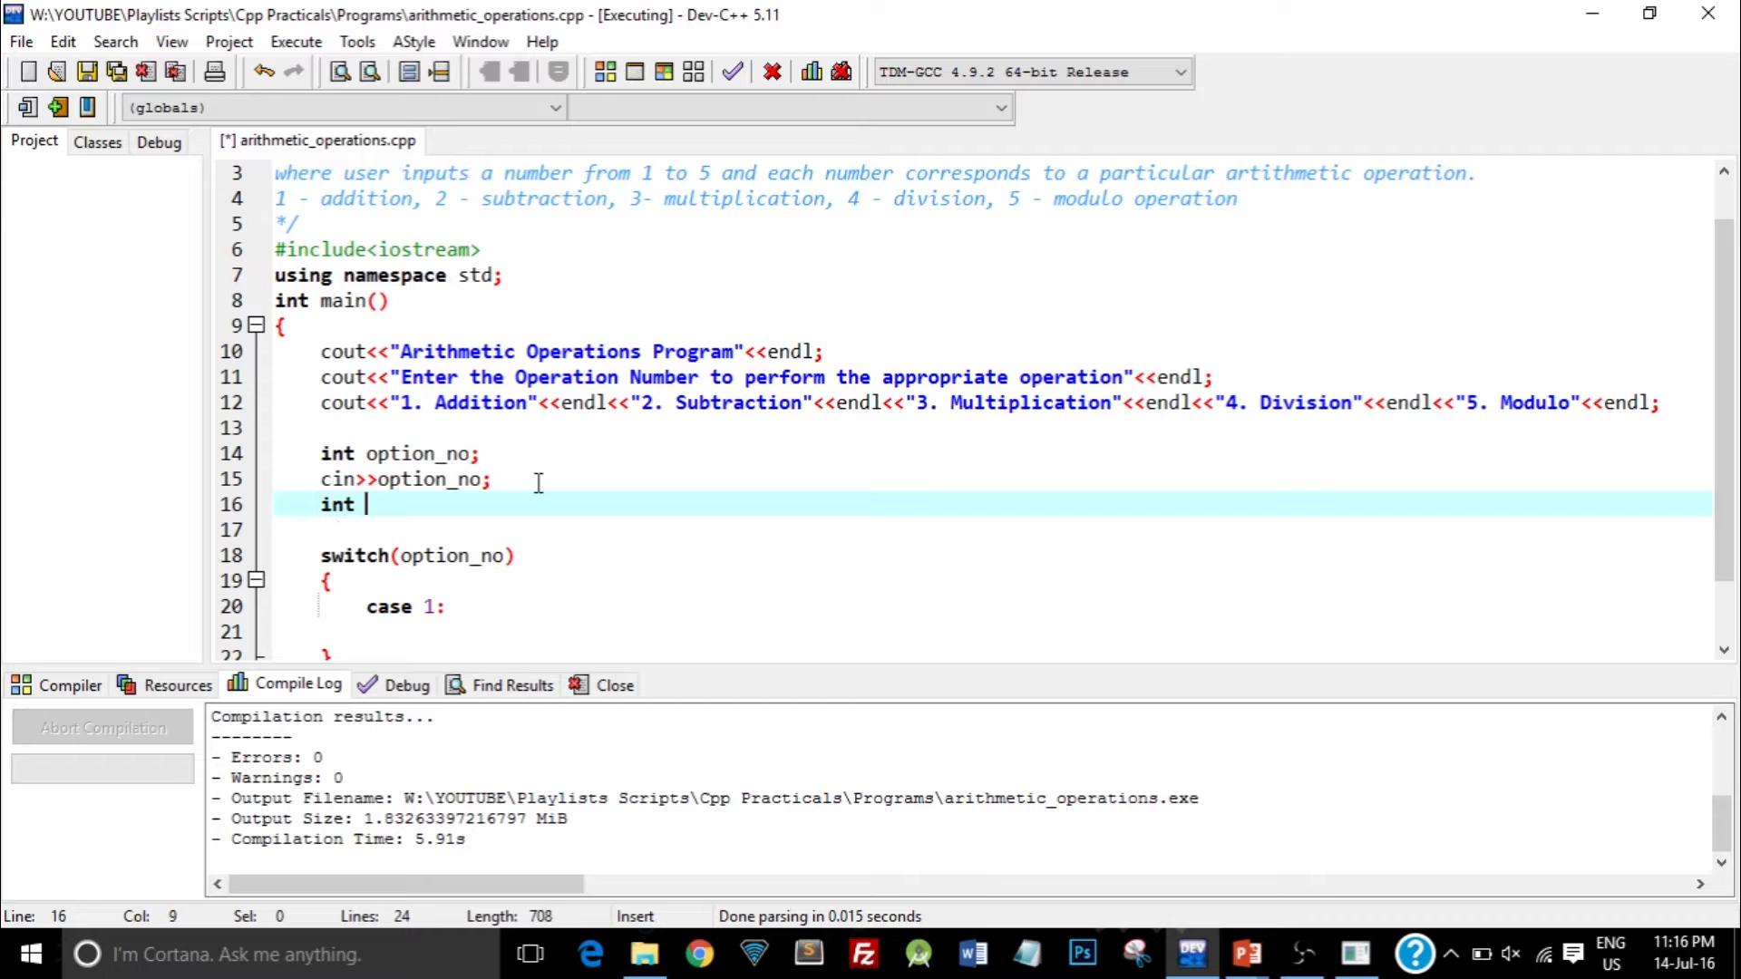
pyautogui.write('x,y;')
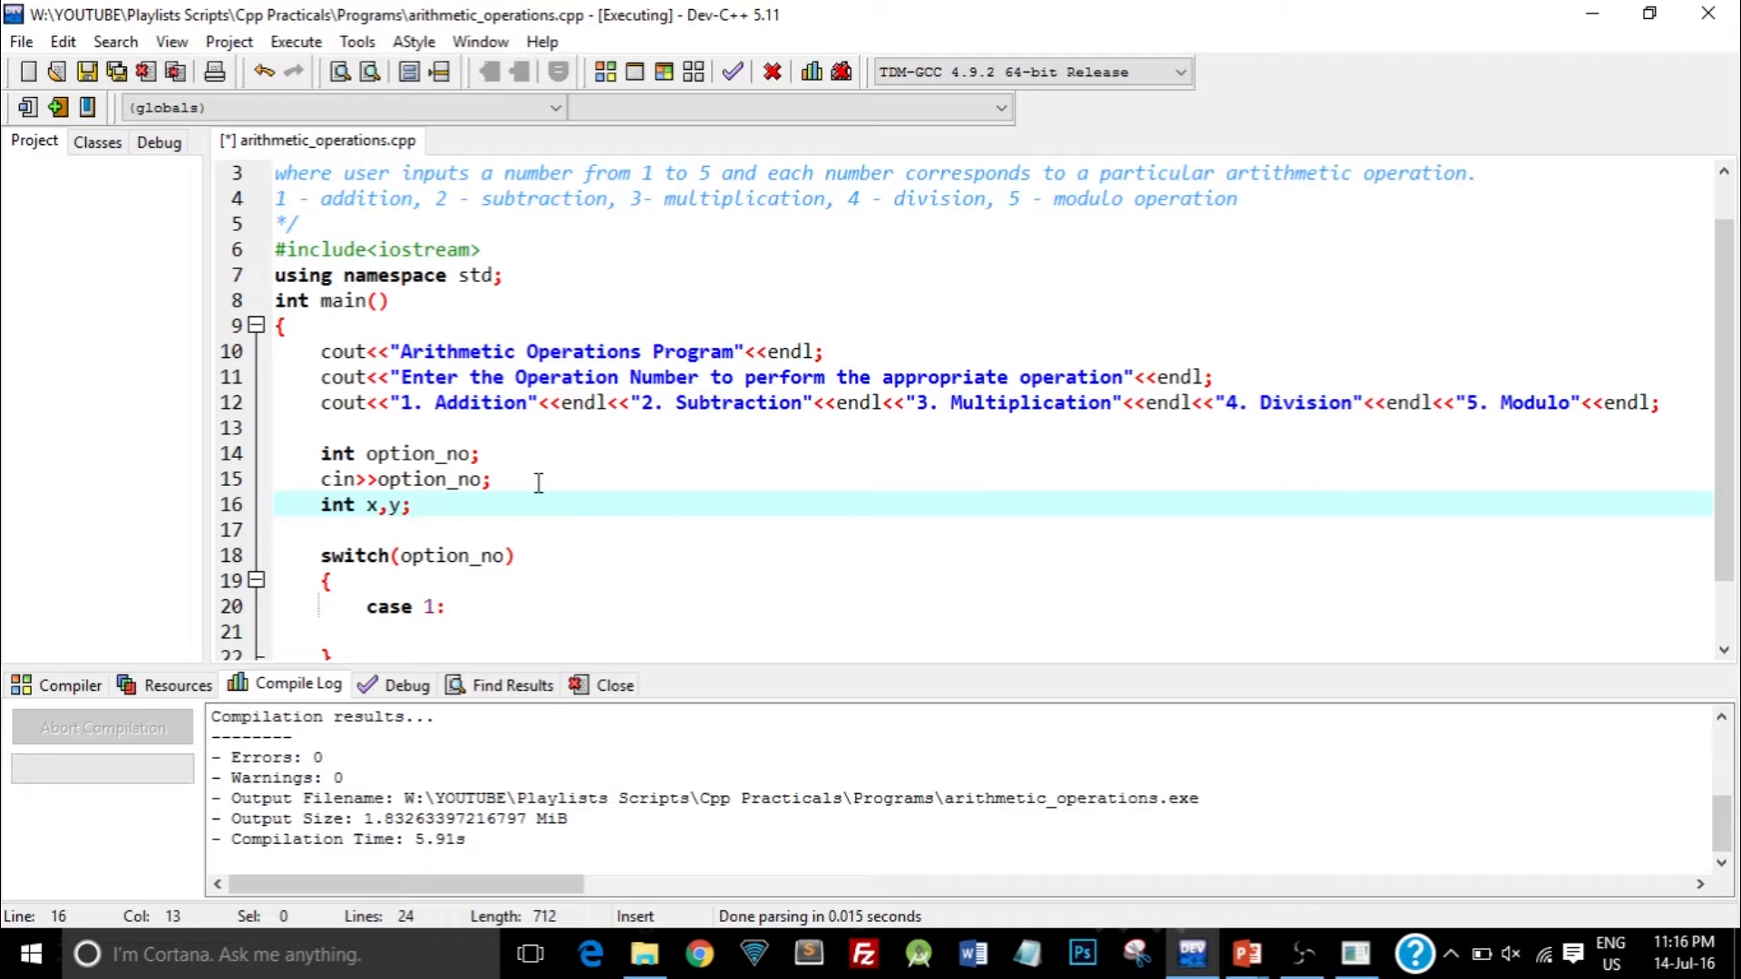
pyautogui.click(453, 529)
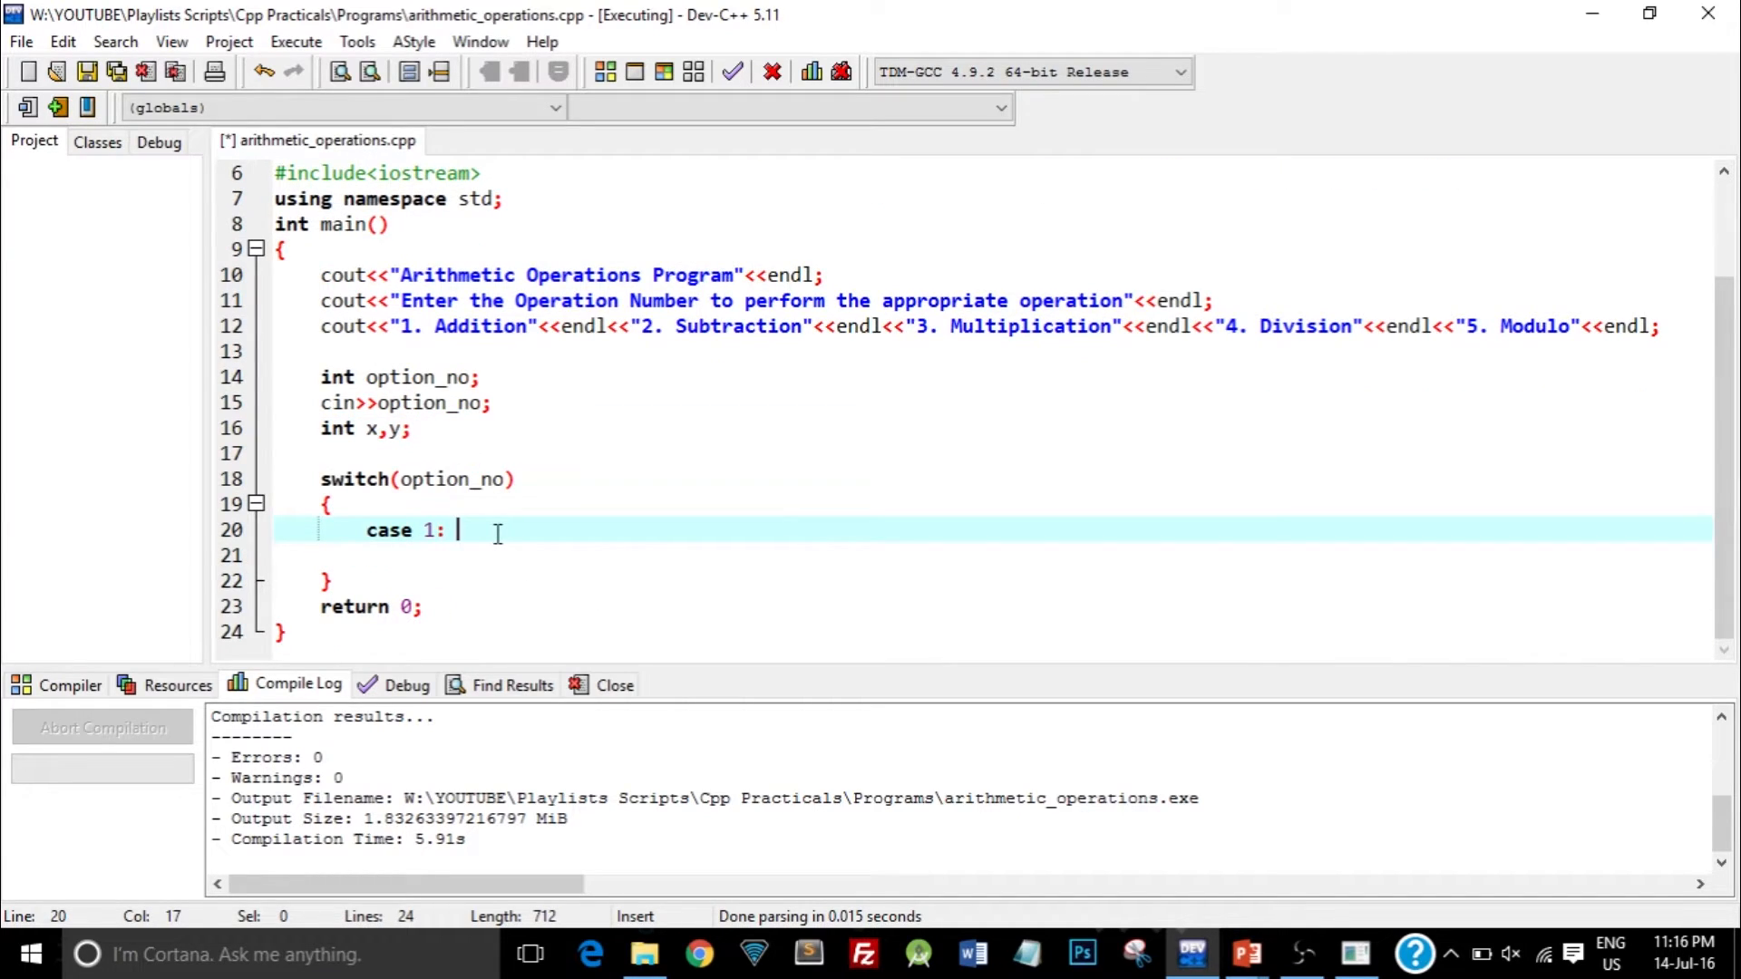
# - Under case 1, print "Addition Operation" and "Enter 2 numbers"
pyautogui.press('Return')
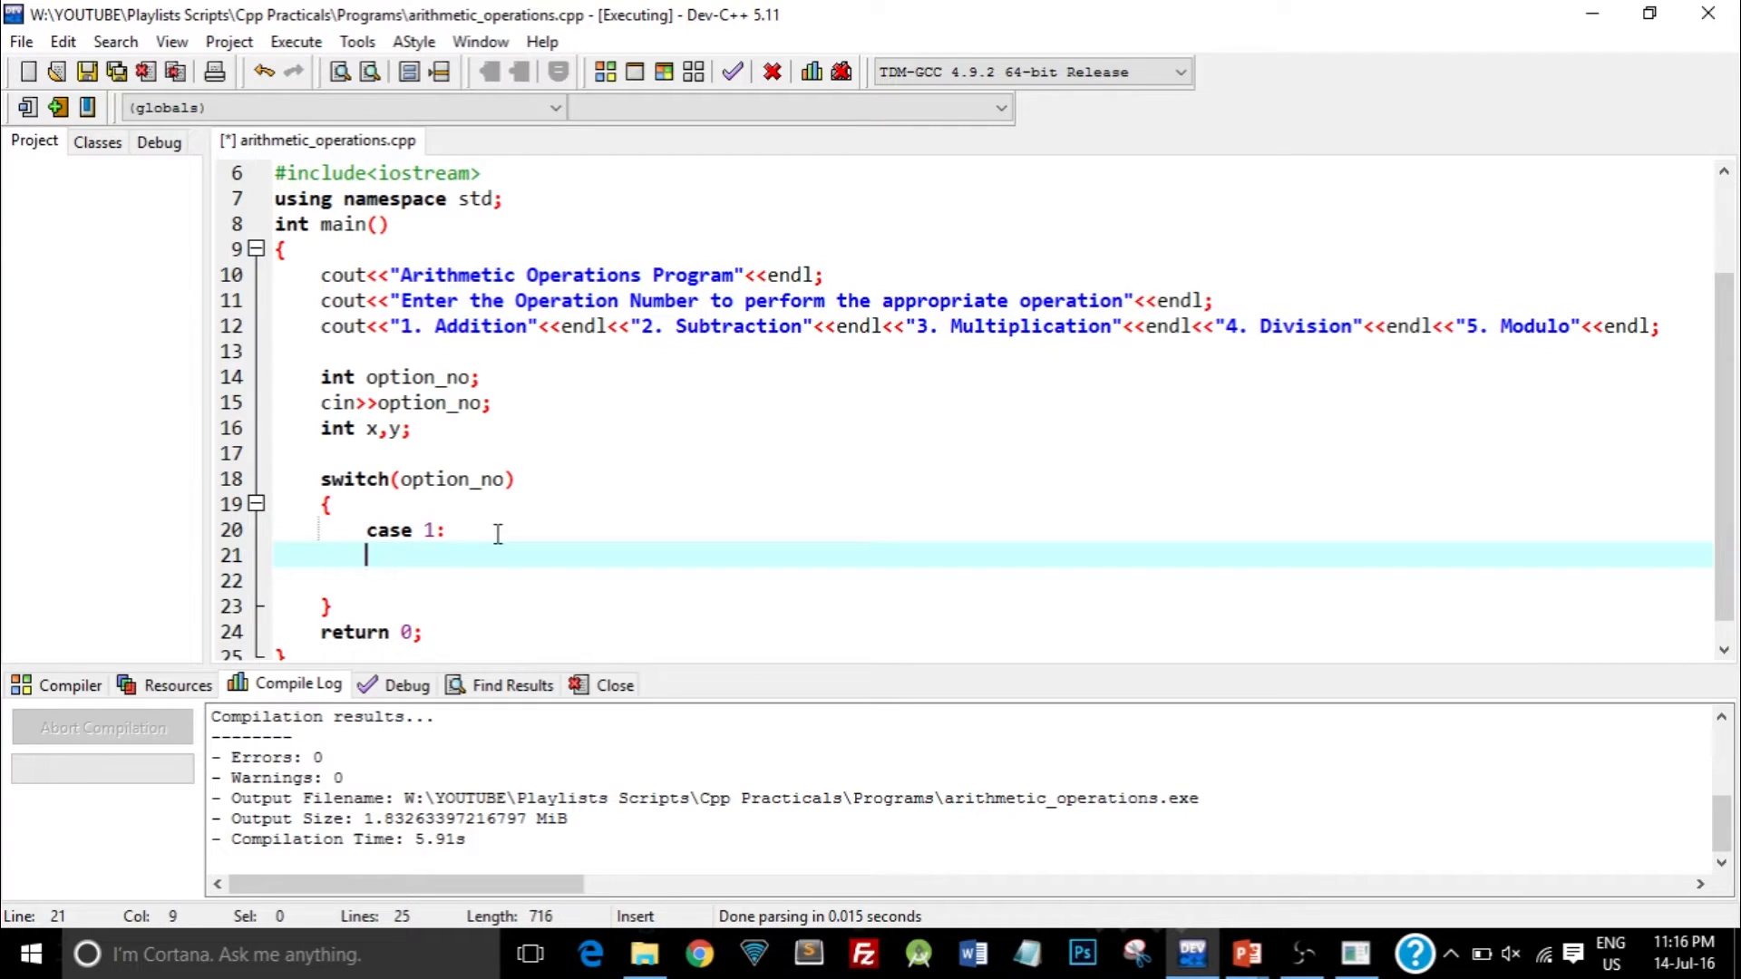
pyautogui.click(322, 300)
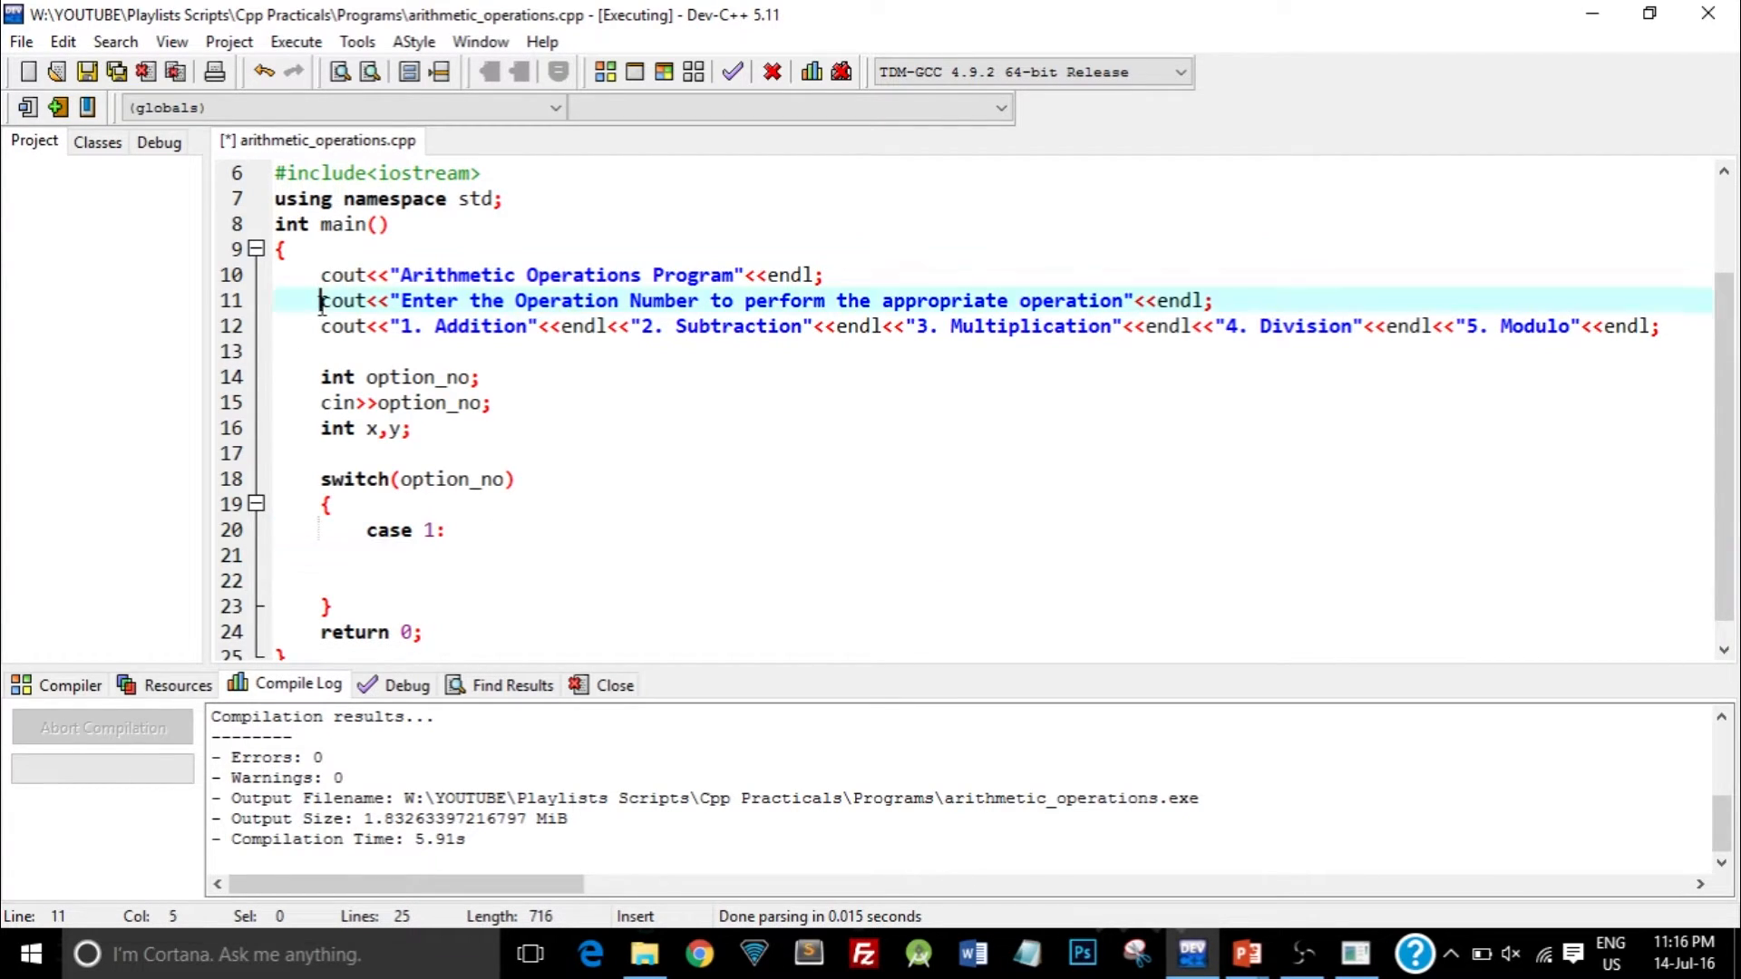
pyautogui.write('cout<<"Addition Operation"<<endl<<"Enter 2 numbers";')
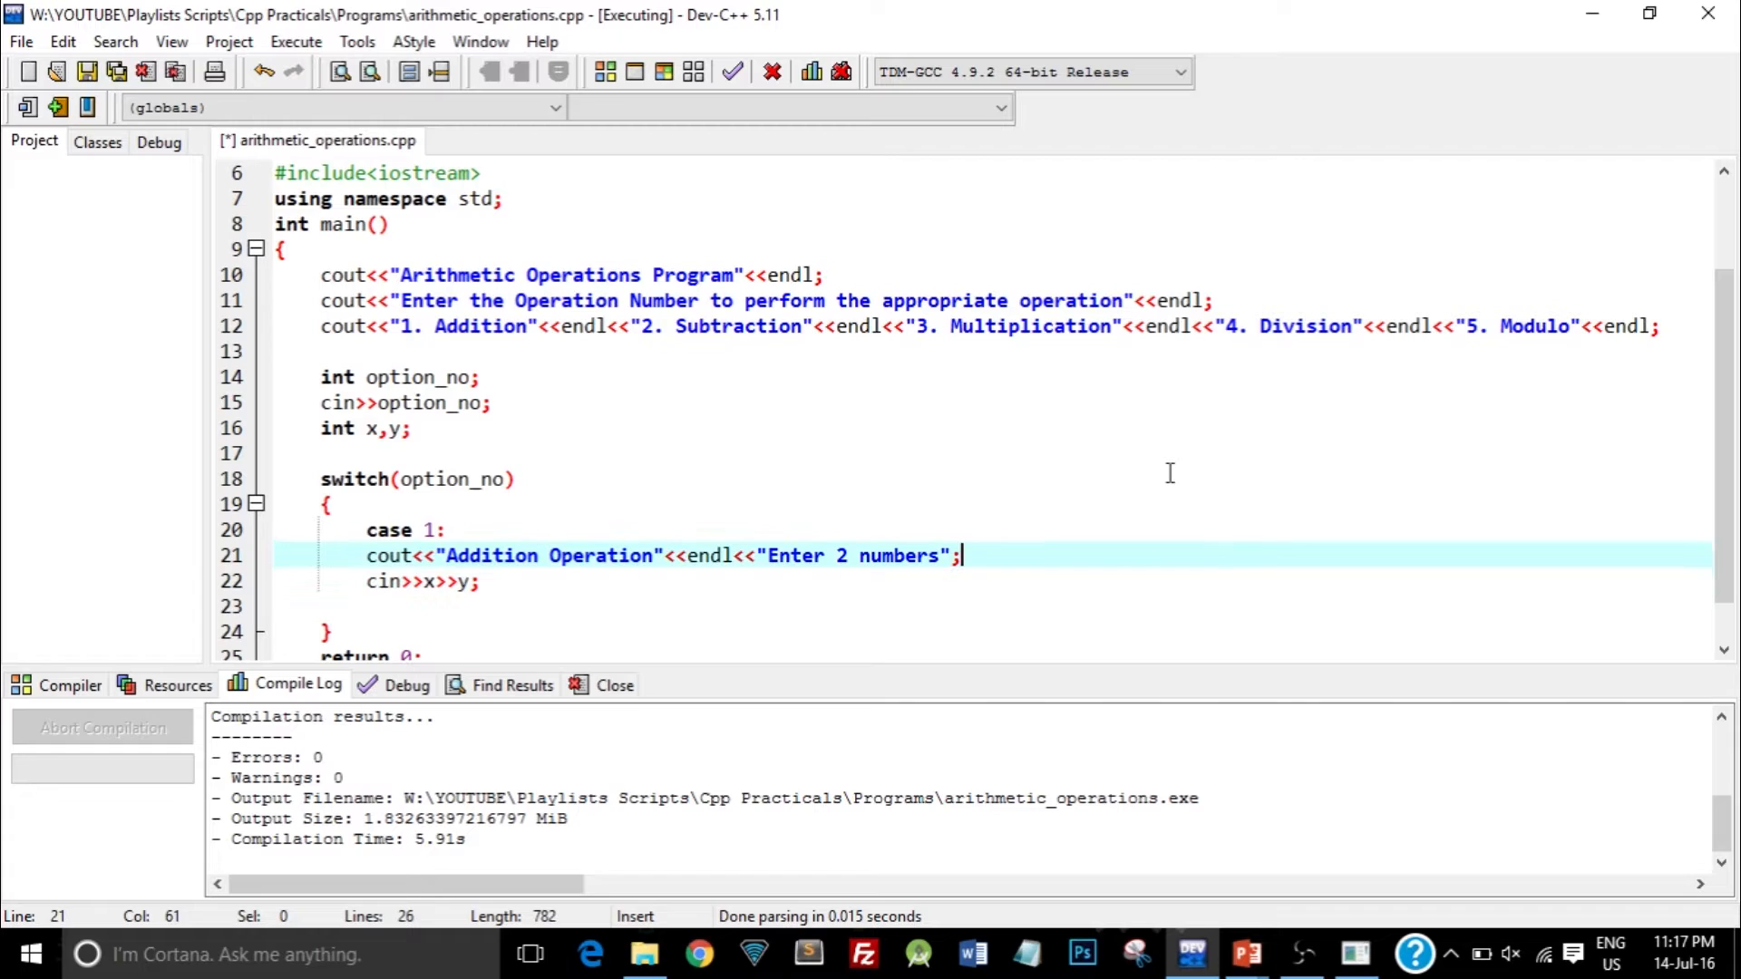
# - Comment the cin line with '// 2 numbers from the user as input'
pyautogui.click(455, 529)
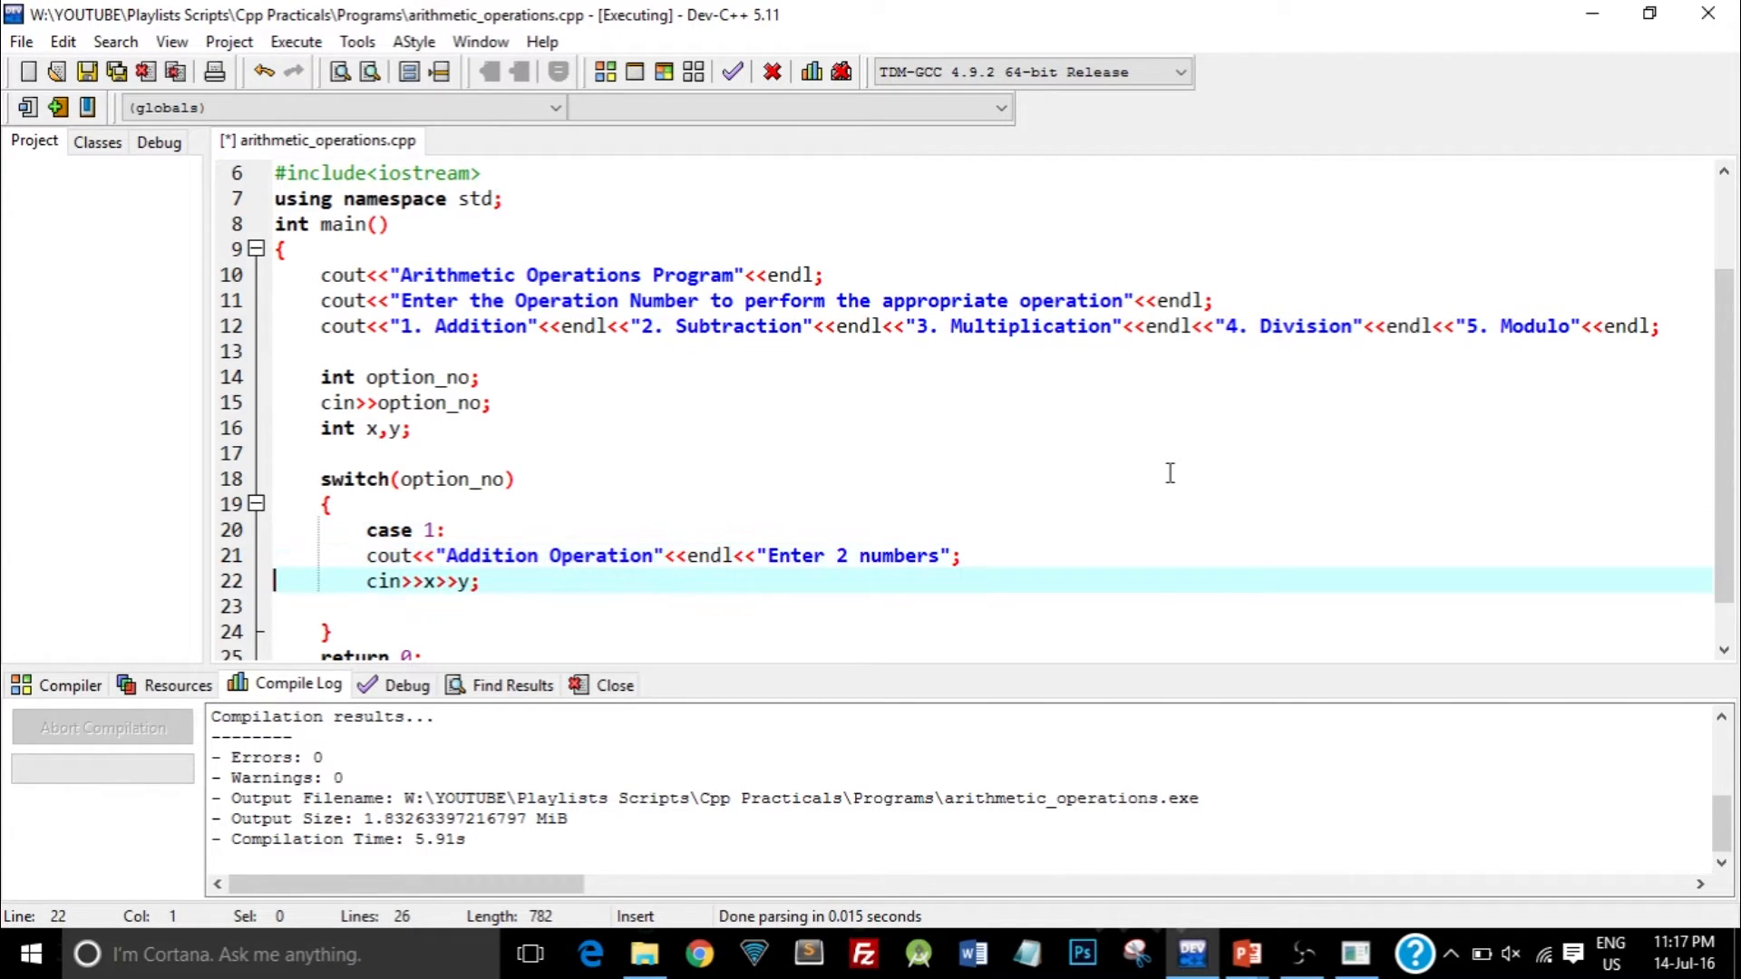
pyautogui.click(446, 529)
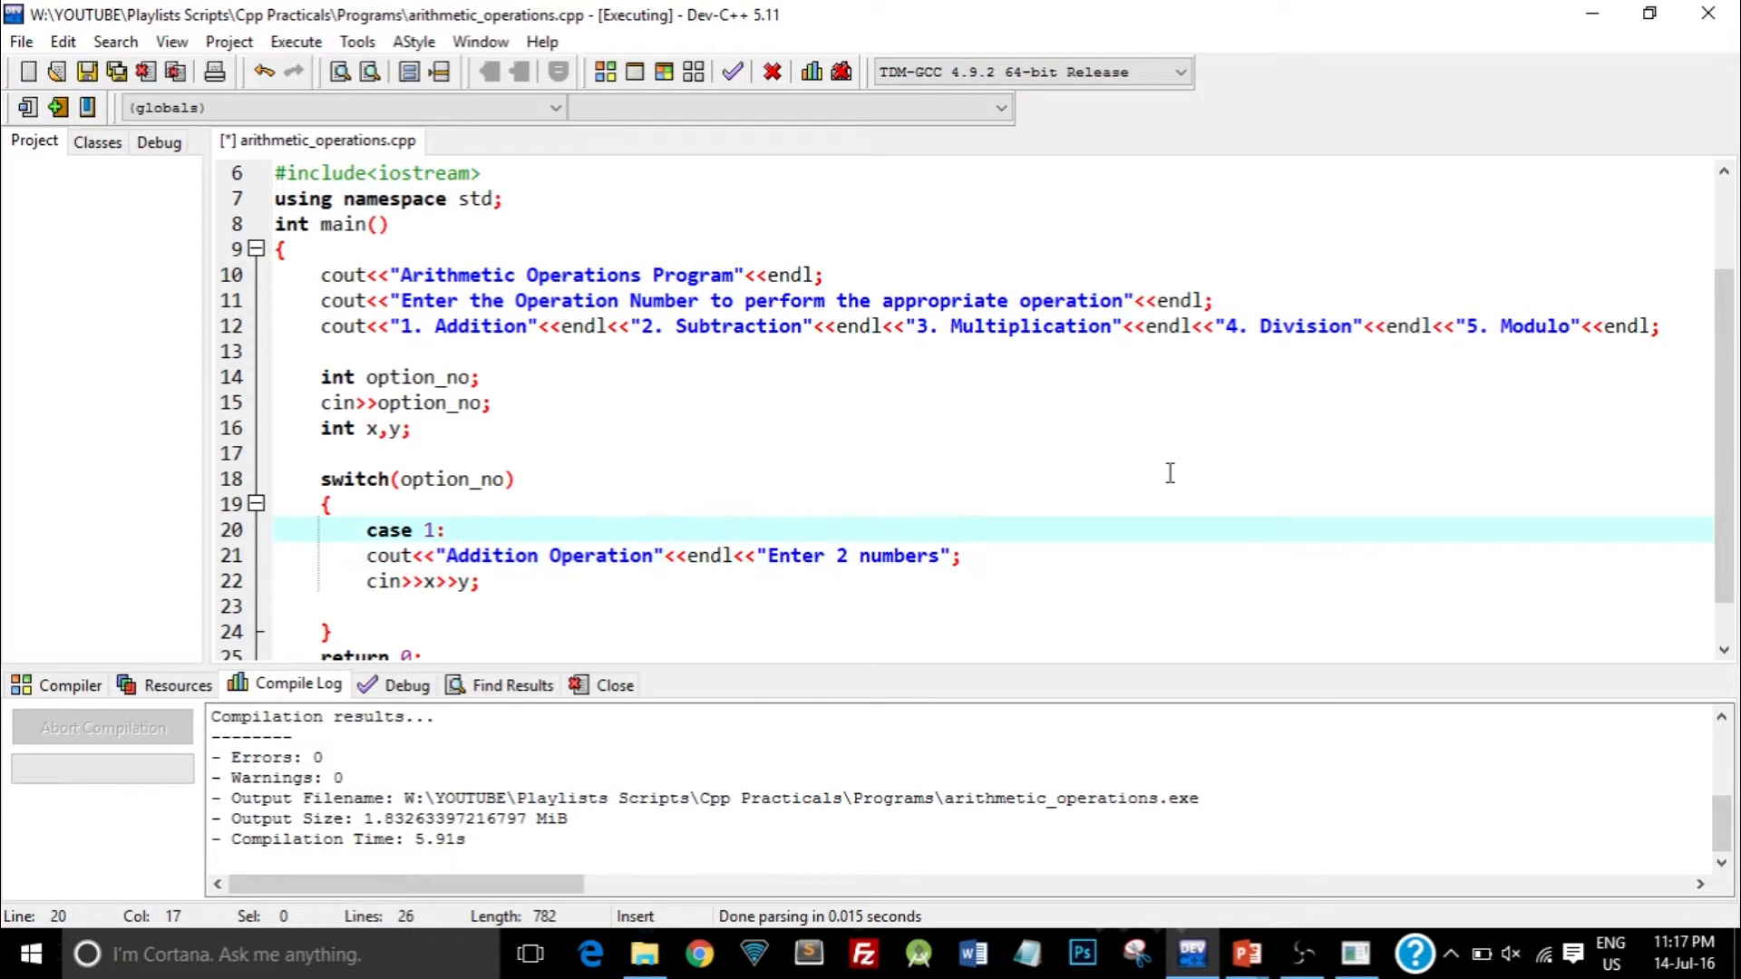
pyautogui.click(455, 530)
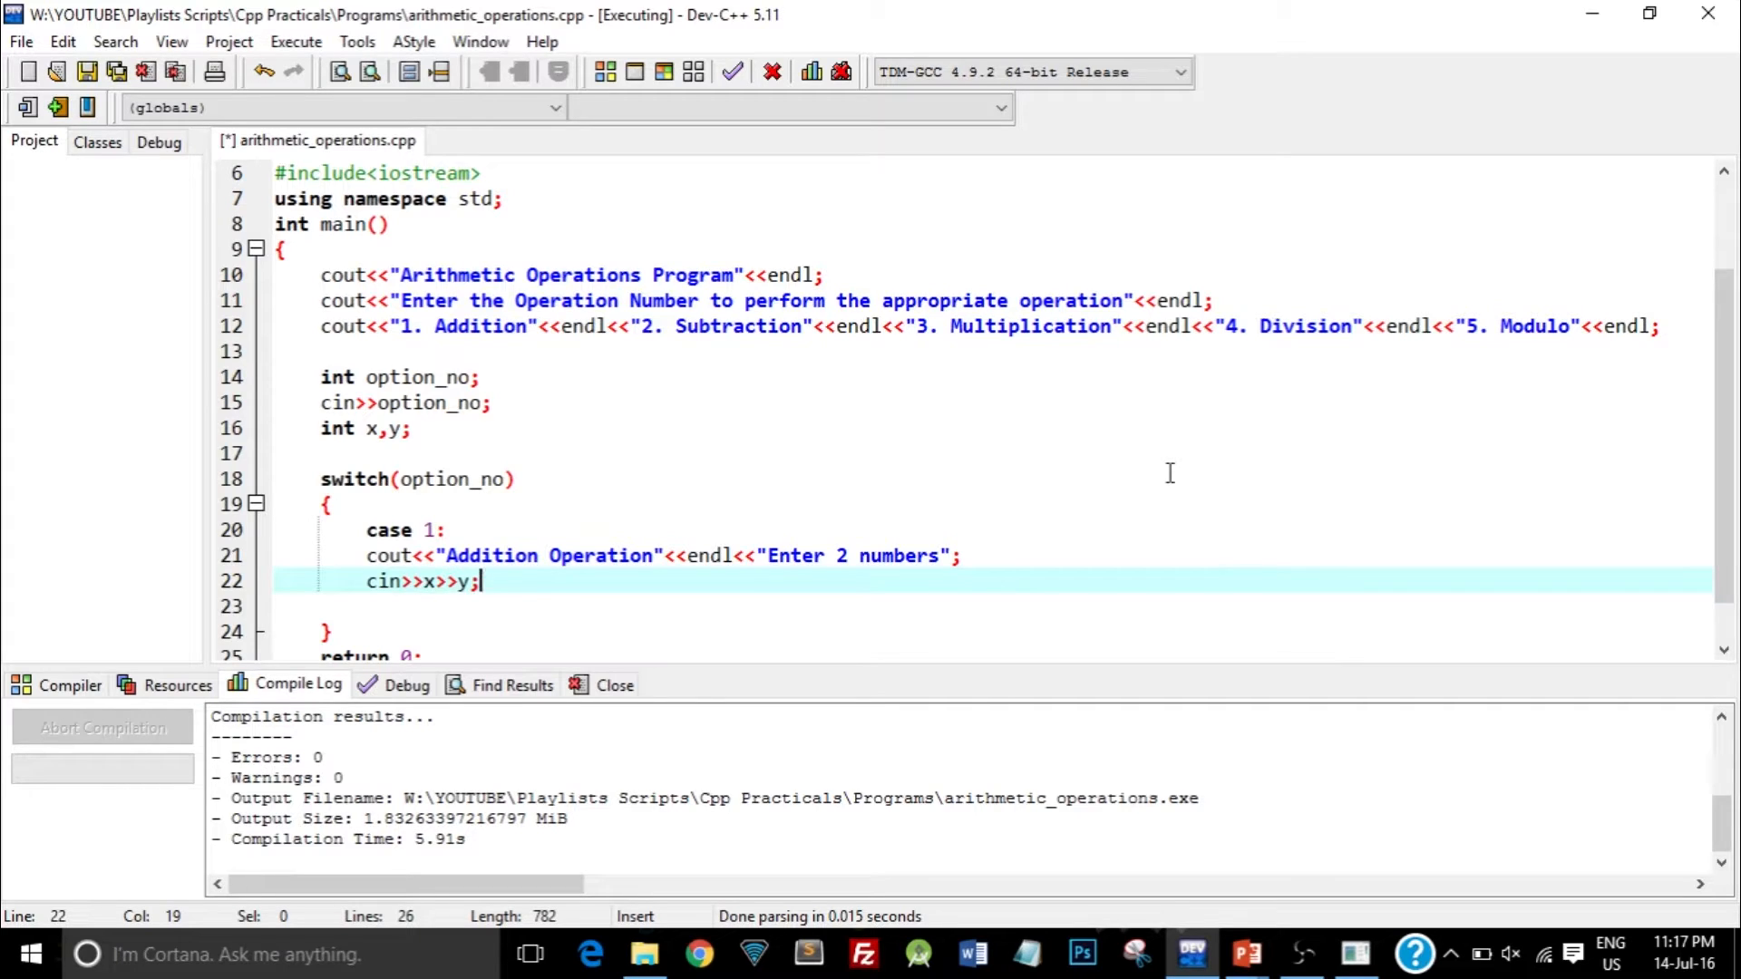
pyautogui.write('// 2 numbers')
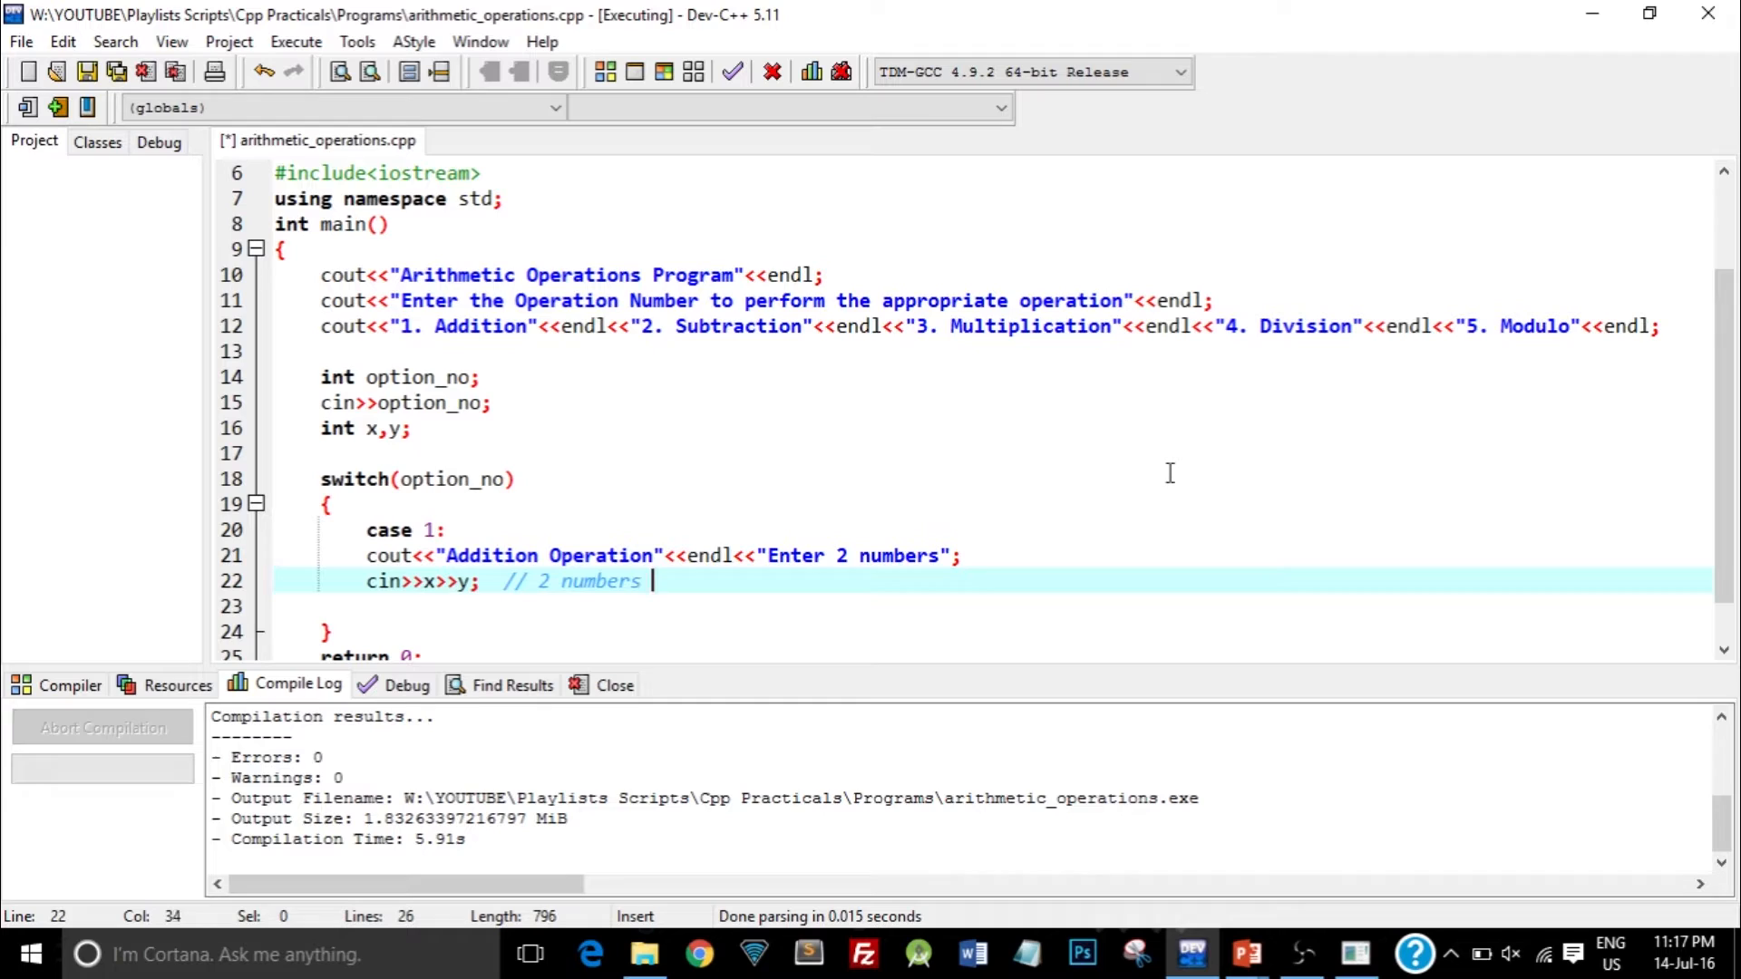
pyautogui.write('from the user as input')
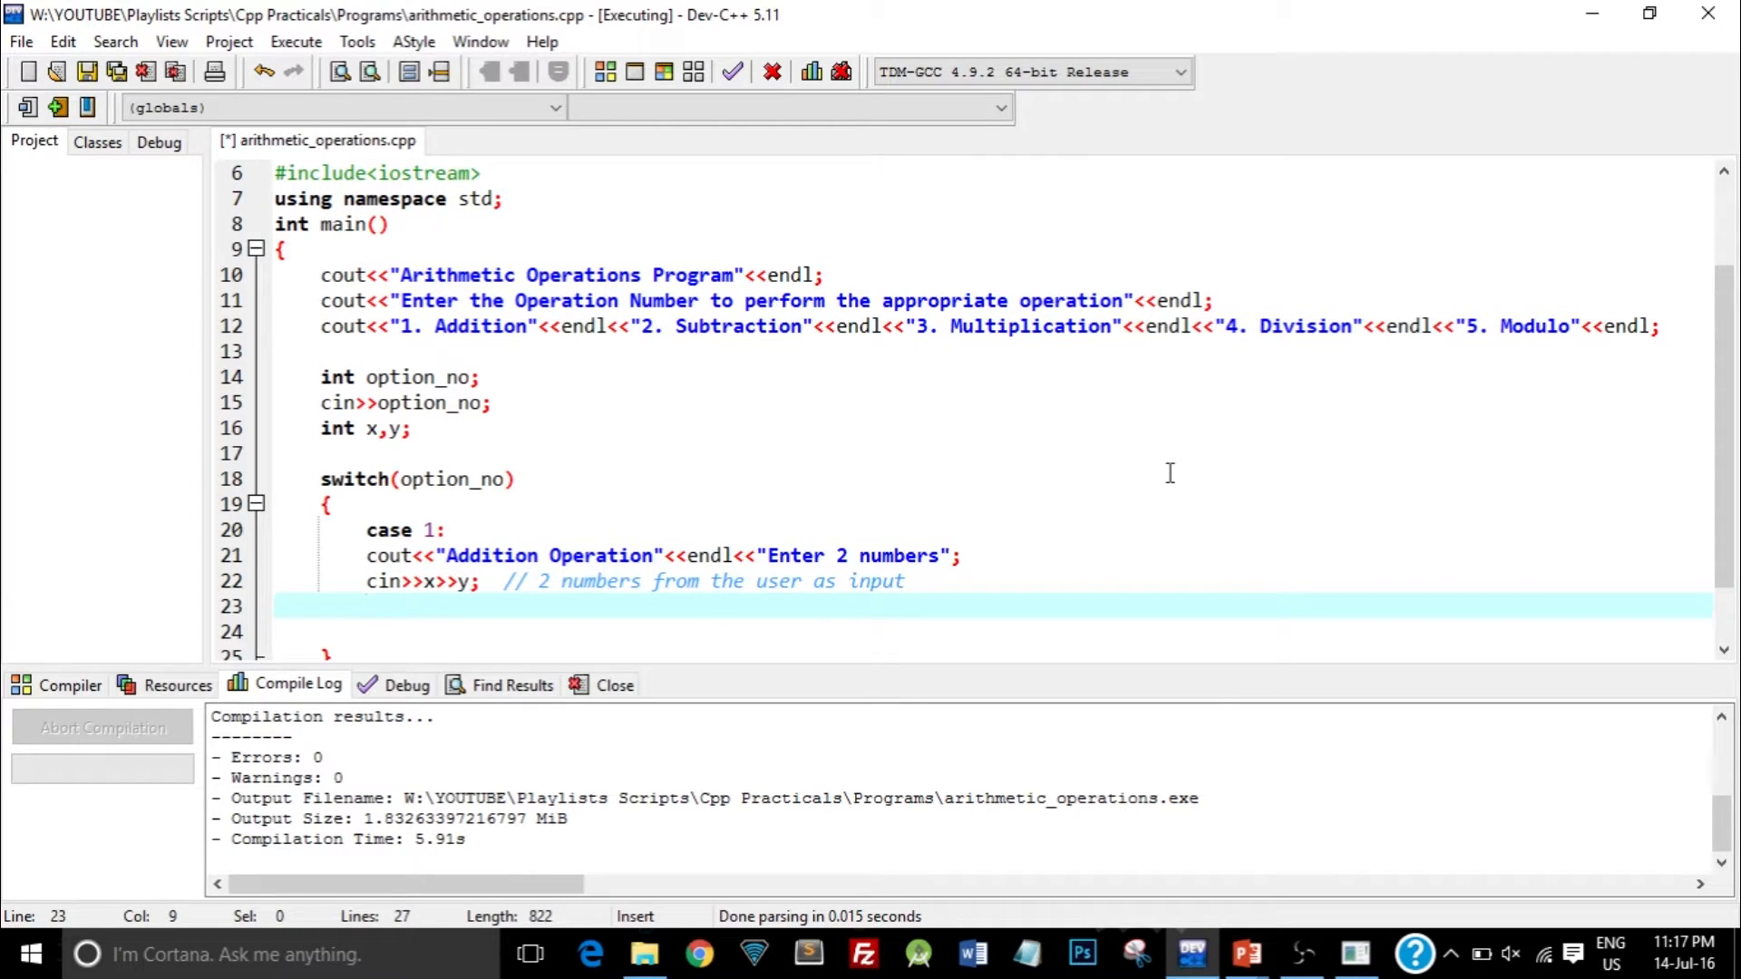
# - Write cout<<"The addition of "<<x<<" and "<<y<<" is"<<(x+y); for case 1
pyautogui.write('cout')
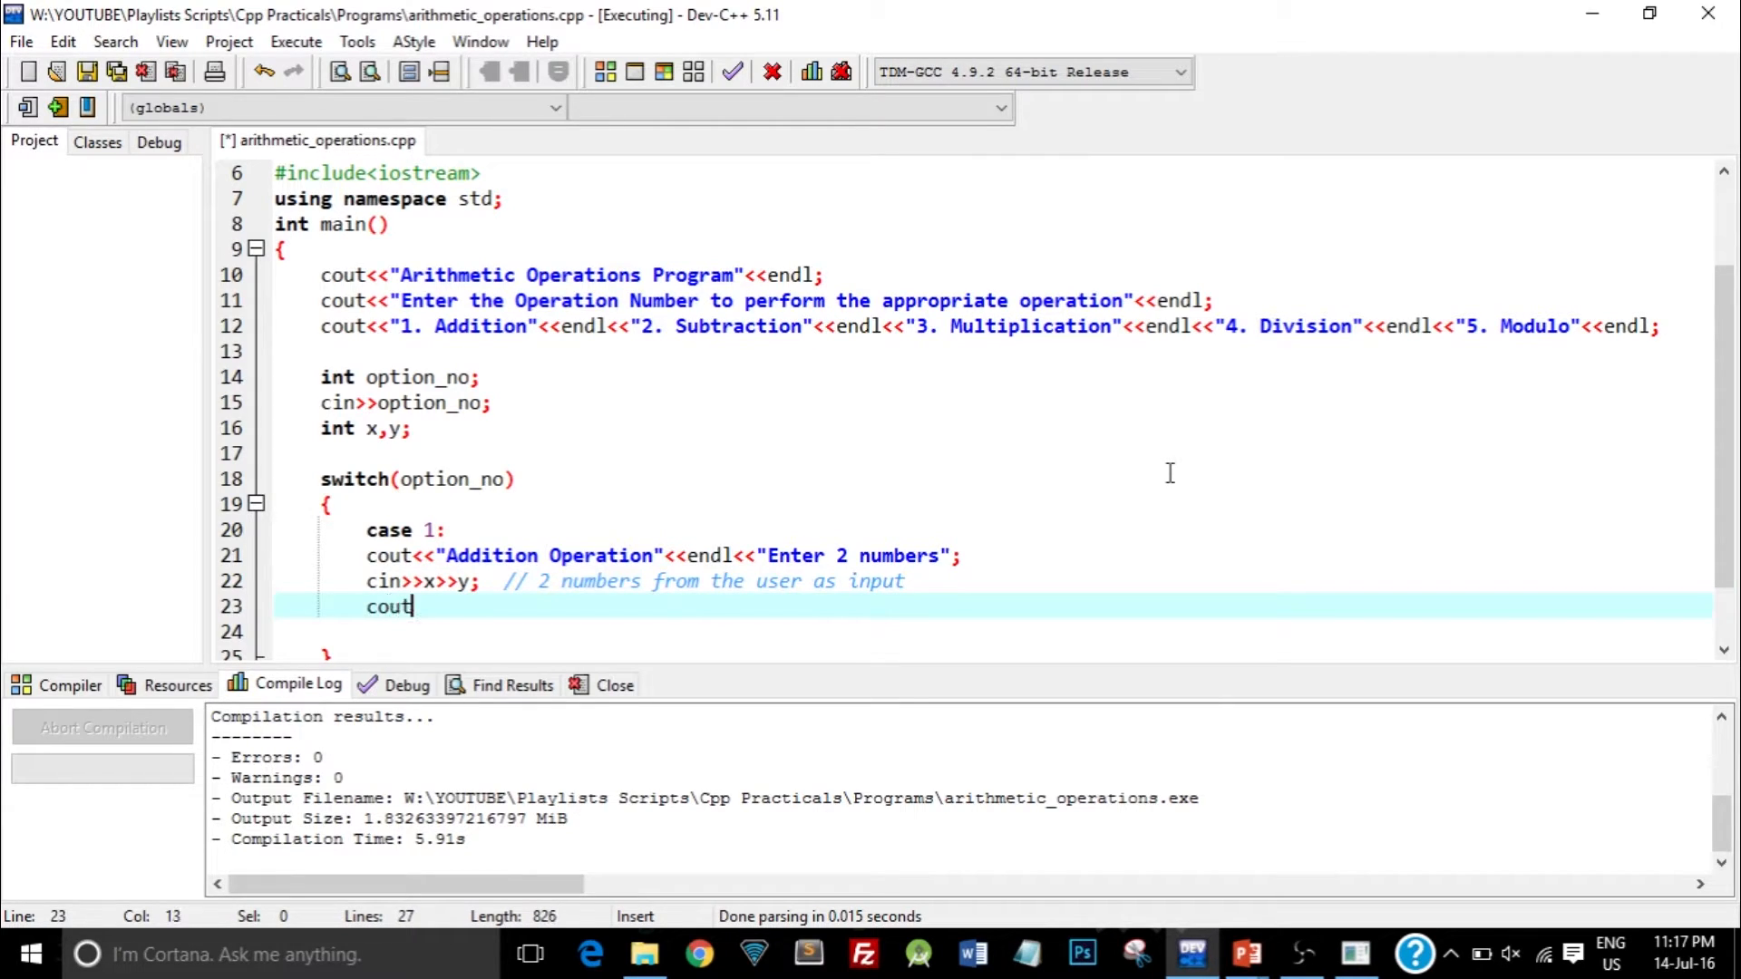
pyautogui.write('<<""')
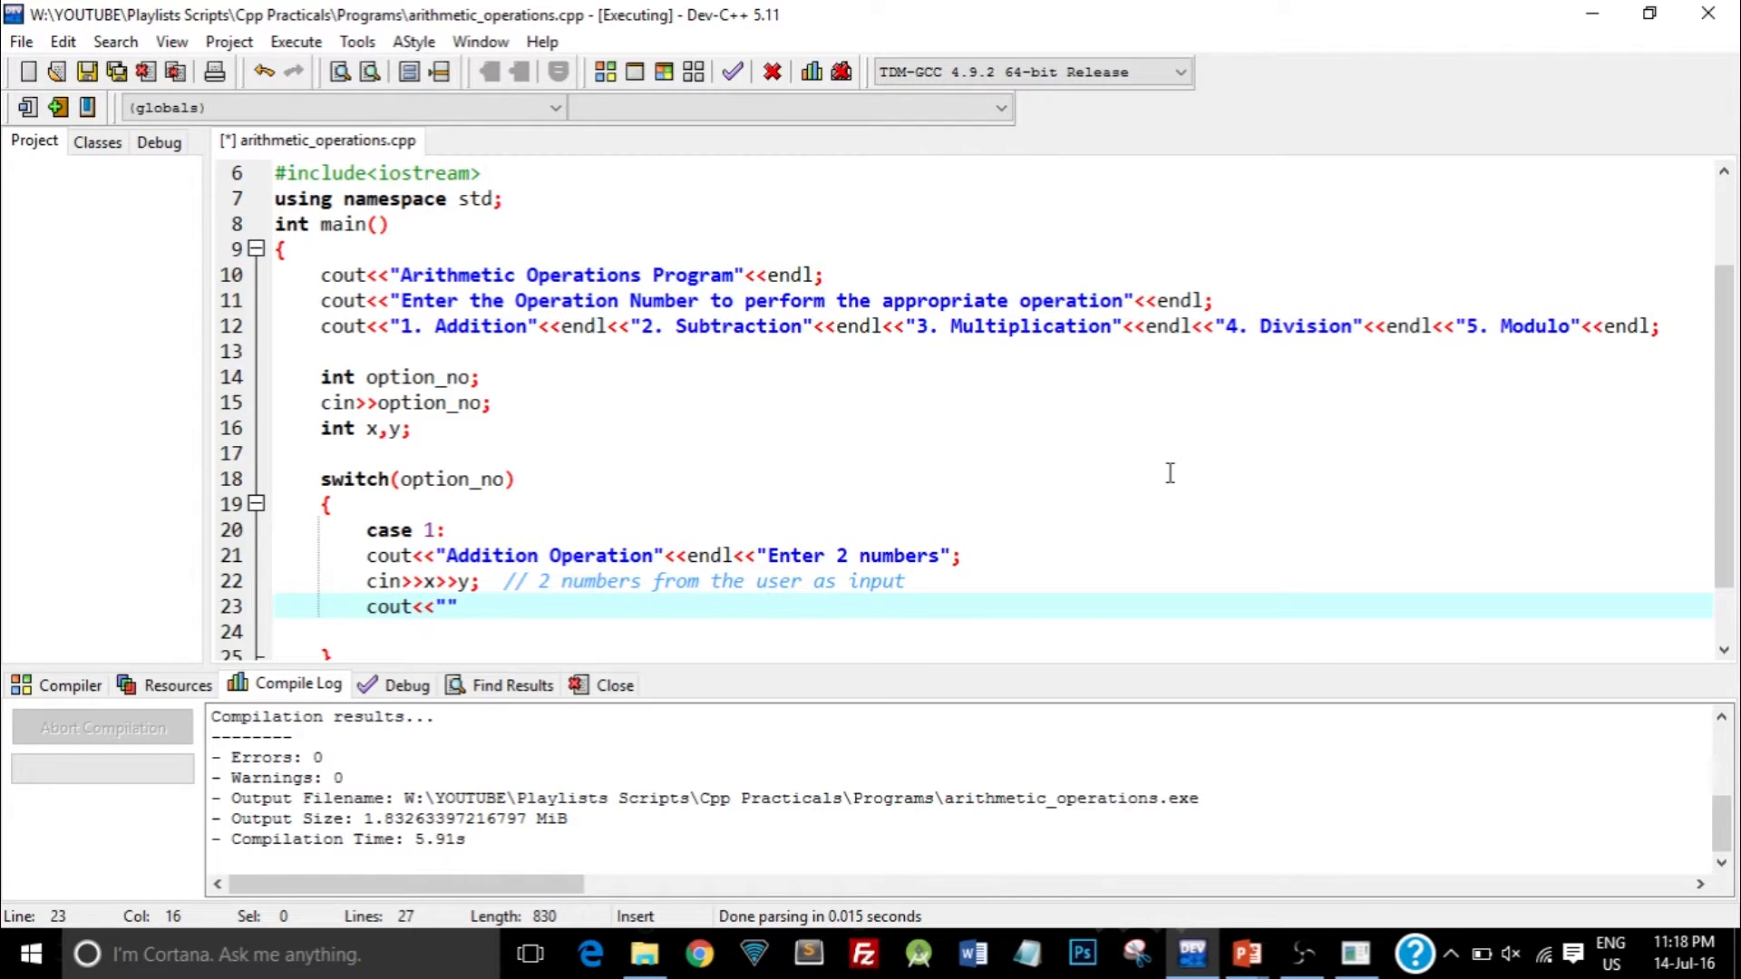
pyautogui.write('The addition')
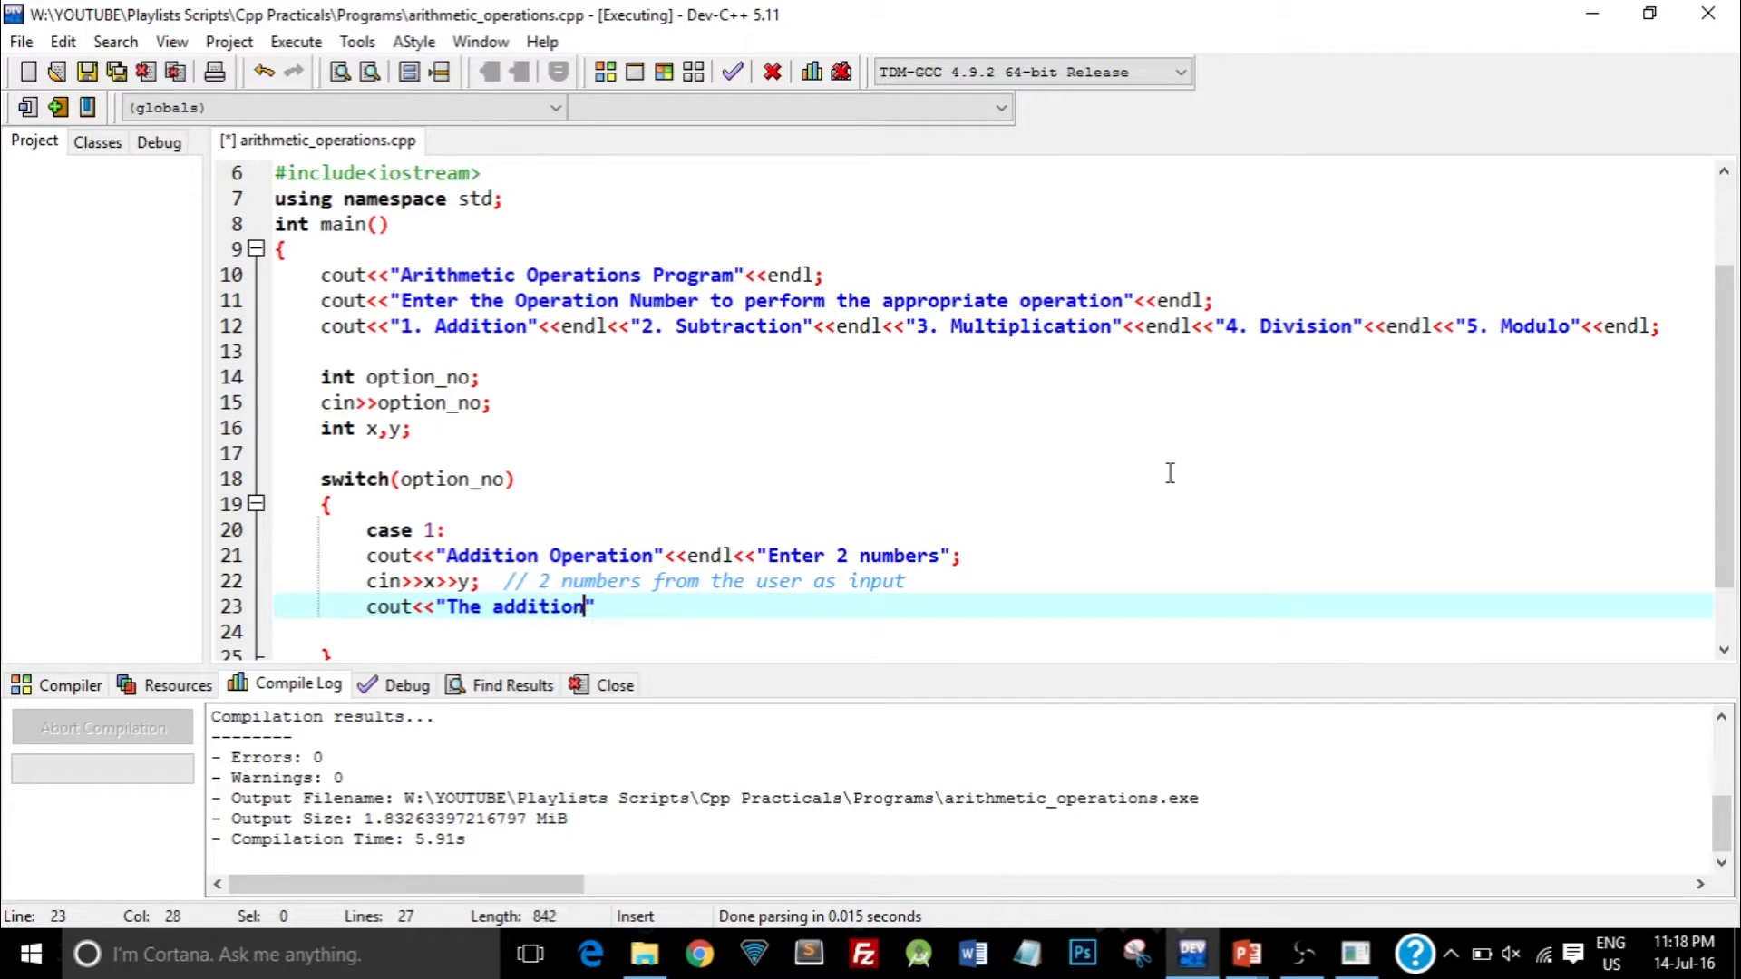
pyautogui.write('of')
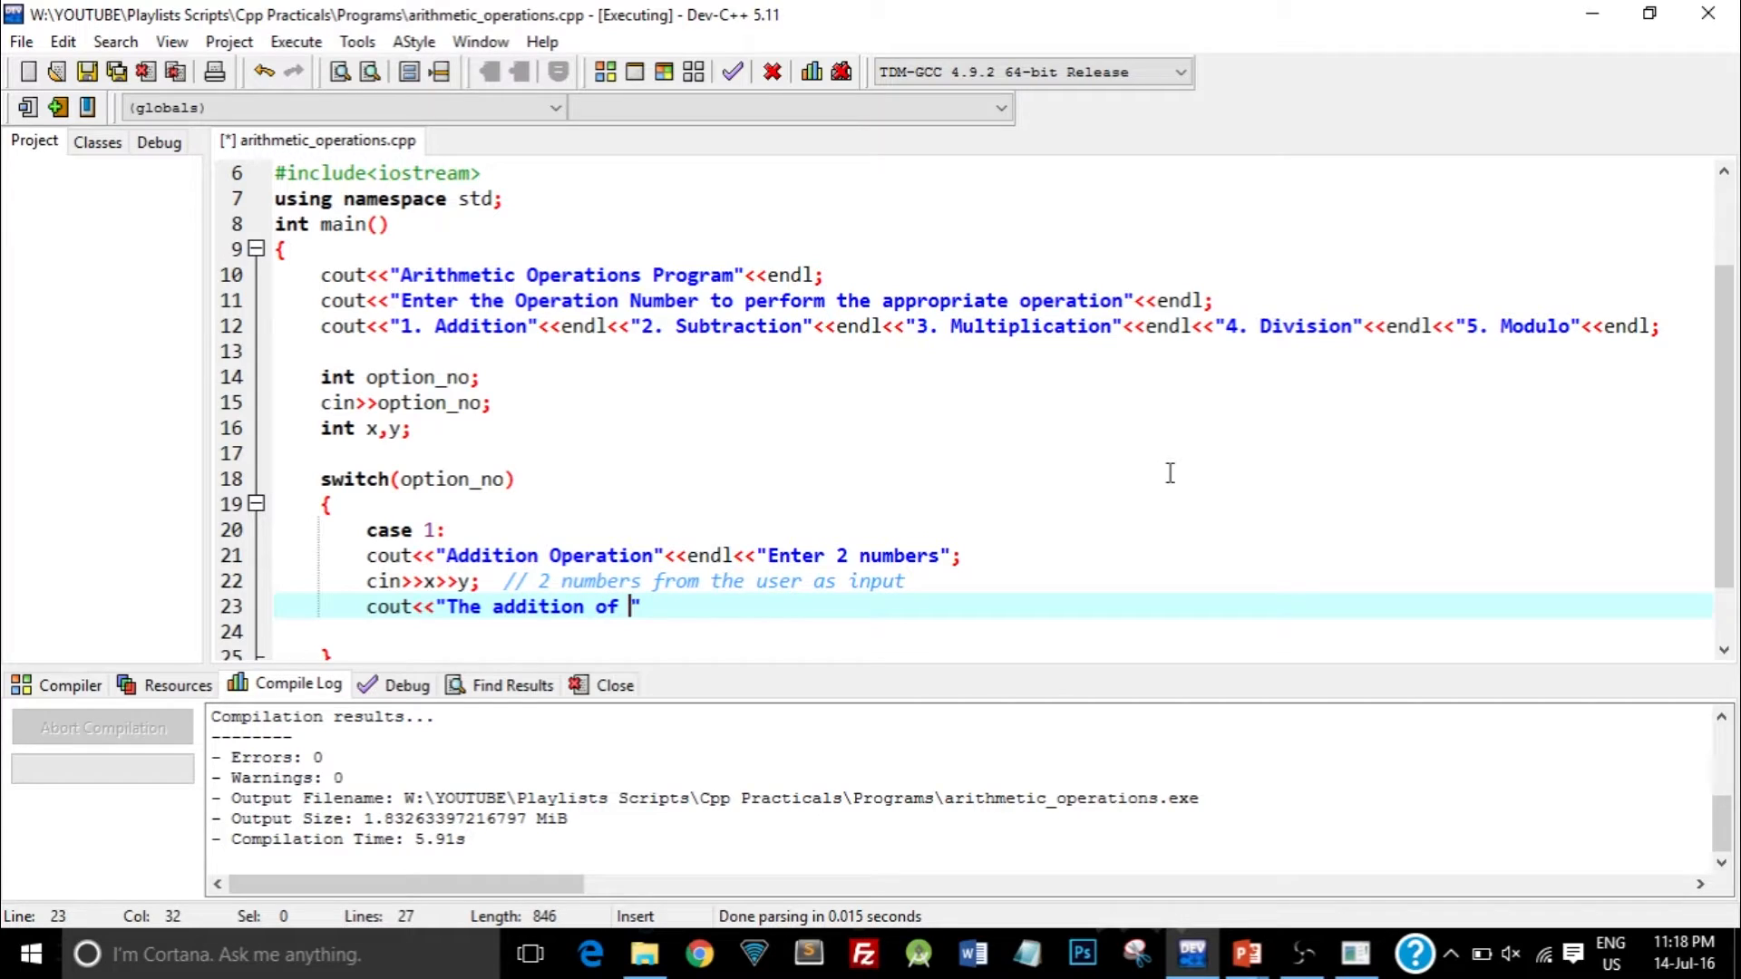
pyautogui.write('<<')
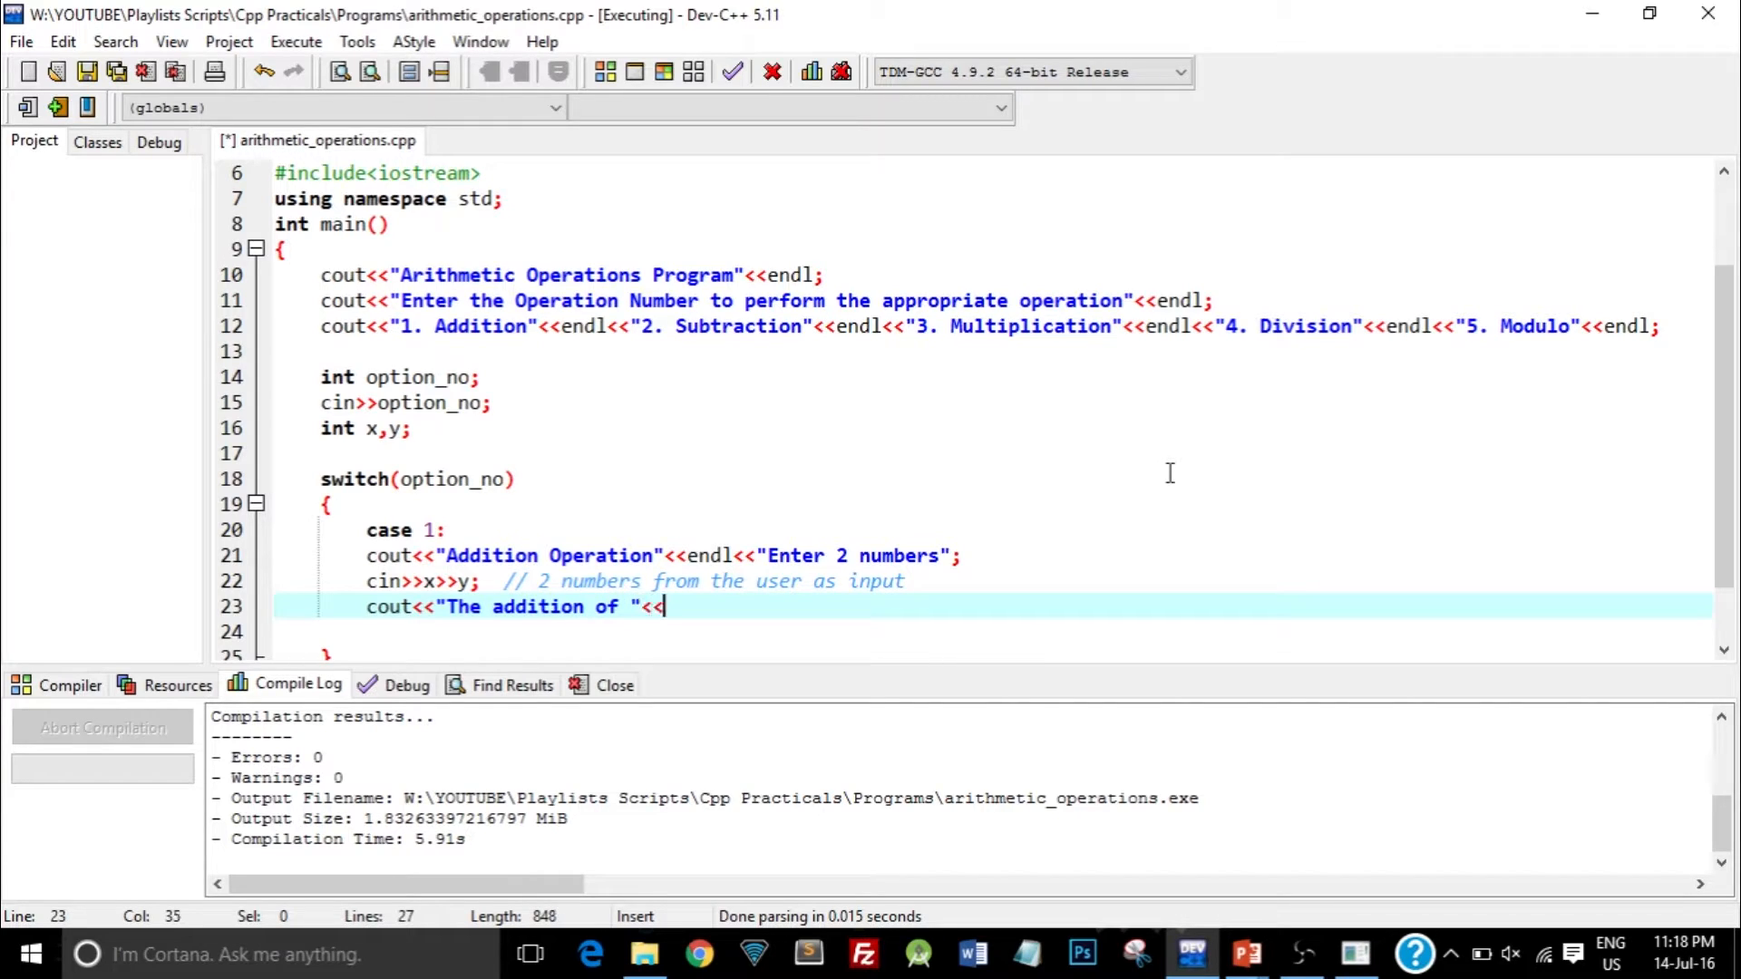
pyautogui.write('x<<" a')
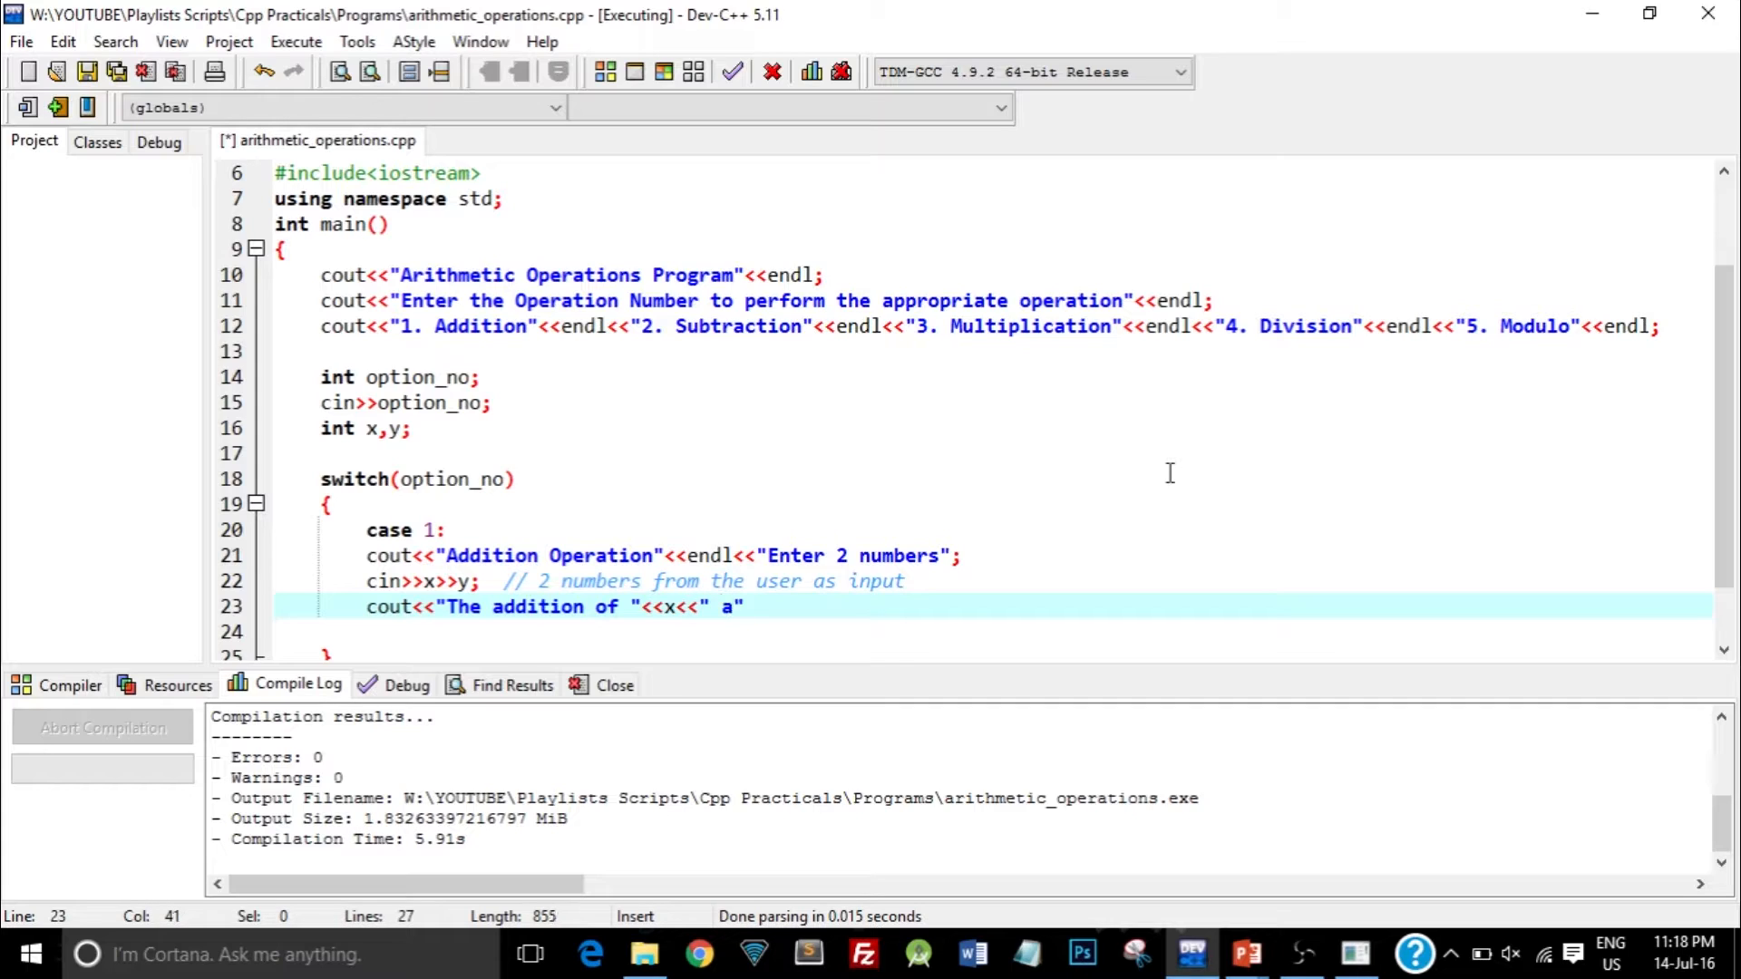
pyautogui.write('and "<<')
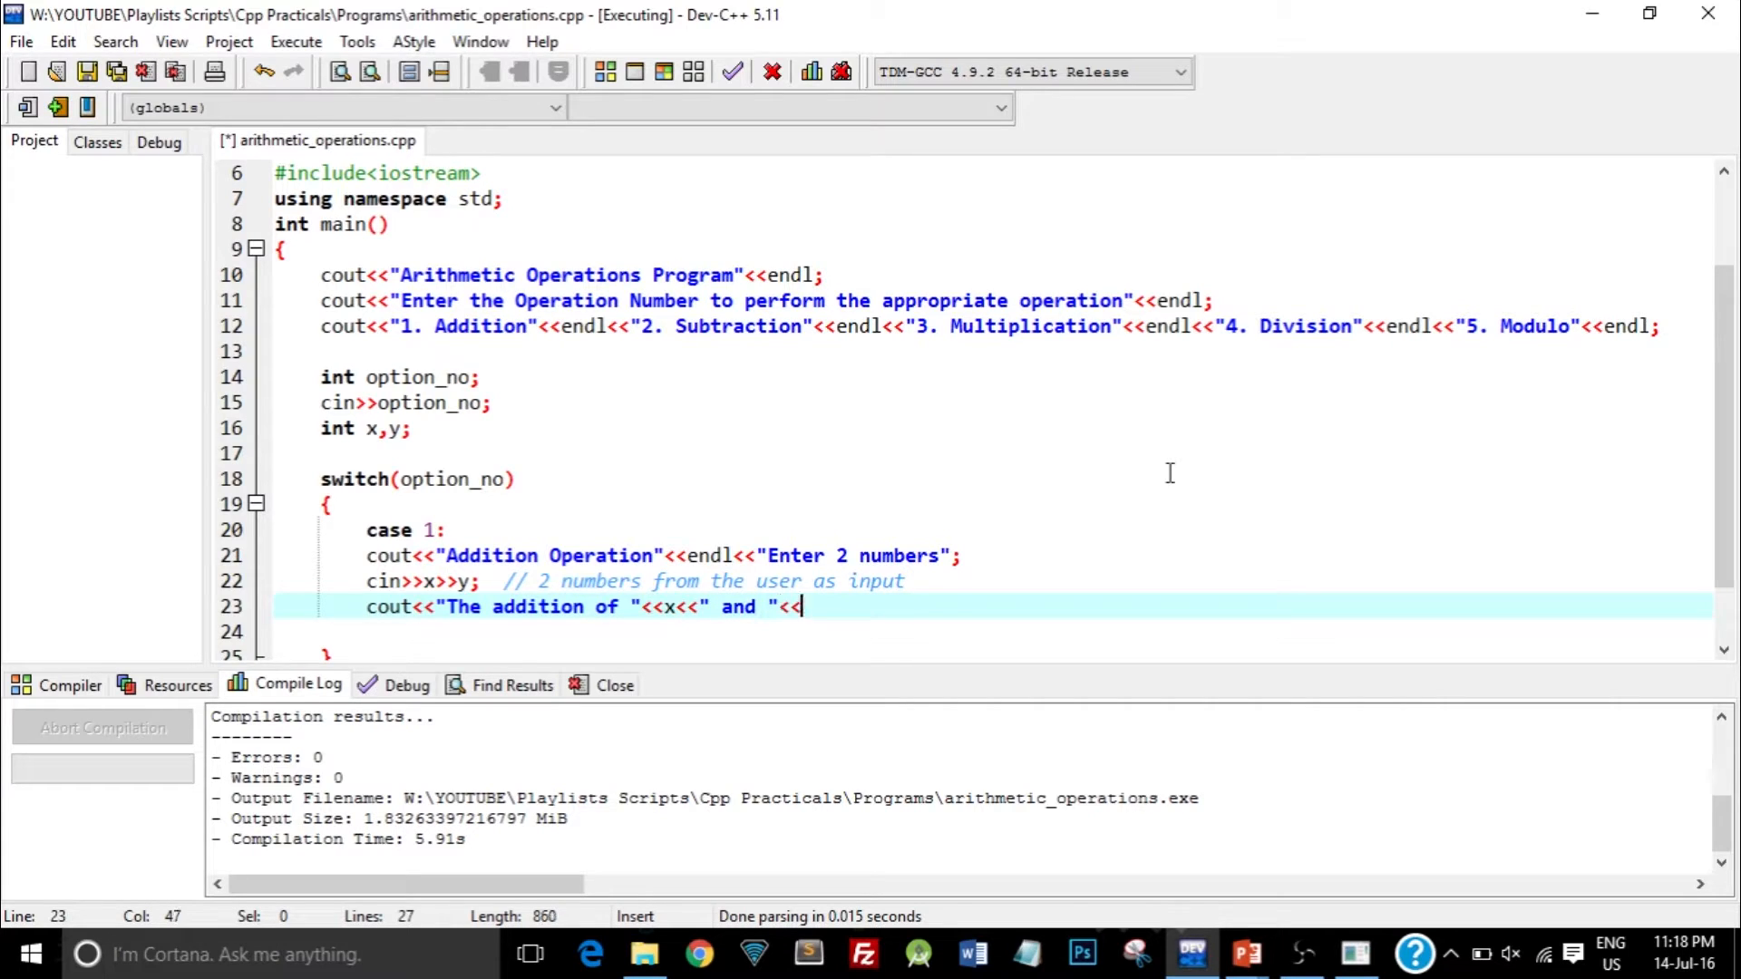
pyautogui.write('y<<')
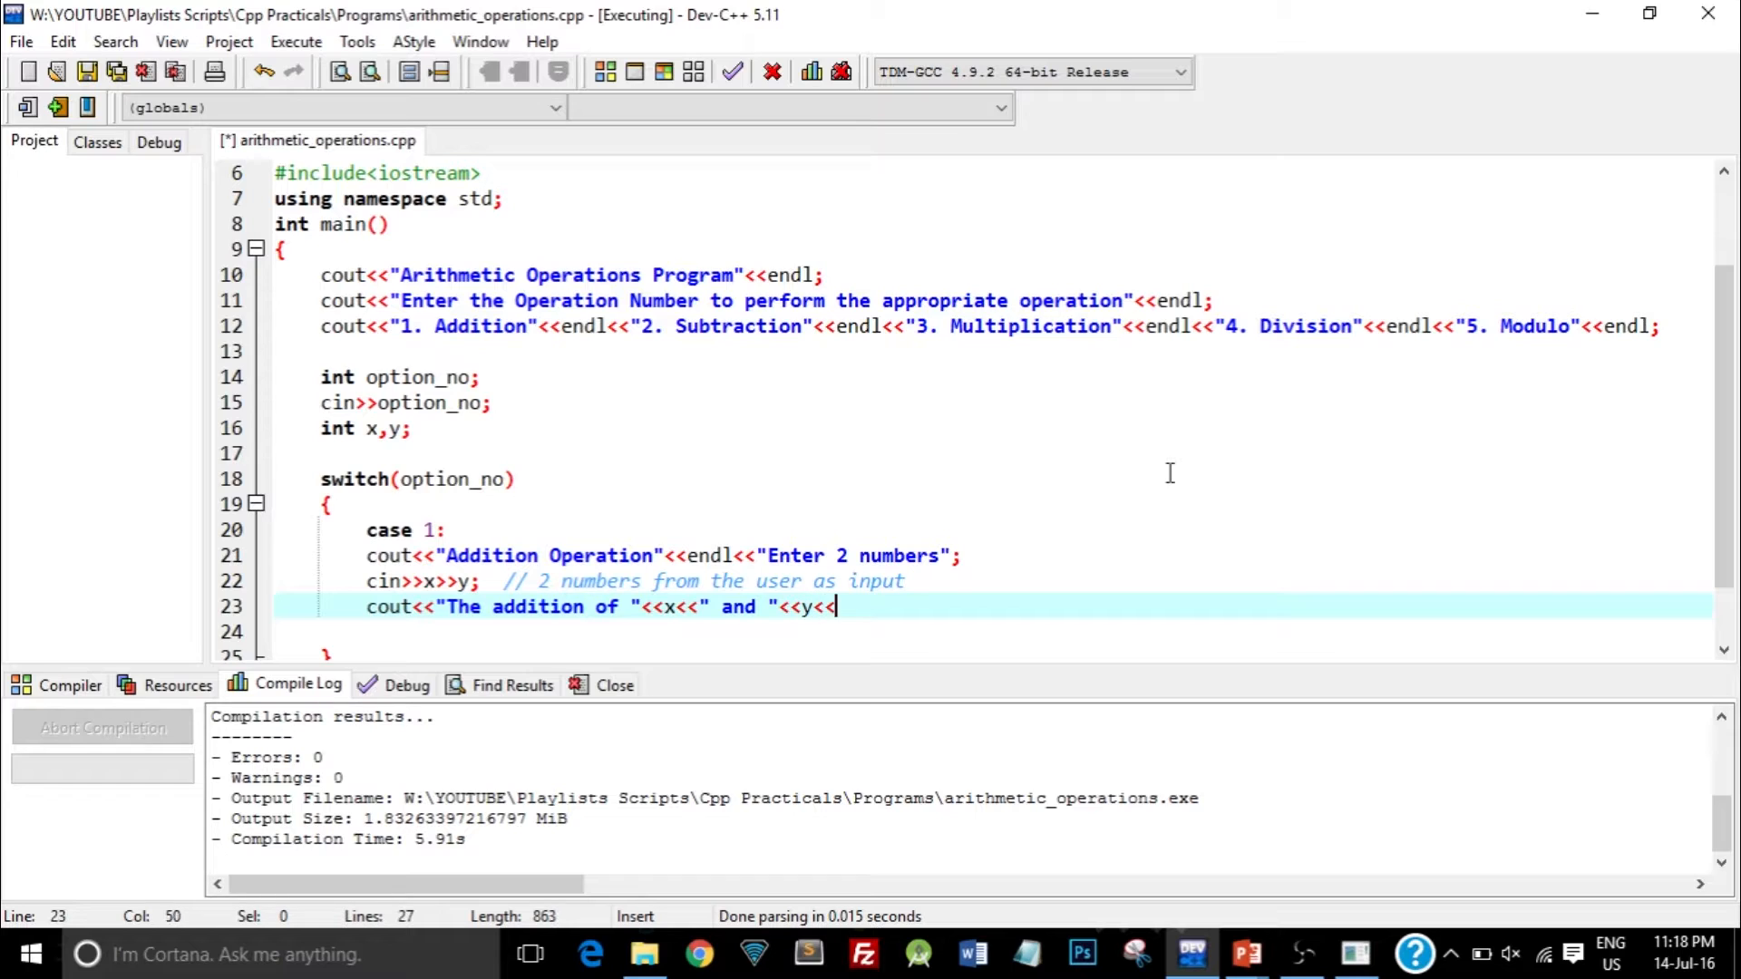
pyautogui.write('is"')
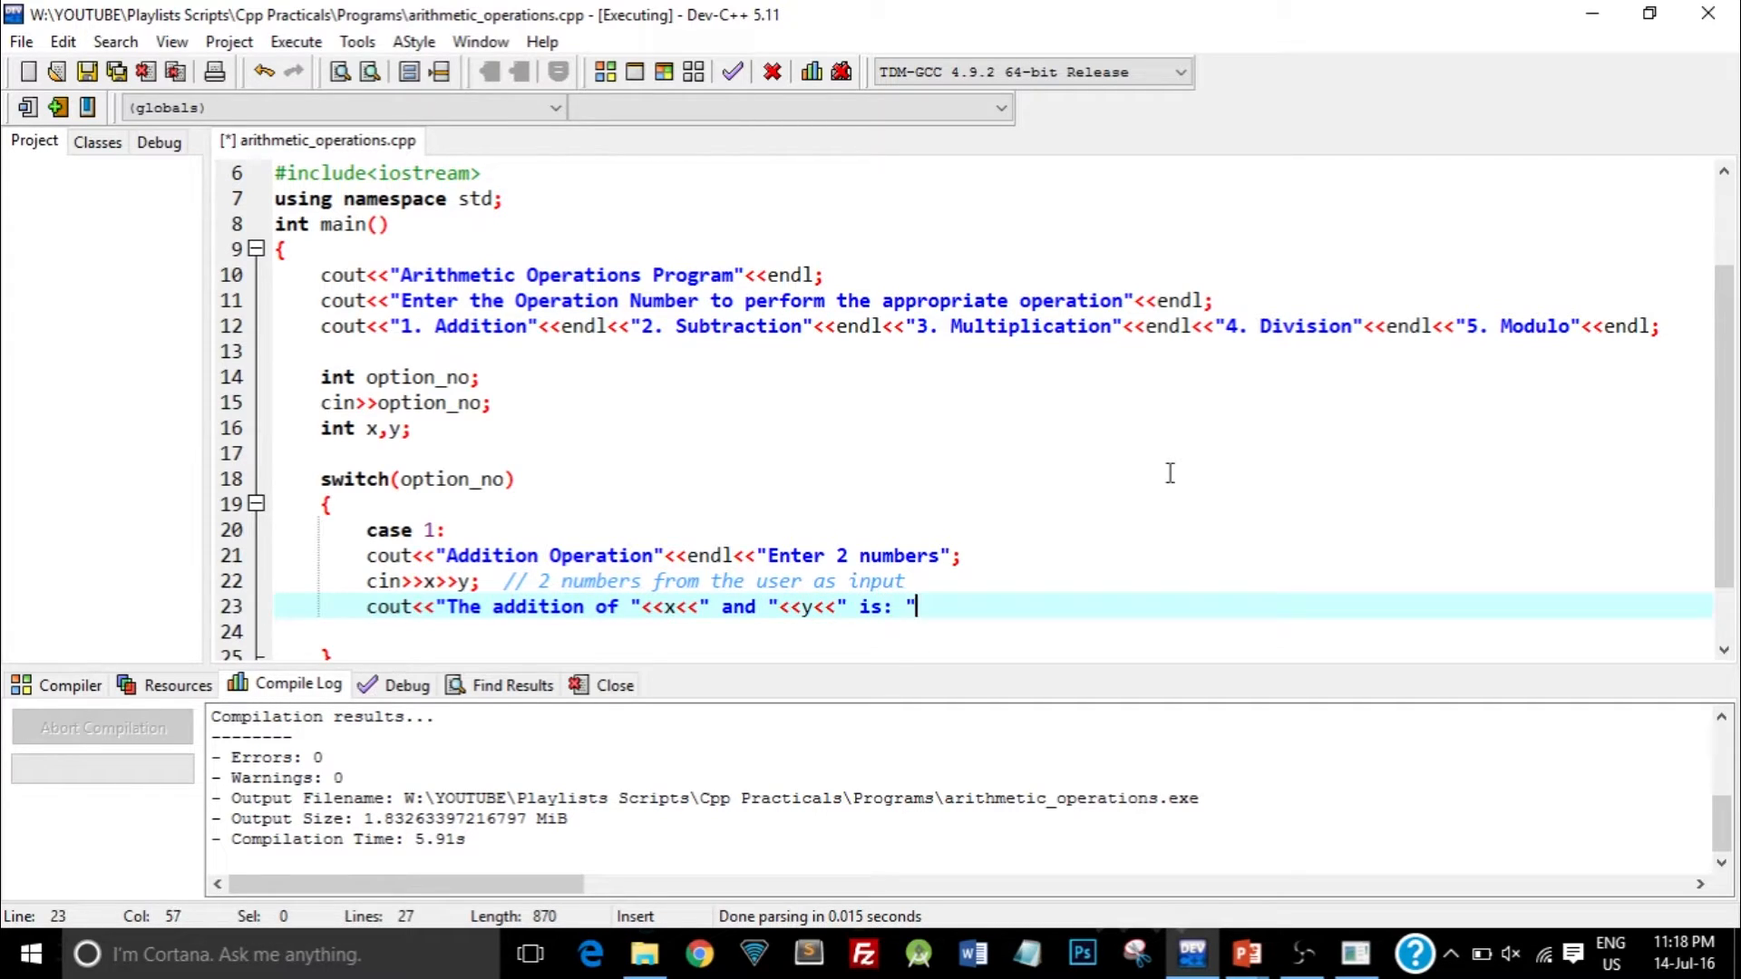
pyautogui.write('<<')
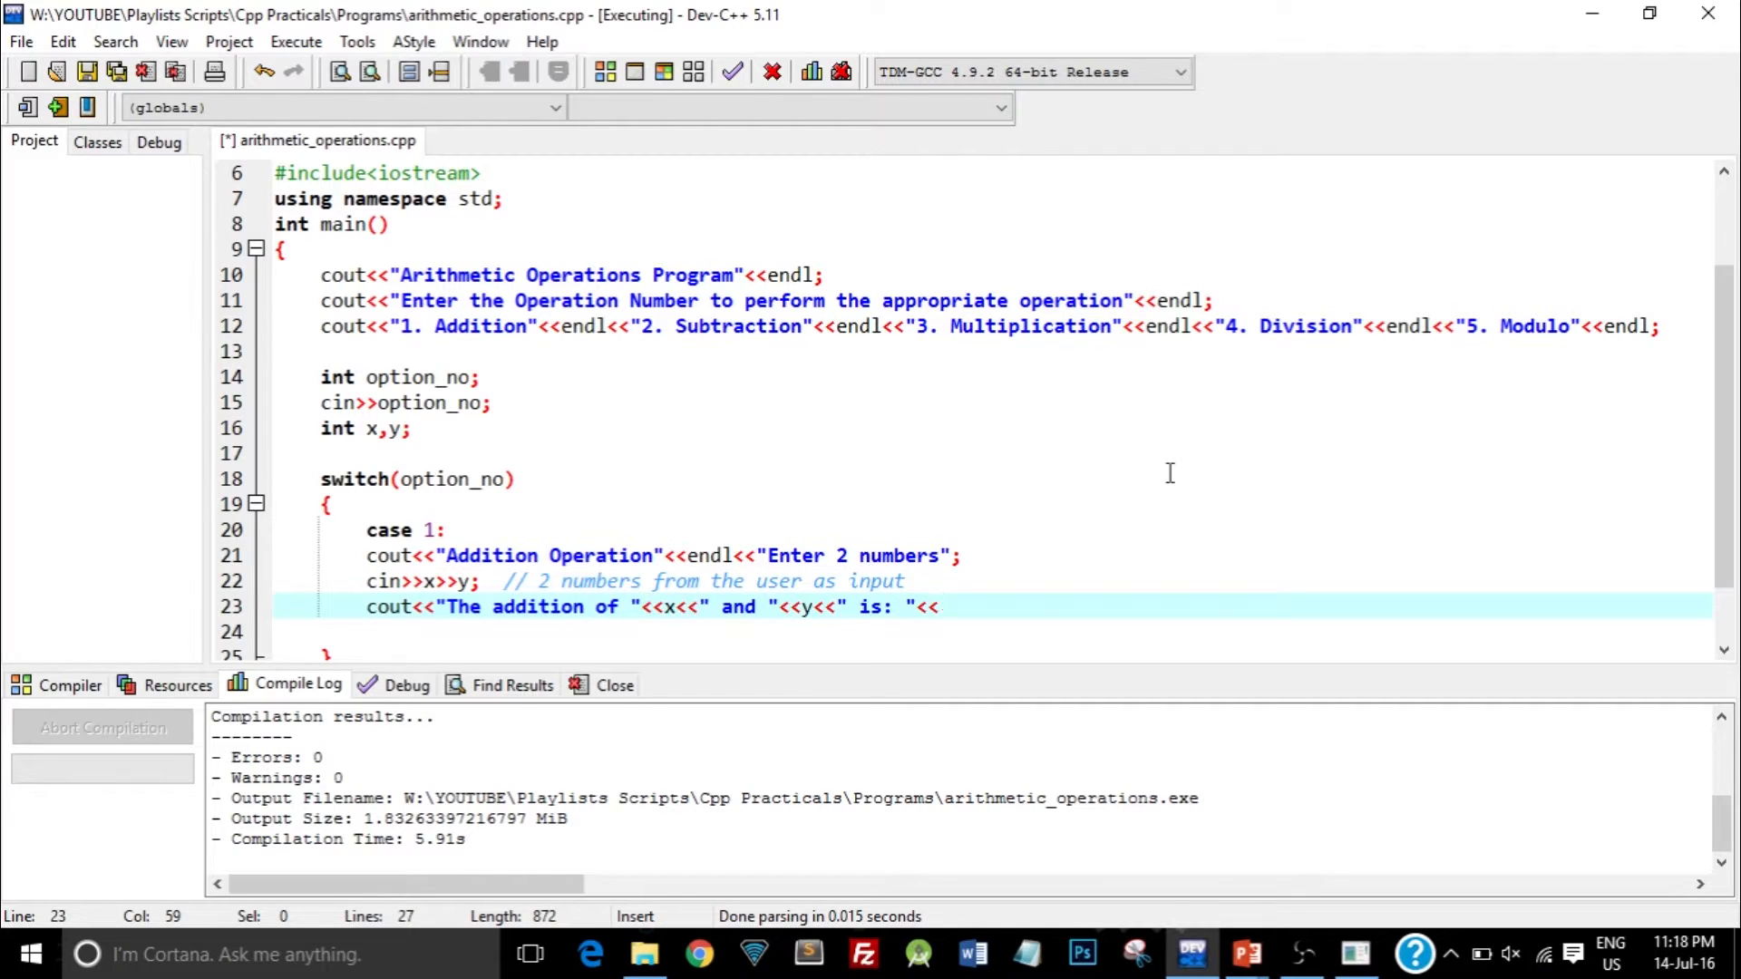
pyautogui.write('()')
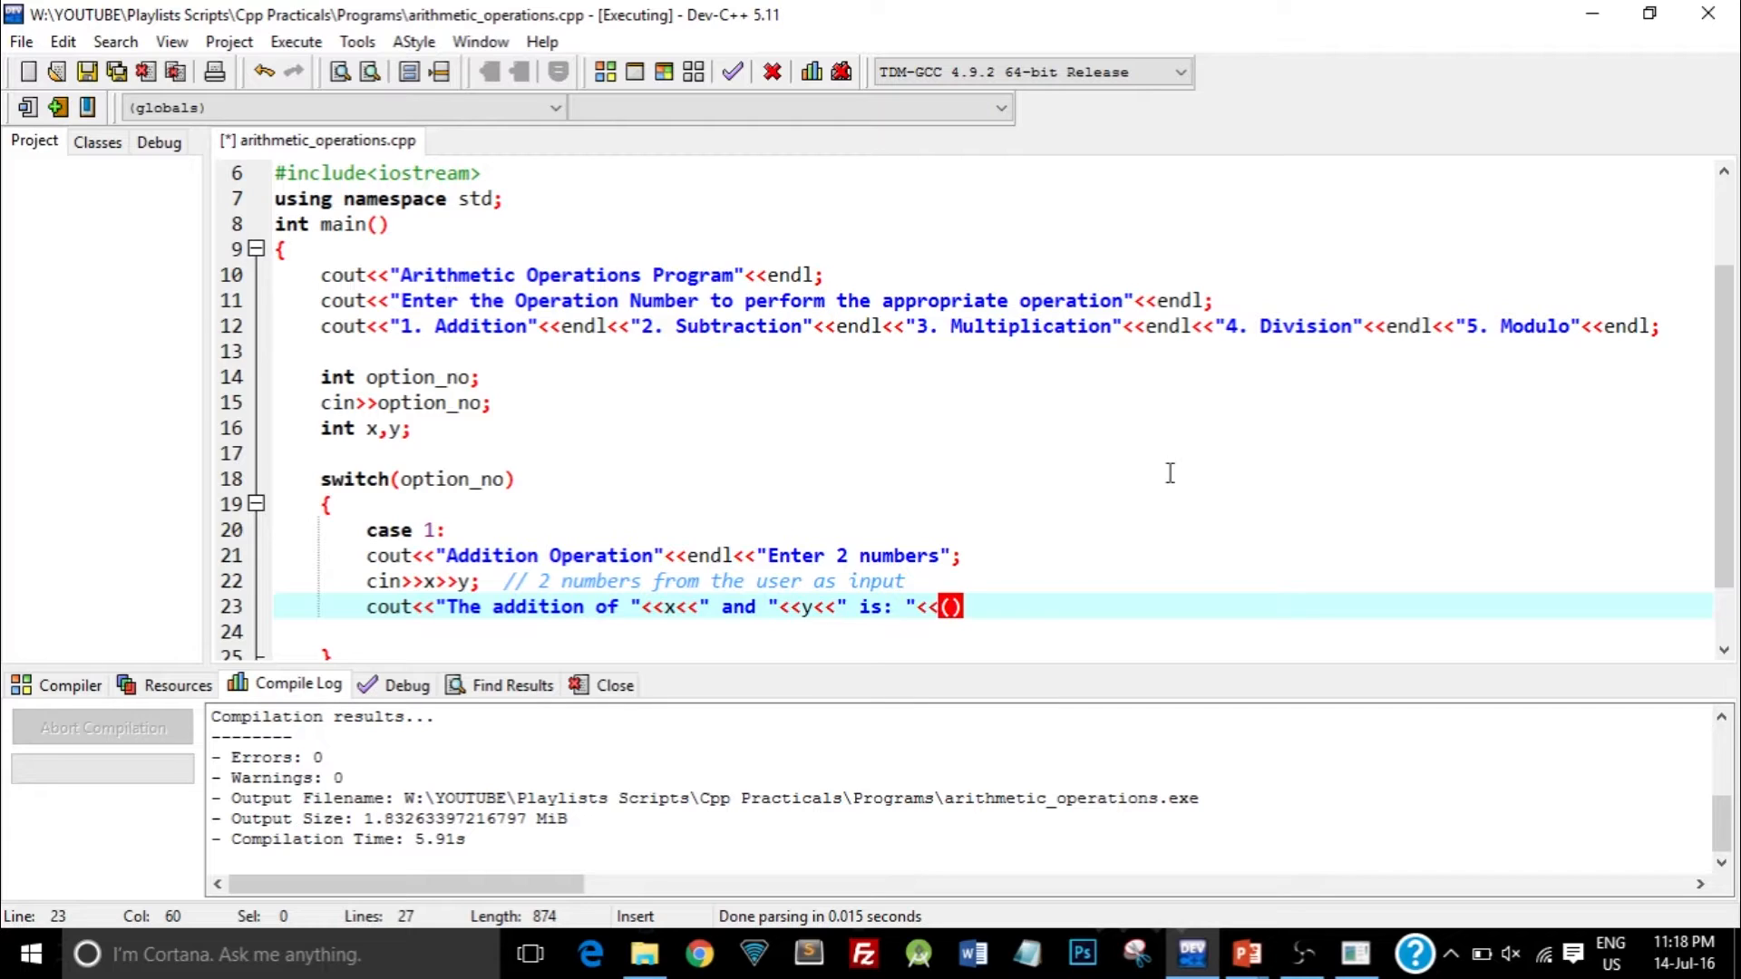
pyautogui.write('x+')
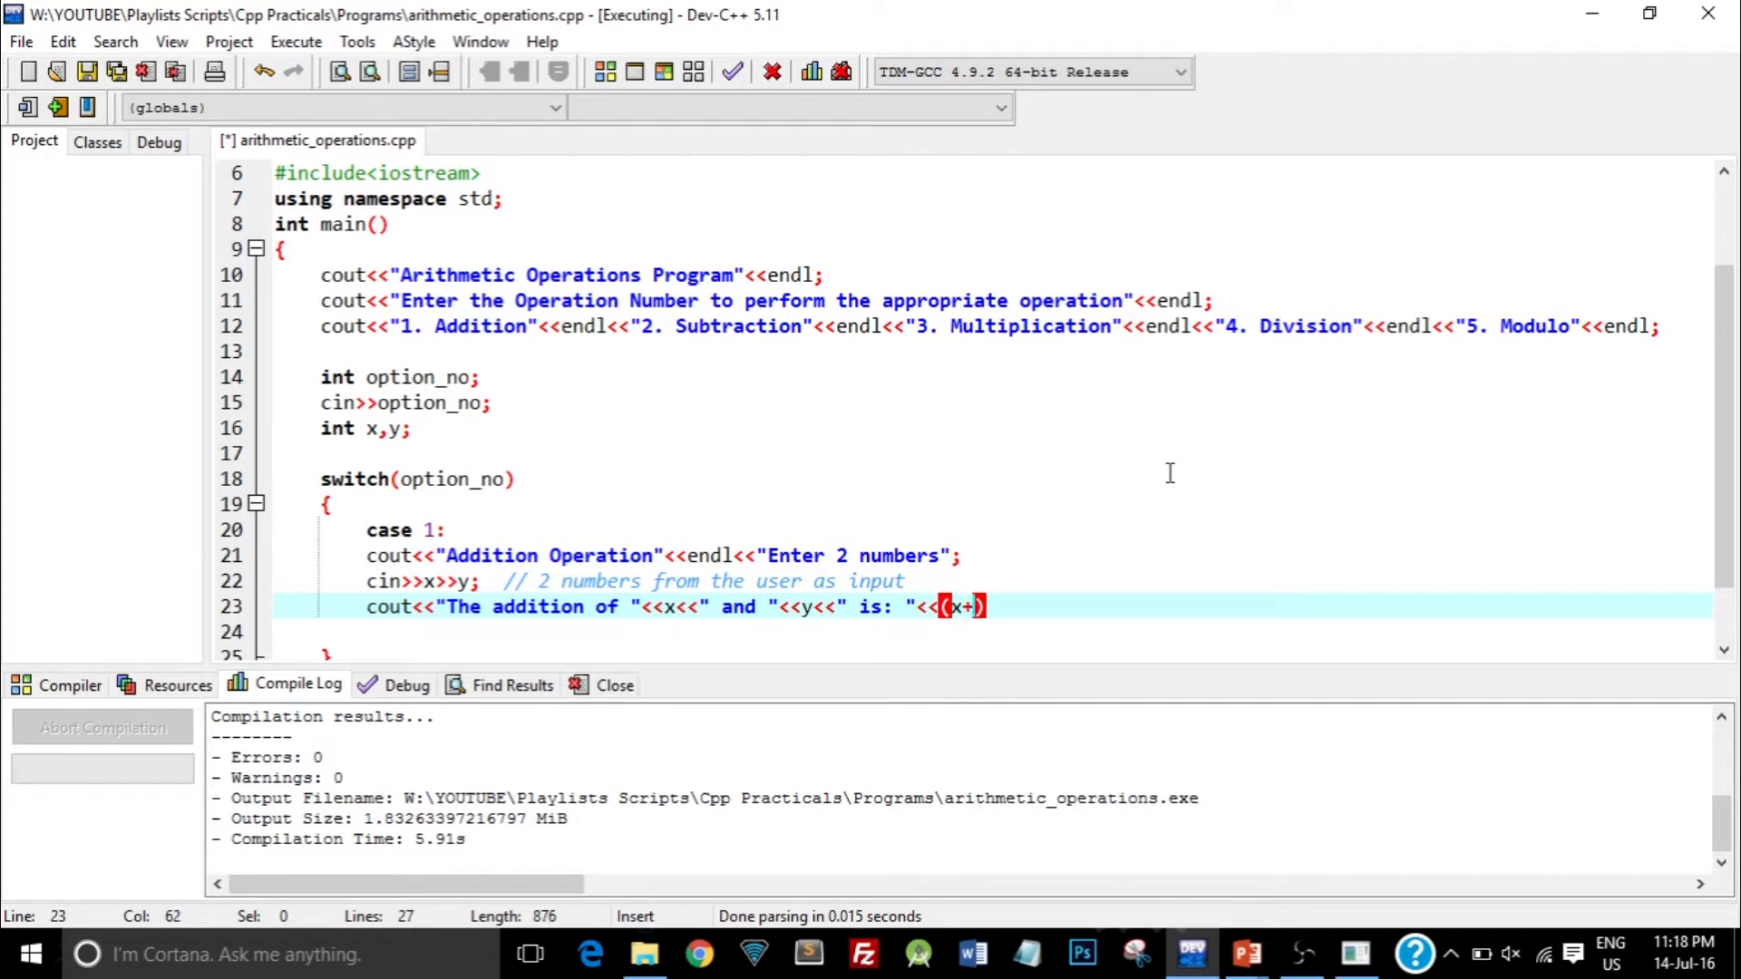
pyautogui.write('y);')
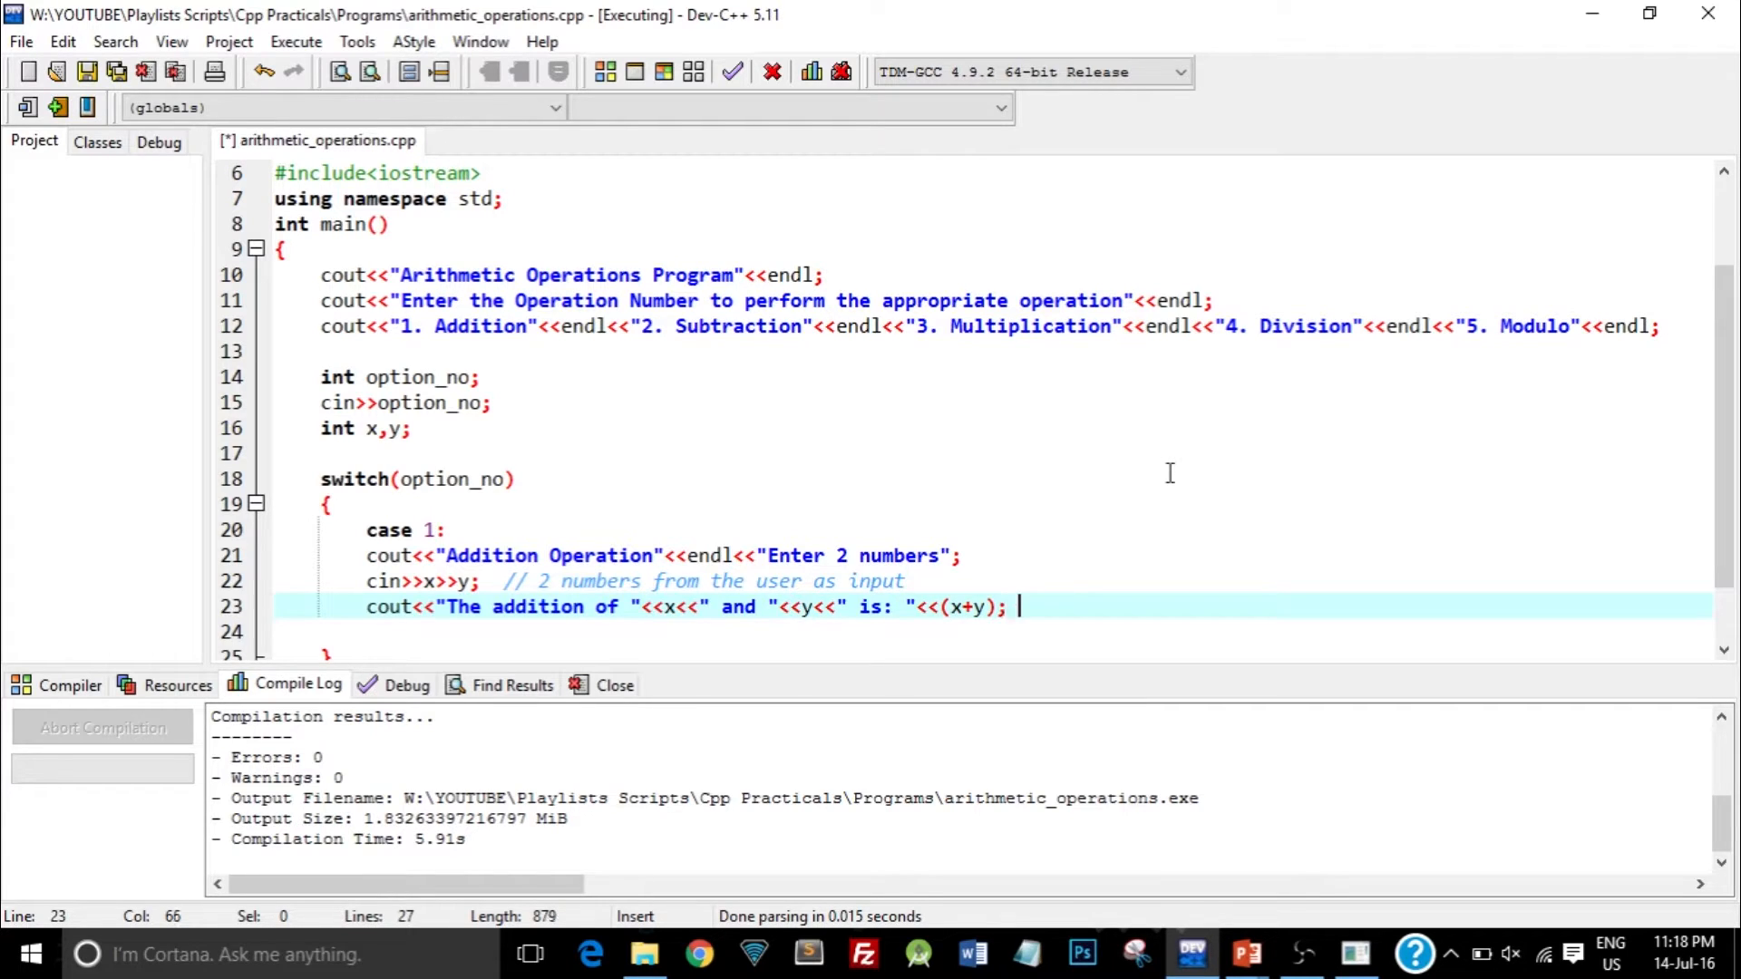
# - Append the comment '// perform addition and print answer' to that line
pyautogui.write('//')
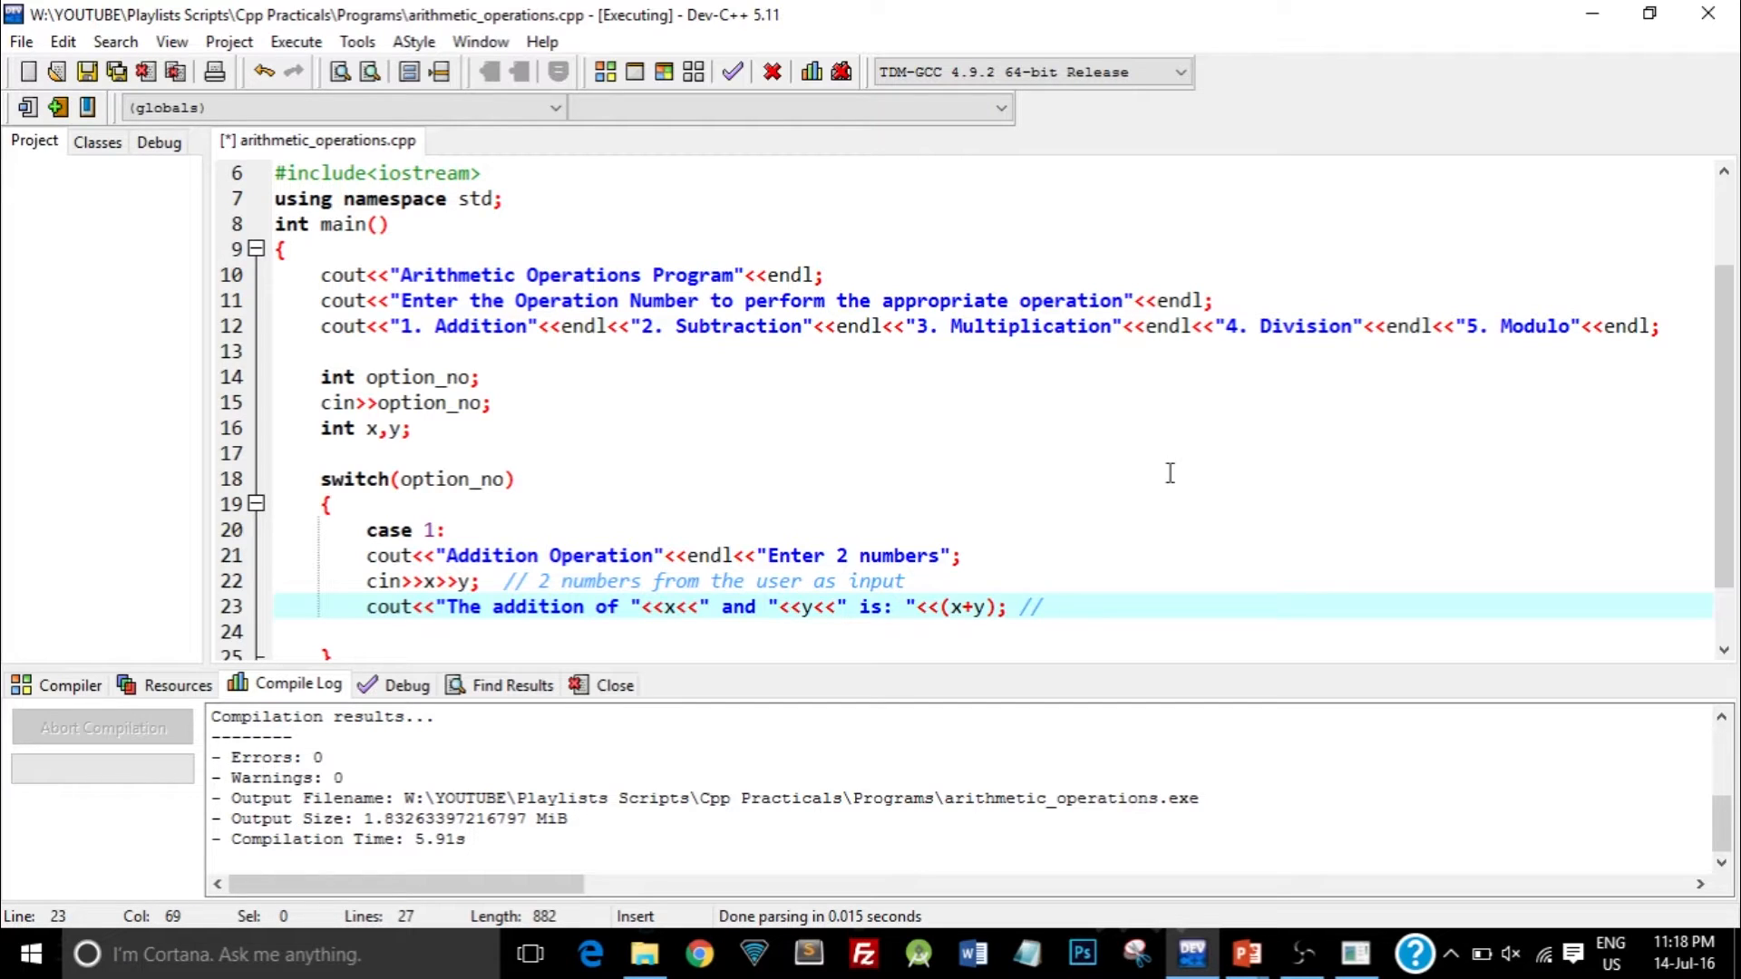
pyautogui.click(1049, 608)
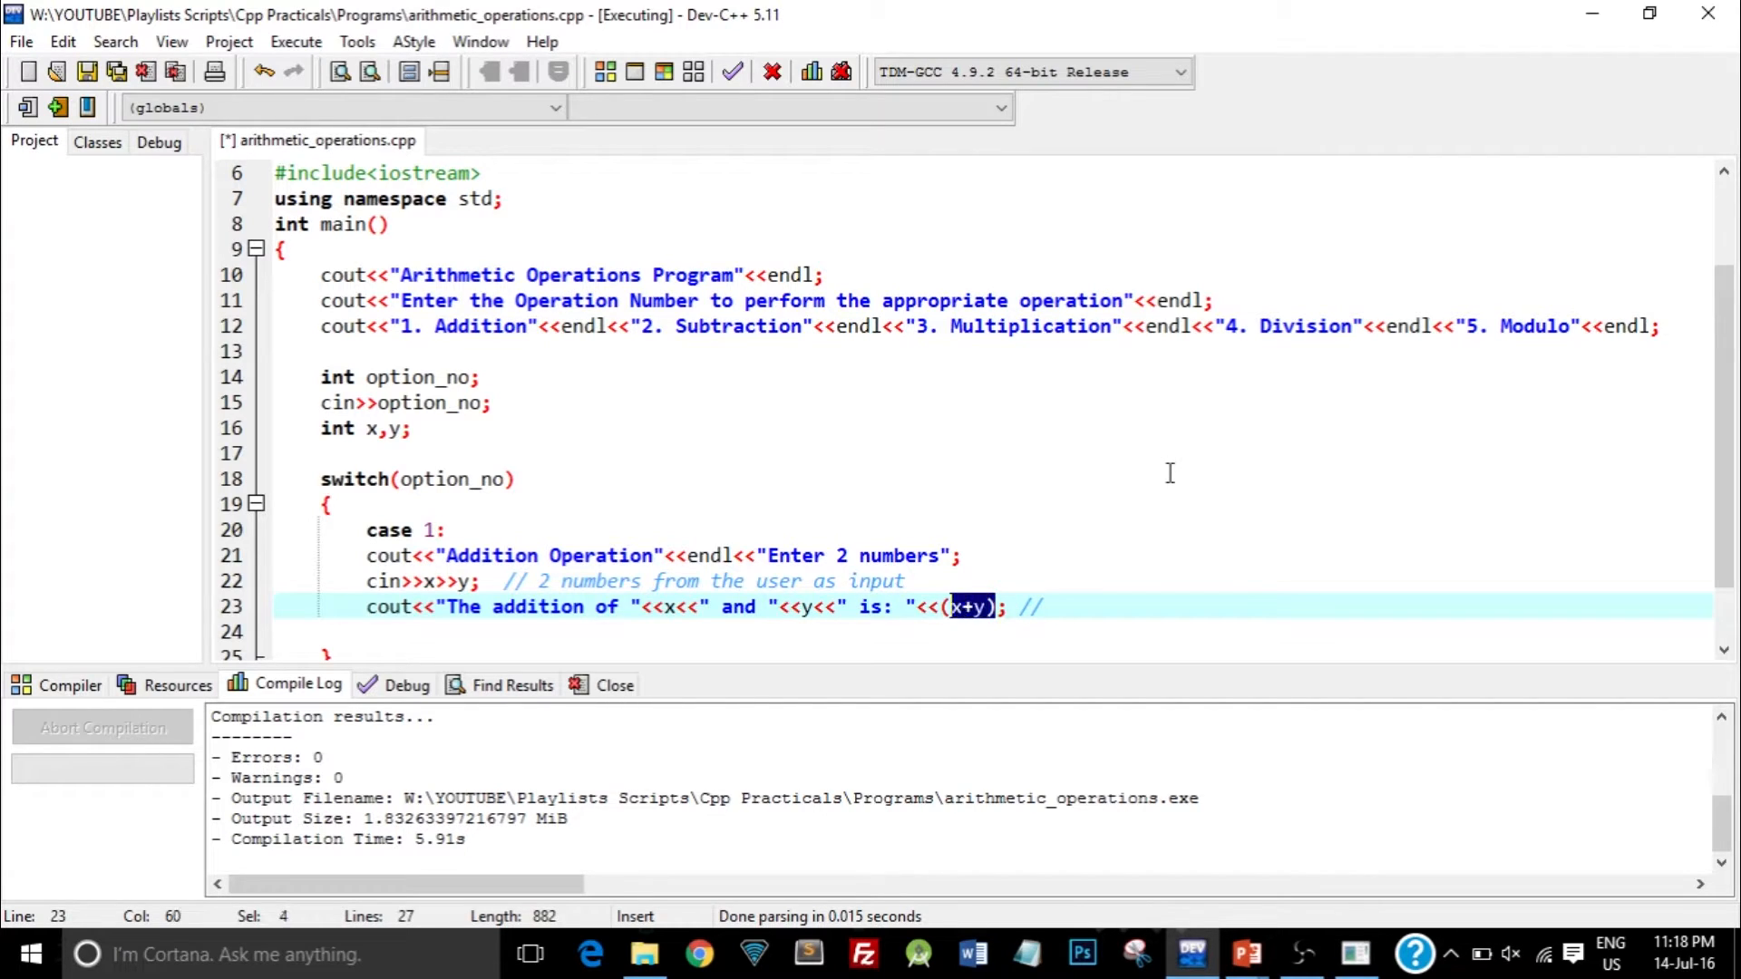
pyautogui.write('perform addition and print answer')
pyautogui.click(991, 632)
pyautogui.write('br')
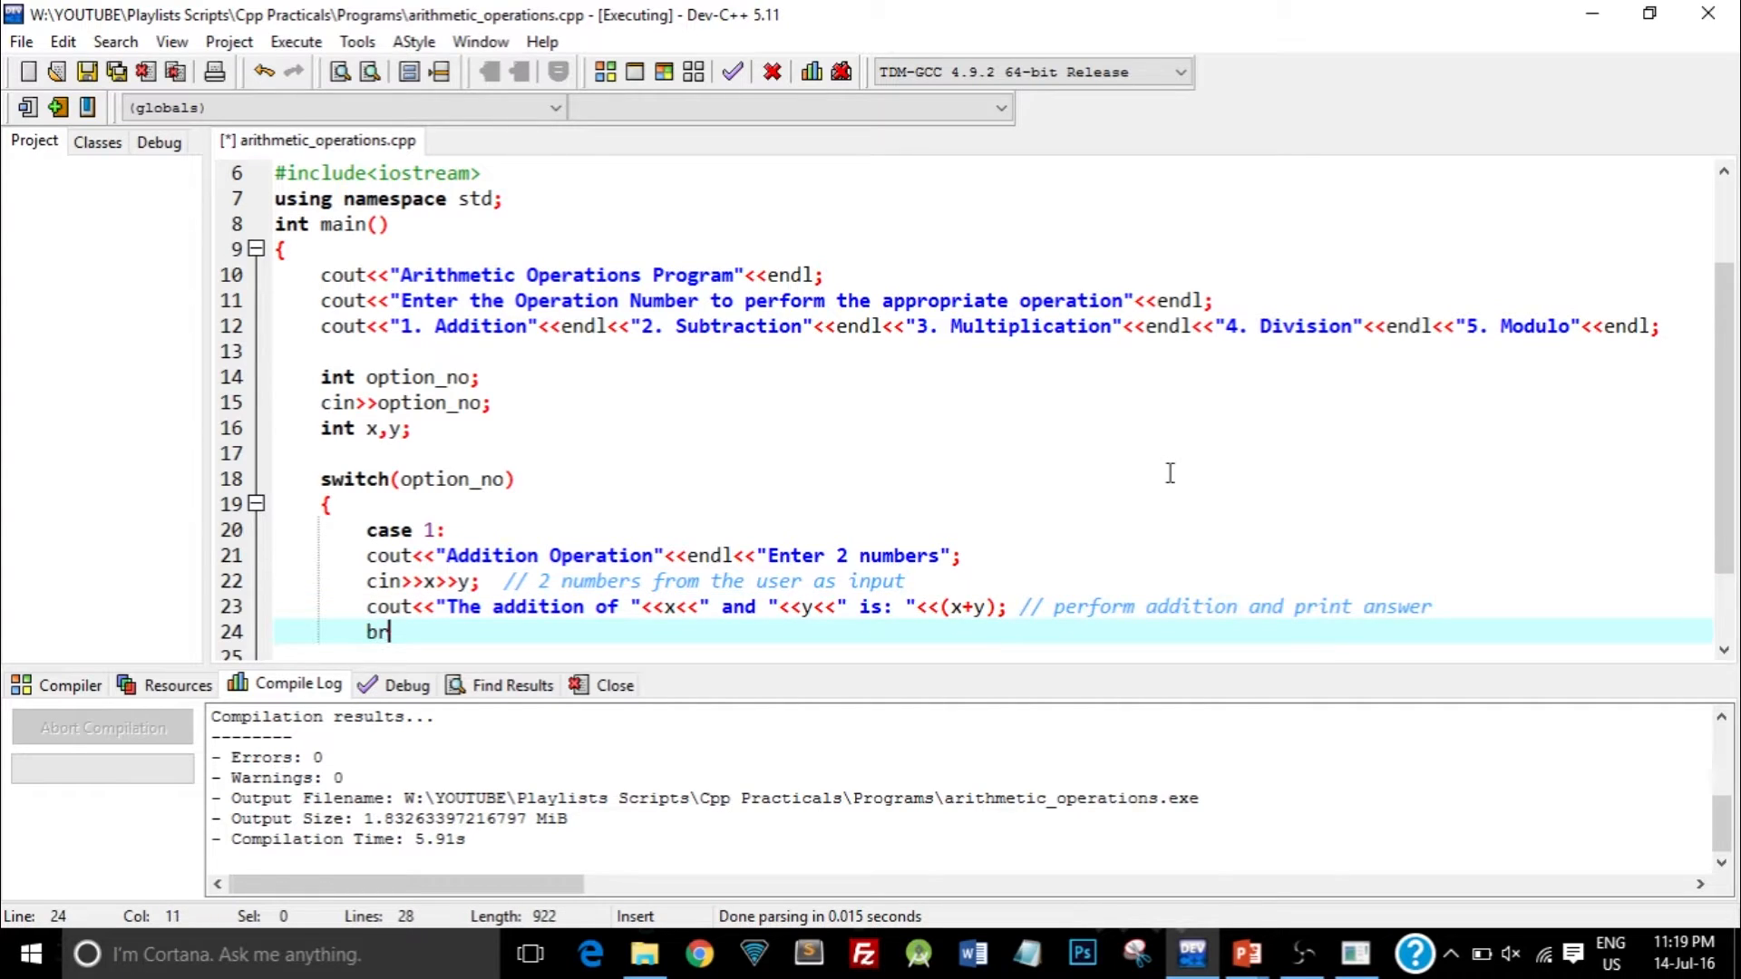
# - Finish the 'break;' statement that ends case 1
pyautogui.write('eak')
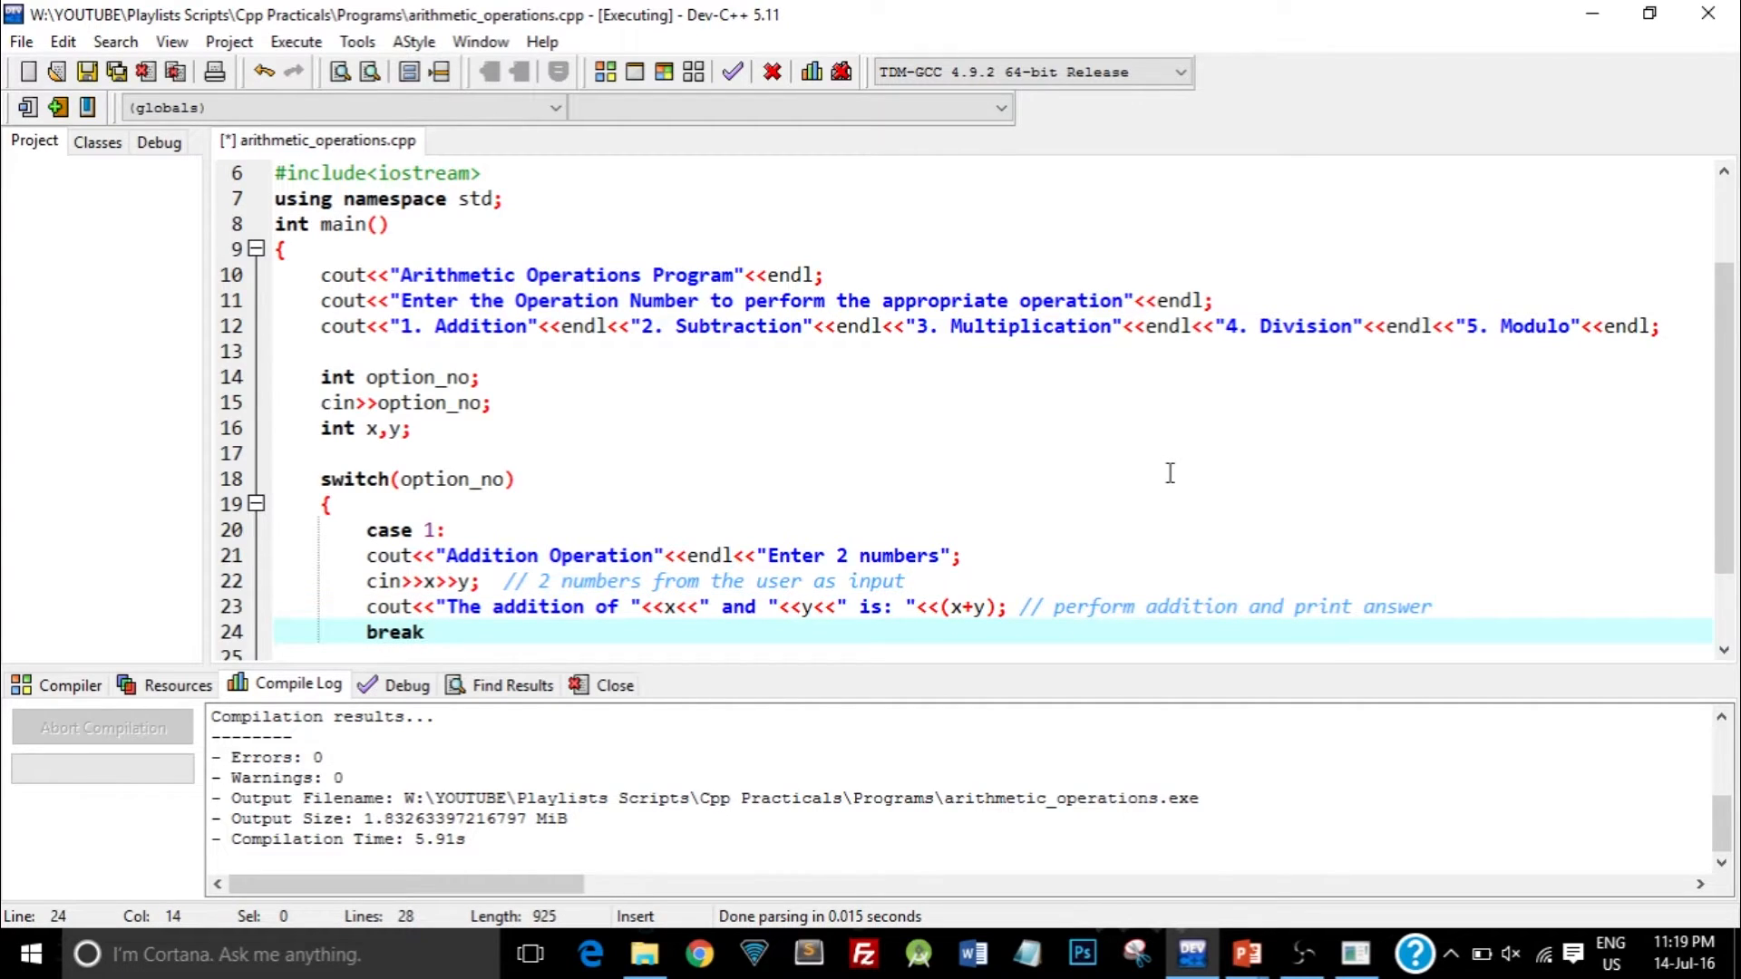
pyautogui.write(';')
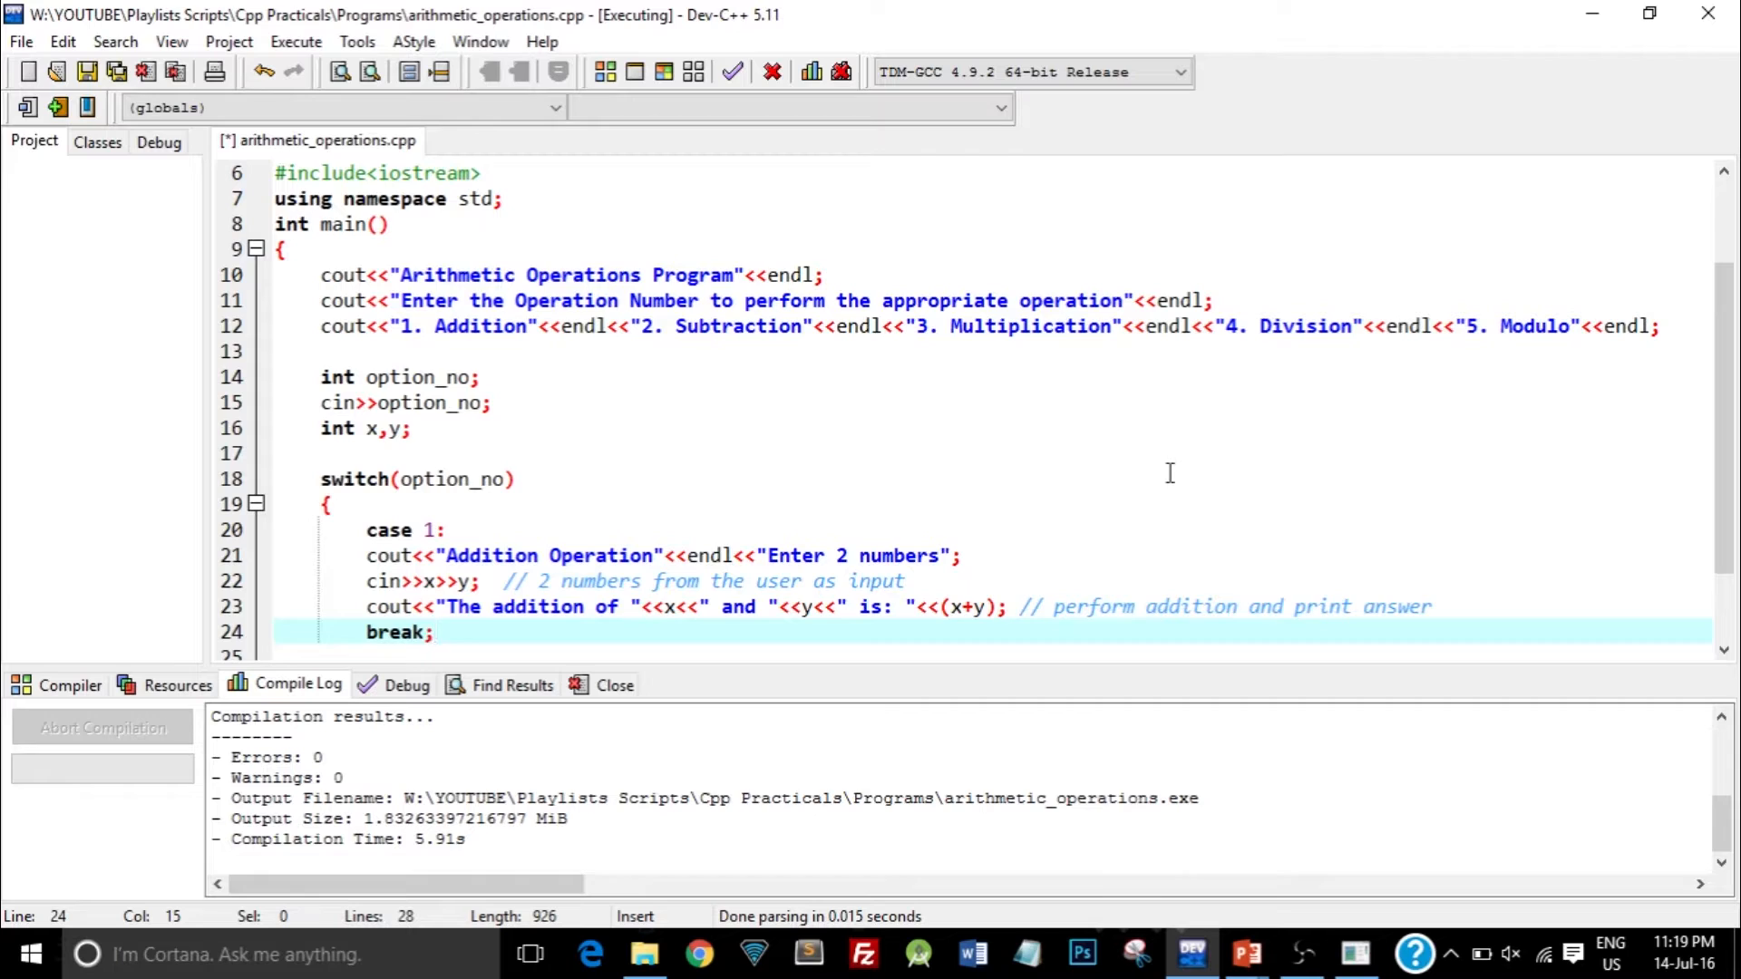
pyautogui.scroll(-3)
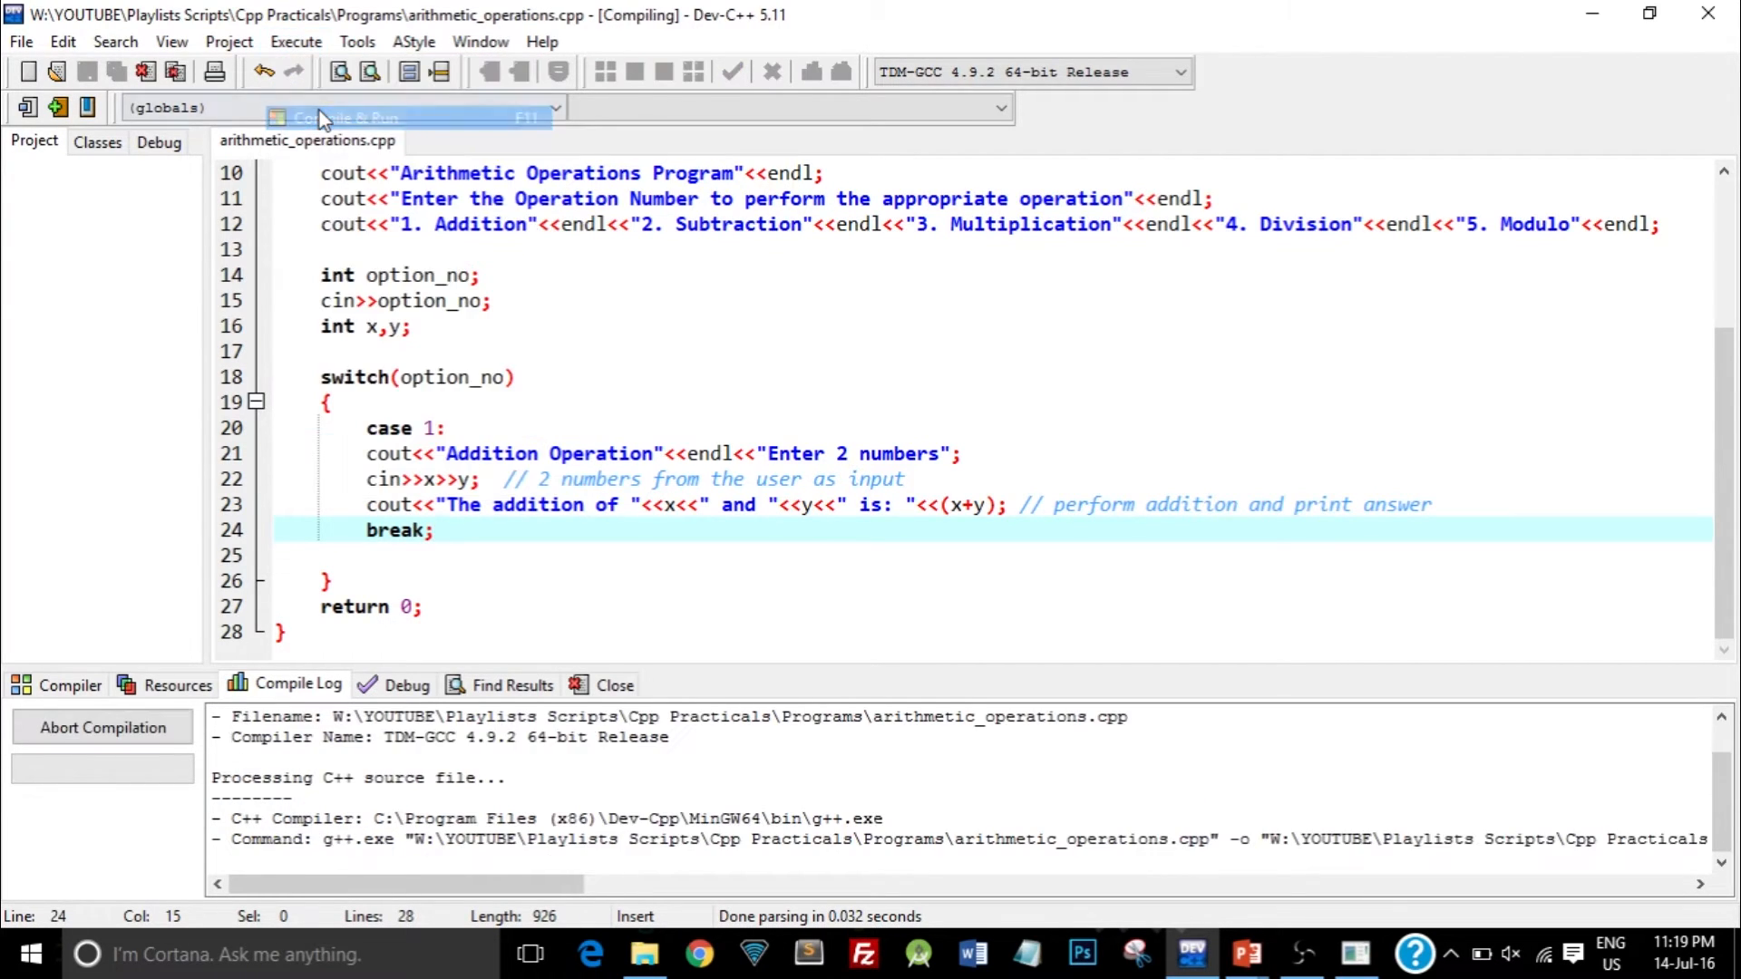
# - Compile and run the program, choose option 1, and enter 3 as the first number
pyautogui.click(347, 117)
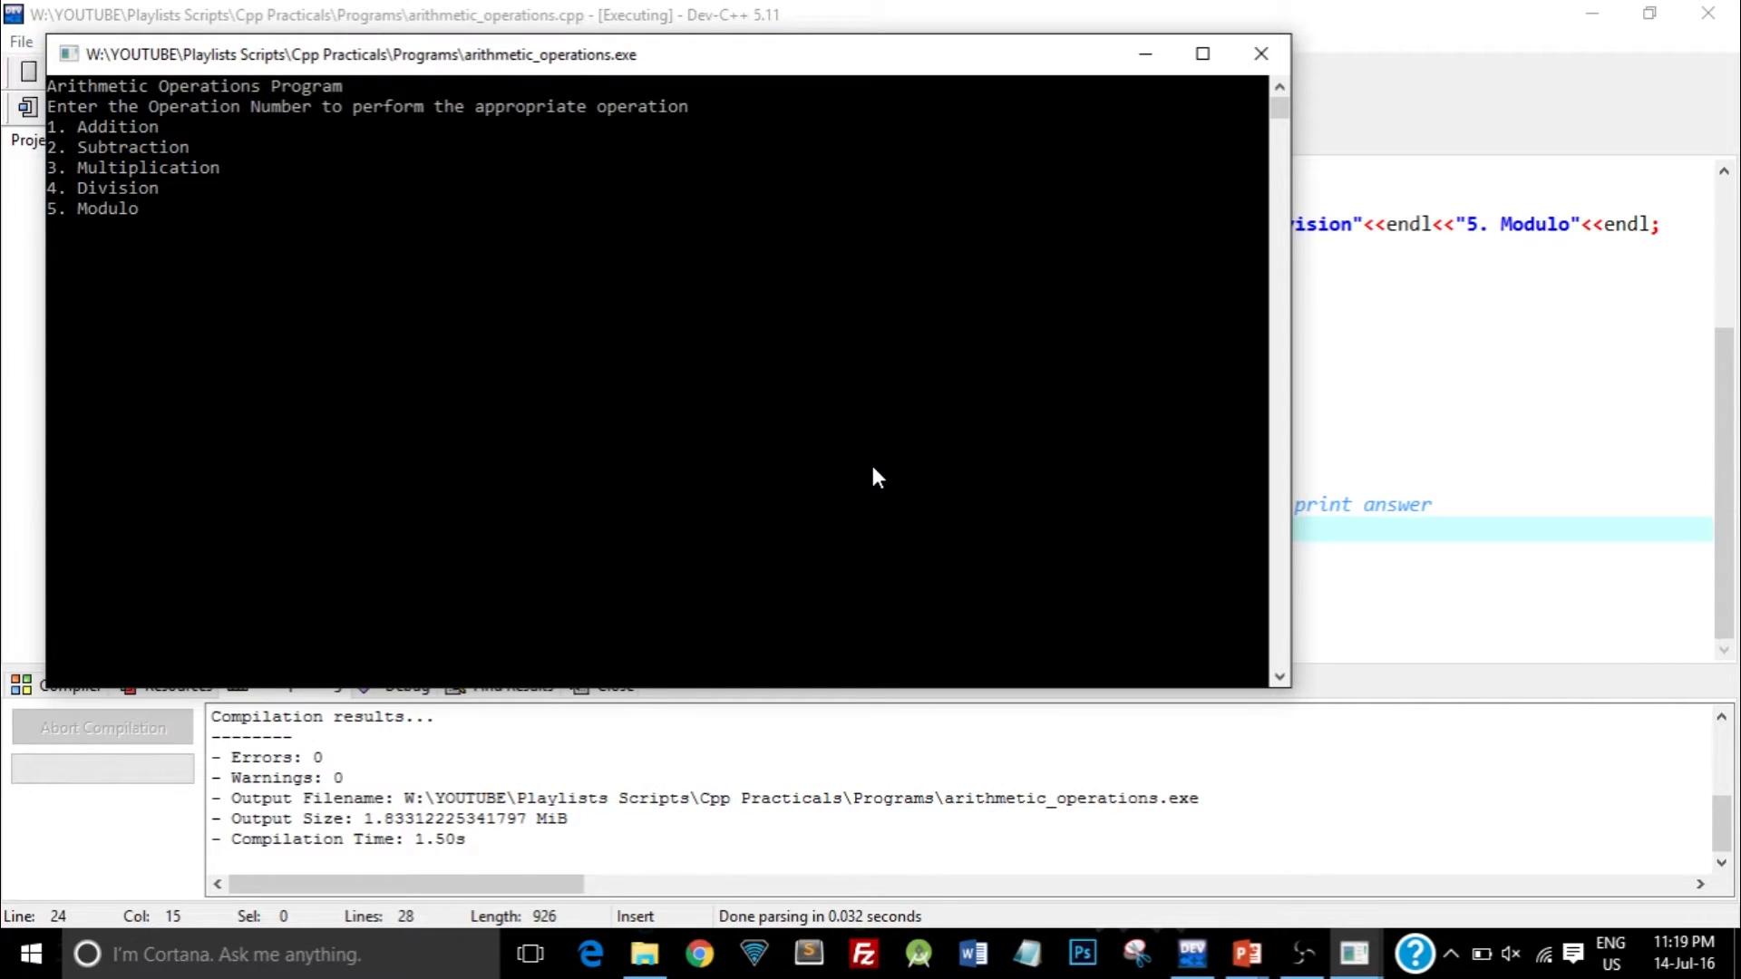
pyautogui.write('1')
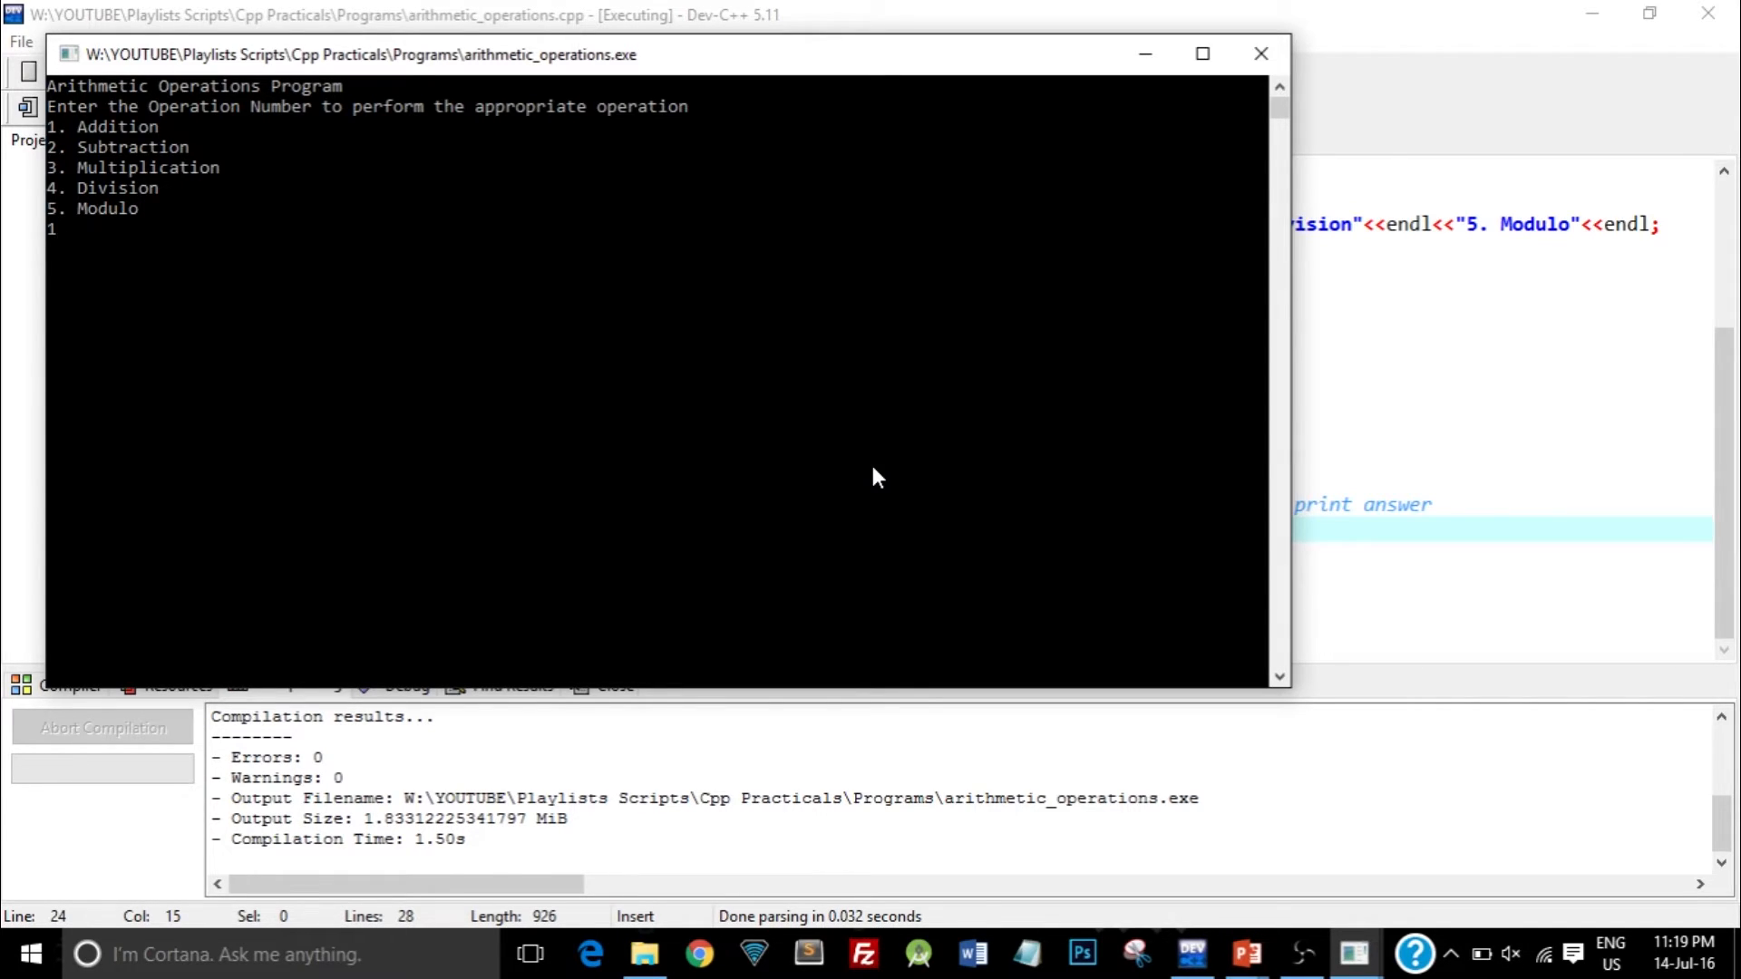
pyautogui.press('Return')
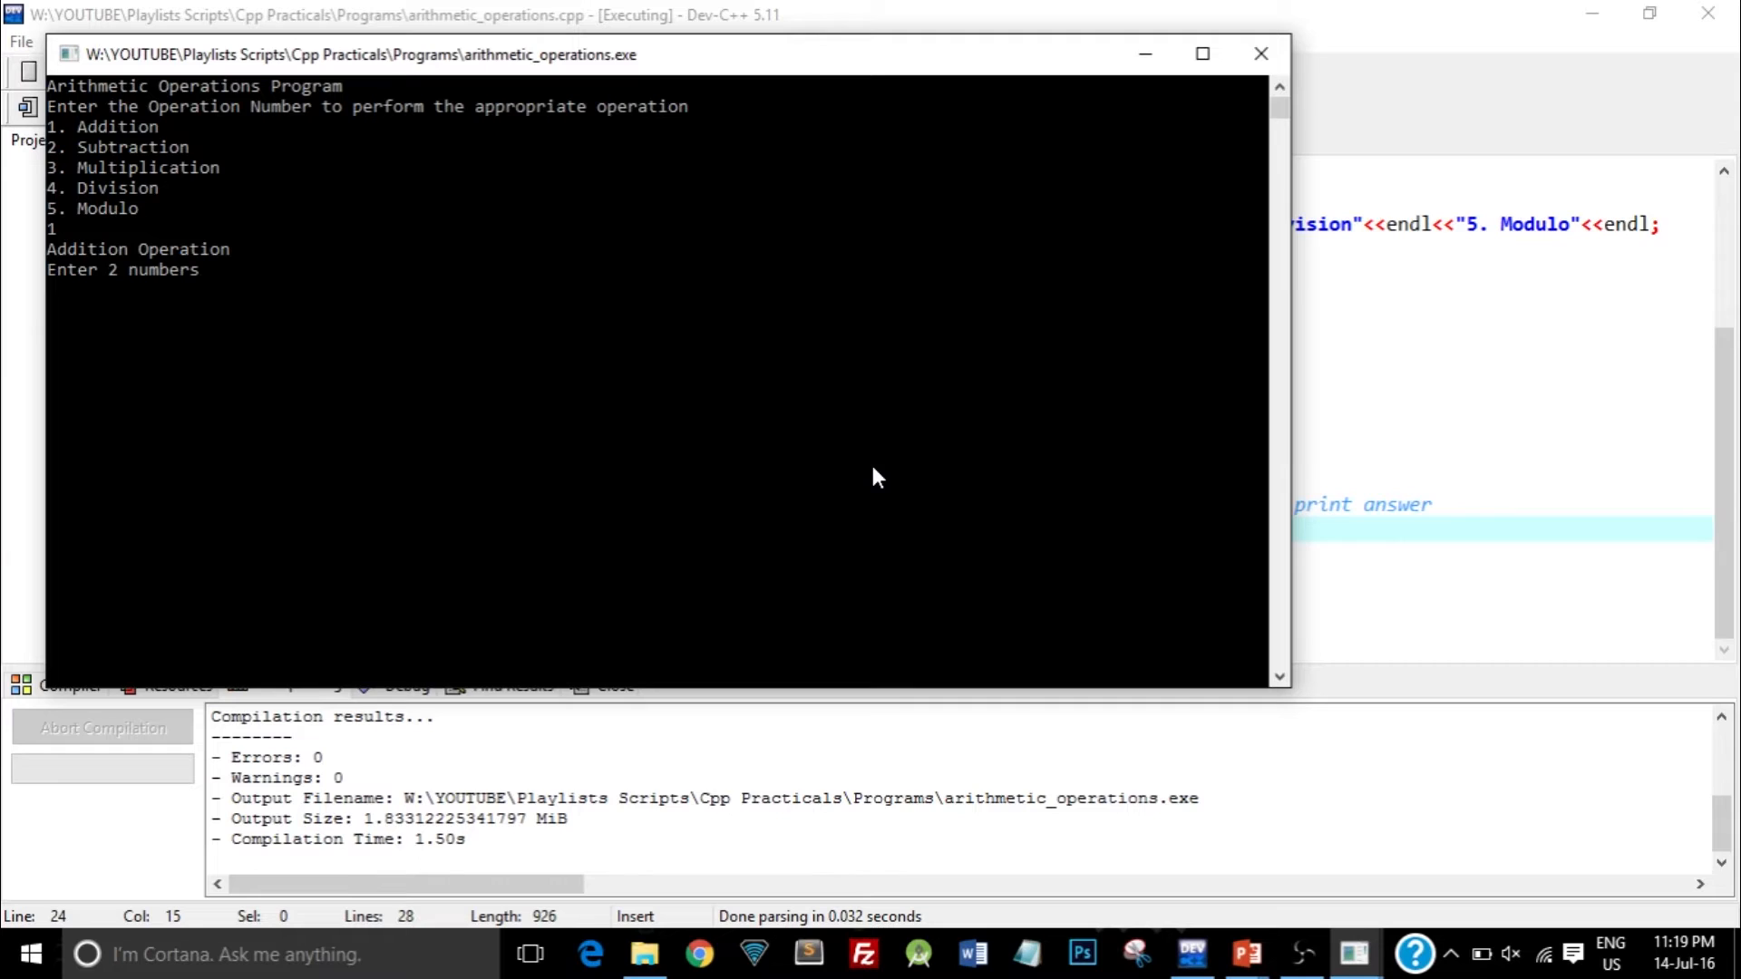
pyautogui.write('3')
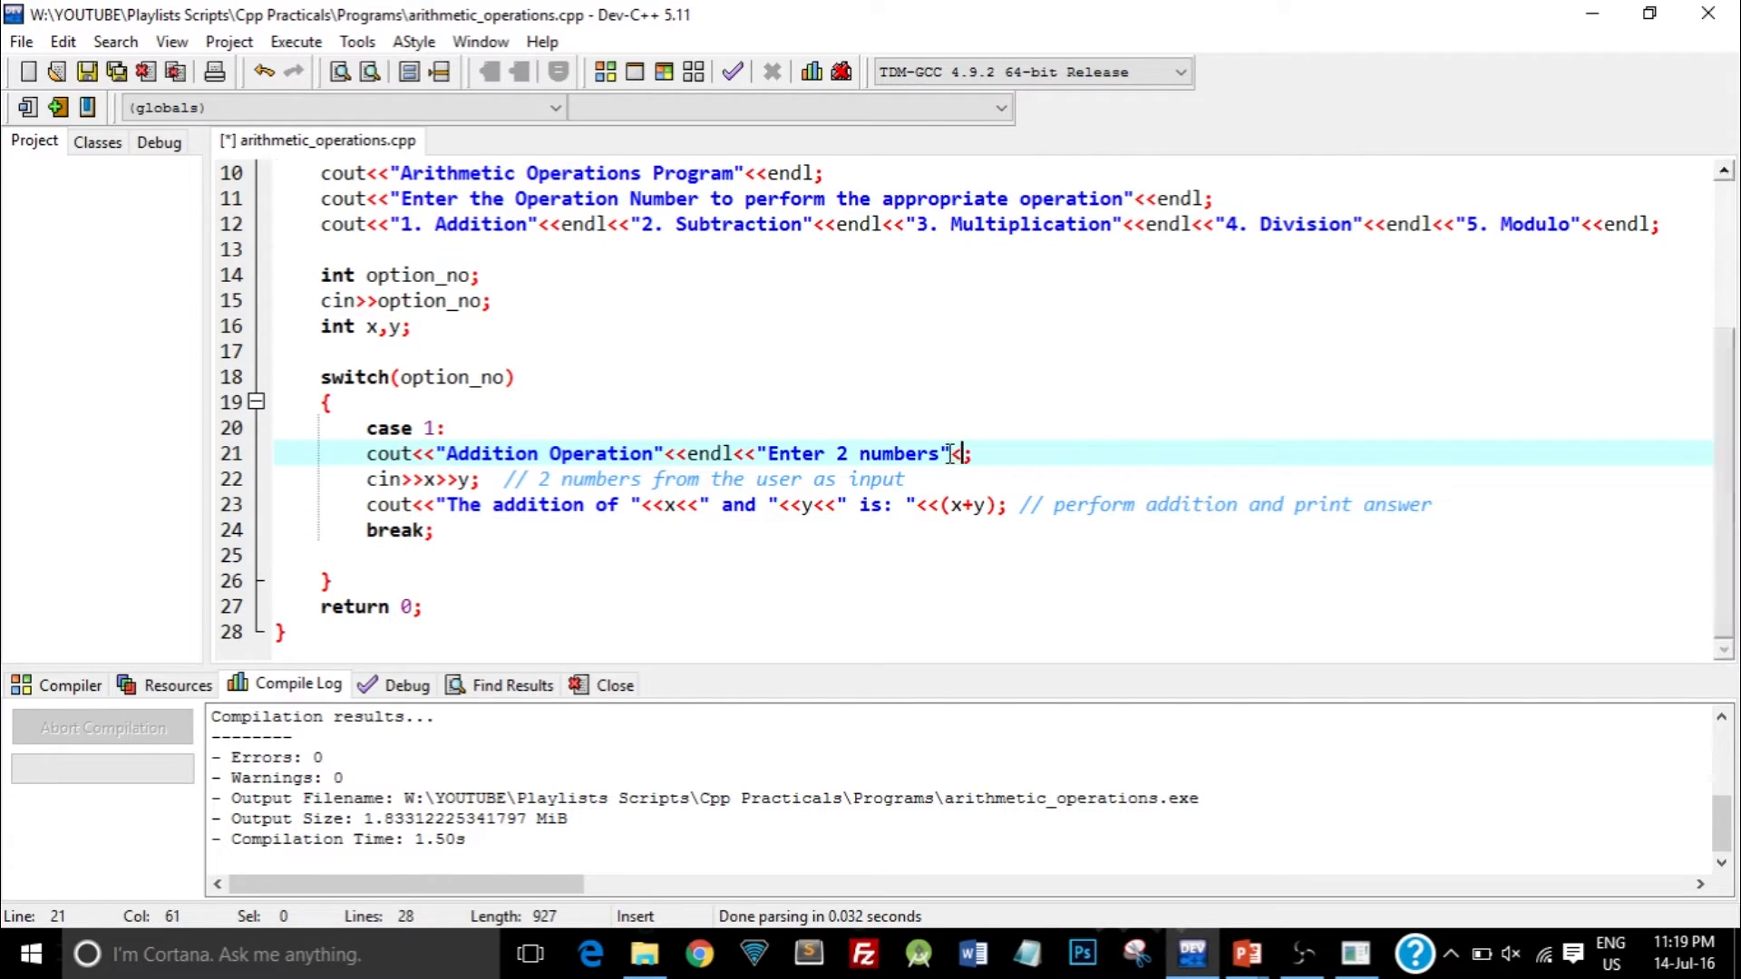
# - End 'Enter 2 numbers' with endl and move the operation-number prompt below the menu line
pyautogui.write('<<endl')
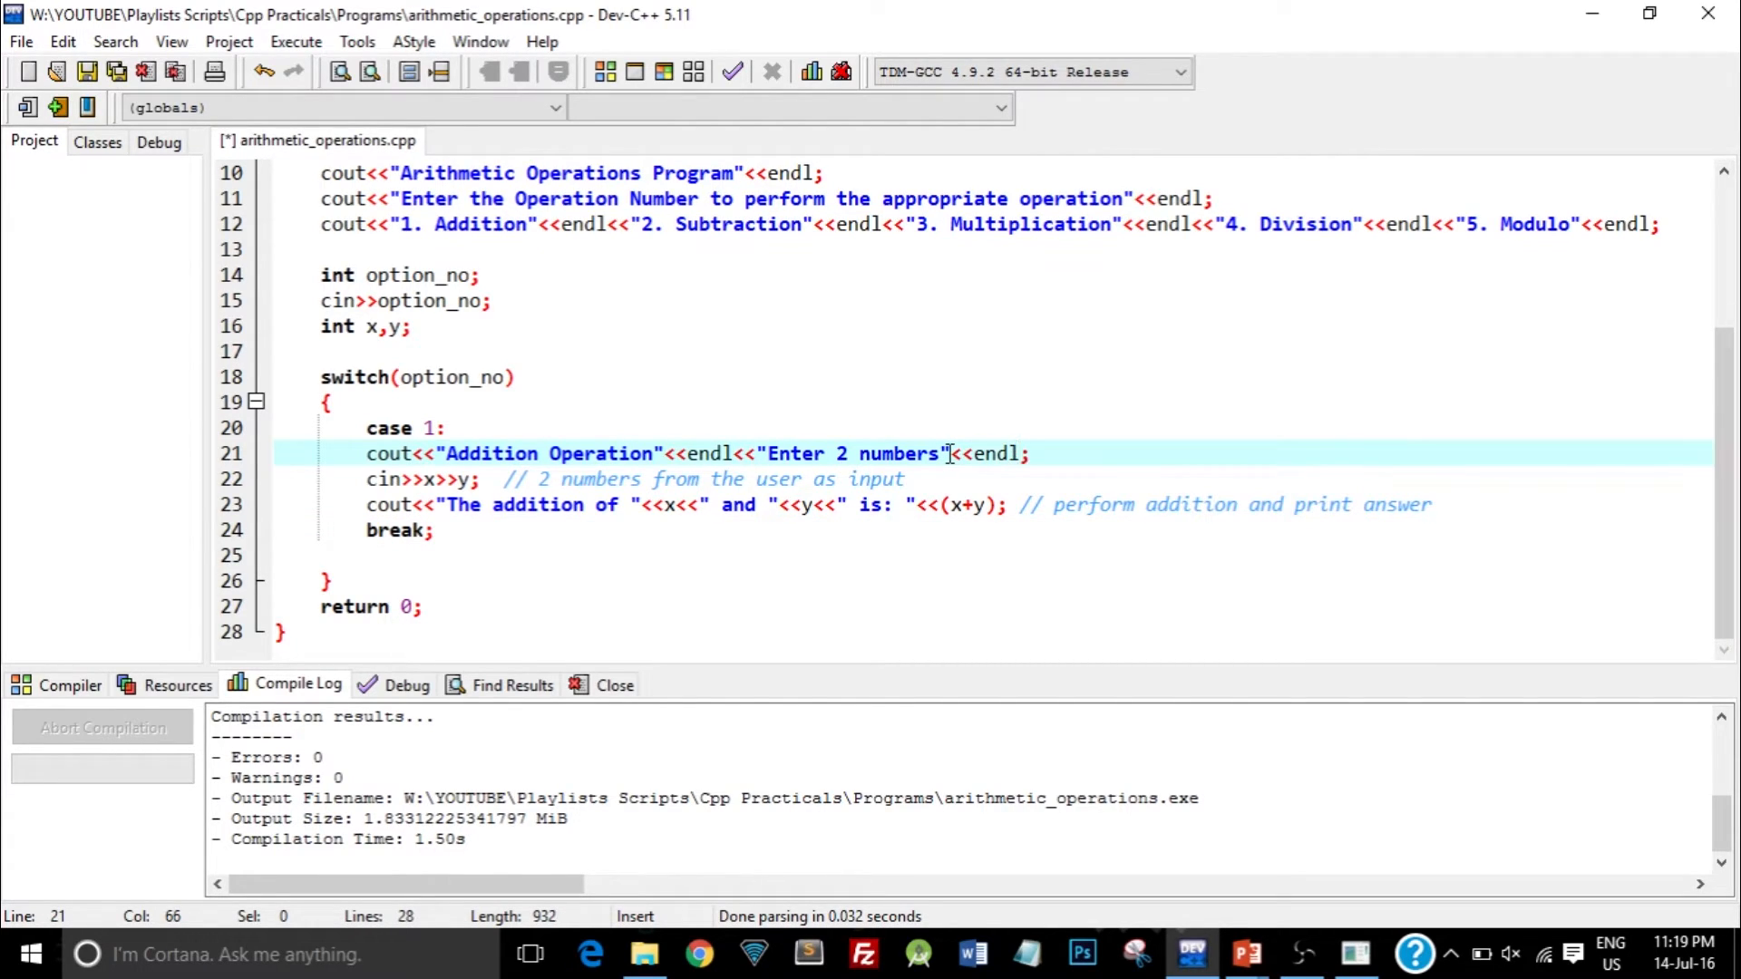
pyautogui.click(411, 427)
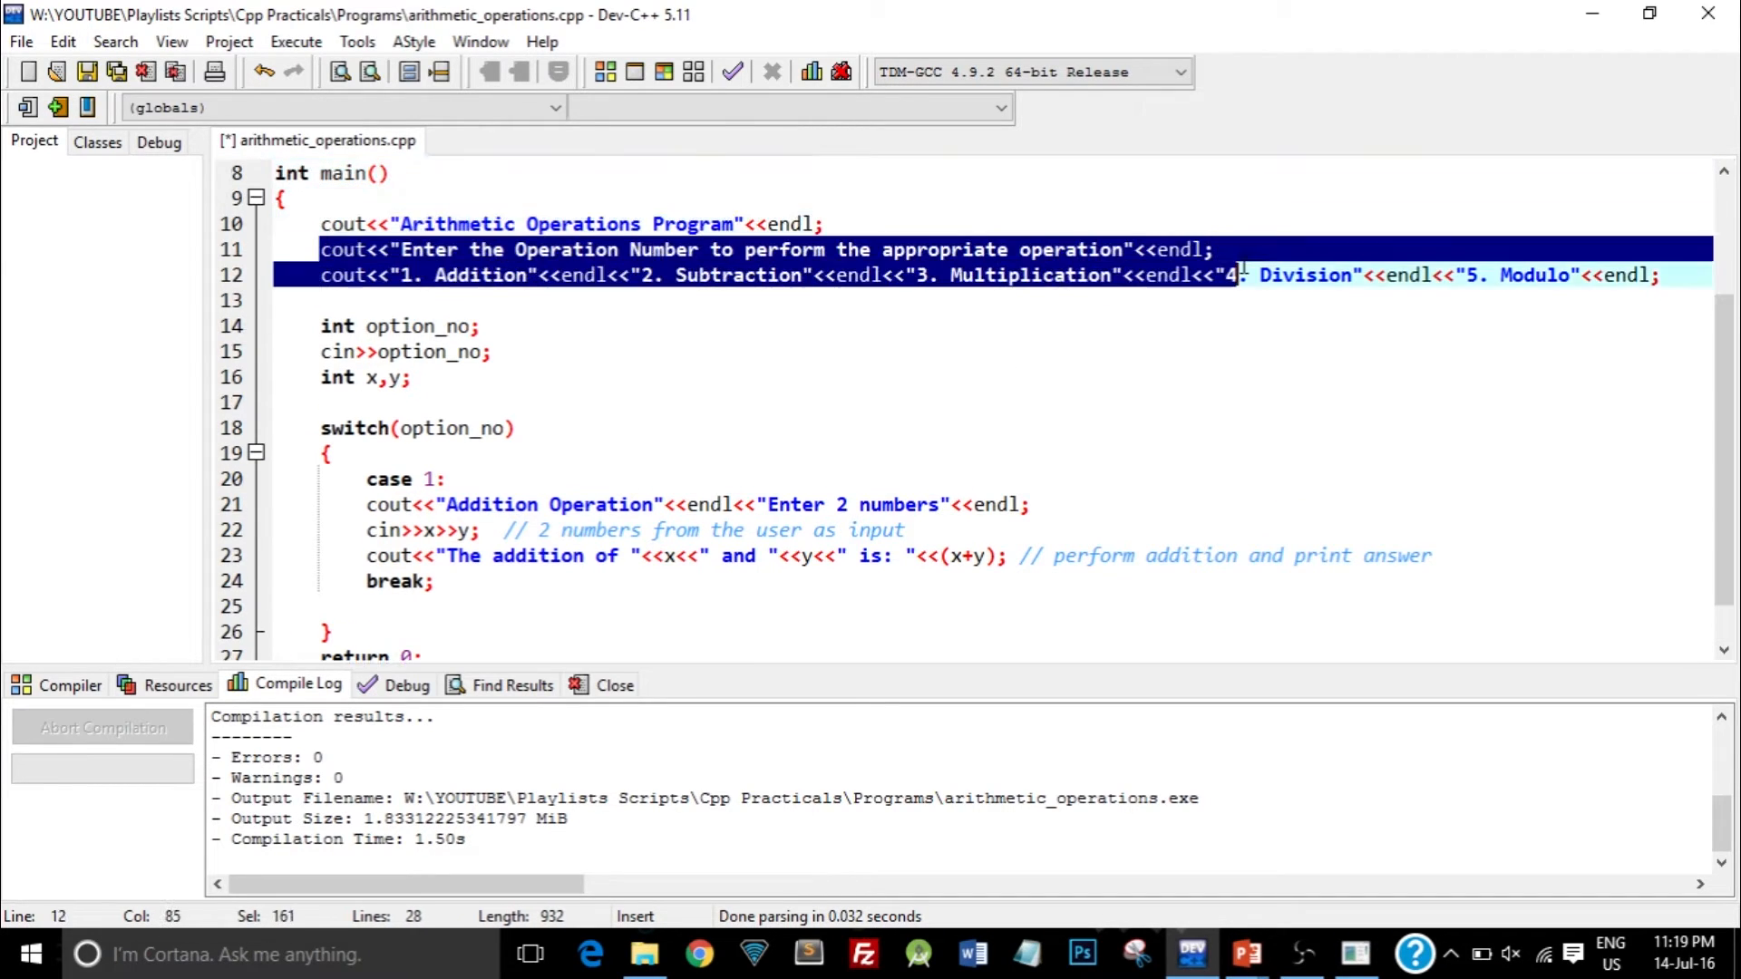
pyautogui.press('Delete')
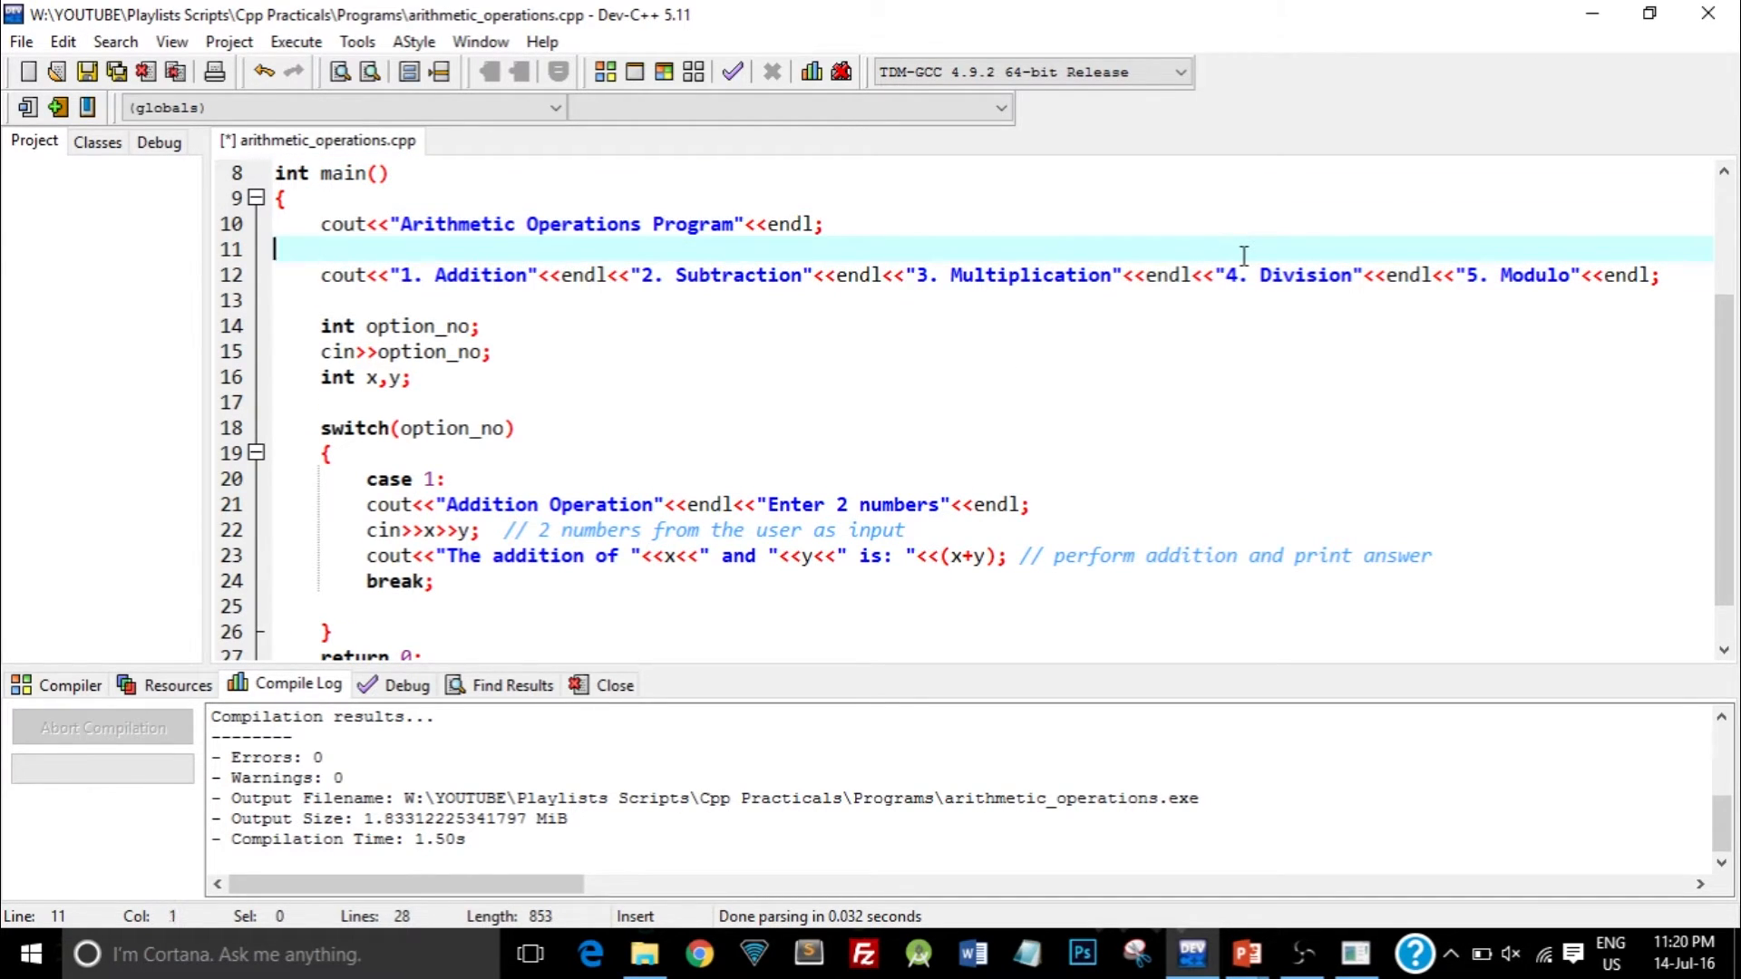
pyautogui.press('Delete')
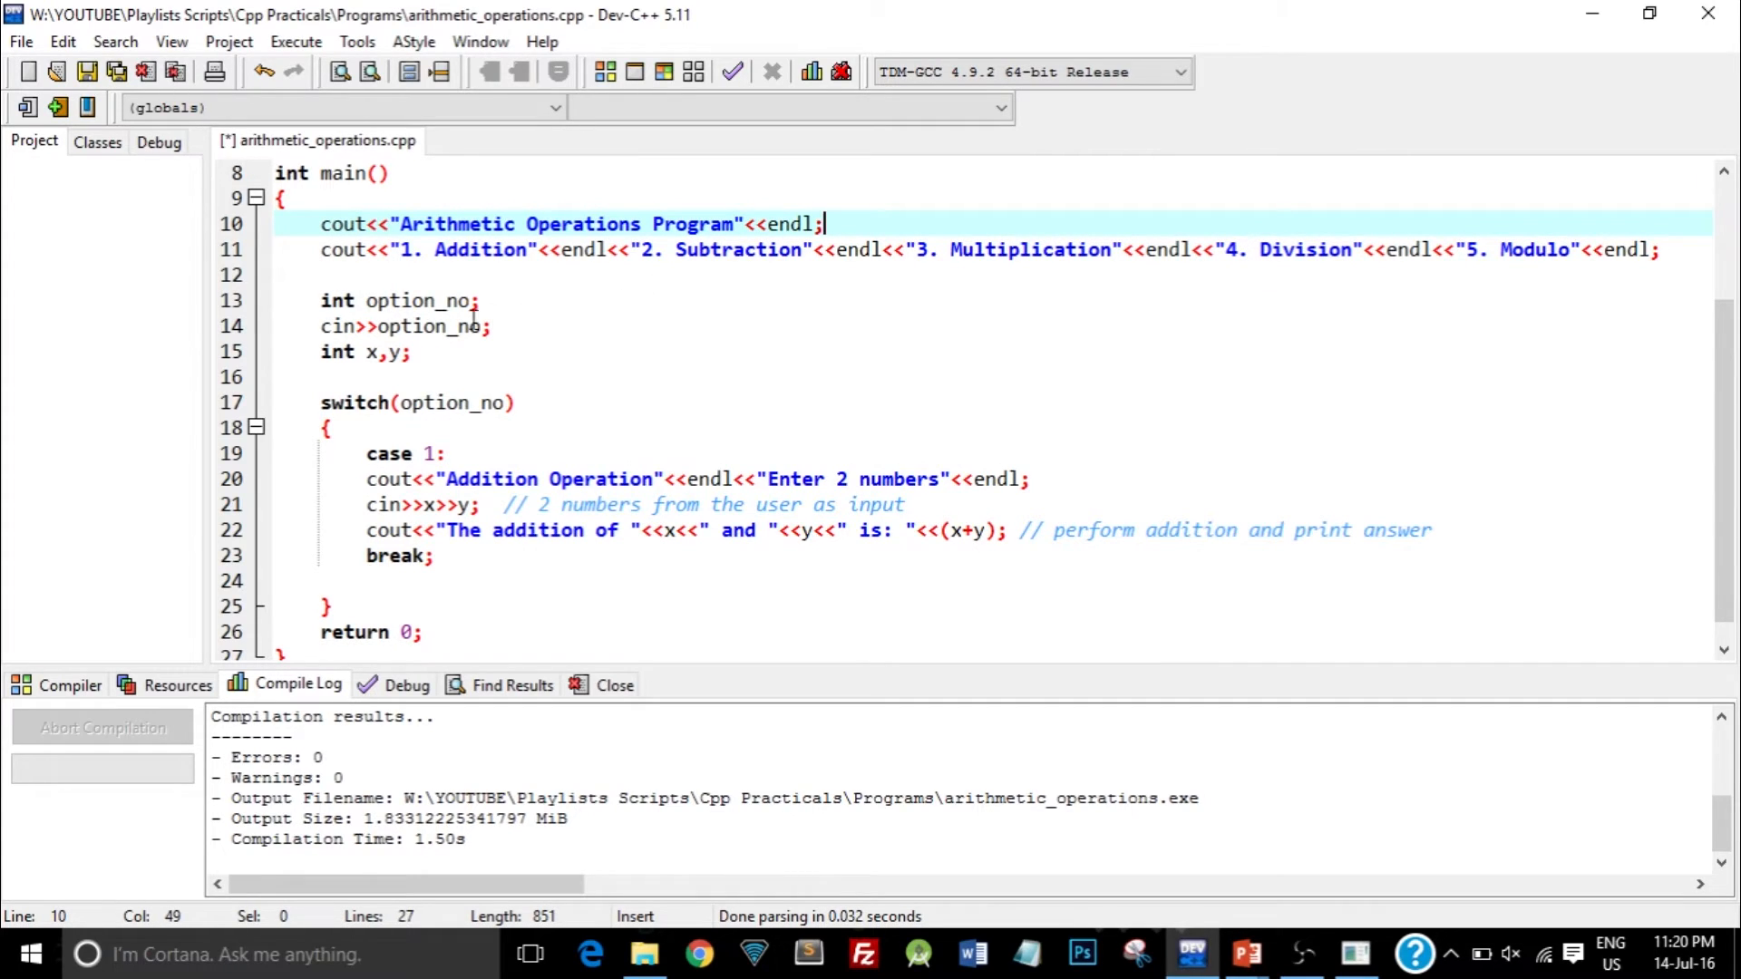
pyautogui.write('cout<<"Enter the Operation Number to perform the appropriate operation"<<endl;')
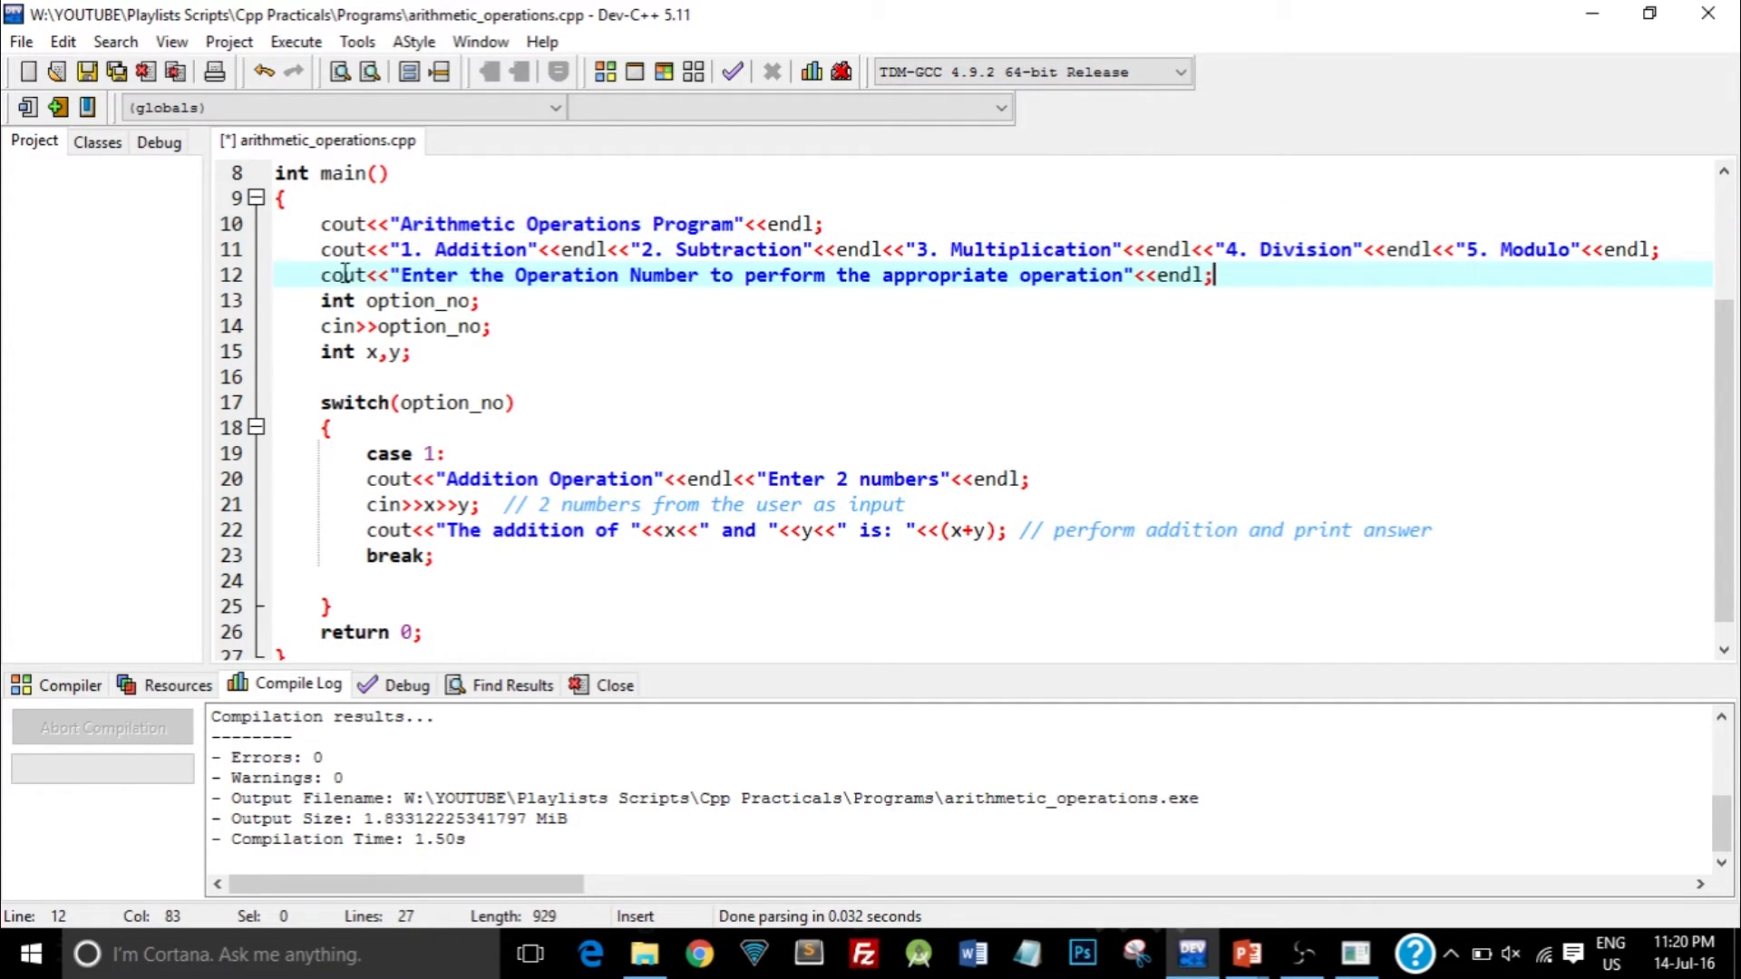
pyautogui.moveTo(424, 364)
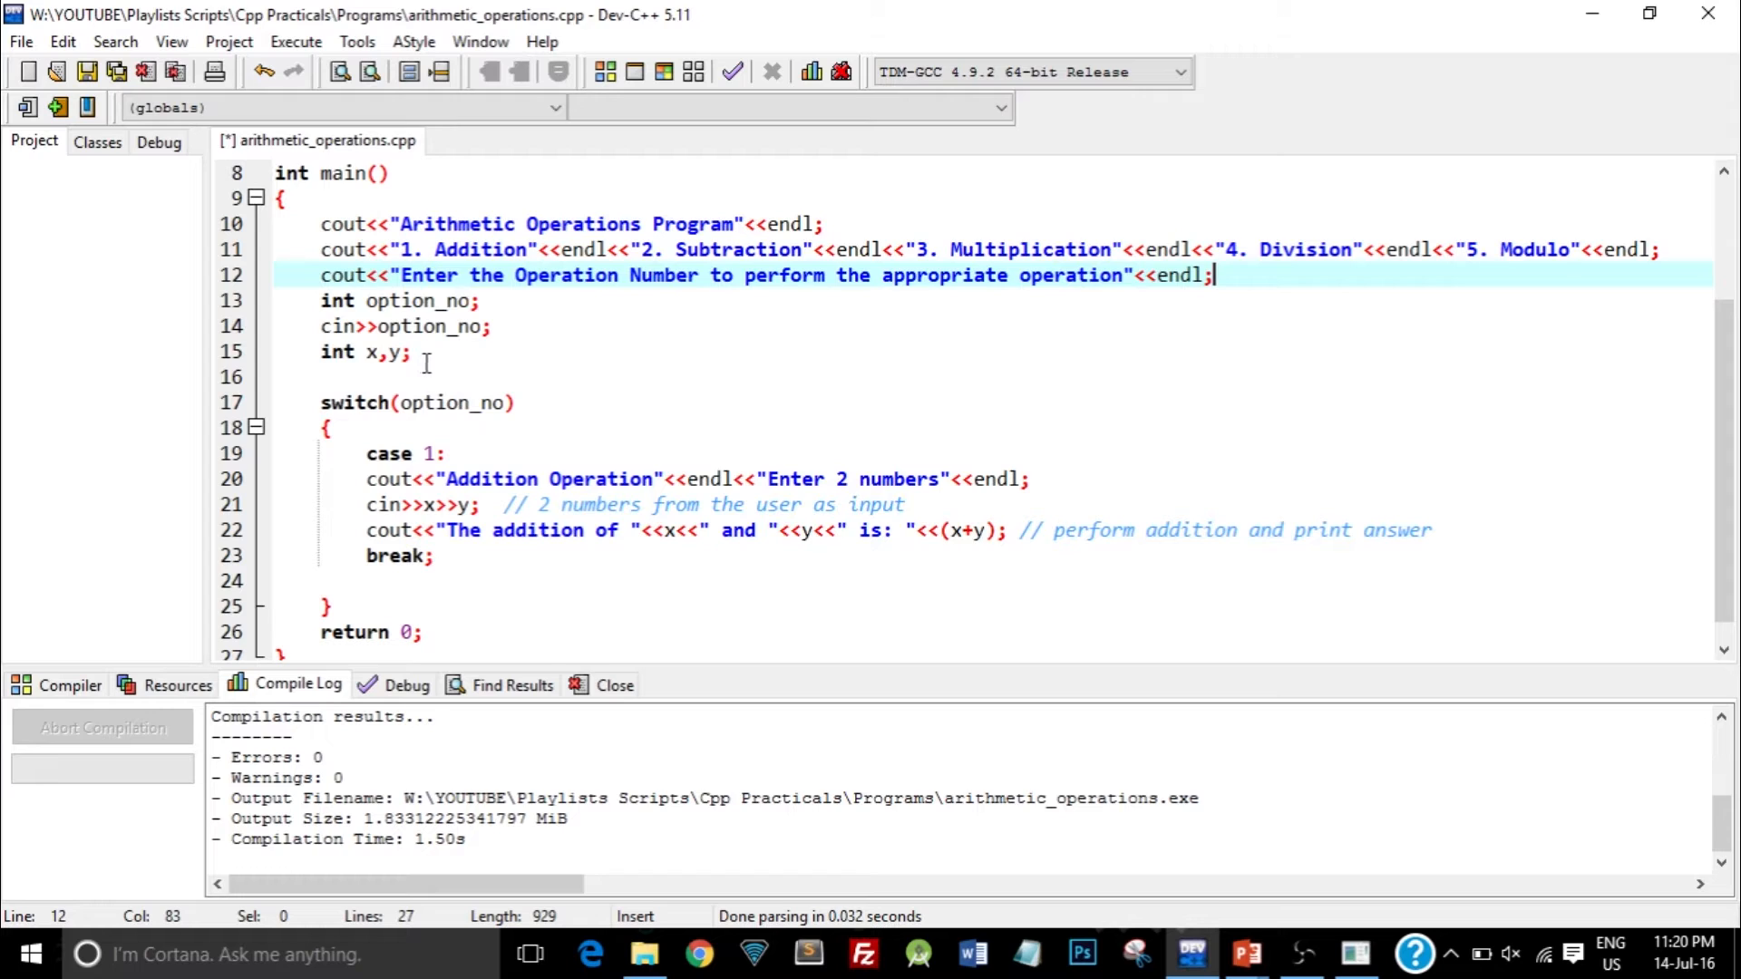
pyautogui.click(367, 453)
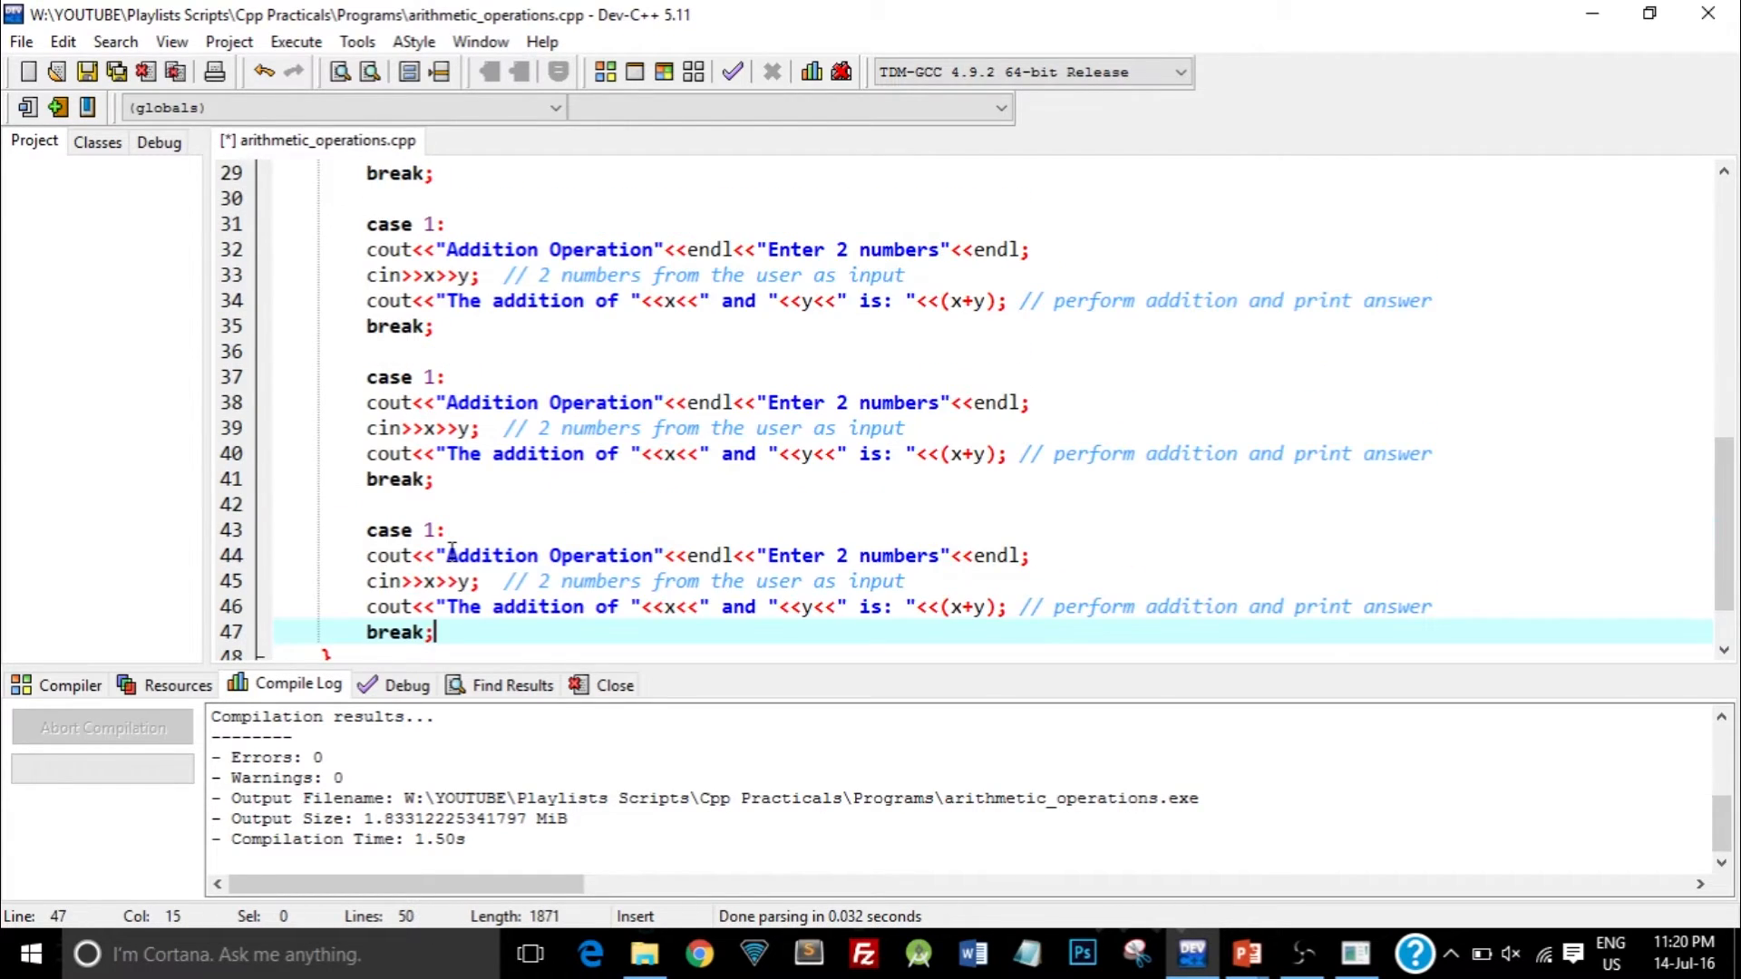
# - Scroll up to a copied case block's case number
pyautogui.scroll(3)
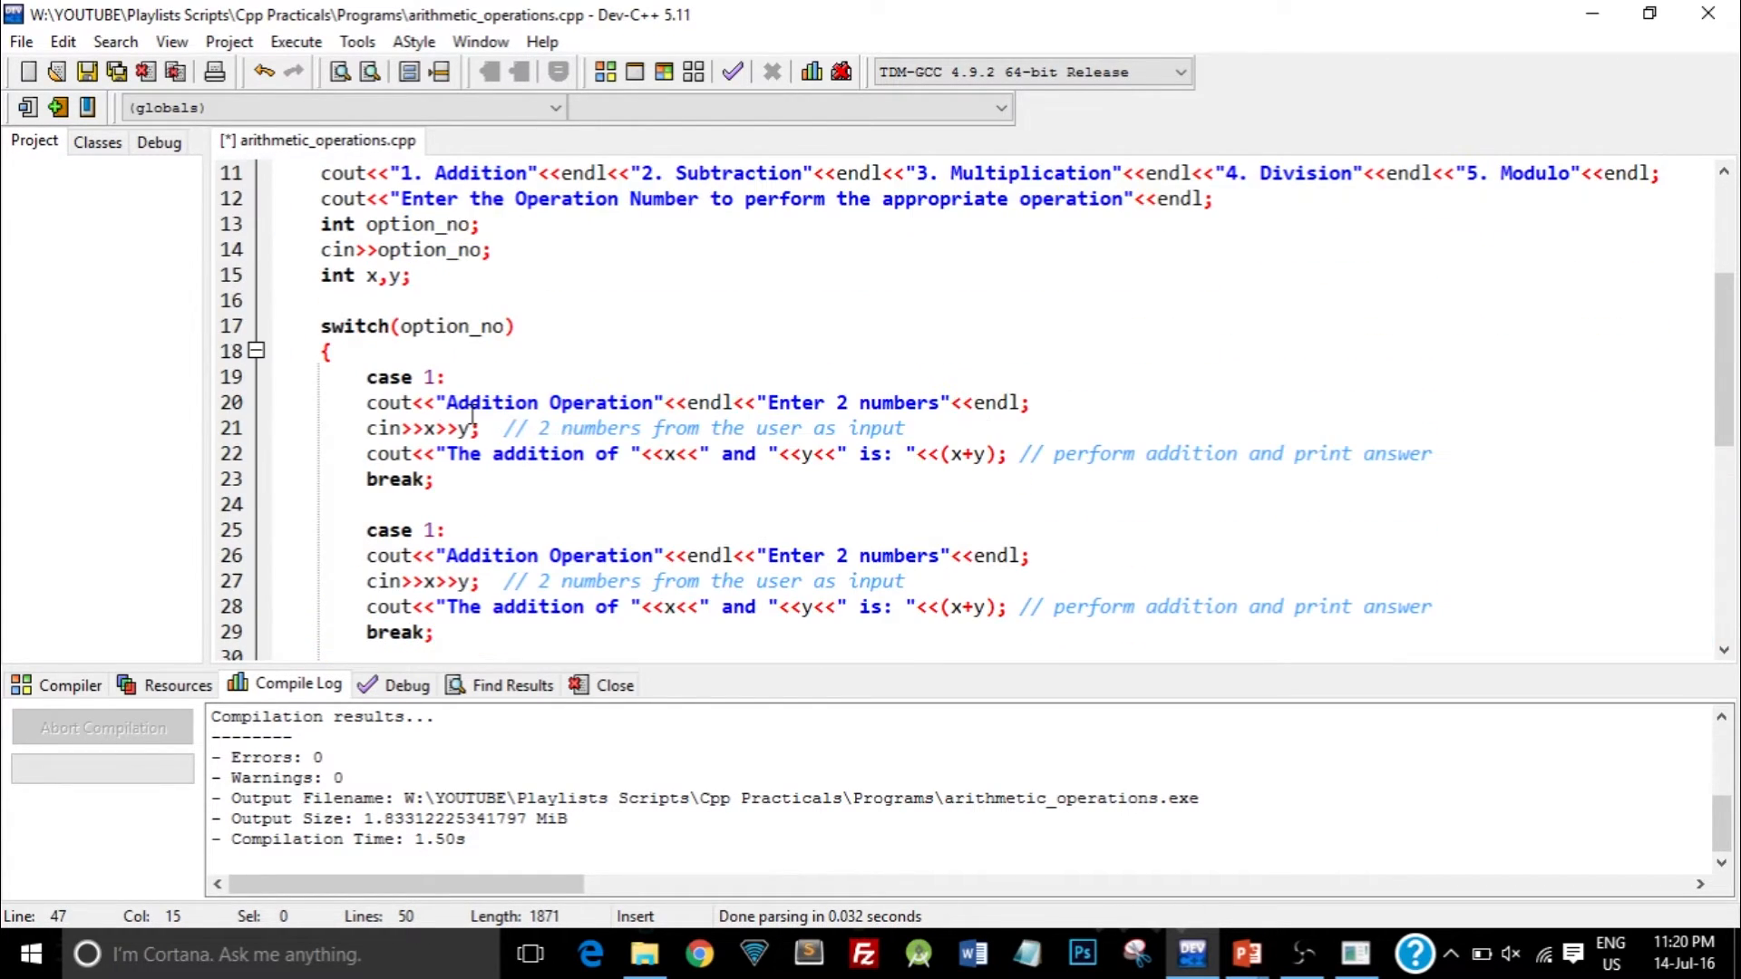
pyautogui.click(433, 529)
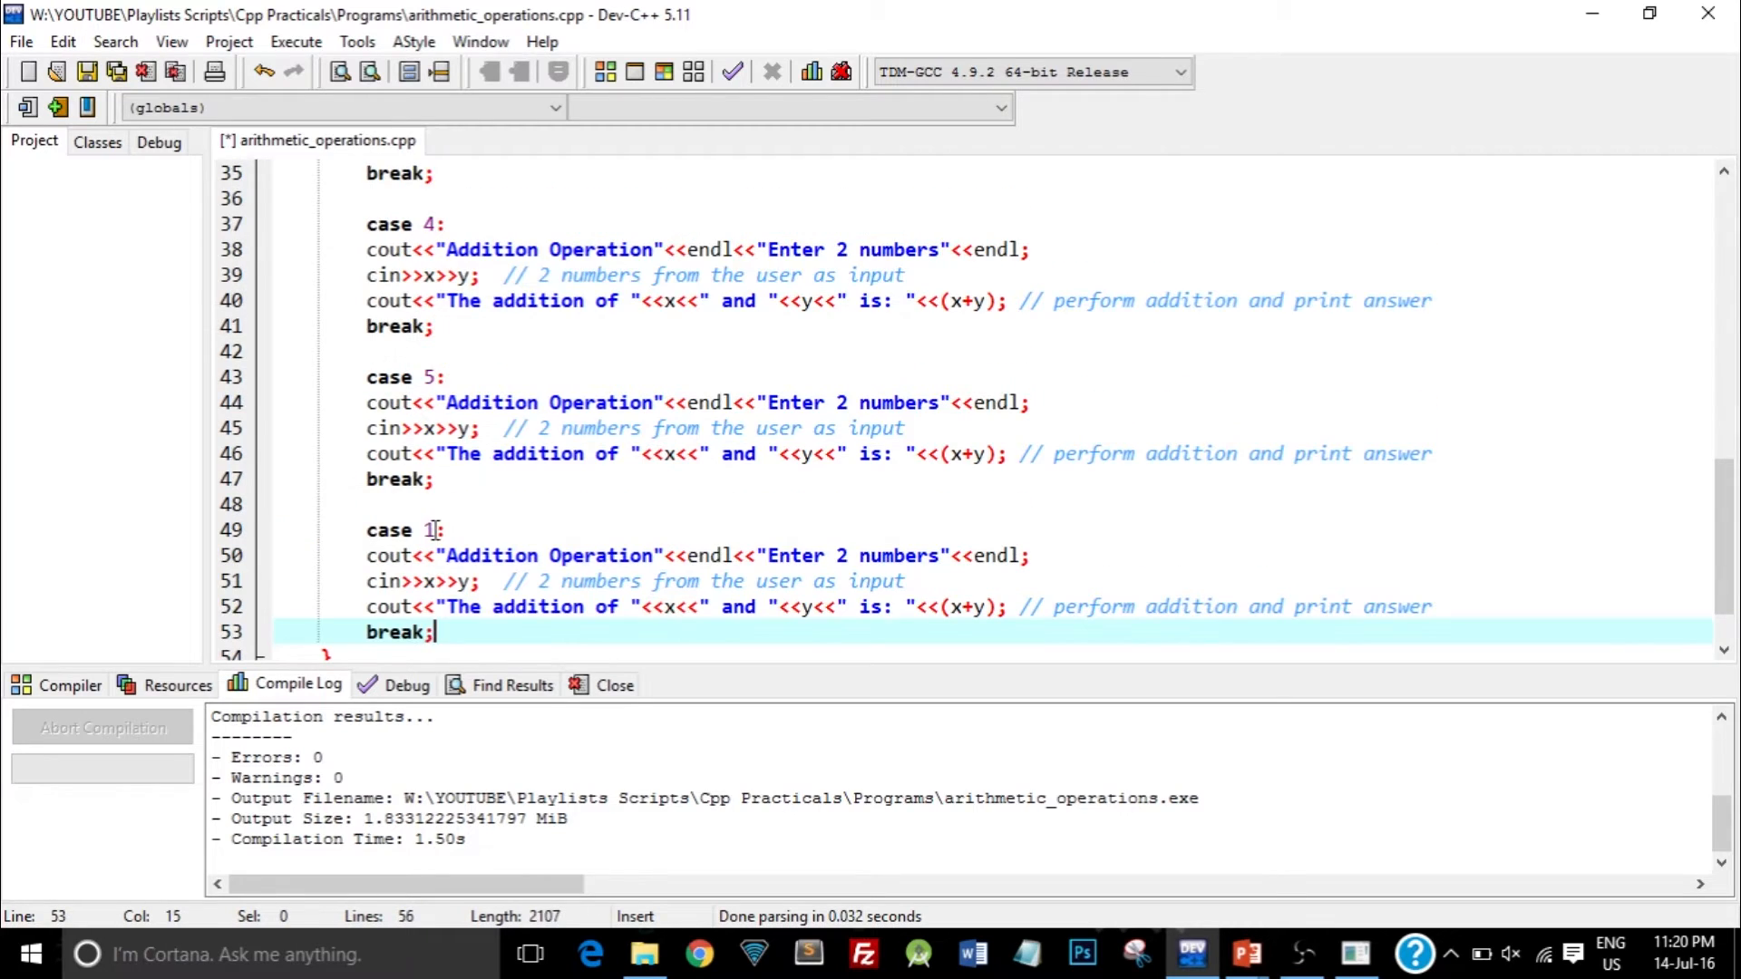
# - Replace the last copied block's 'case 1' label with 'default'
pyautogui.doubleClick(389, 530)
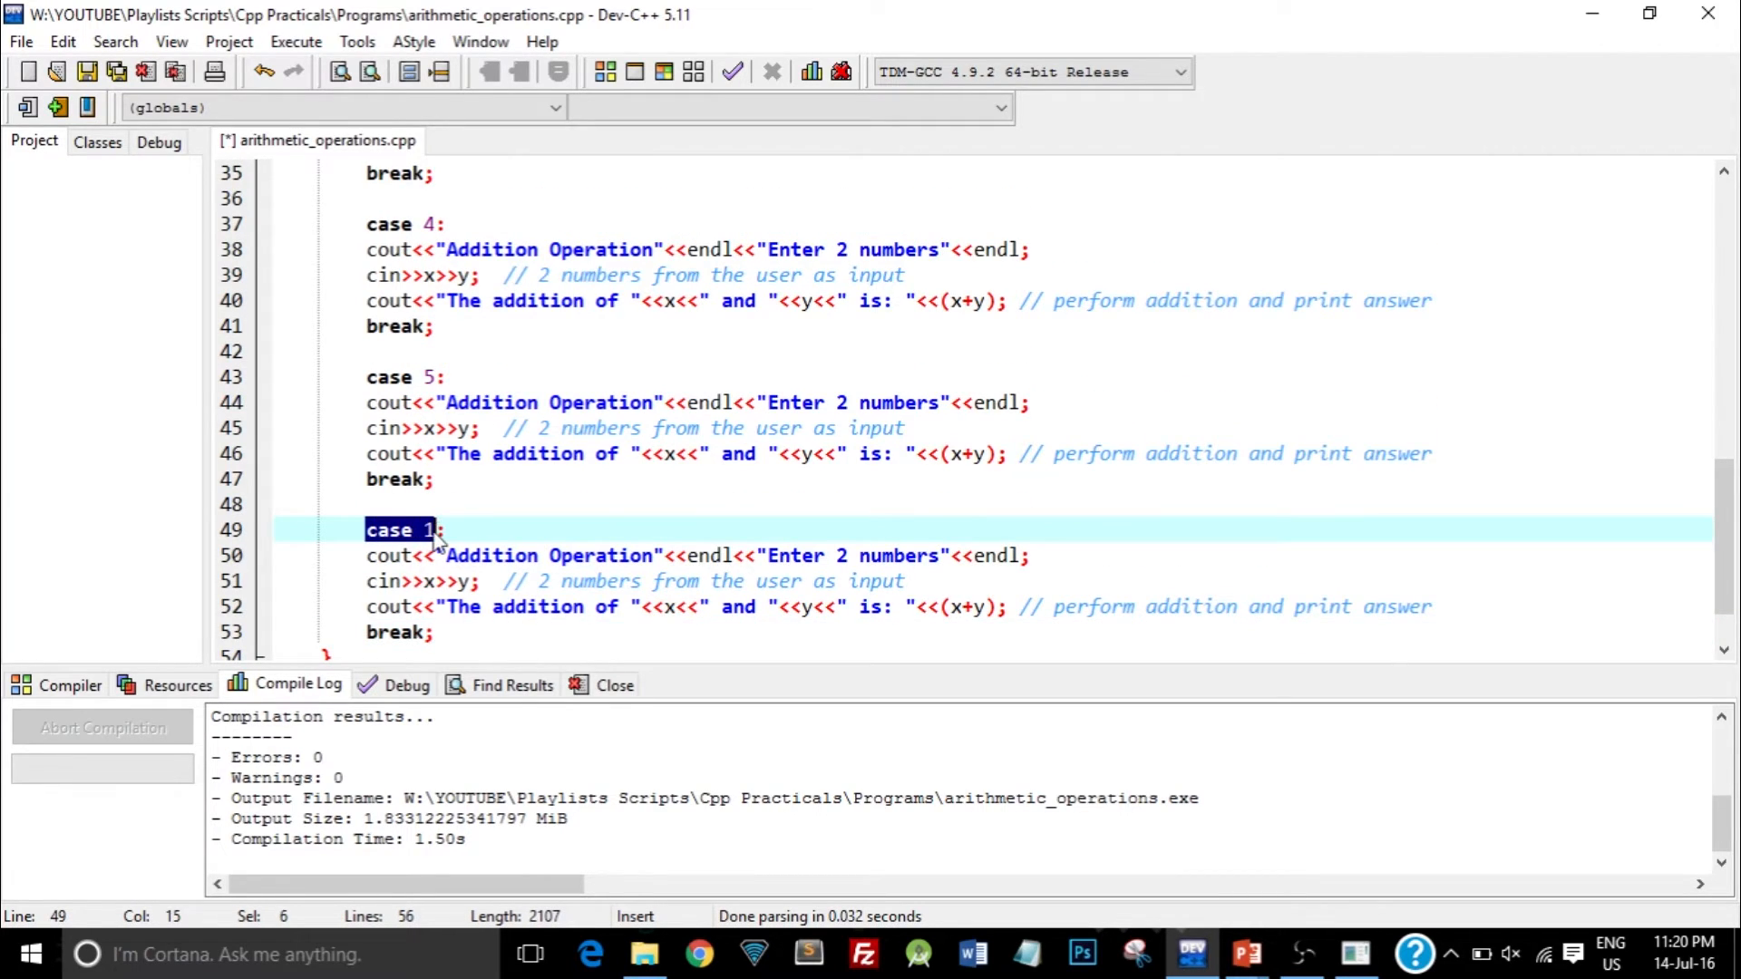
pyautogui.write('defa:')
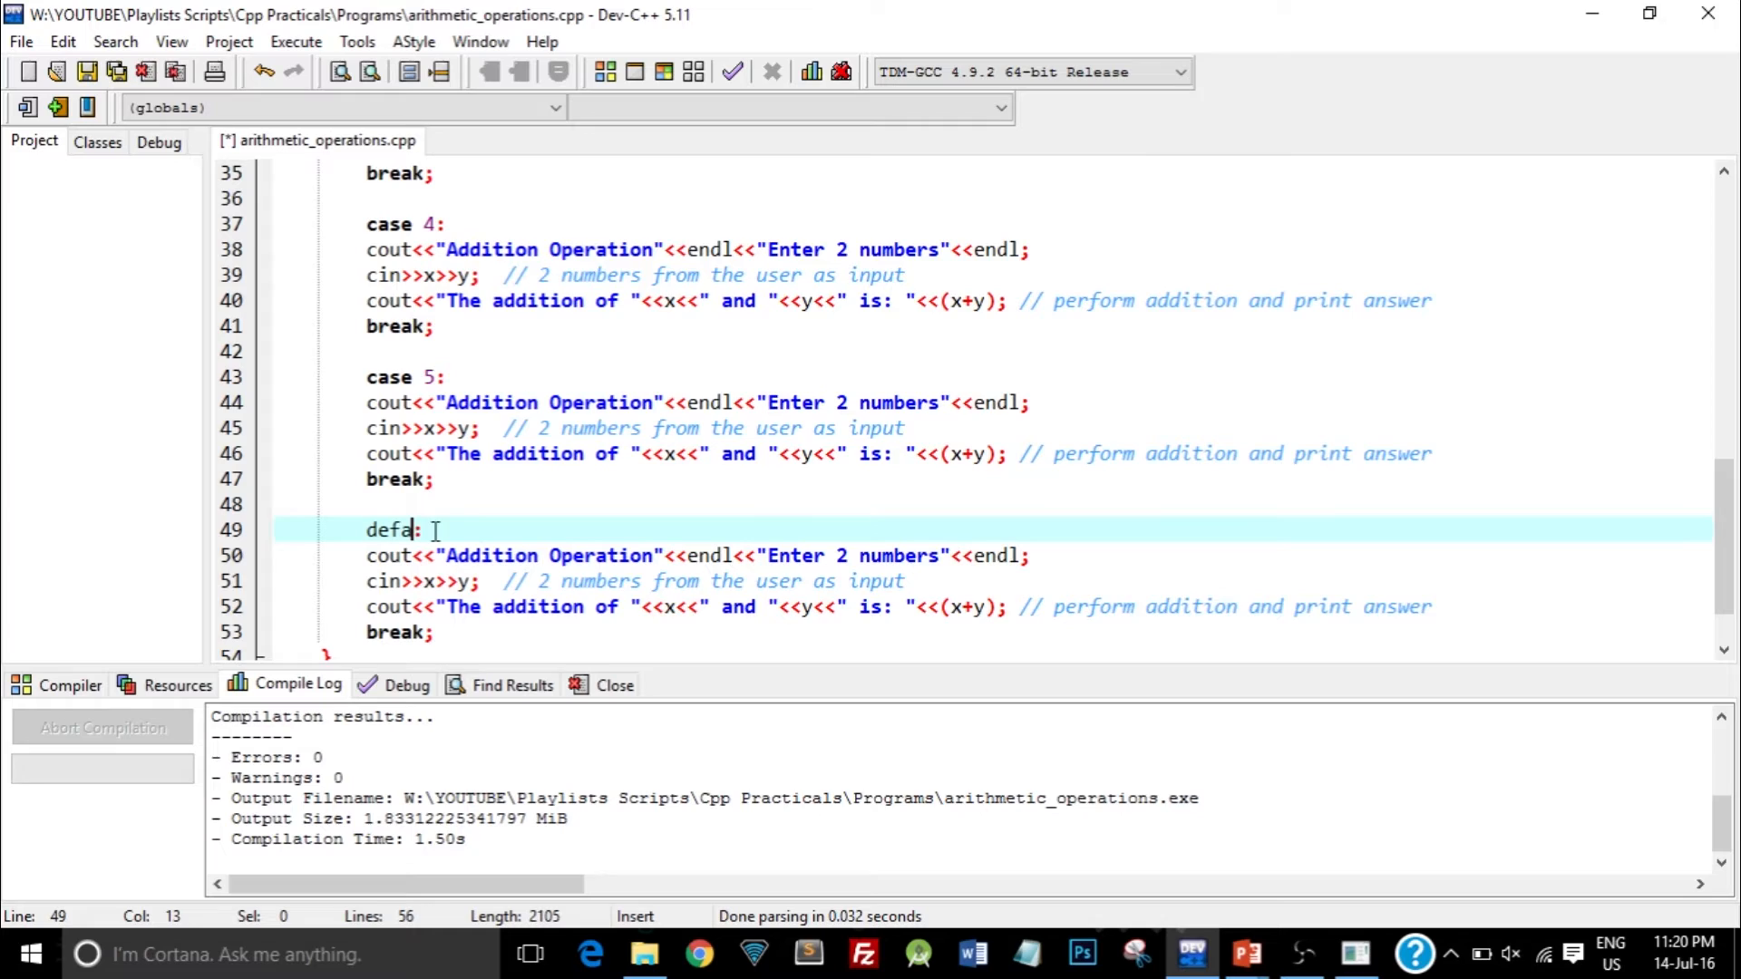
pyautogui.write('ult')
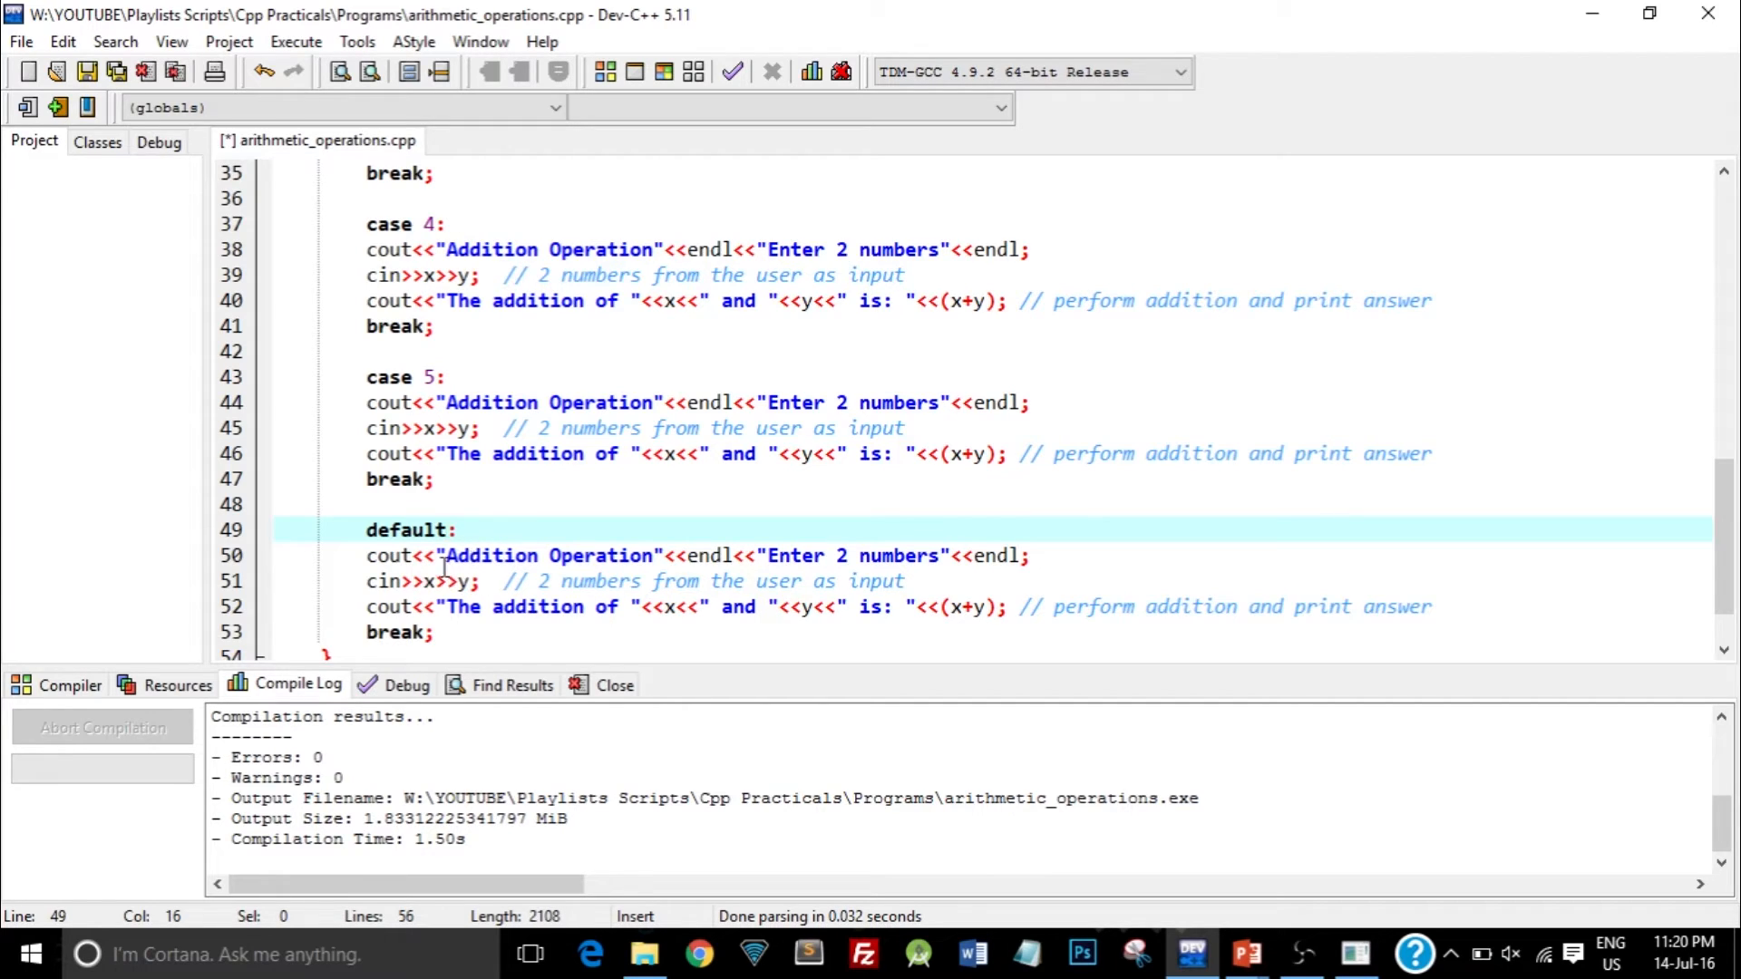
pyautogui.click(447, 529)
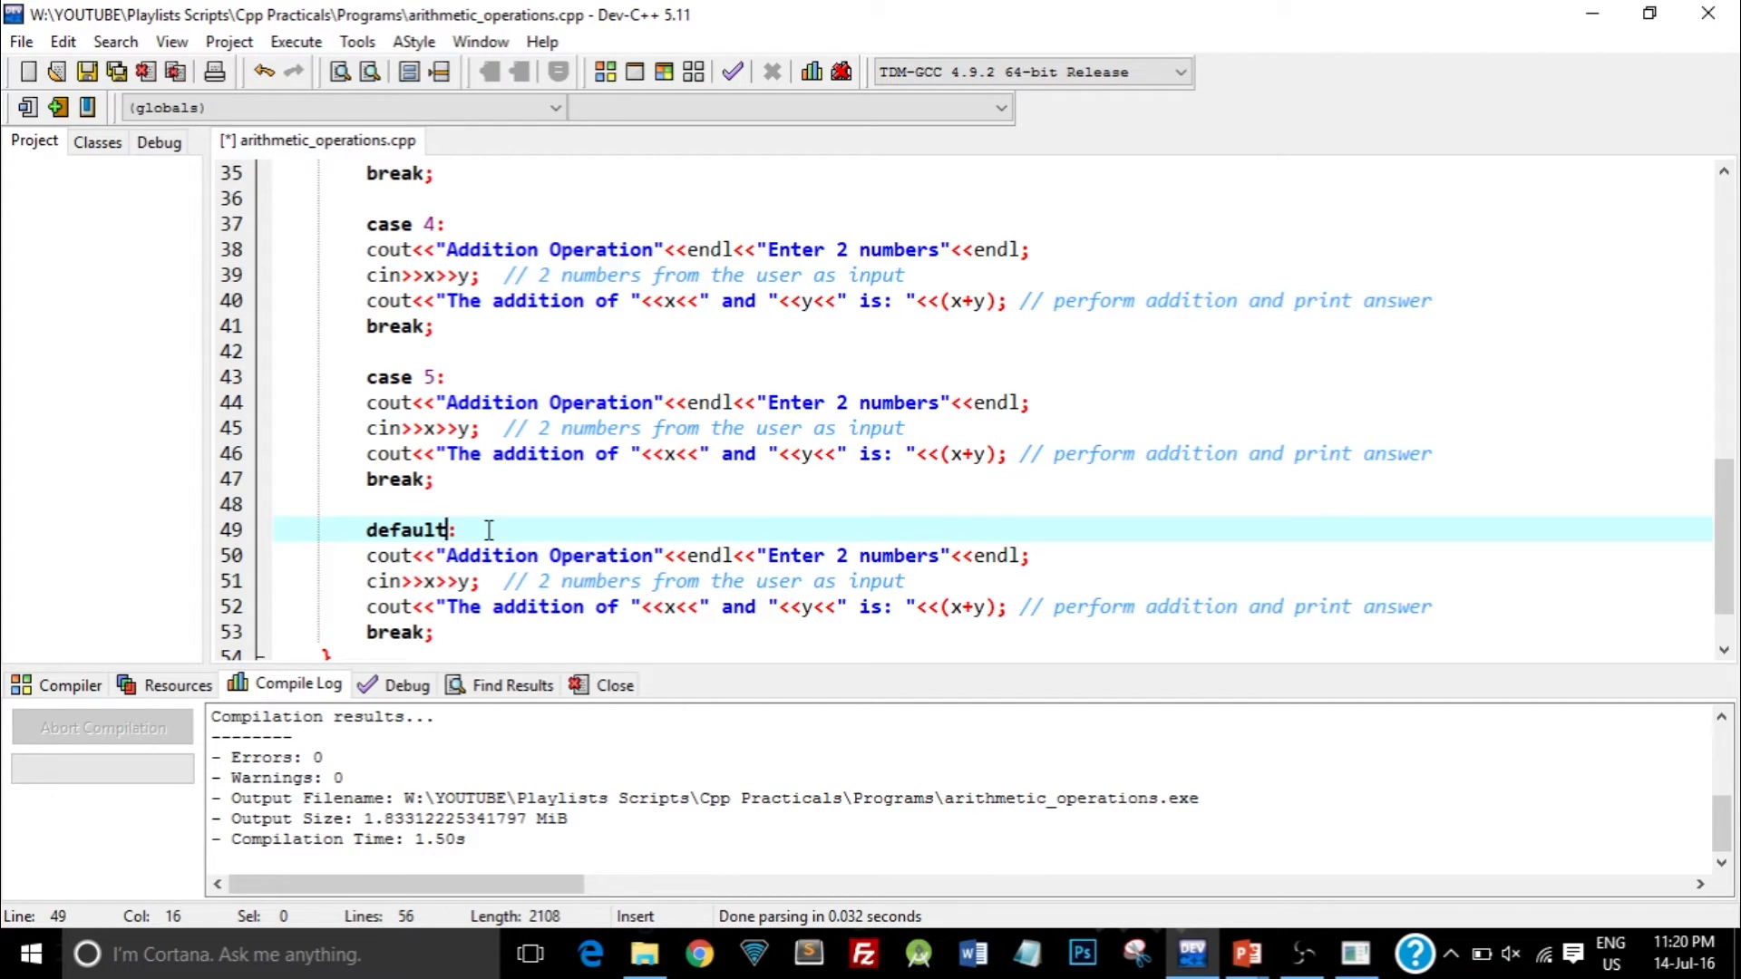
pyautogui.scroll(3)
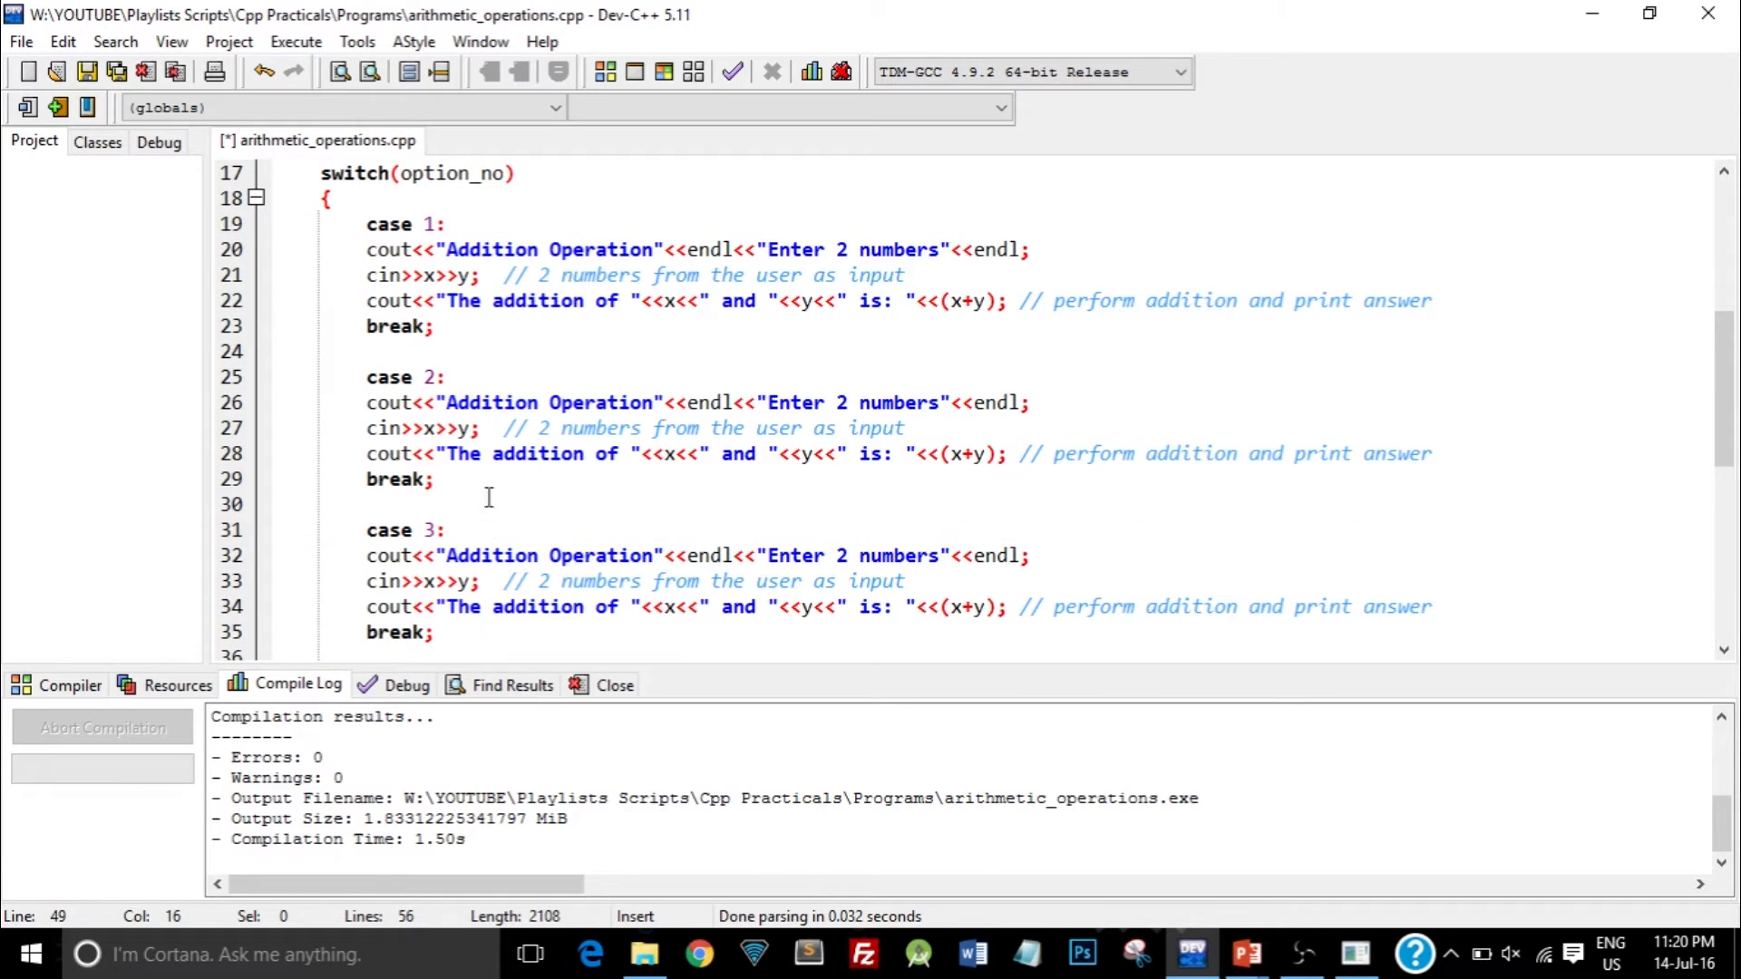
pyautogui.scroll(3)
pyautogui.write('Sub')
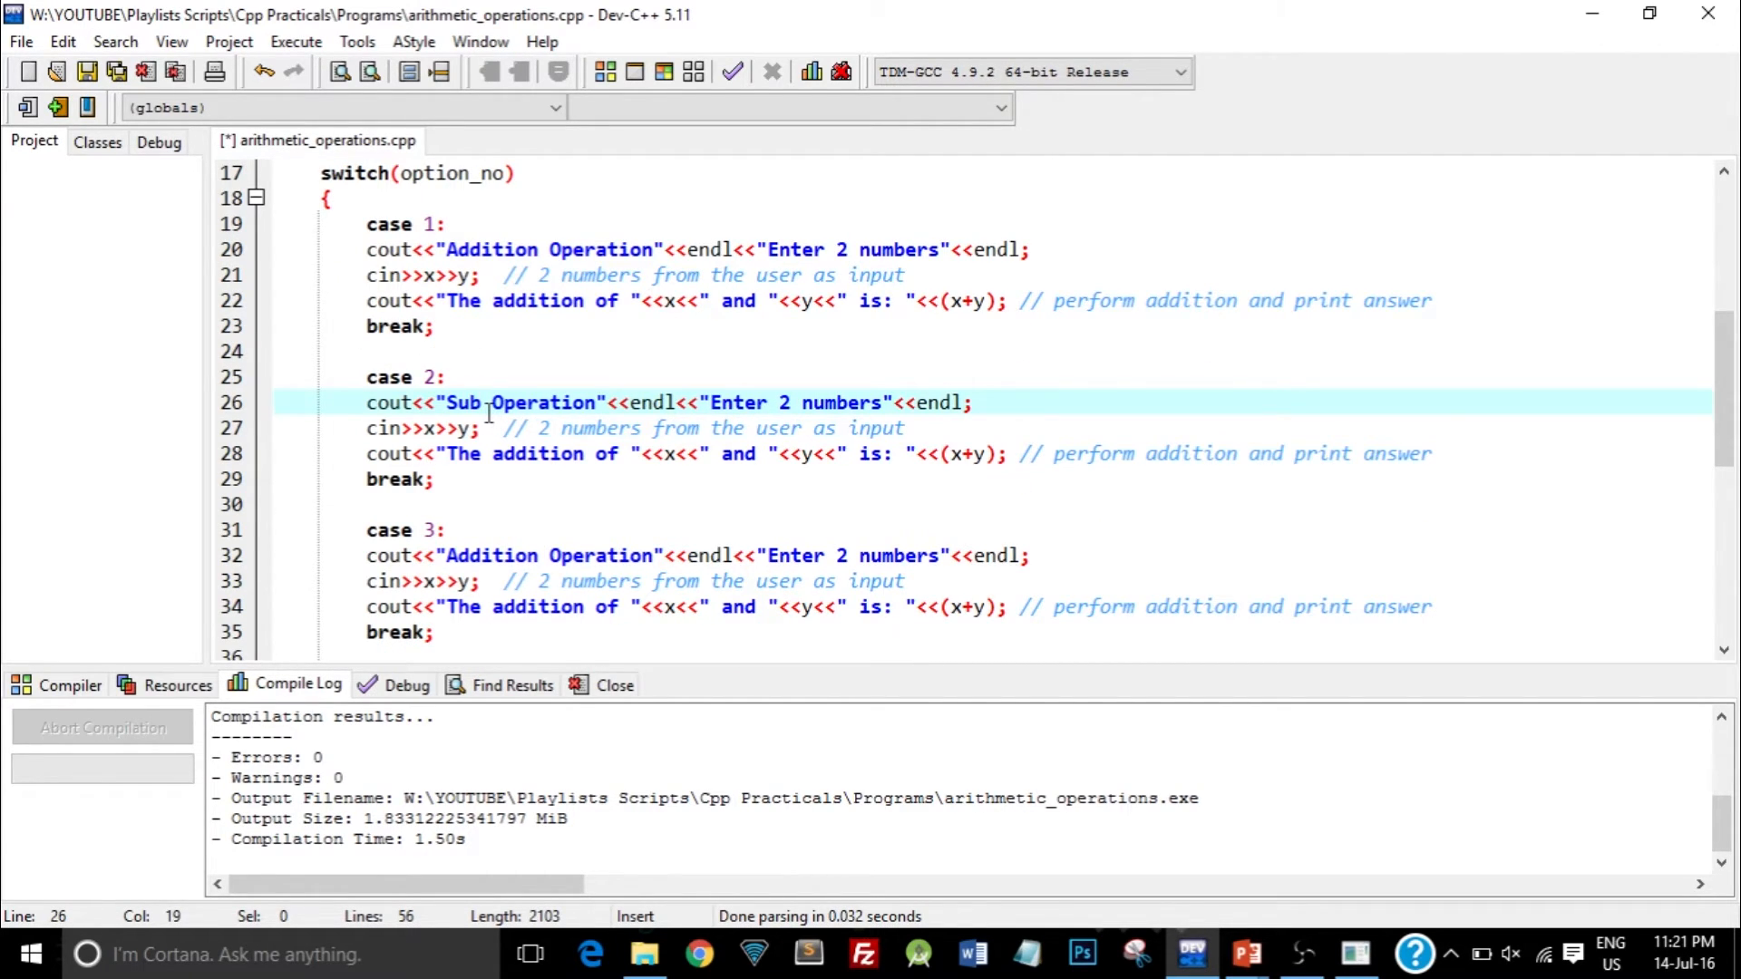
# - Change case 2's heading, message and comment to subtraction and compute x-y
pyautogui.write('traction')
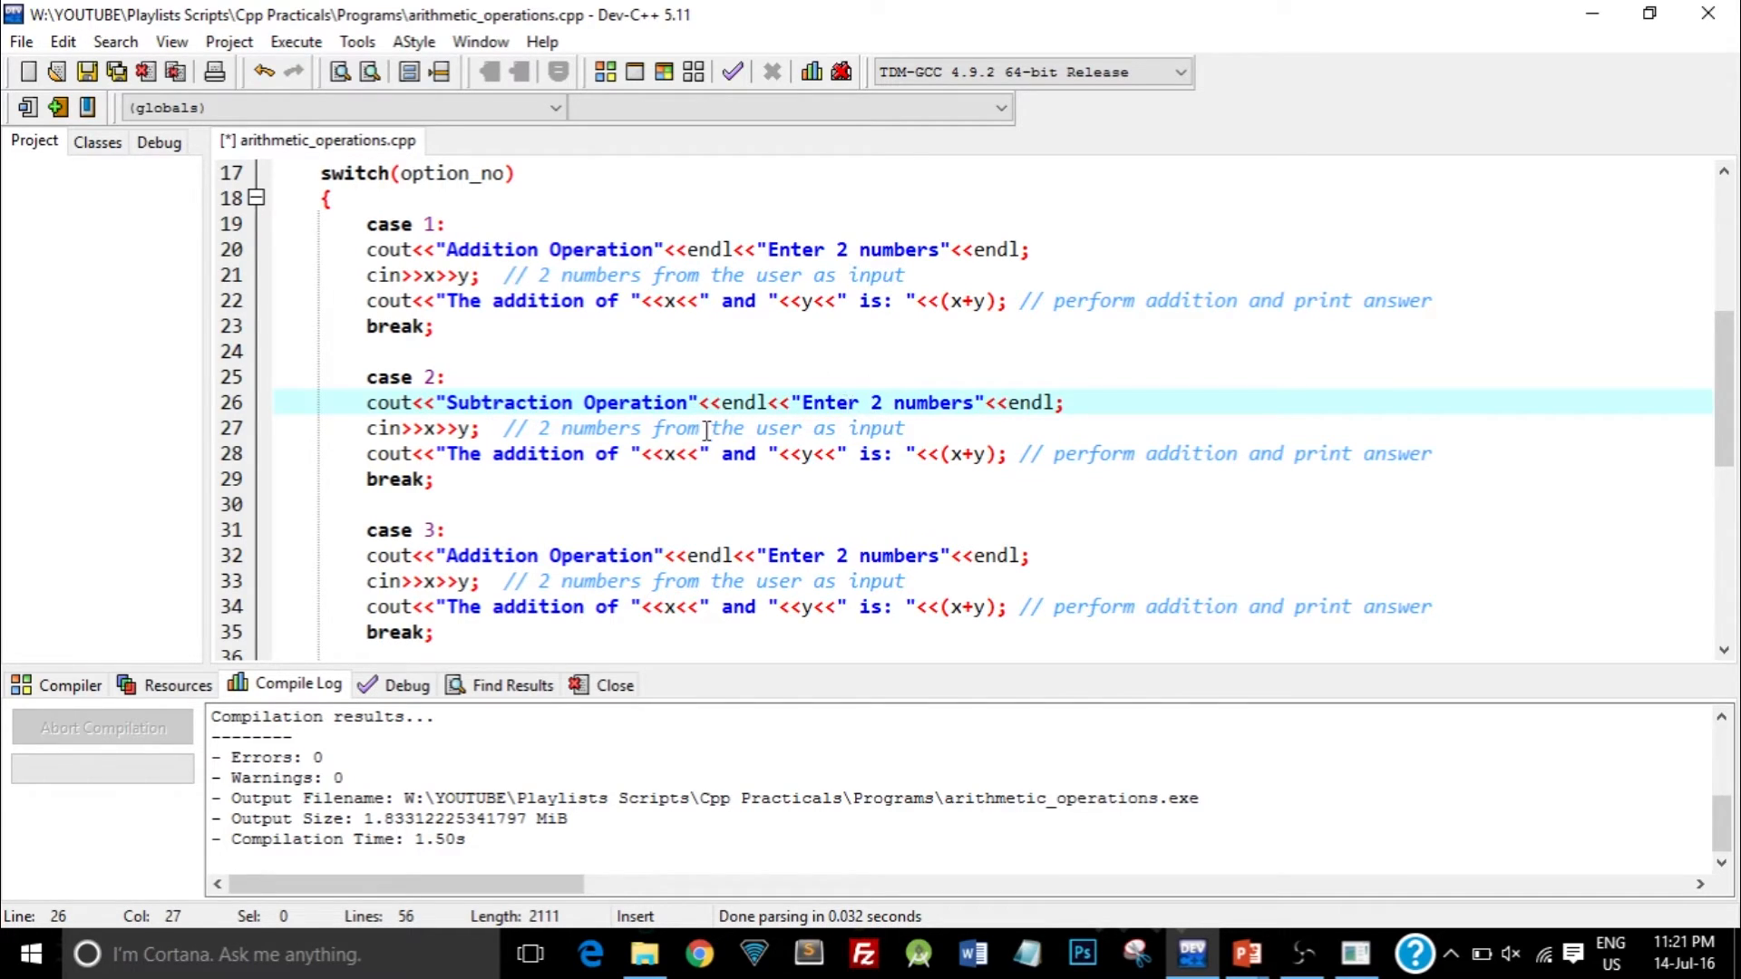
pyautogui.doubleClick(538, 454)
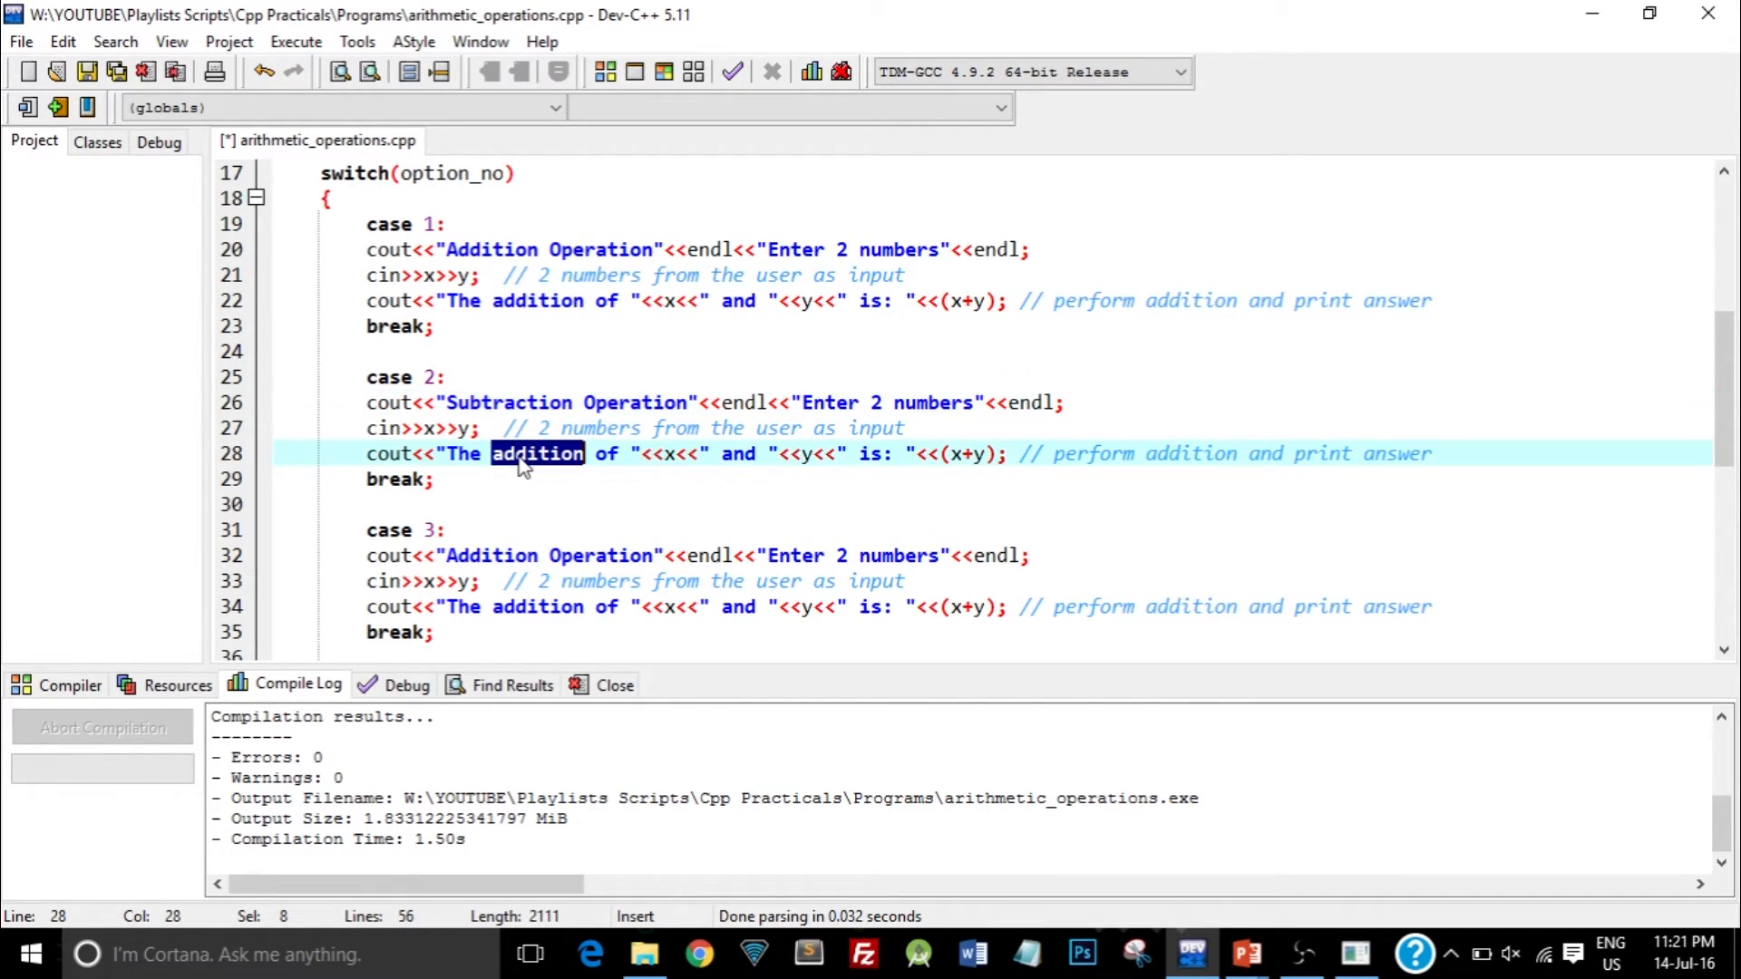
pyautogui.write('subtract')
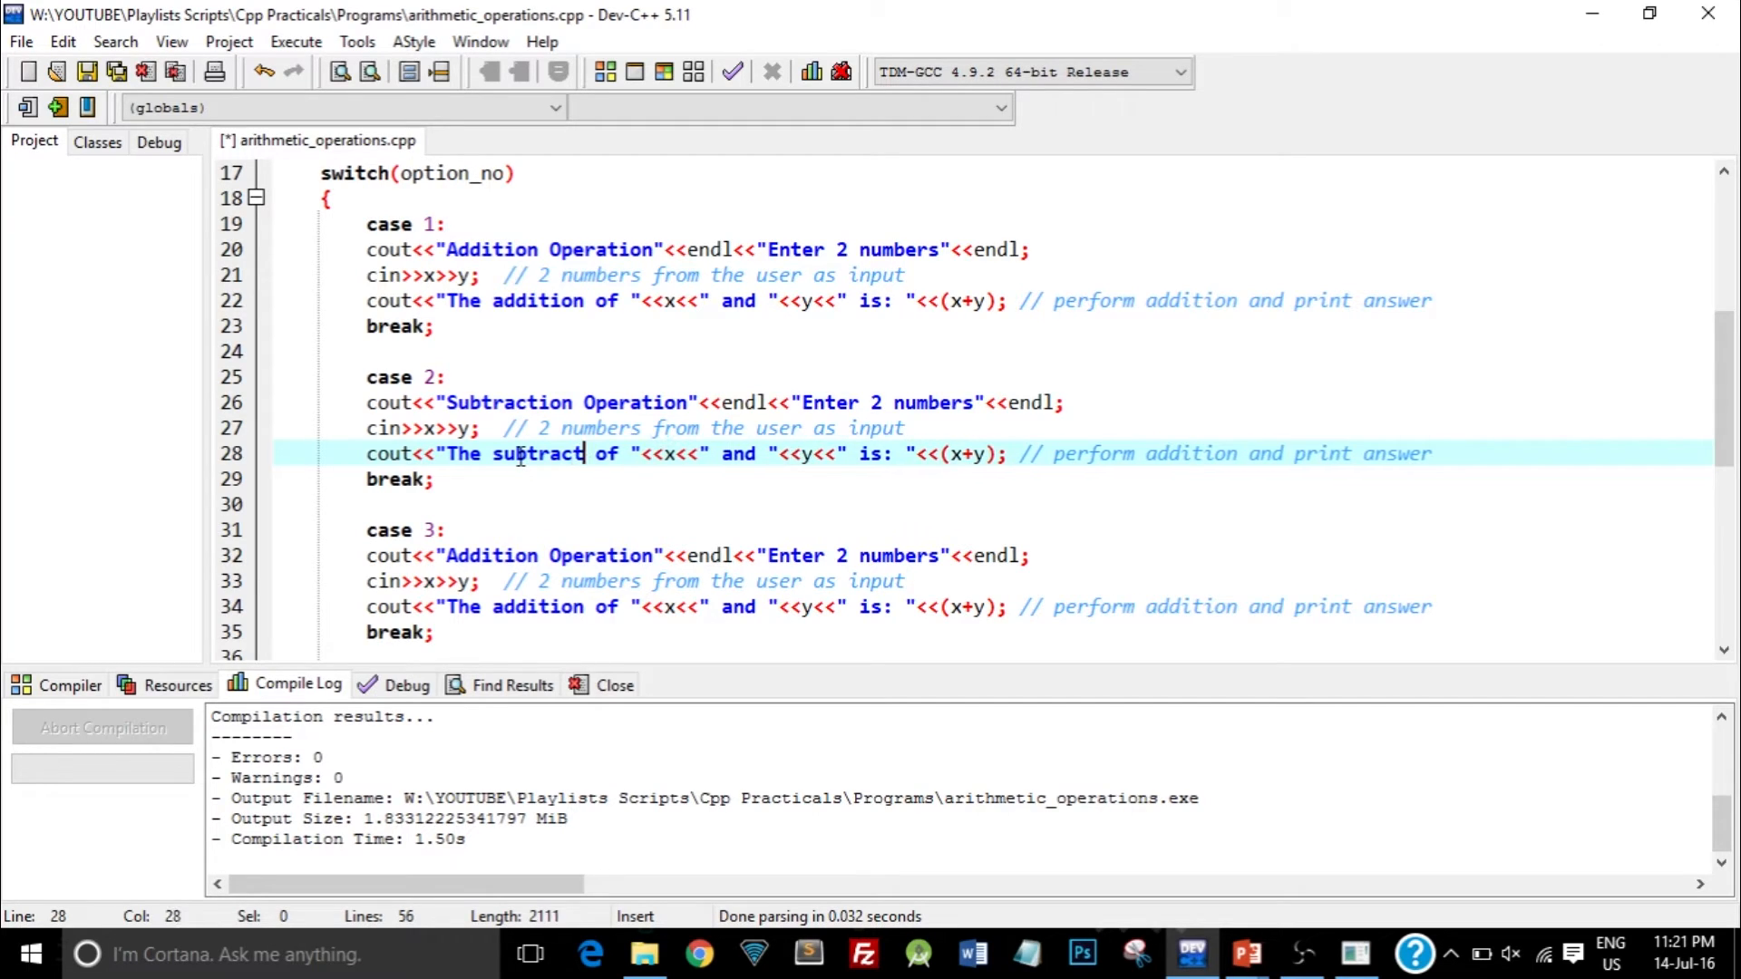
pyautogui.write('ion')
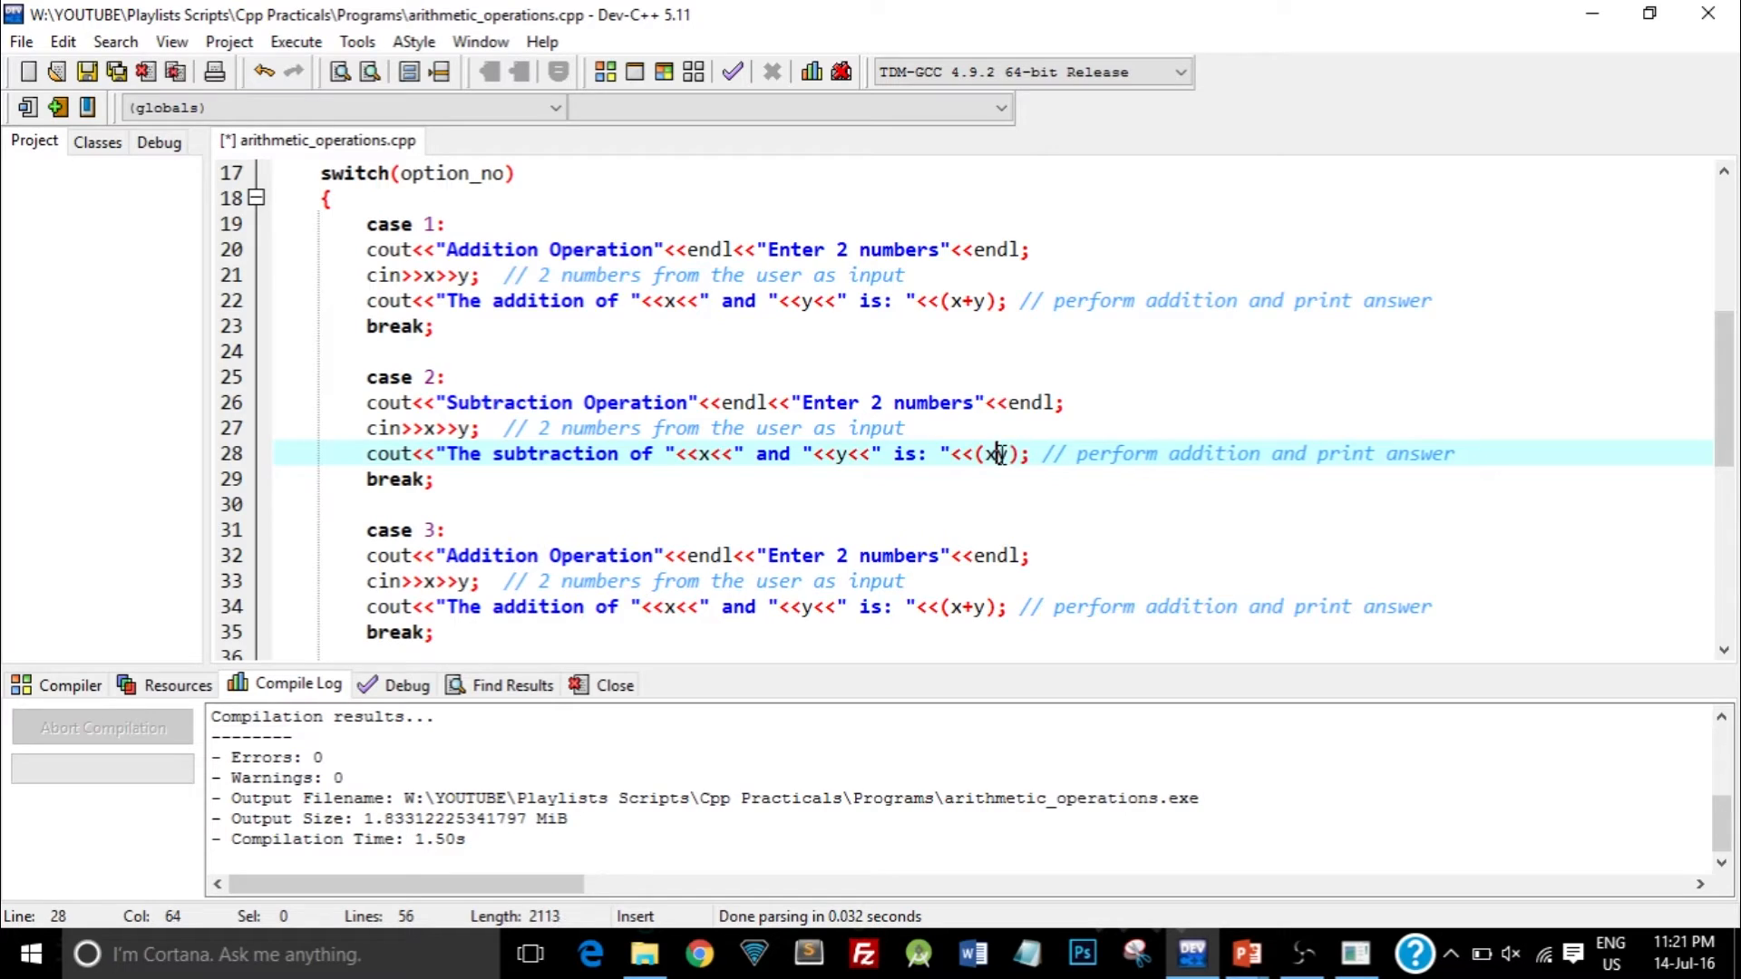
pyautogui.write('-')
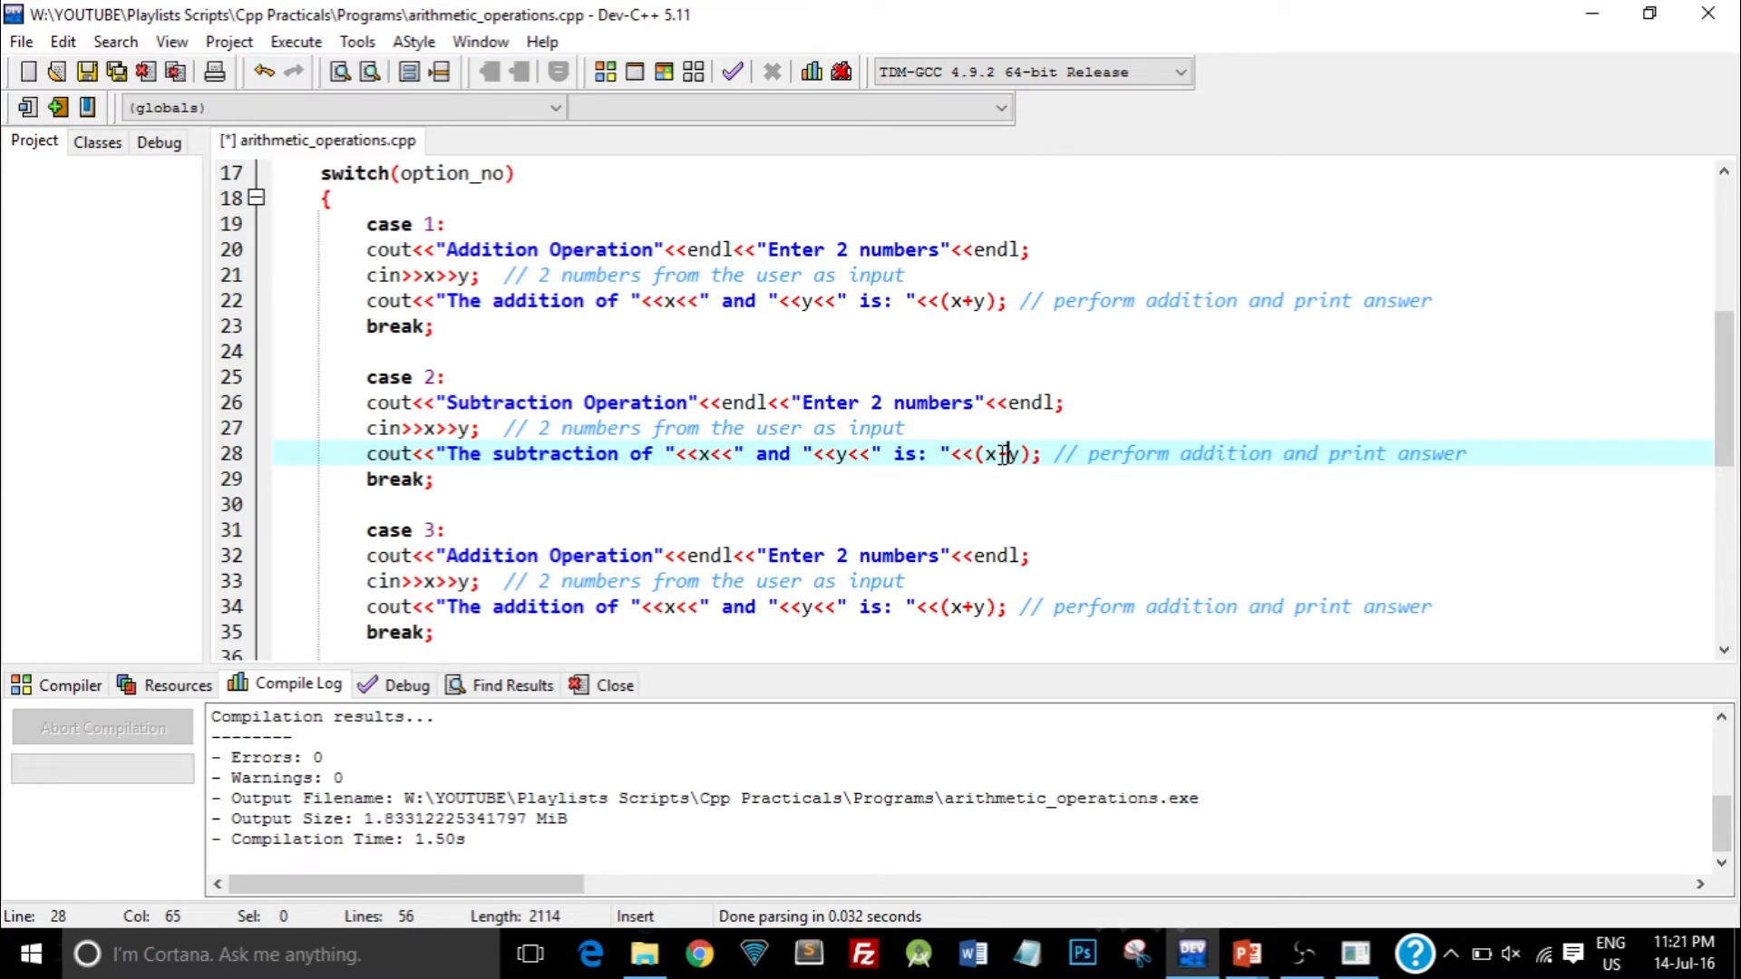
pyautogui.doubleClick(1223, 453)
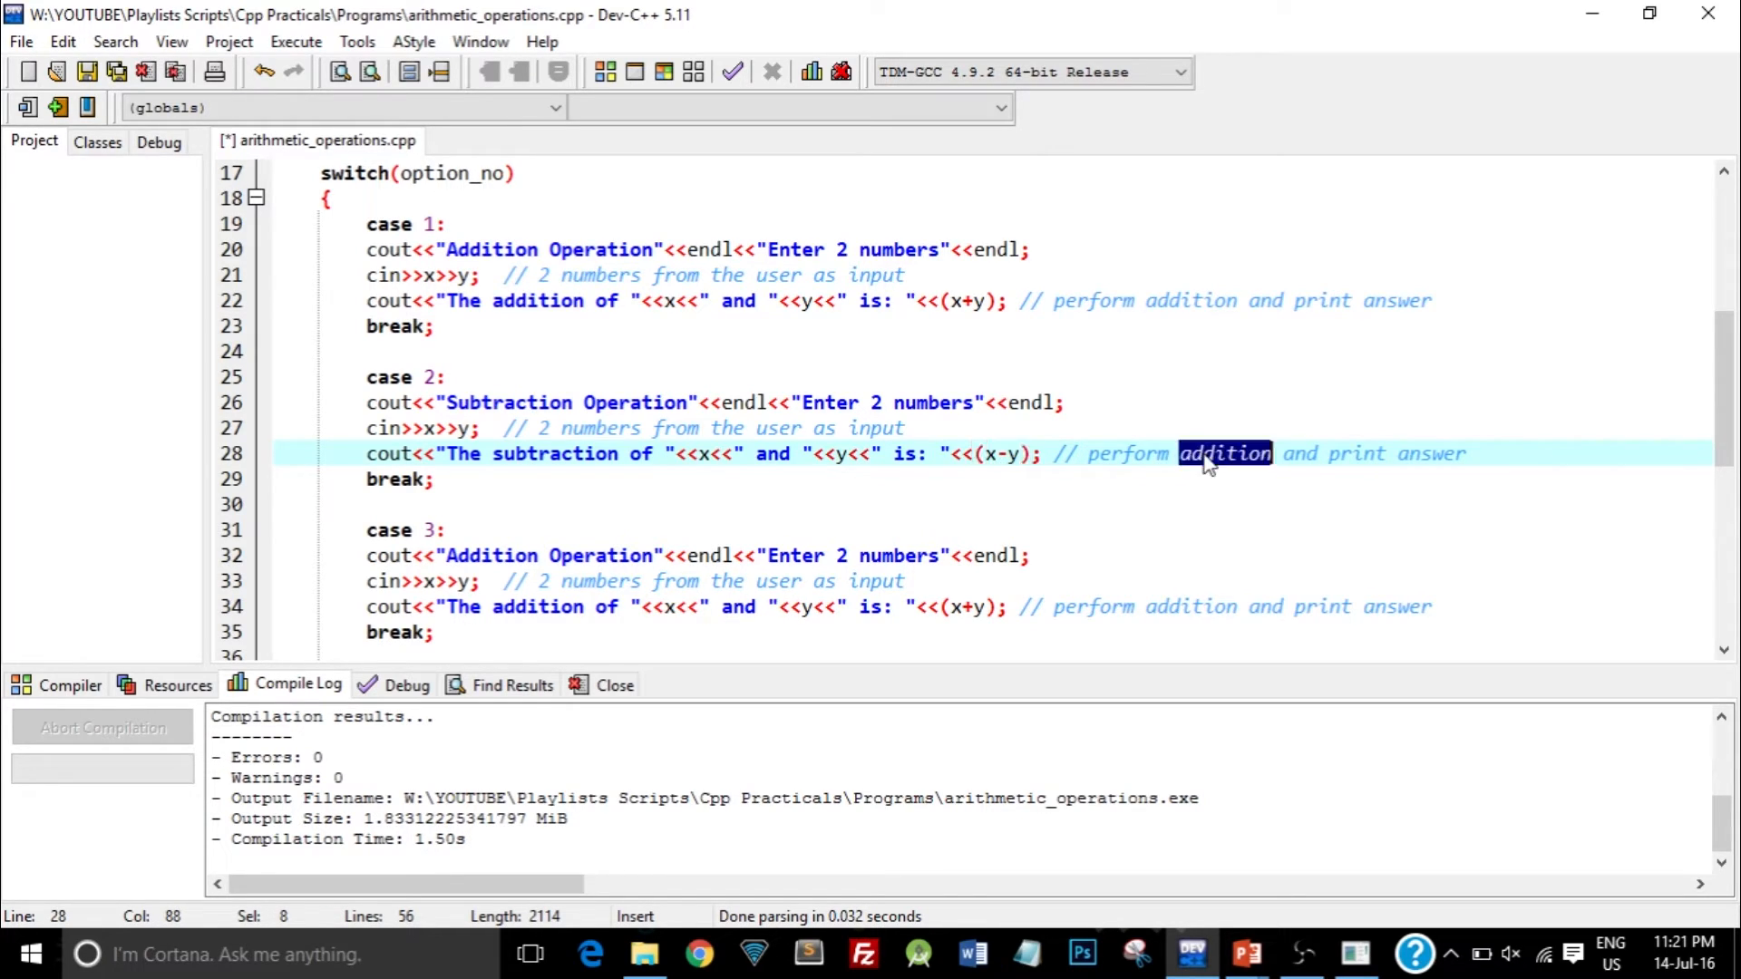
pyautogui.write('subtra')
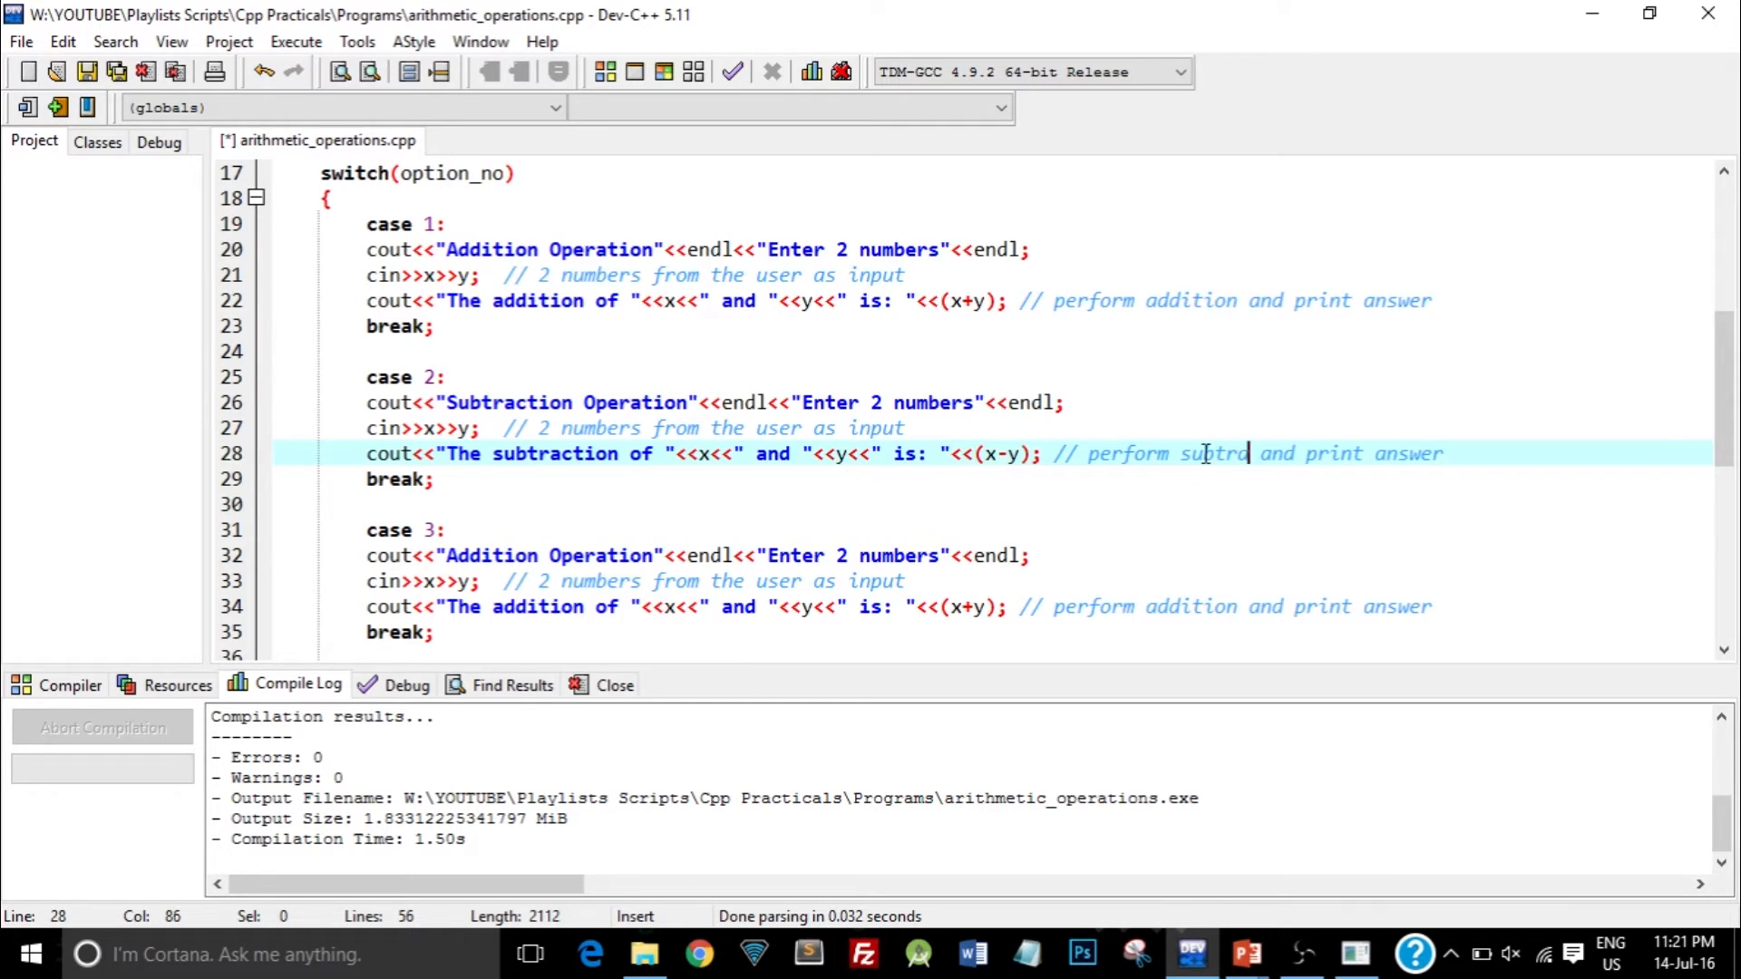
pyautogui.write('ction')
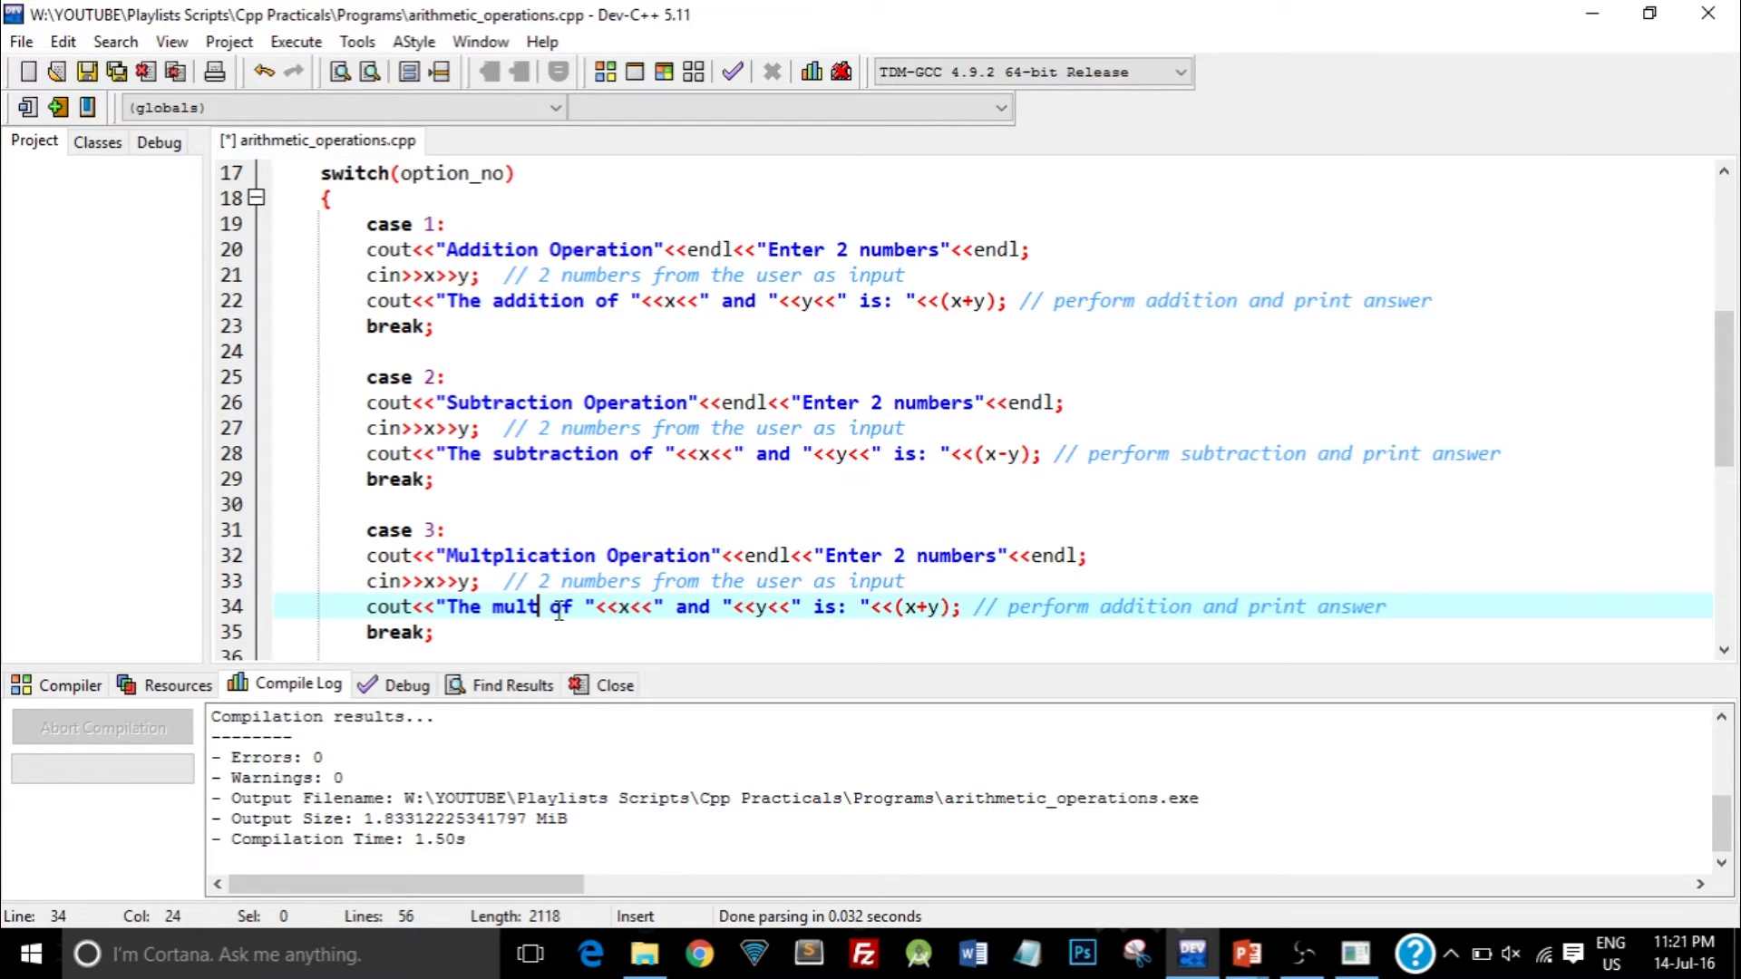
# - Make case 3's message say multiplication and change its formula to x*y
pyautogui.write('iplication')
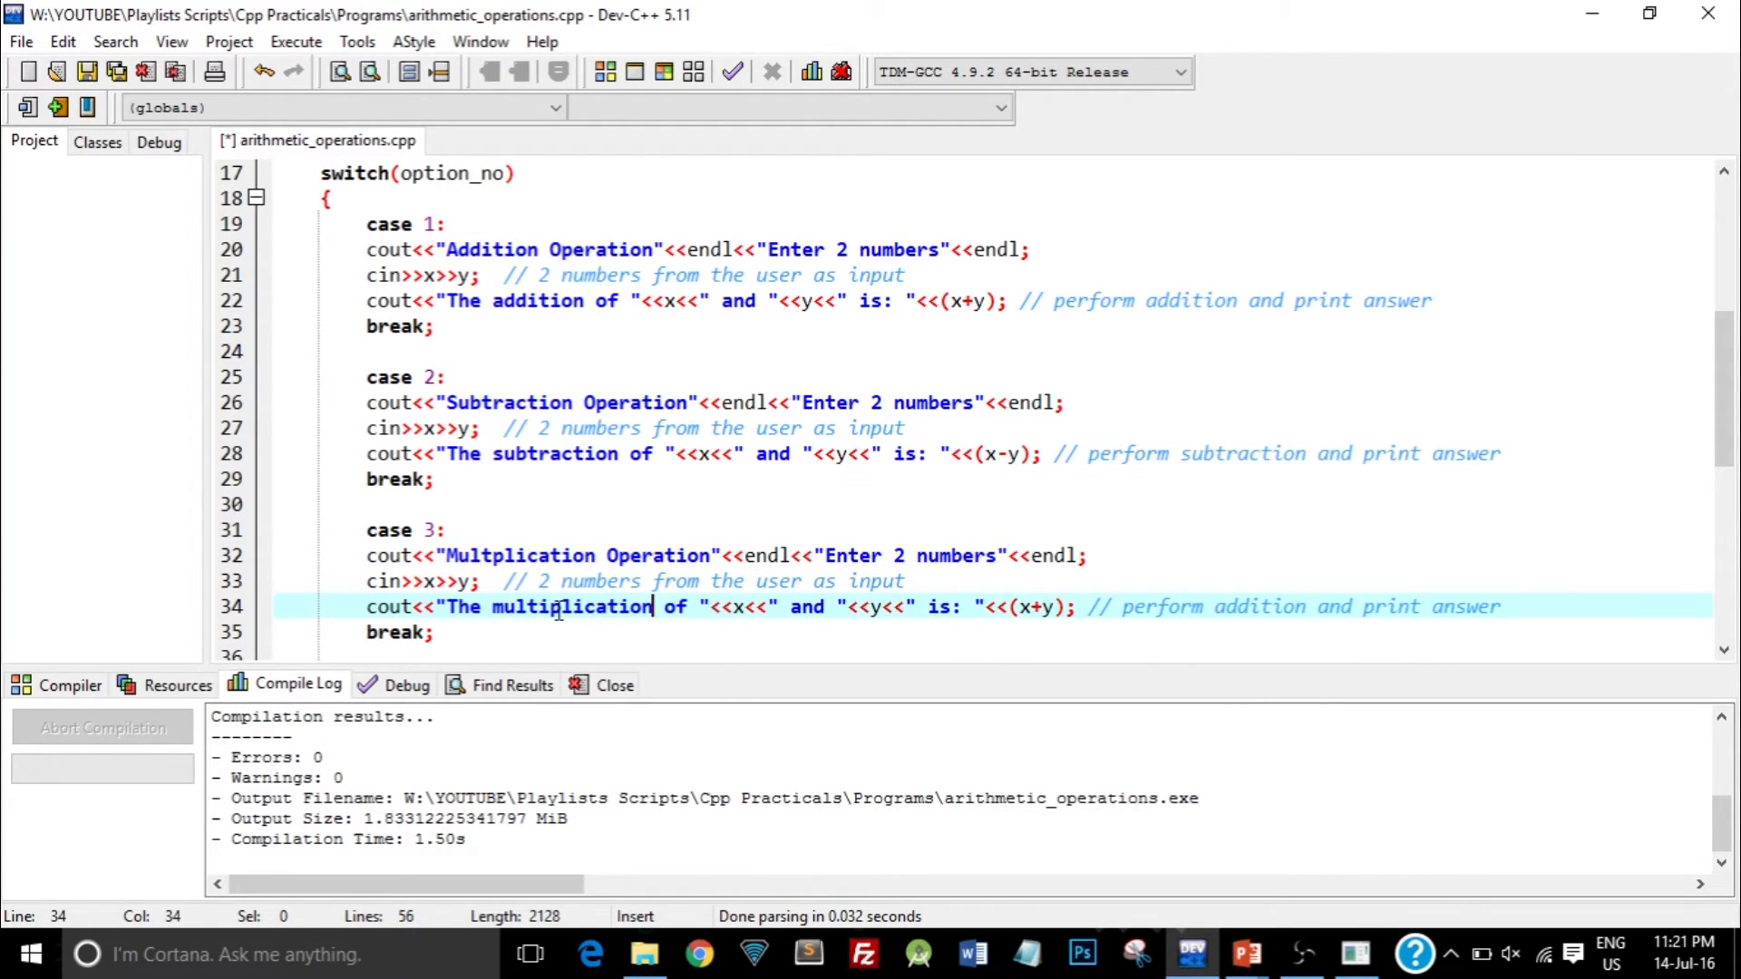
pyautogui.click(1038, 606)
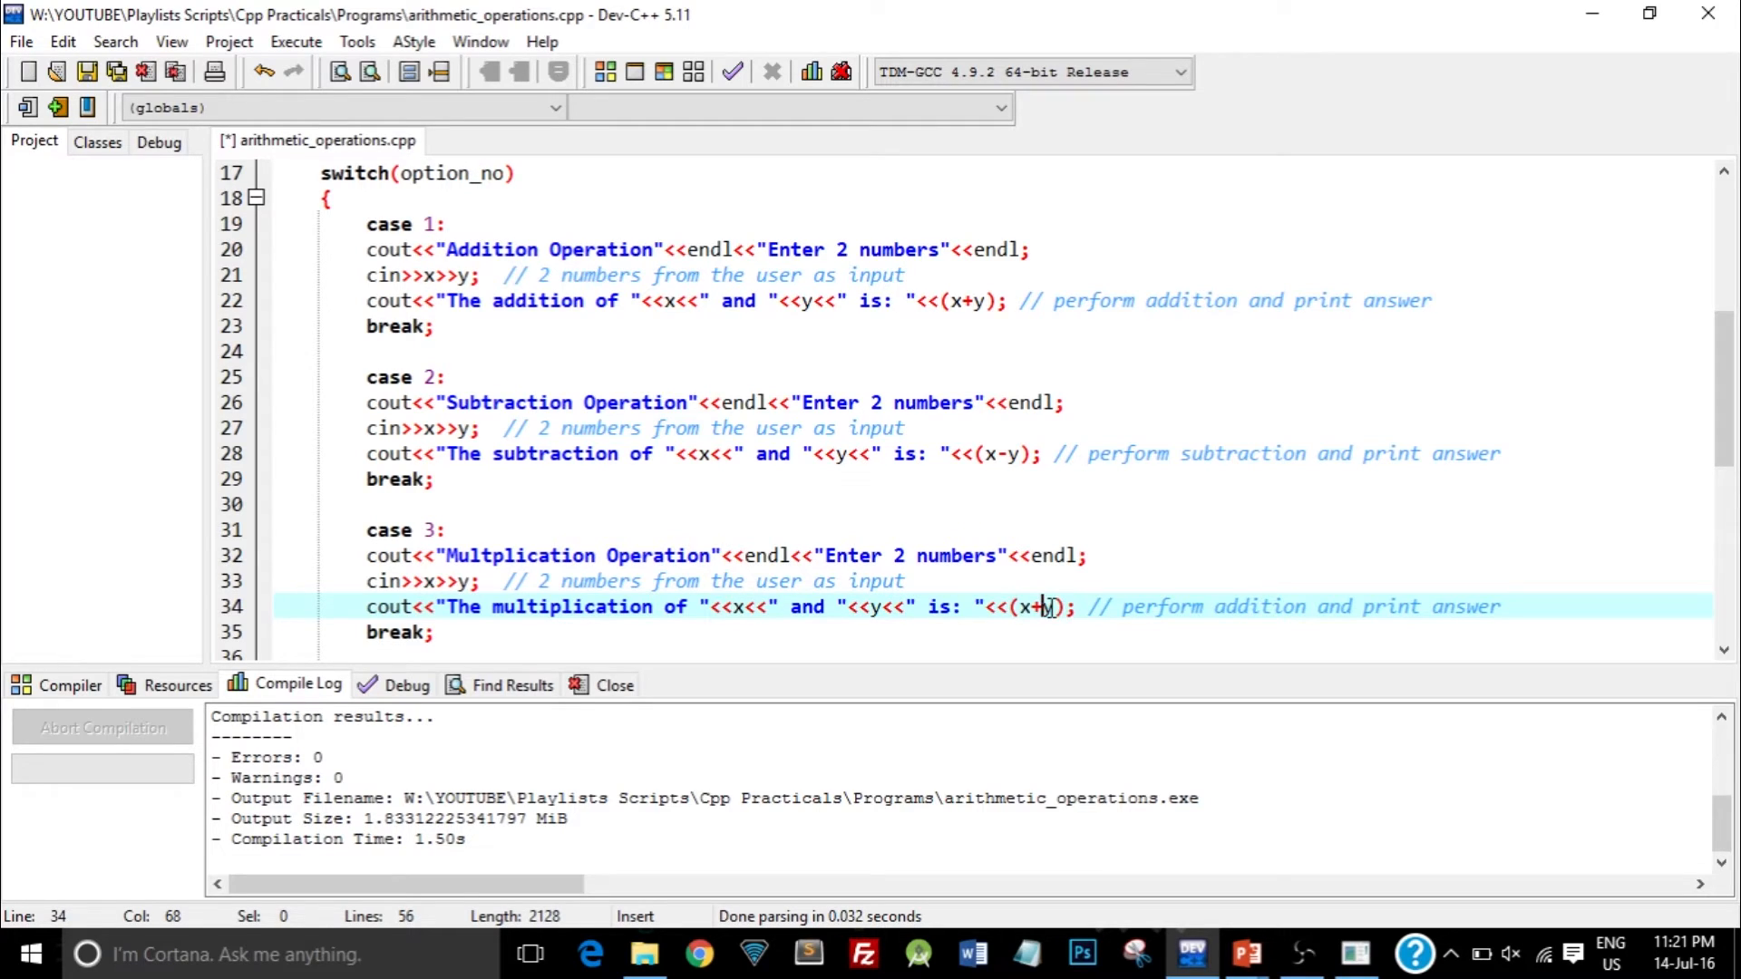
pyautogui.press('Backspace')
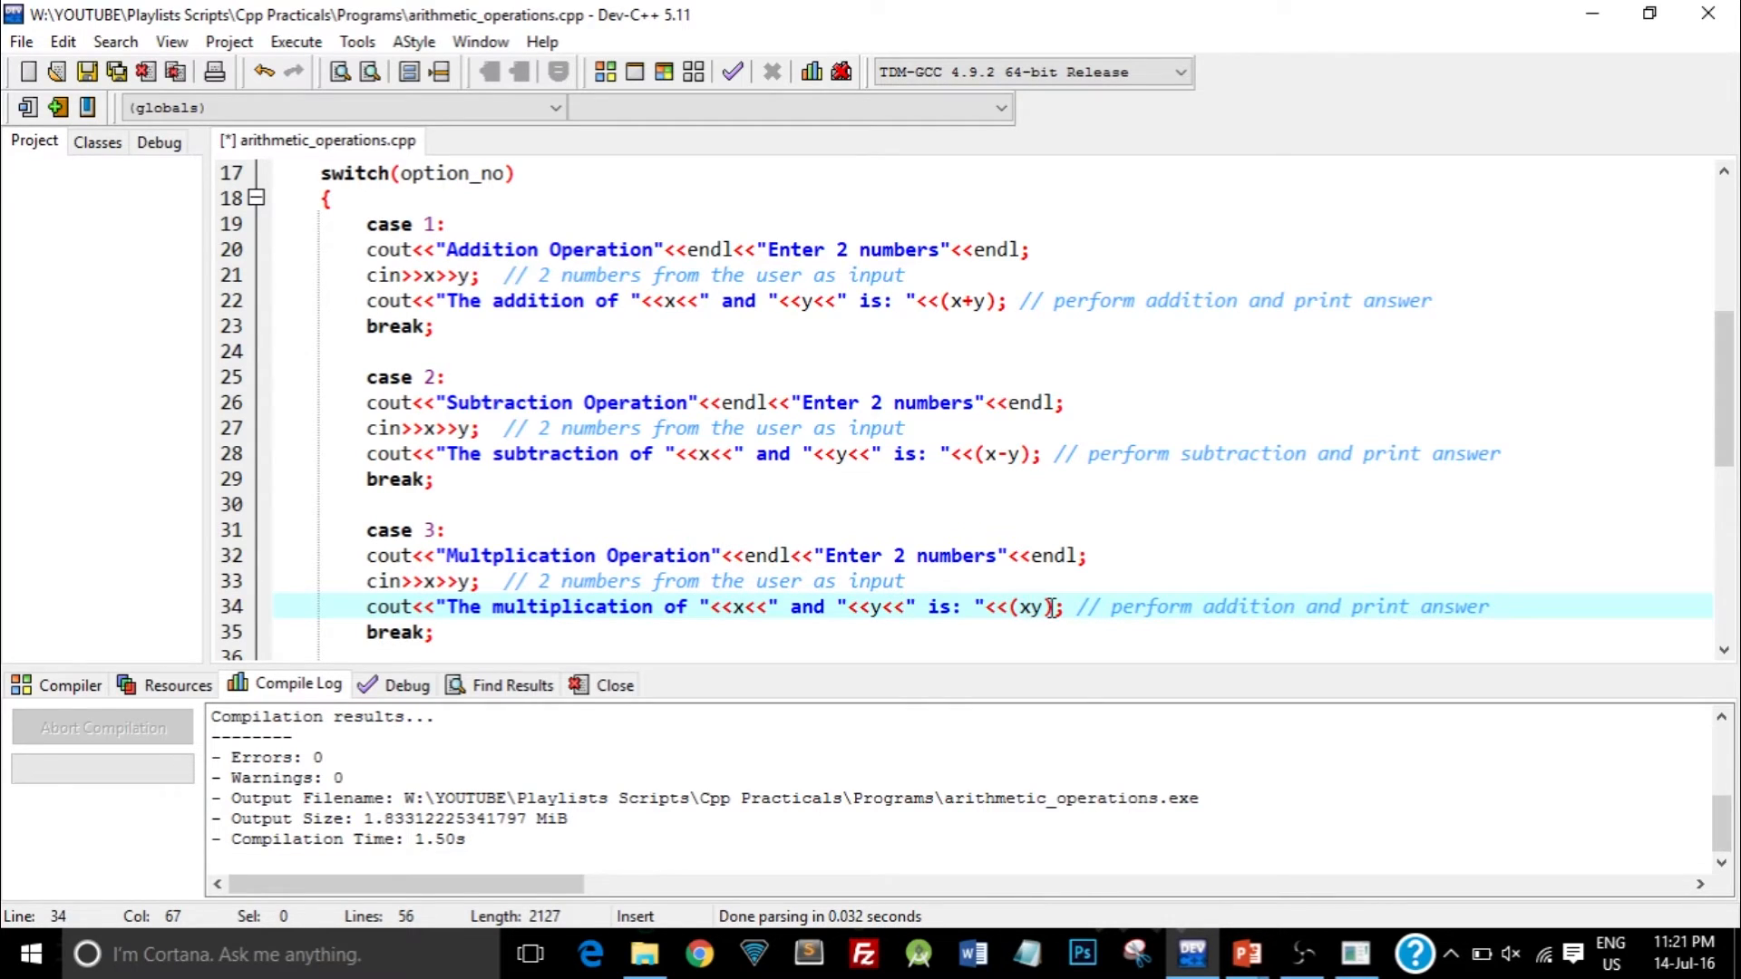
pyautogui.write('*')
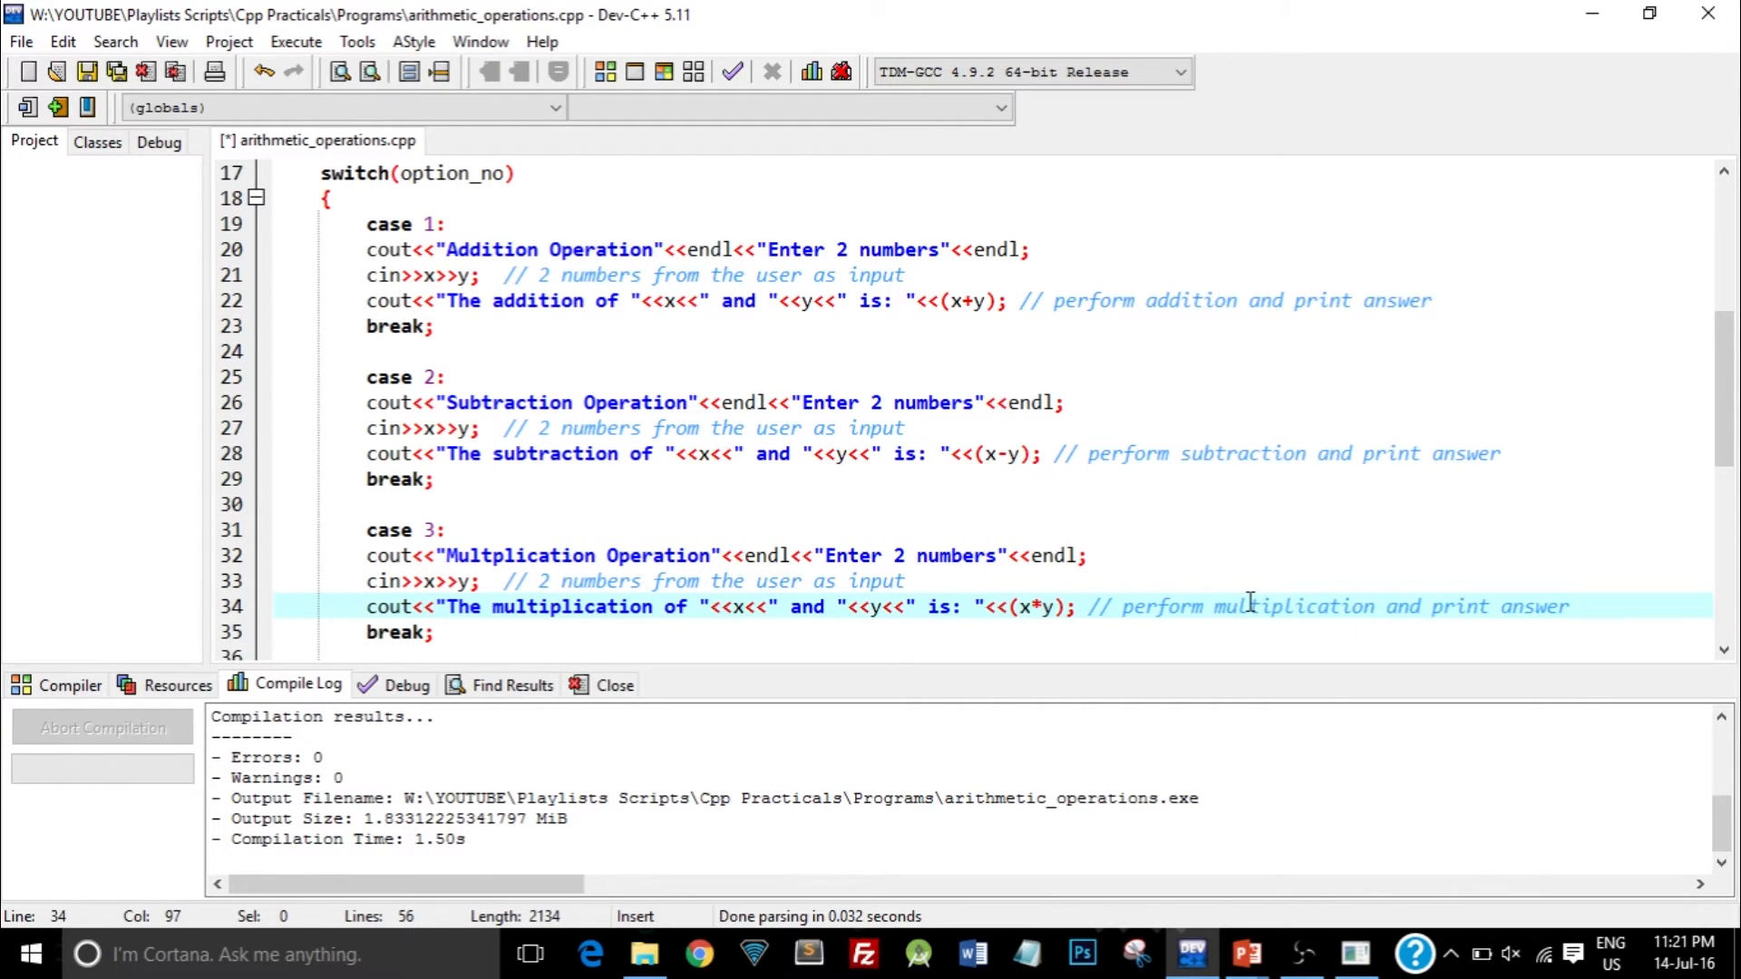
pyautogui.scroll(-3)
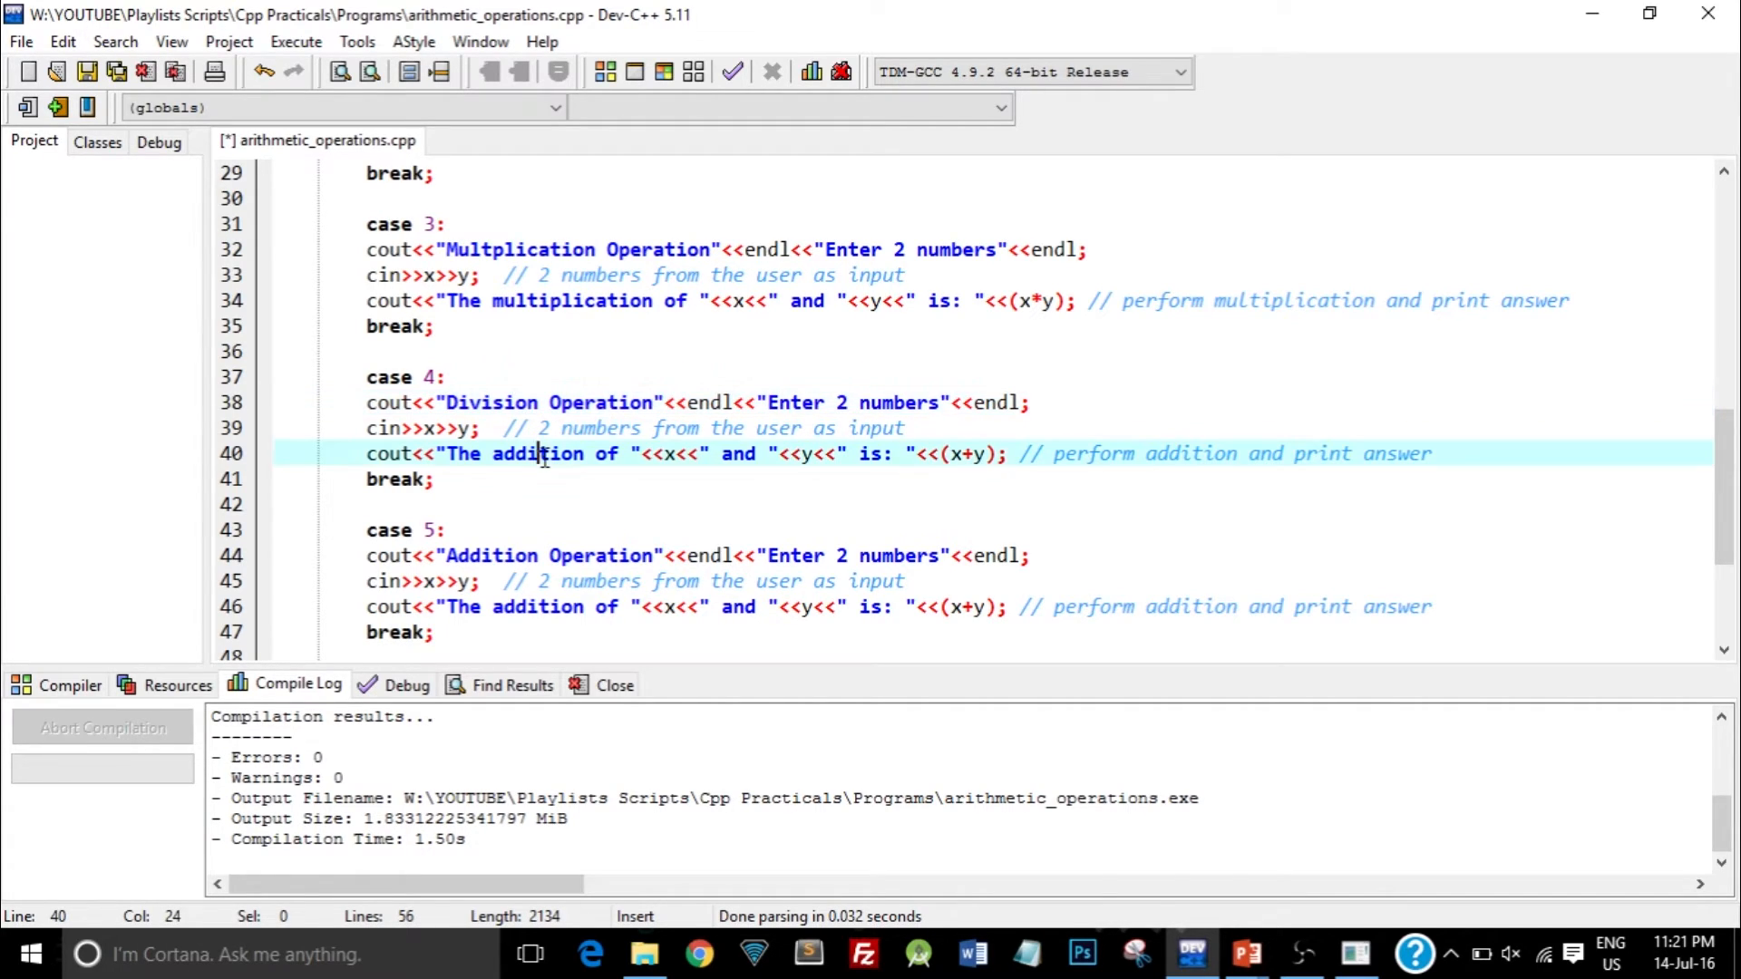
# - Change case 4's message and comment to division and its formula to x/y
pyautogui.write('division')
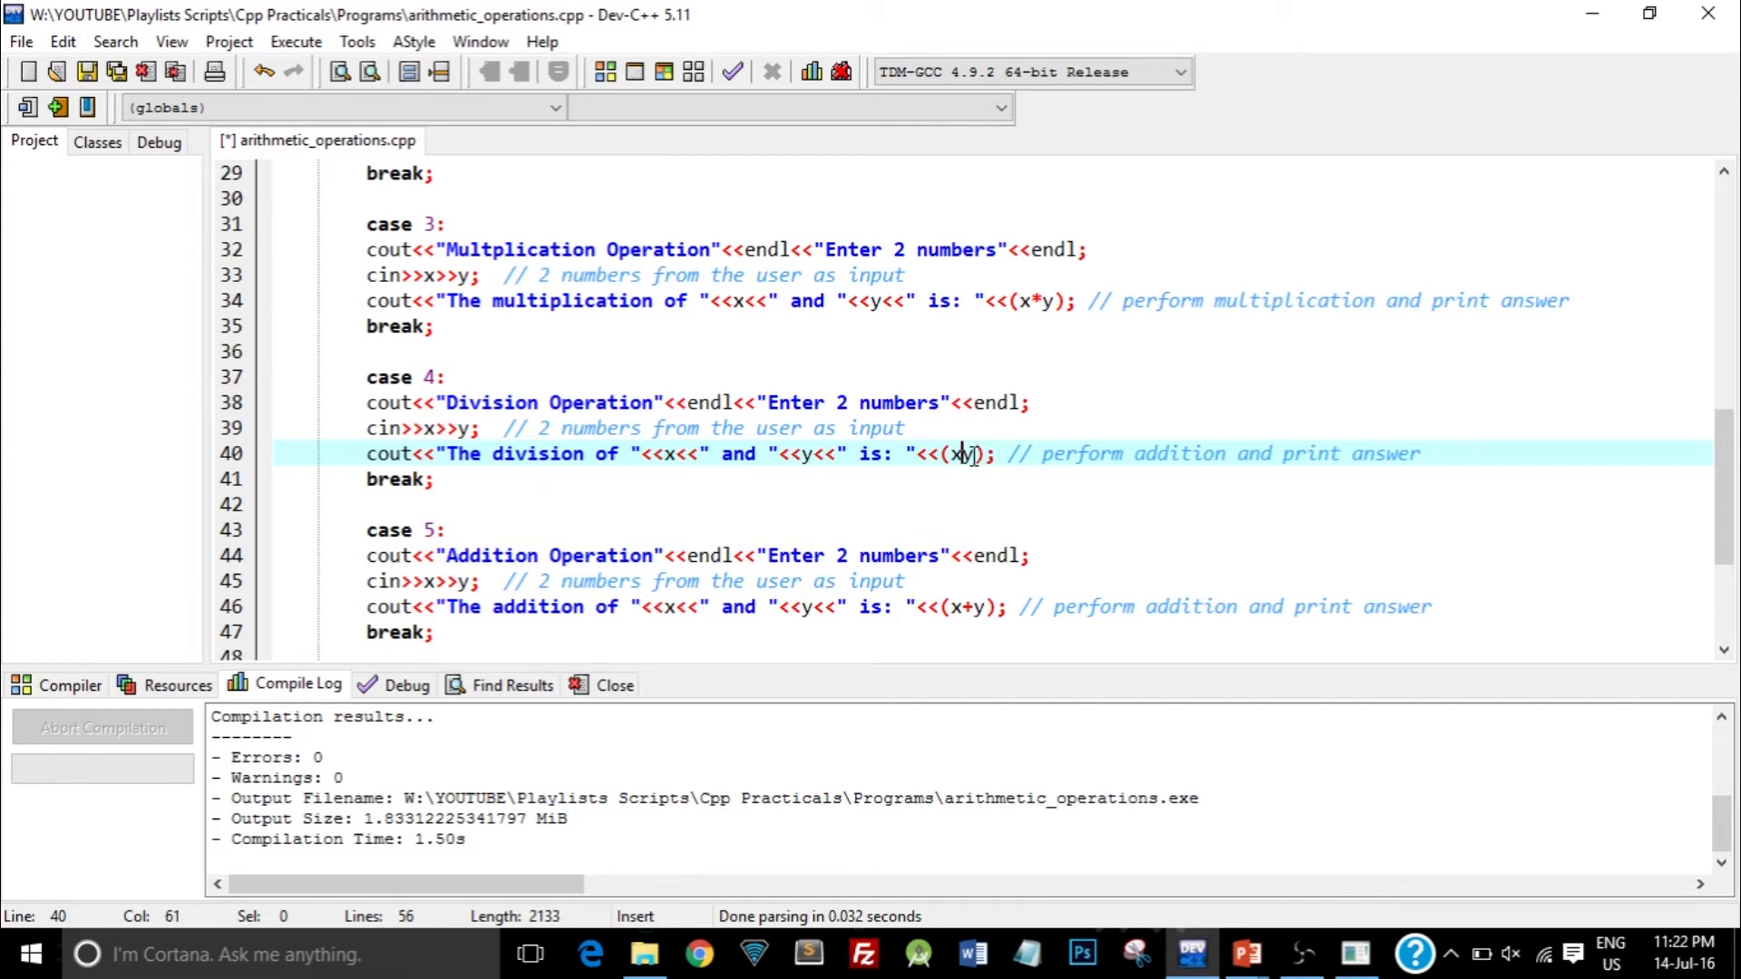
pyautogui.write('/')
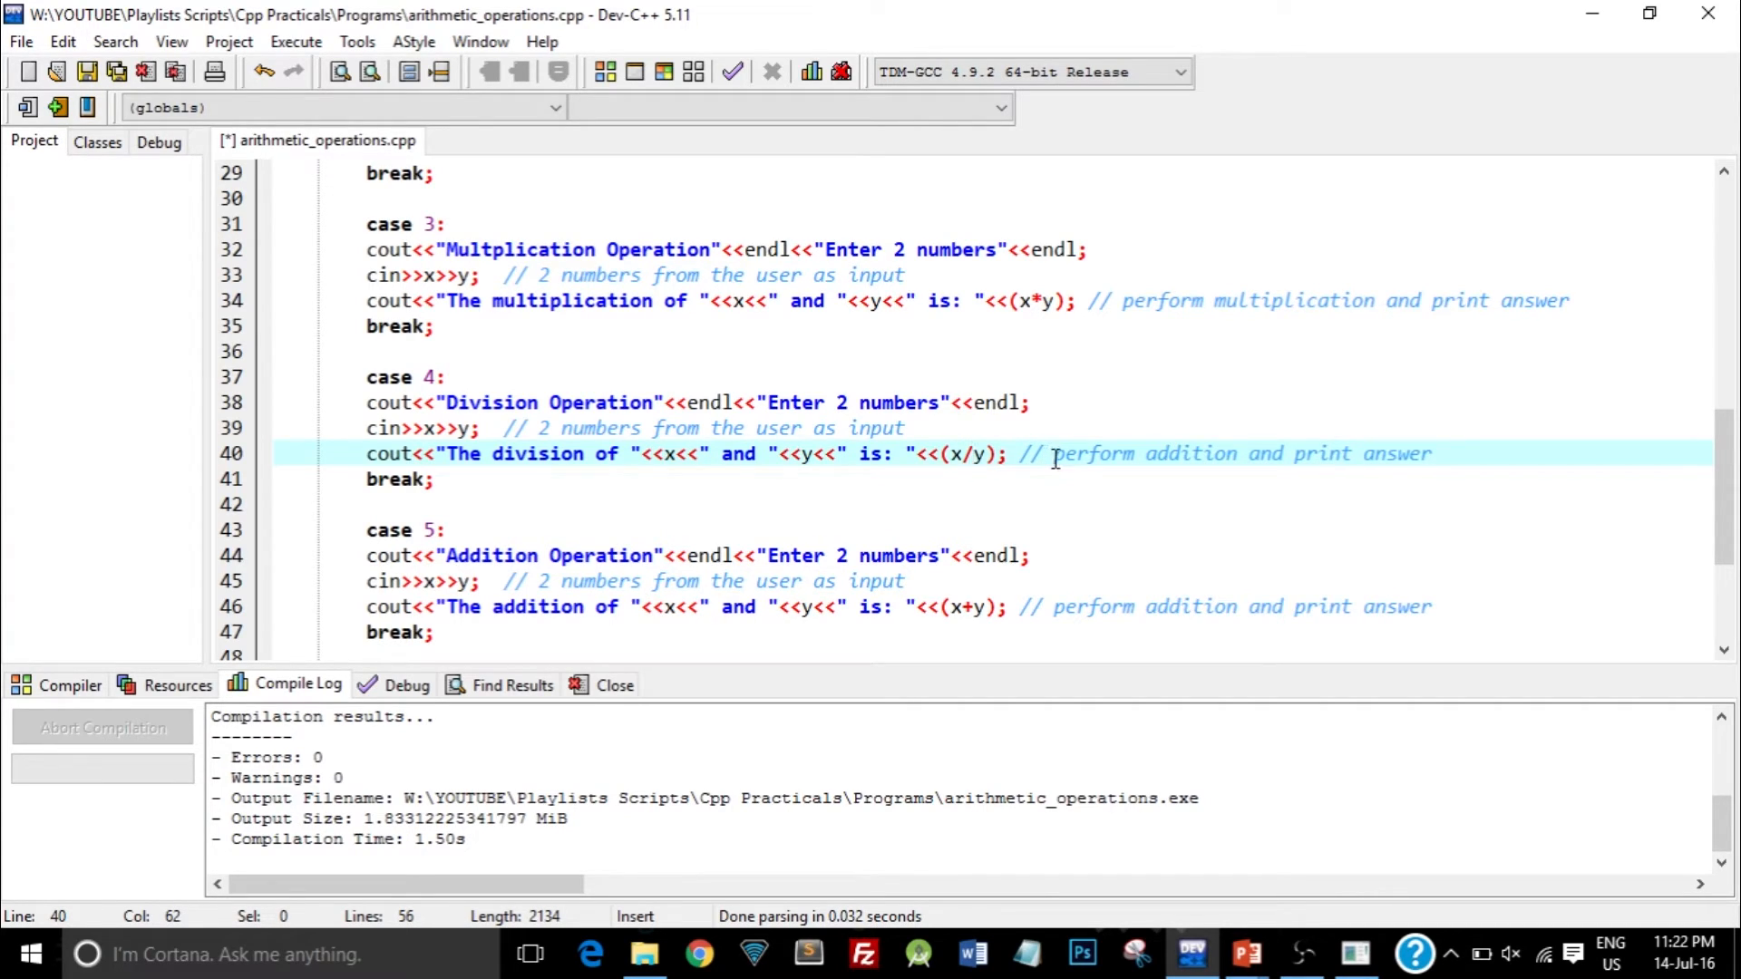
pyautogui.doubleClick(1189, 453)
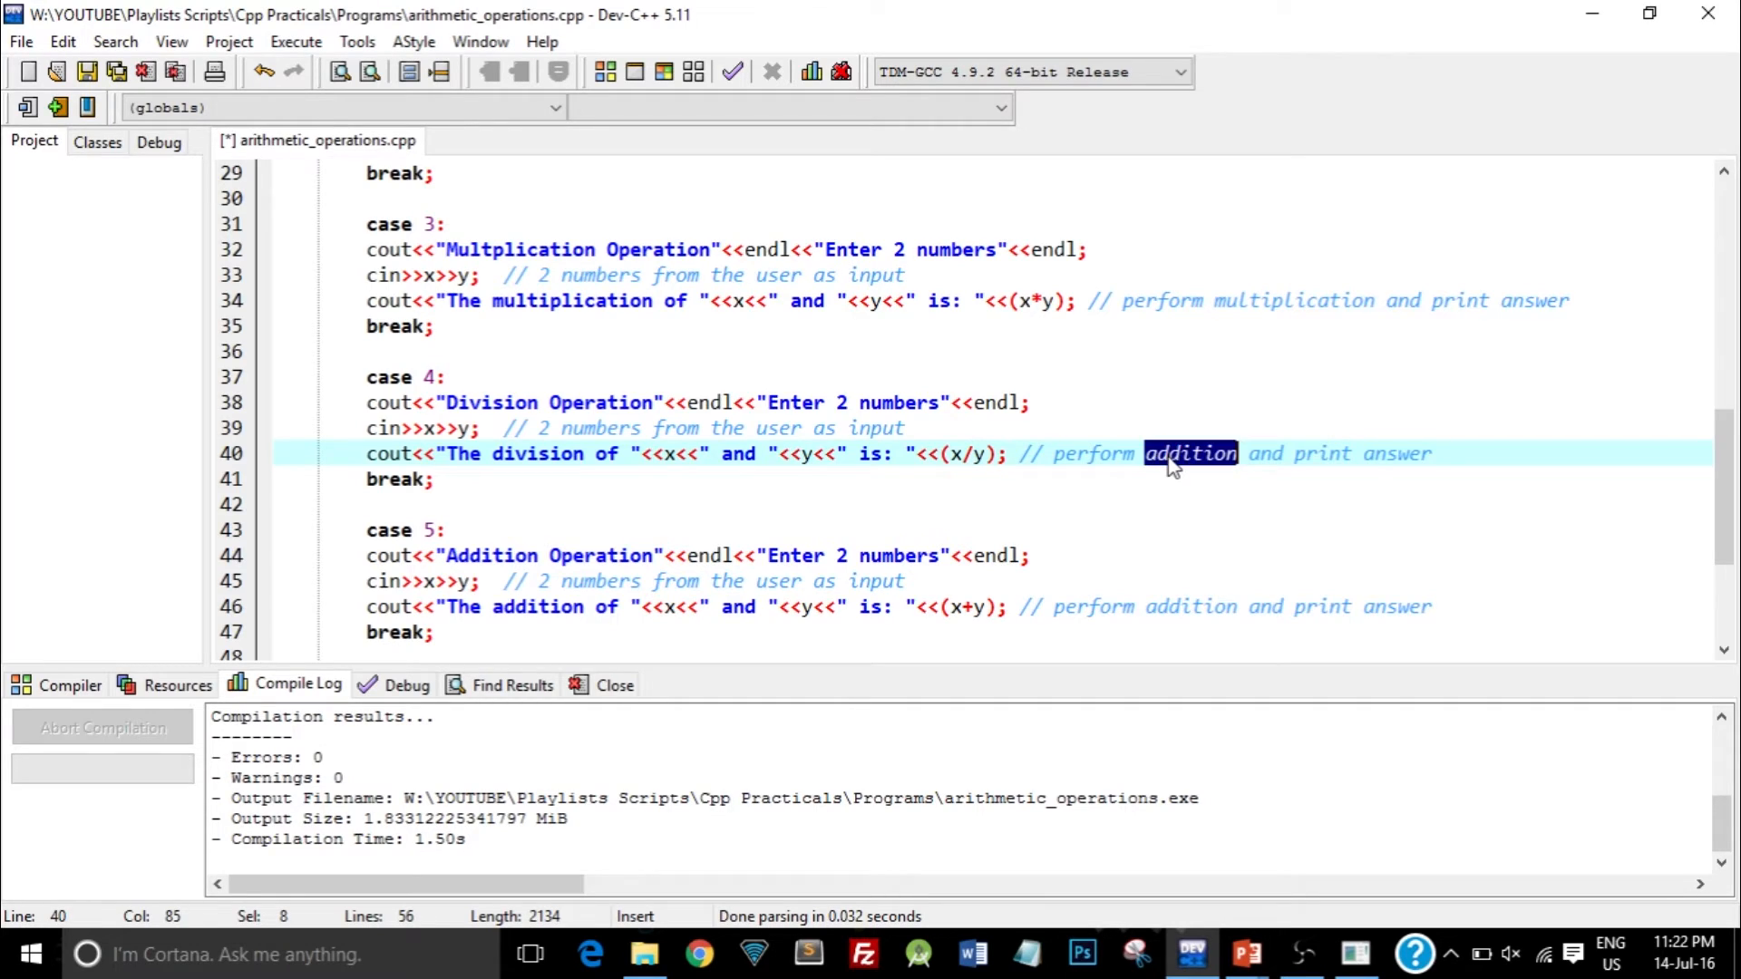
pyautogui.write('division')
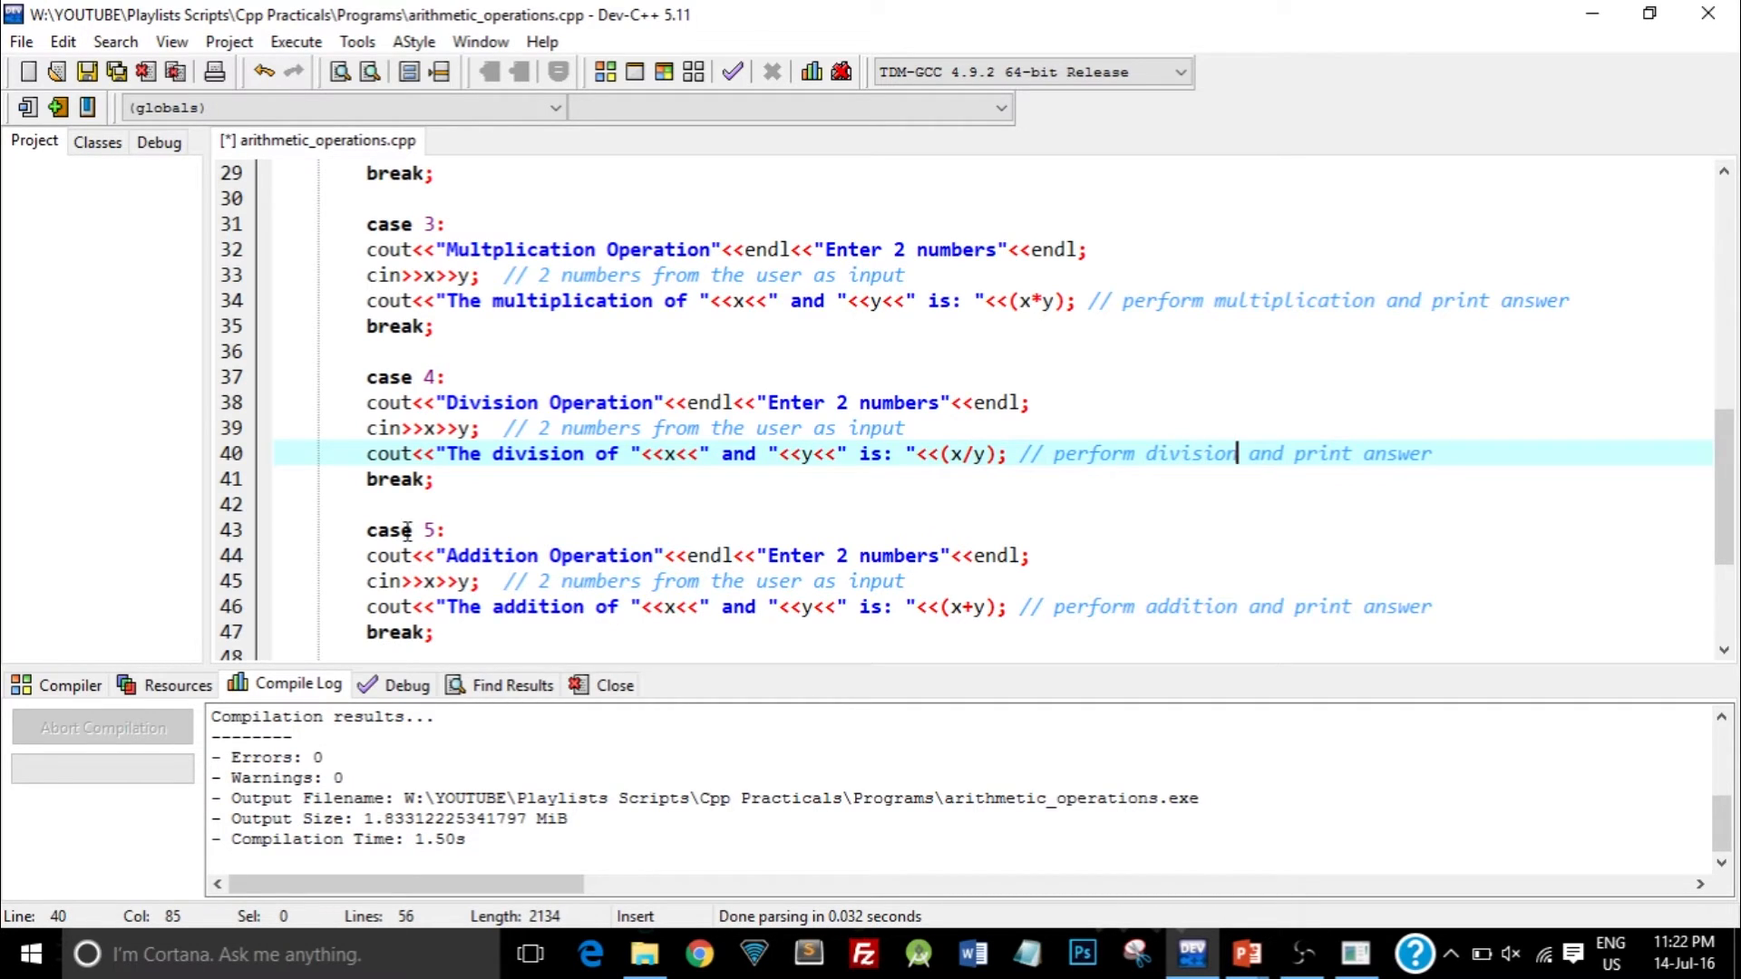
pyautogui.doubleClick(490, 555)
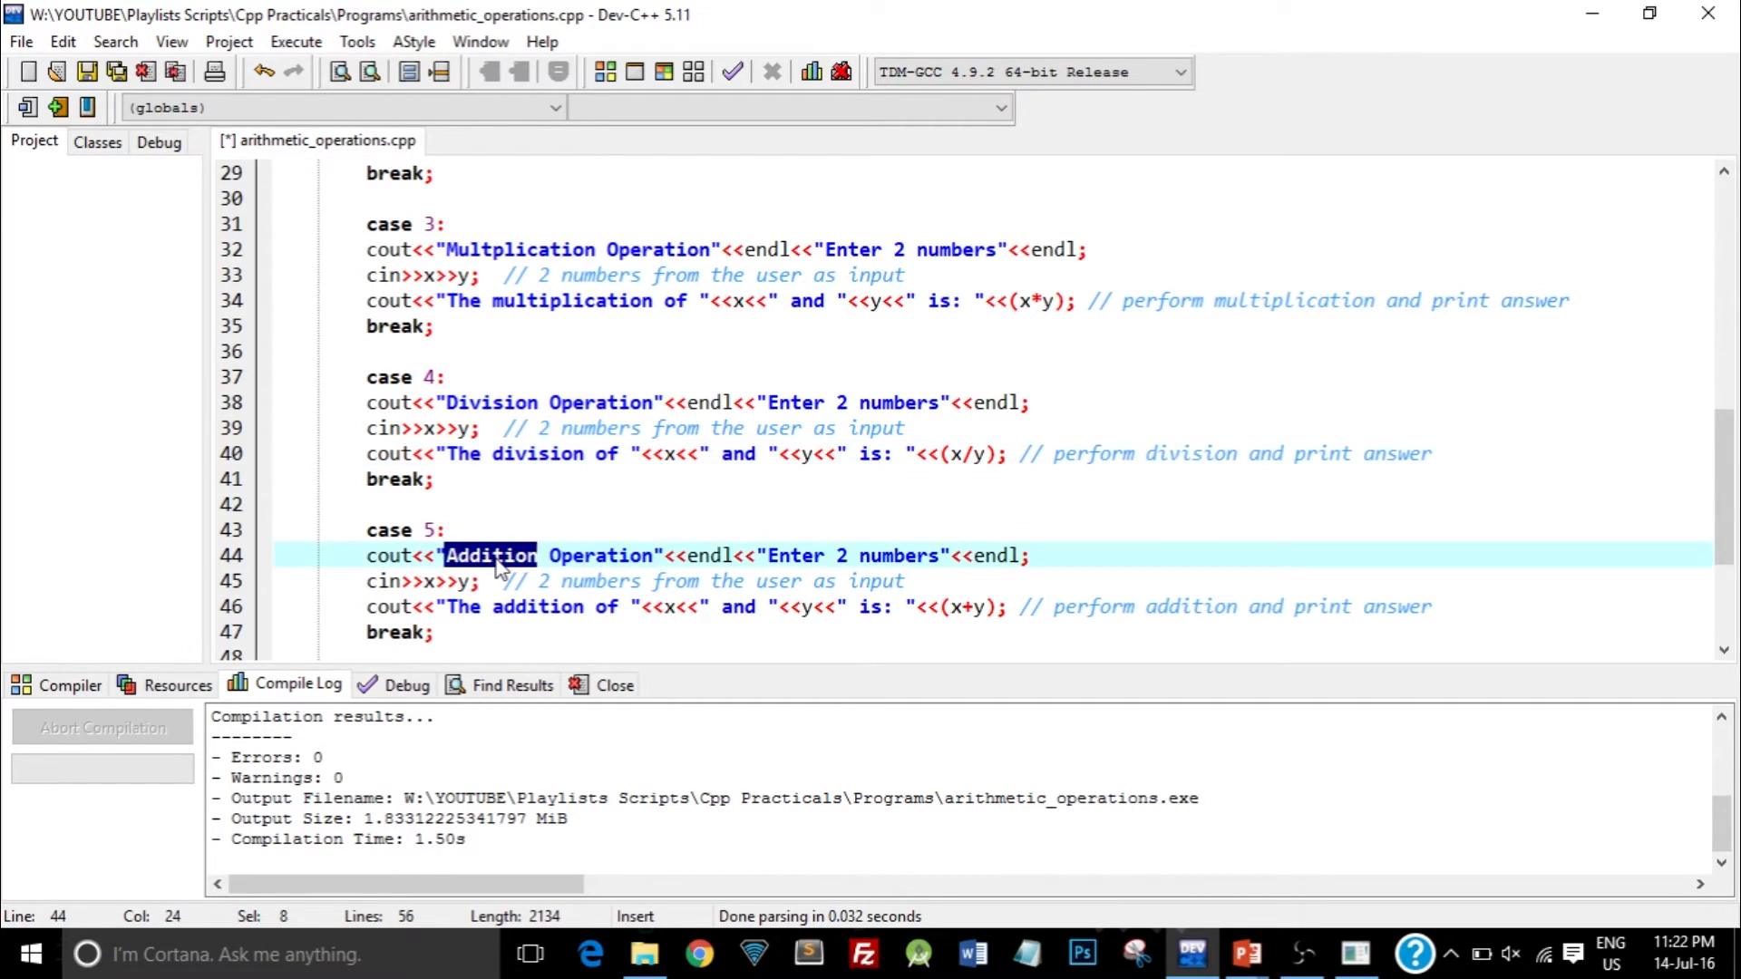
# - Retitle case 5 'Modula', compute x%y, and retype the default comment's word as 'modulo'
pyautogui.write('Modula')
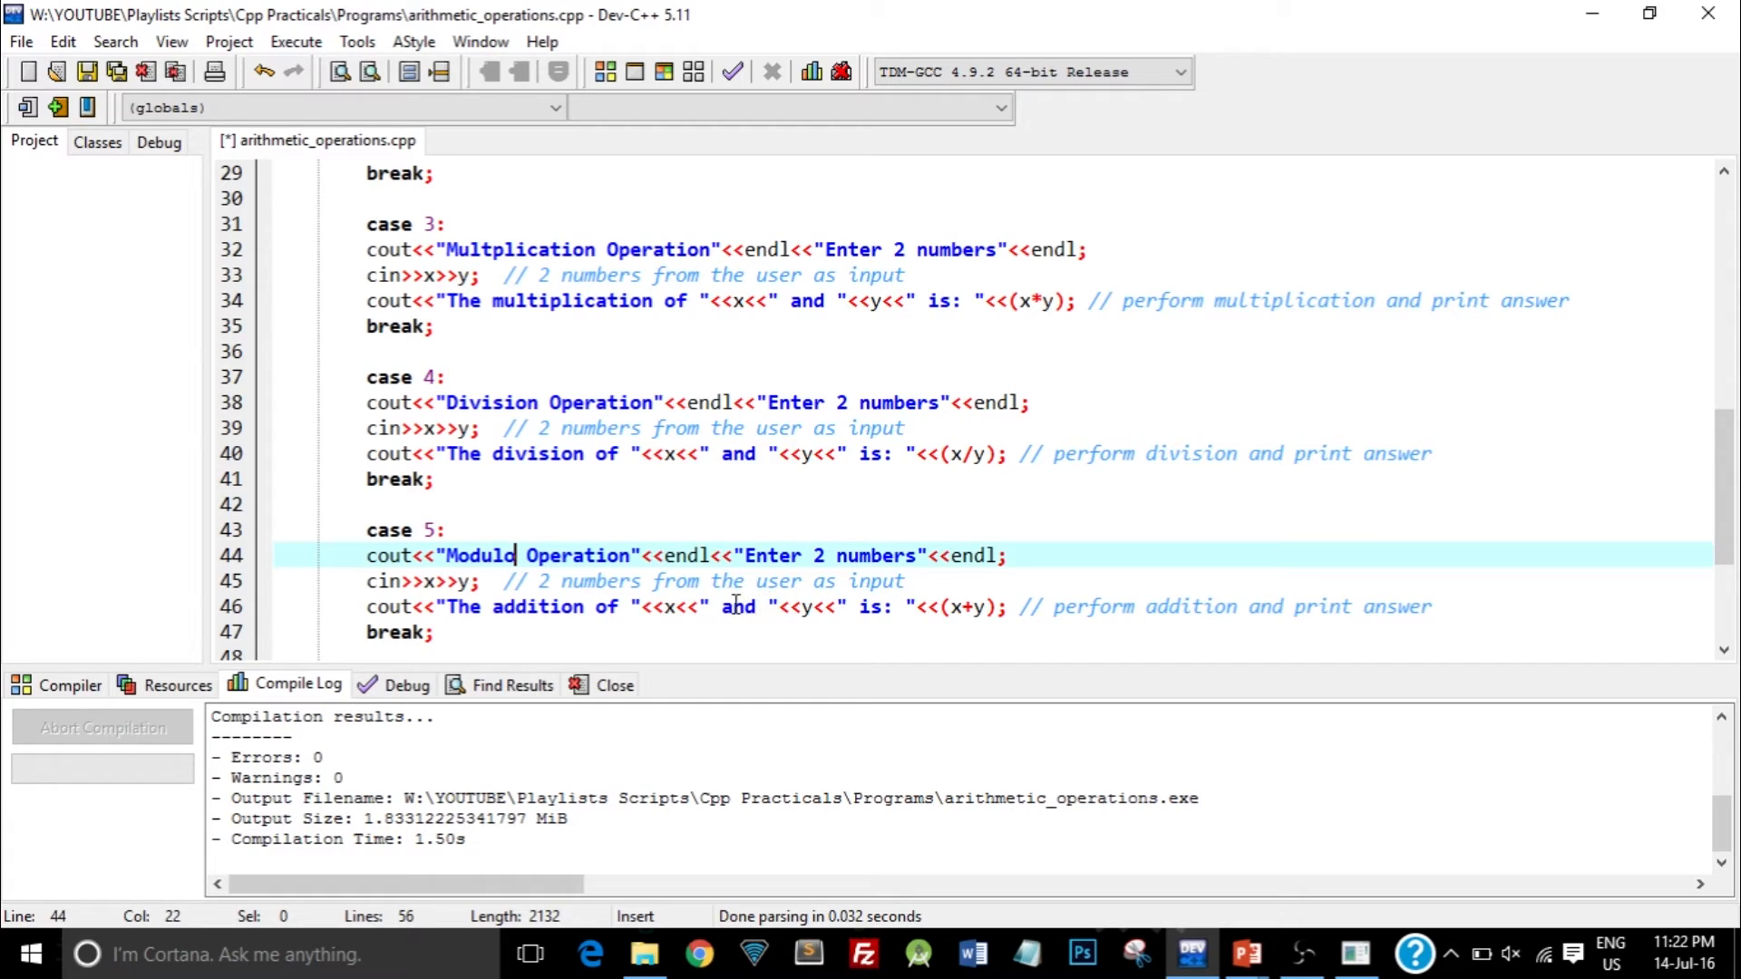
pyautogui.click(965, 607)
pyautogui.write('%')
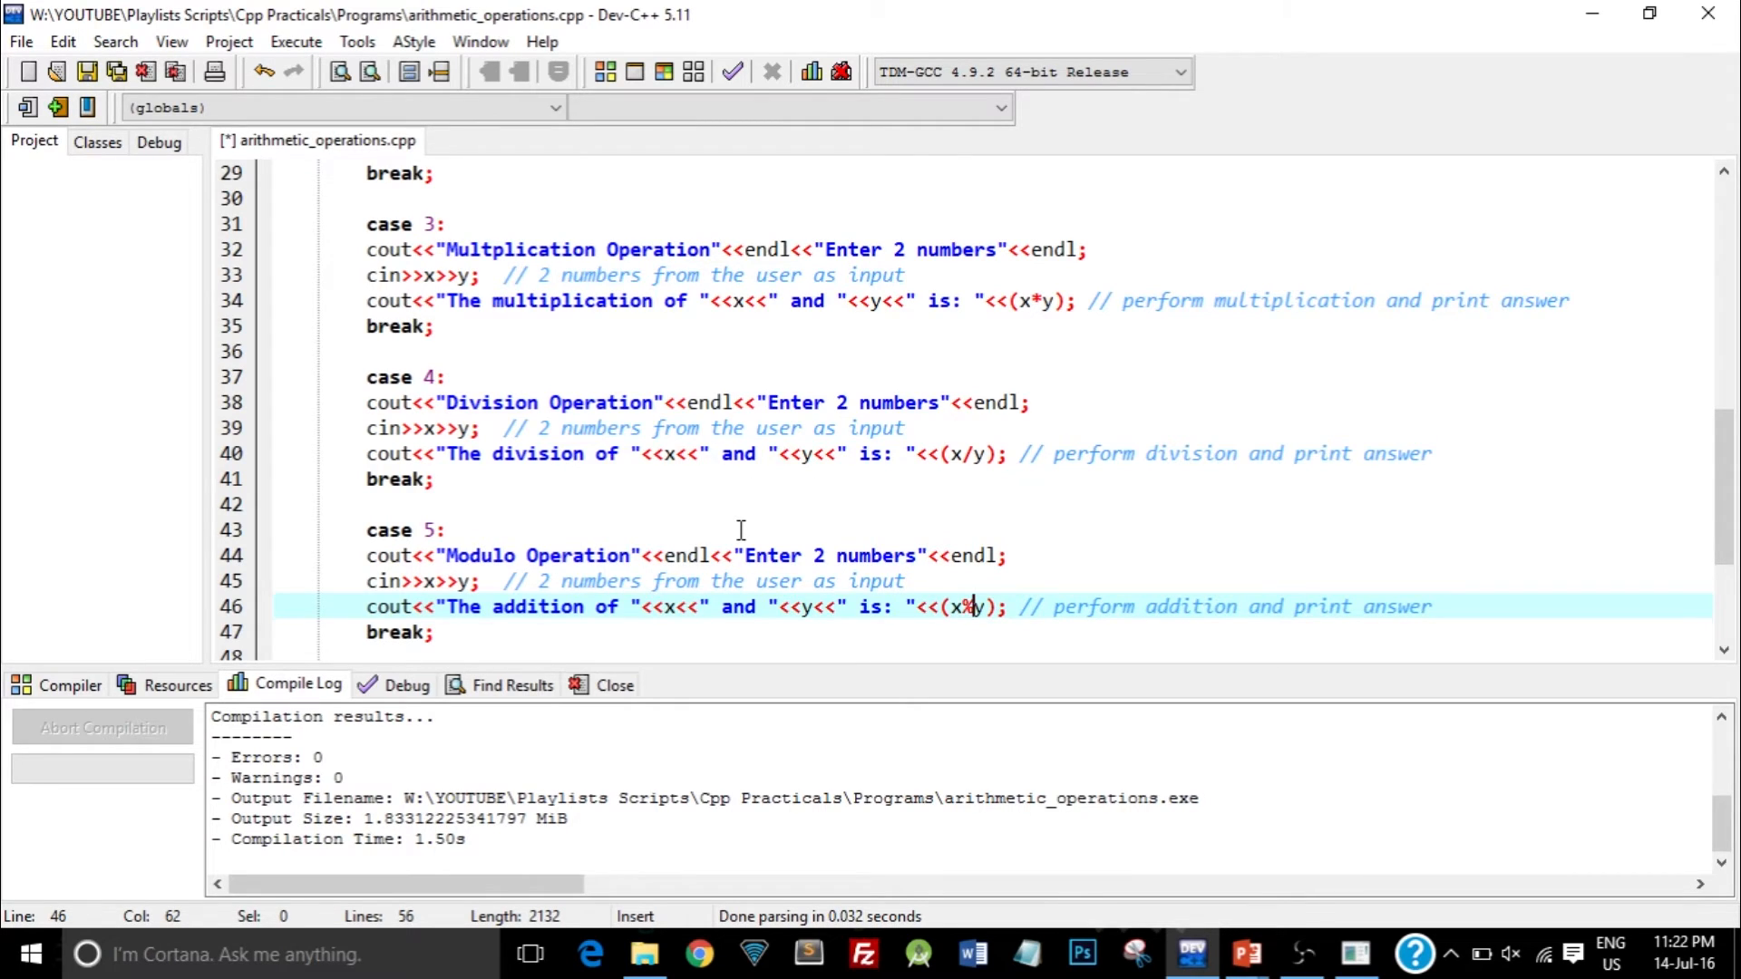
pyautogui.doubleClick(1189, 530)
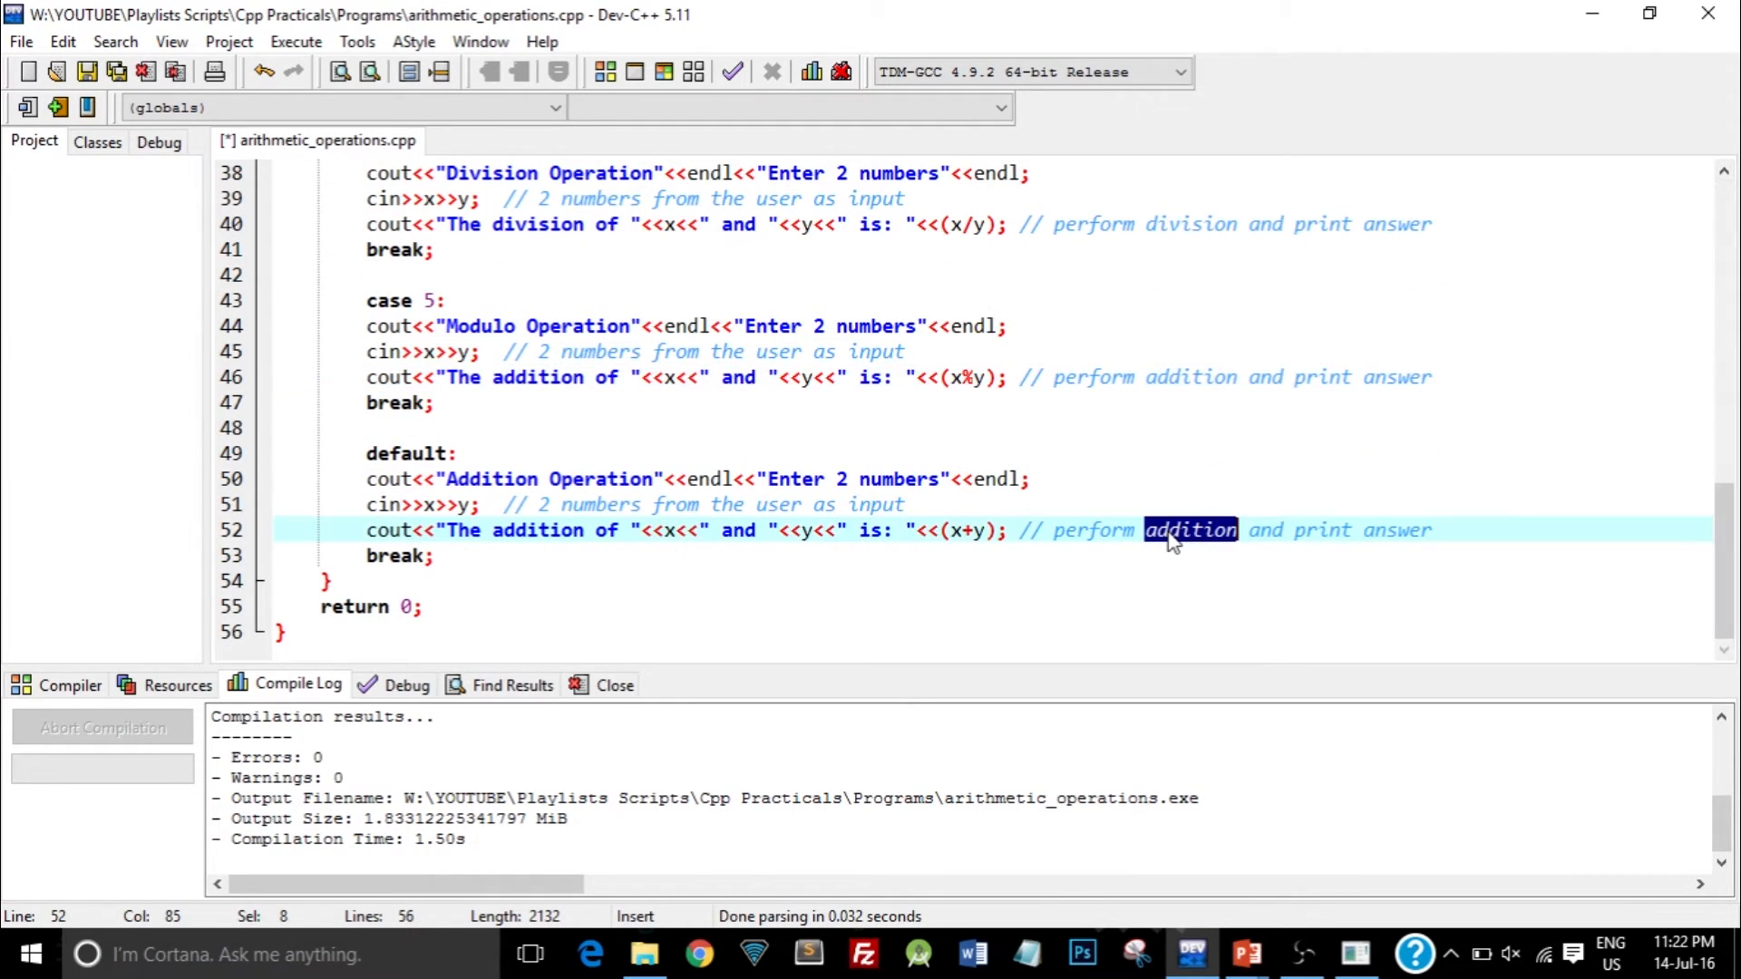
pyautogui.write('modulo')
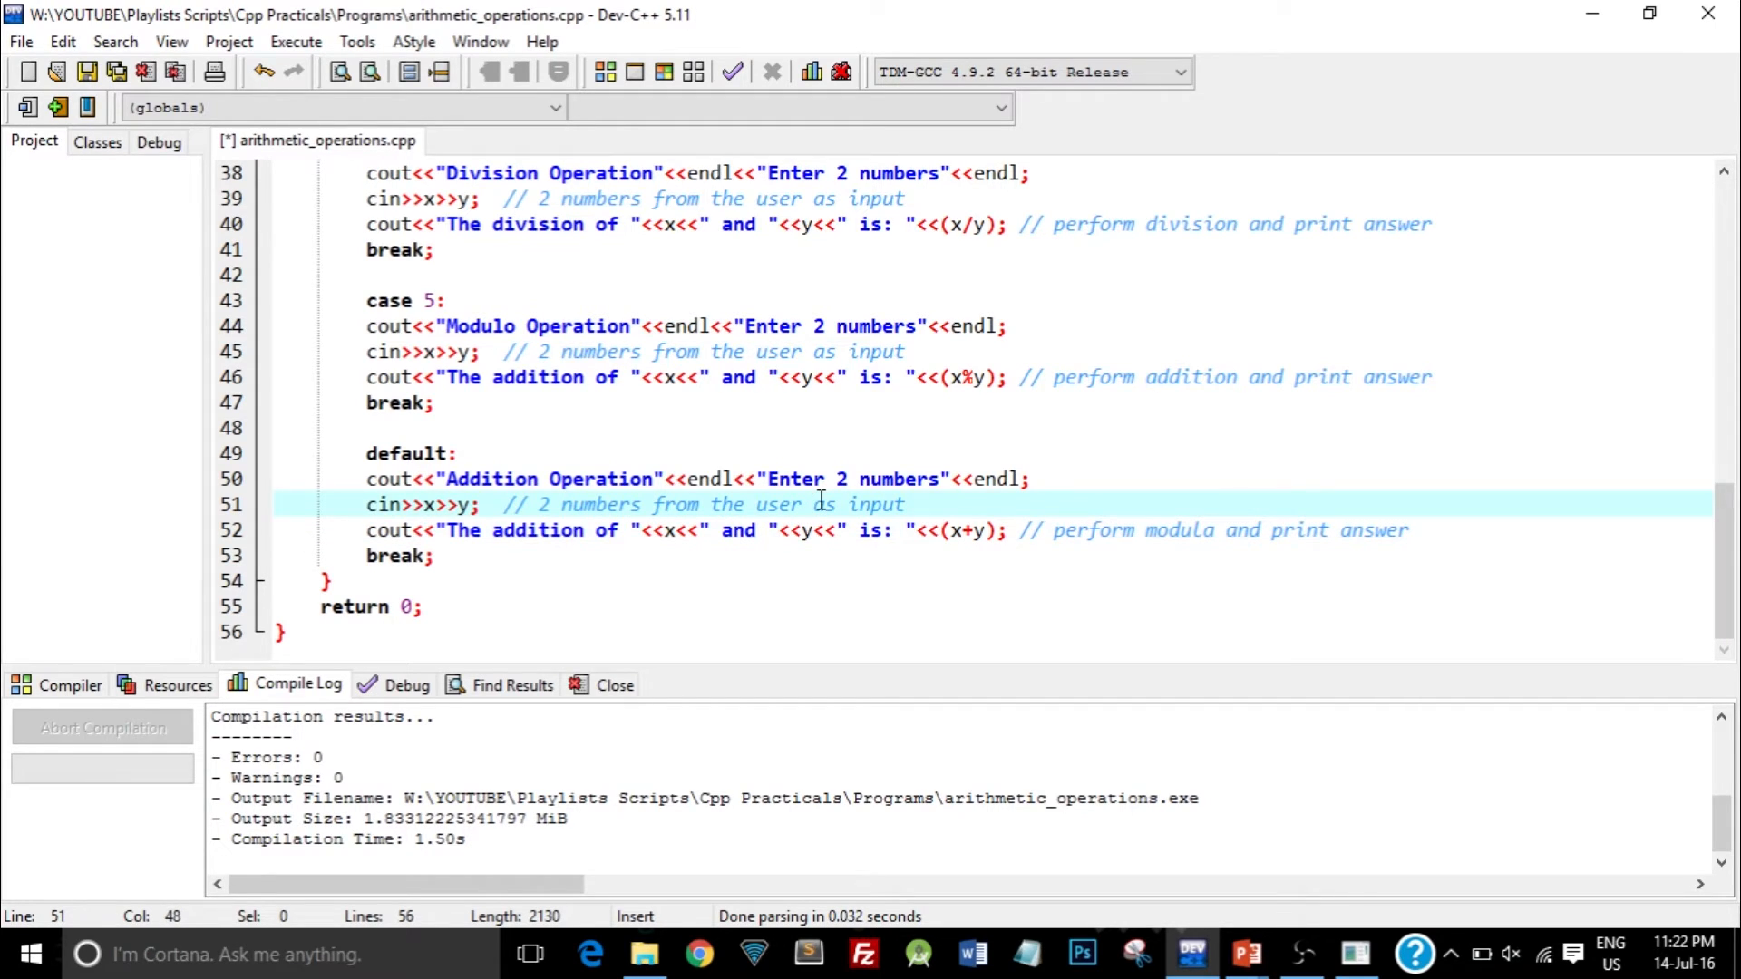
# - Compile and run, choosing option 2 with 5 and 3 to get subtraction result 2
pyautogui.scroll(3)
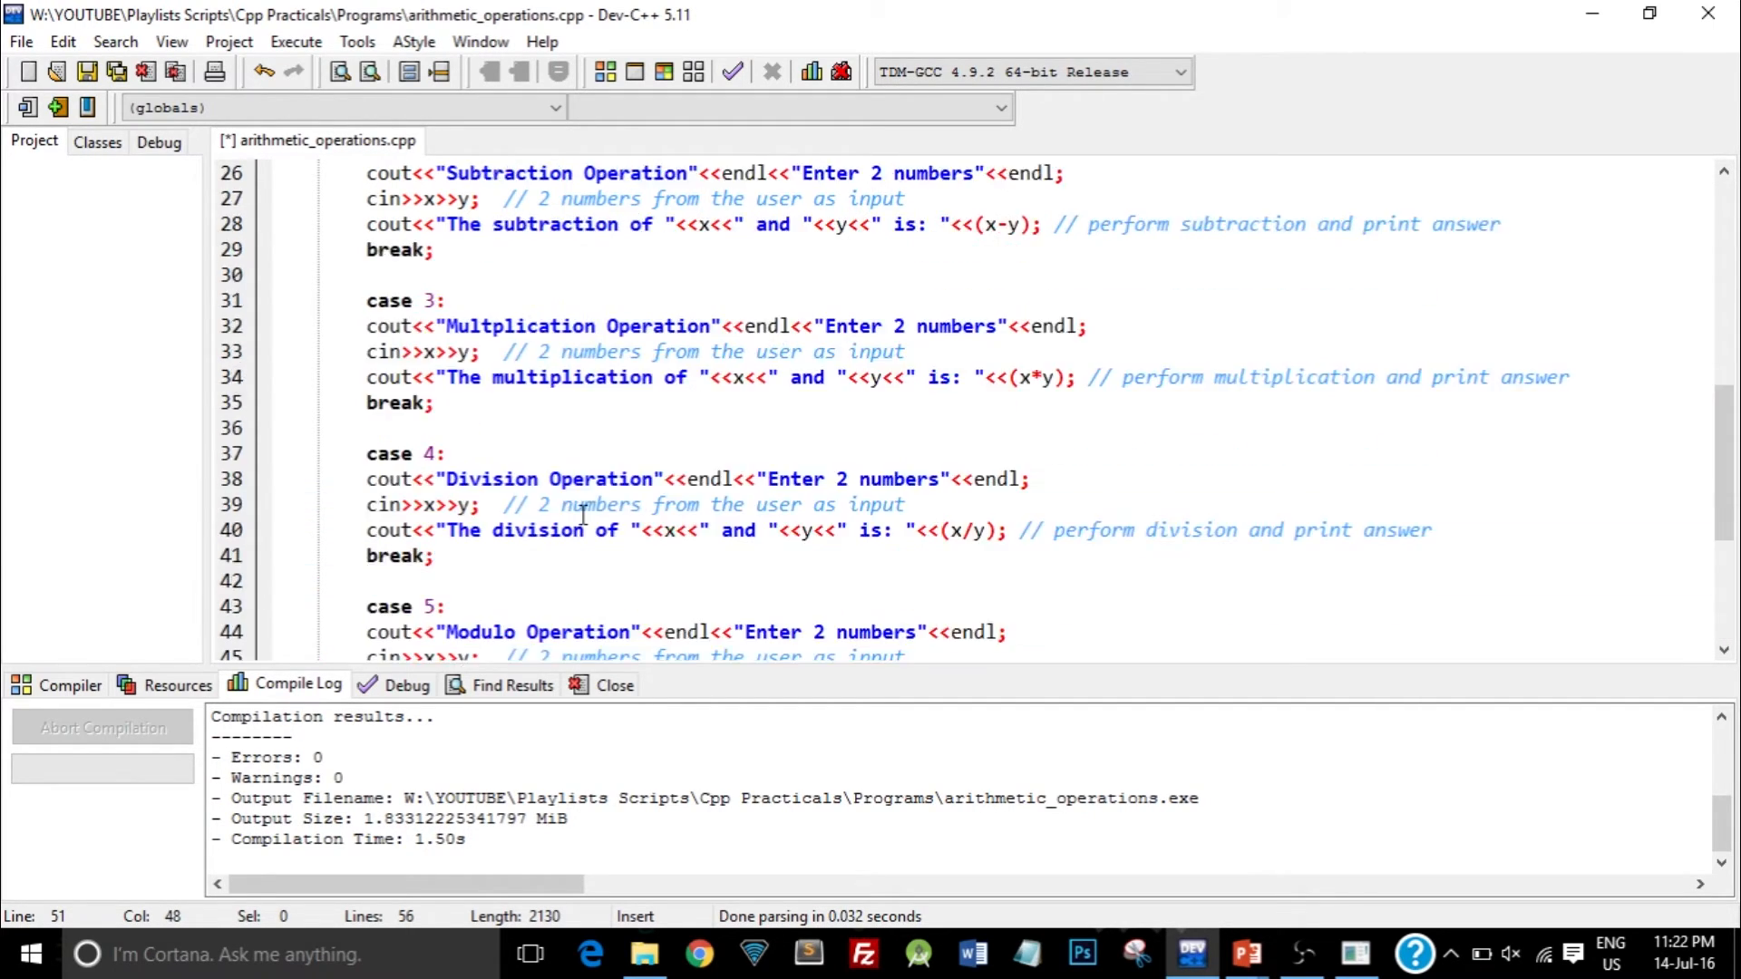
pyautogui.scroll(3)
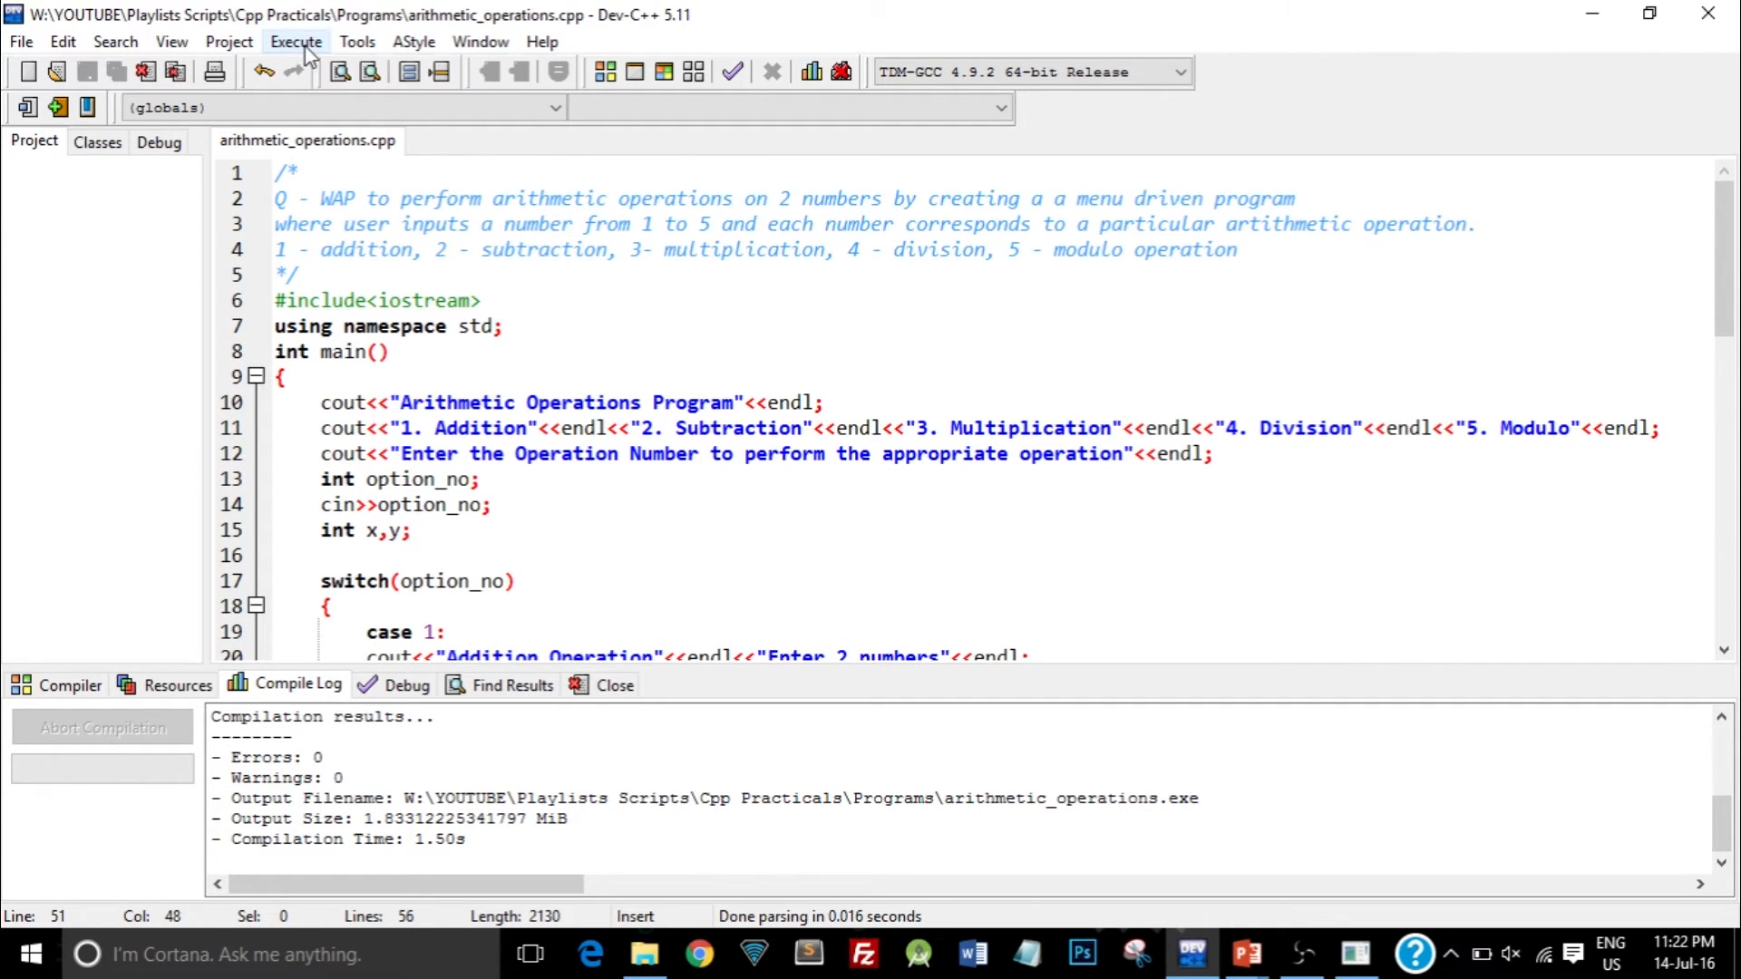
pyautogui.click(296, 40)
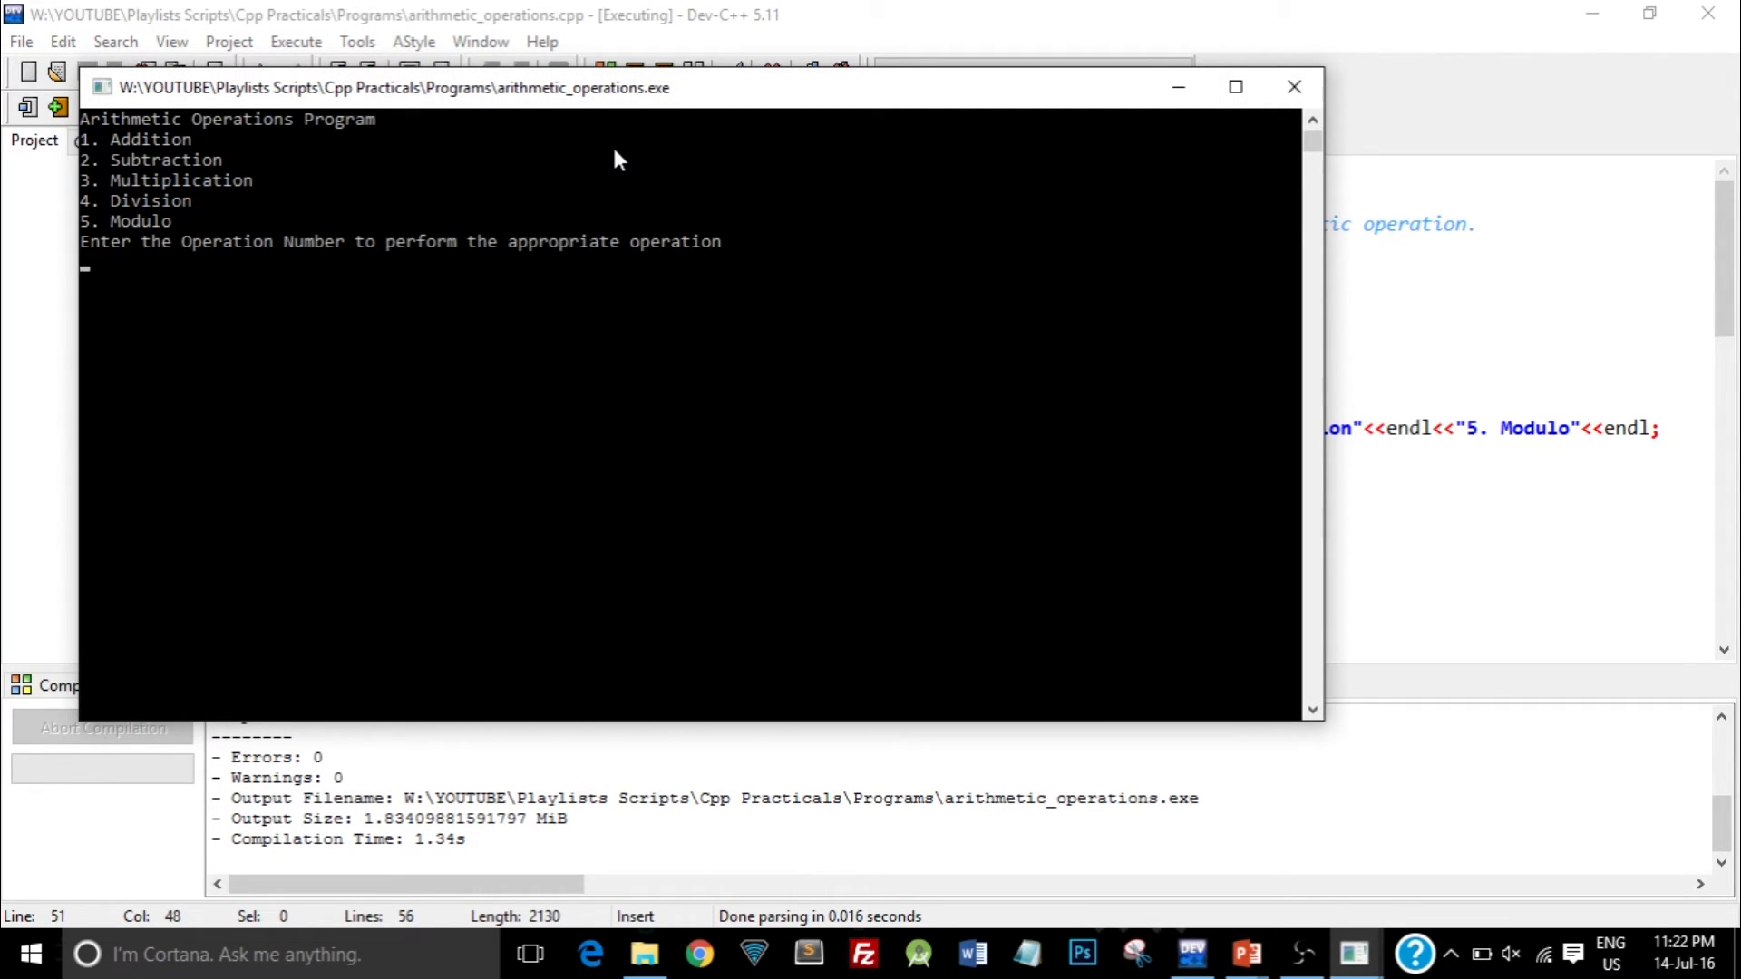
pyautogui.moveTo(616, 322)
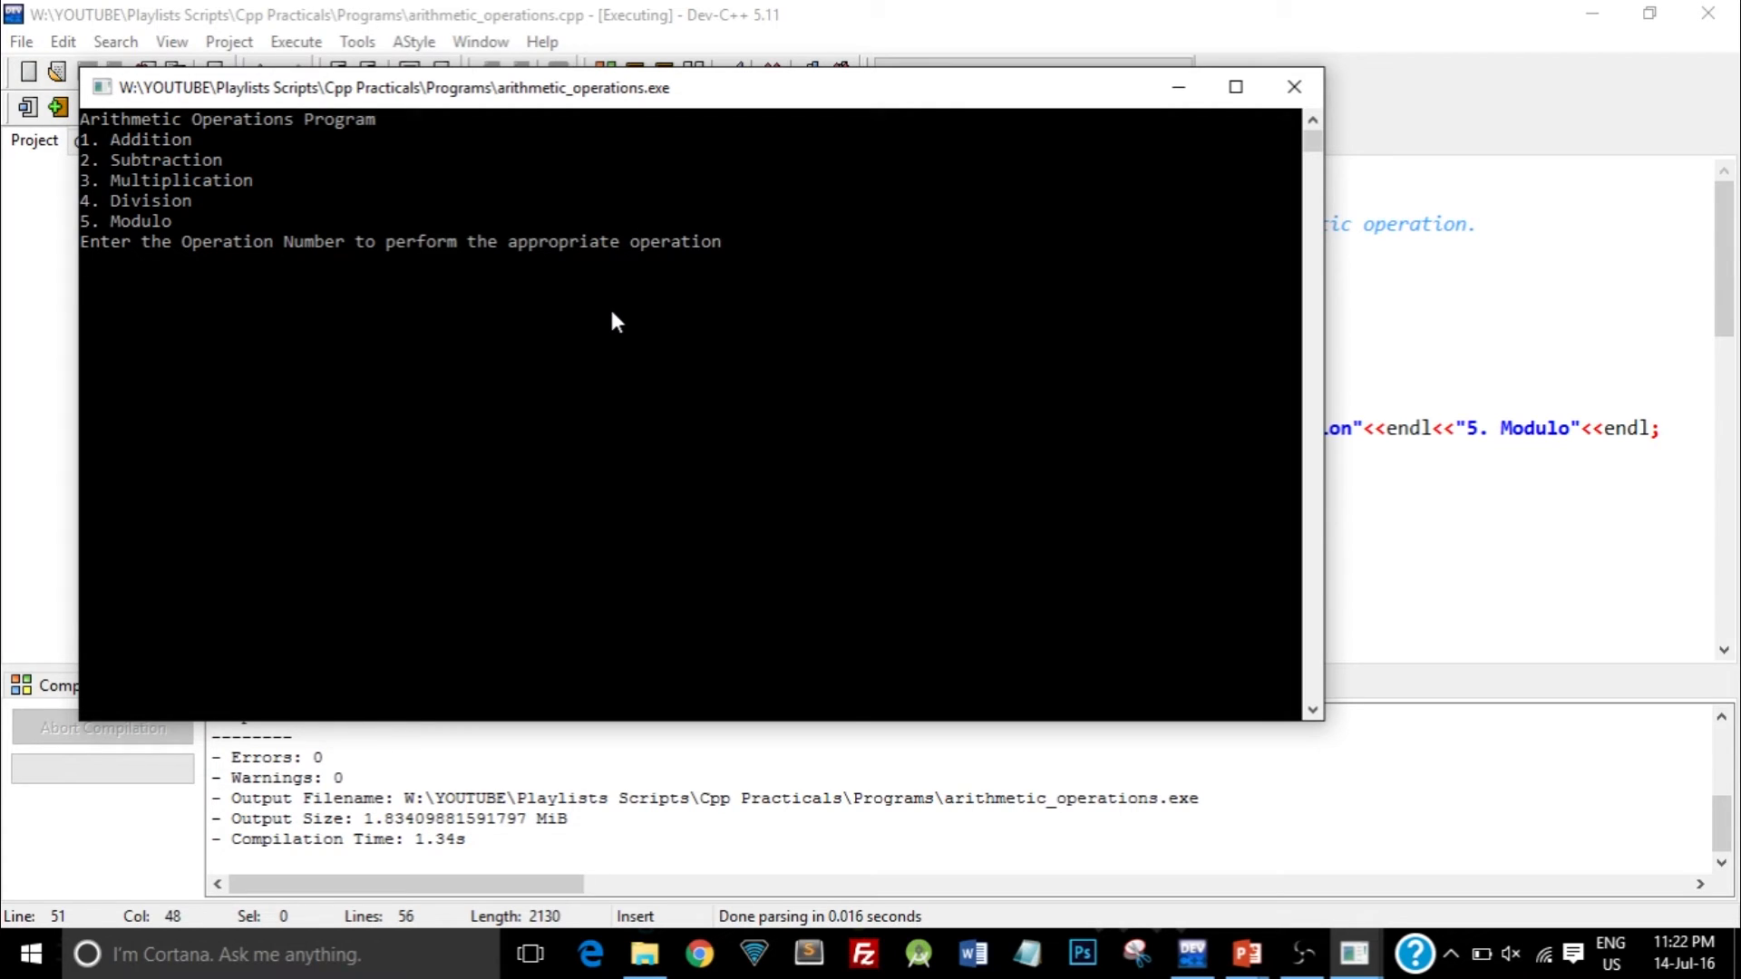
pyautogui.moveTo(488, 278)
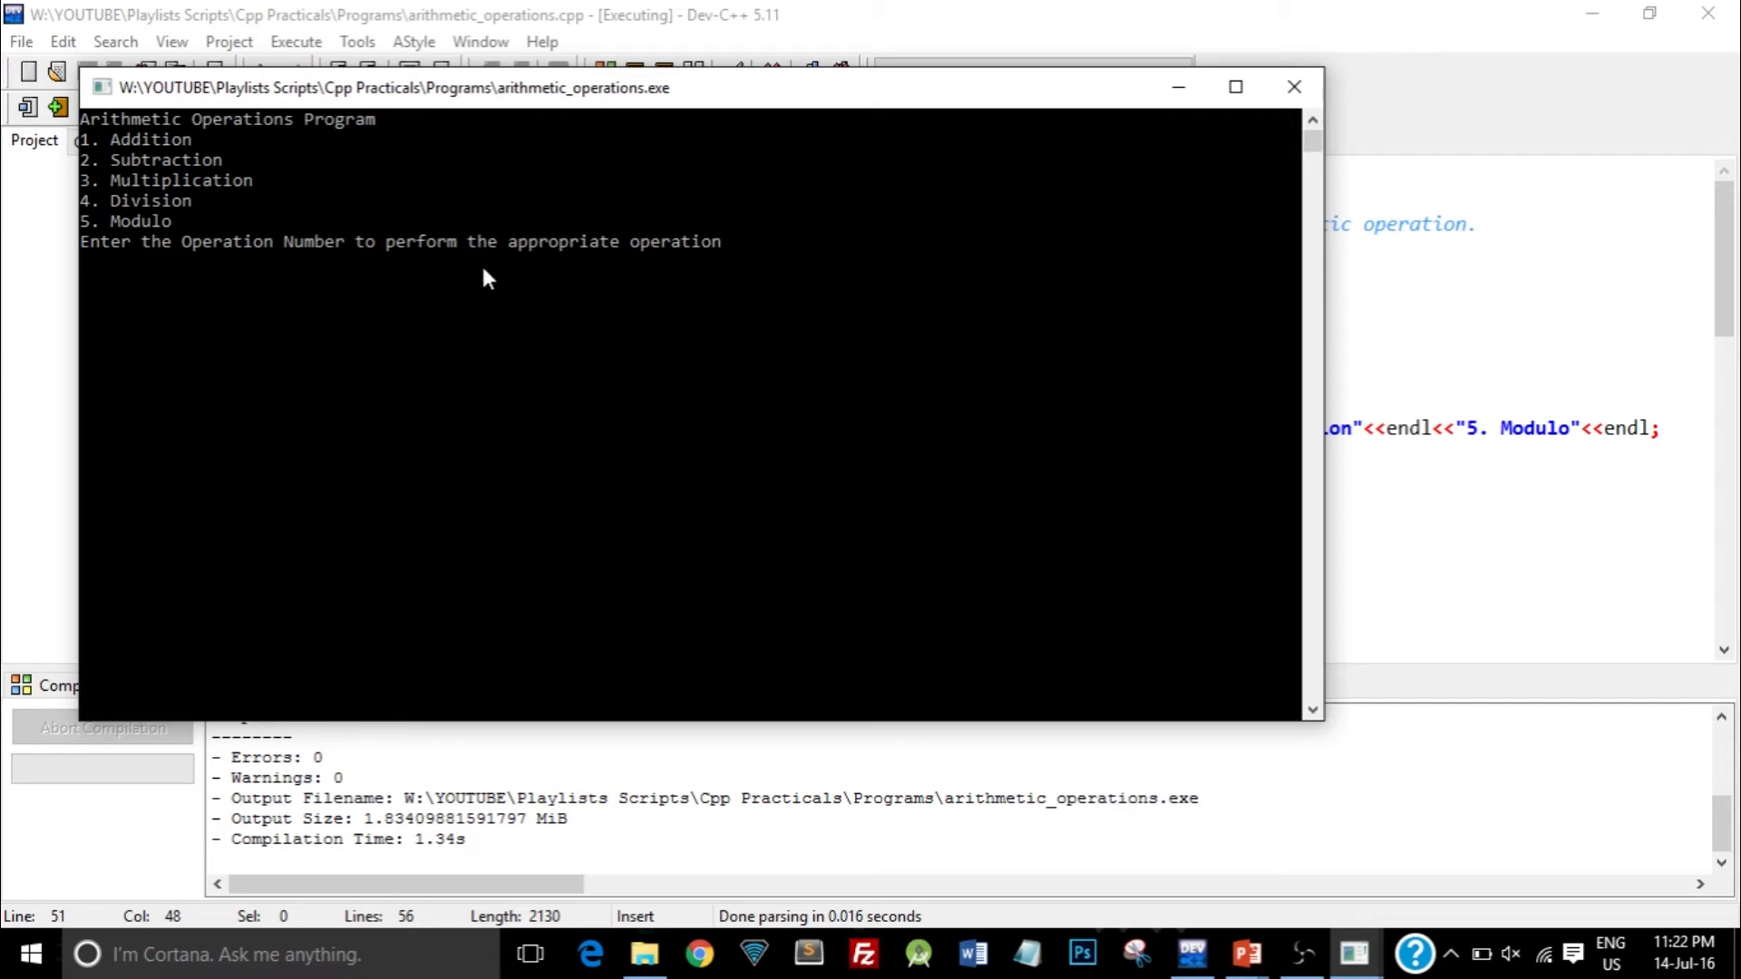
pyautogui.moveTo(341, 257)
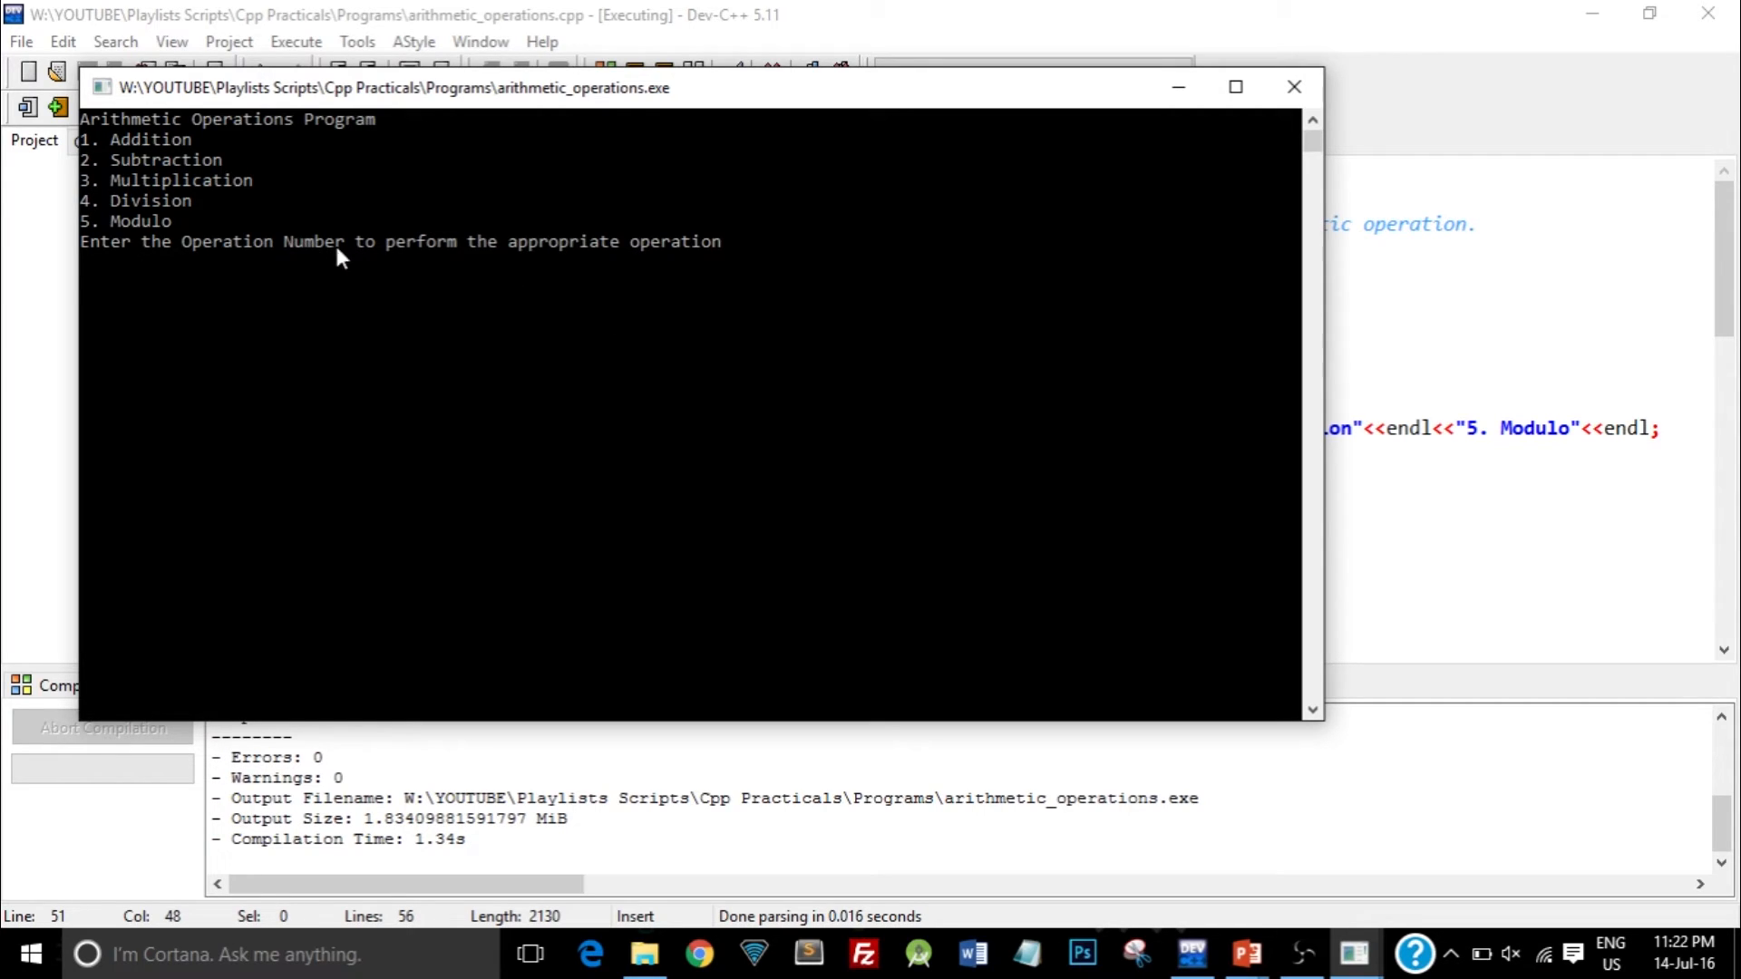
pyautogui.moveTo(449, 244)
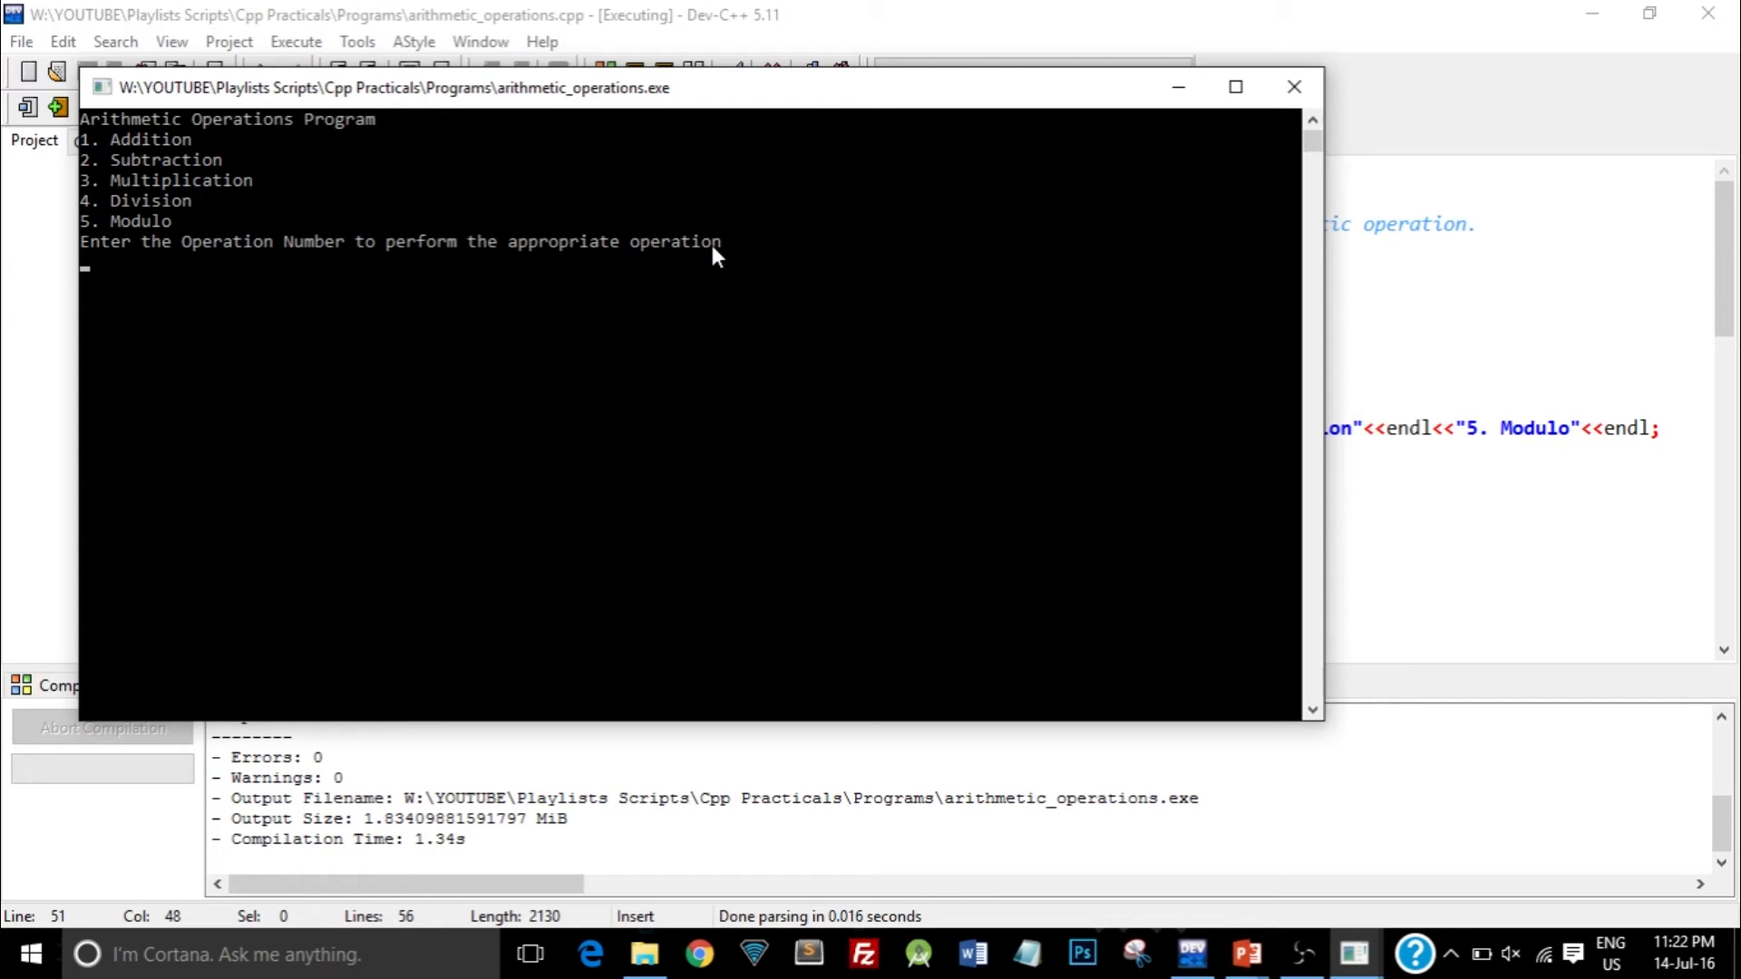
pyautogui.write('2')
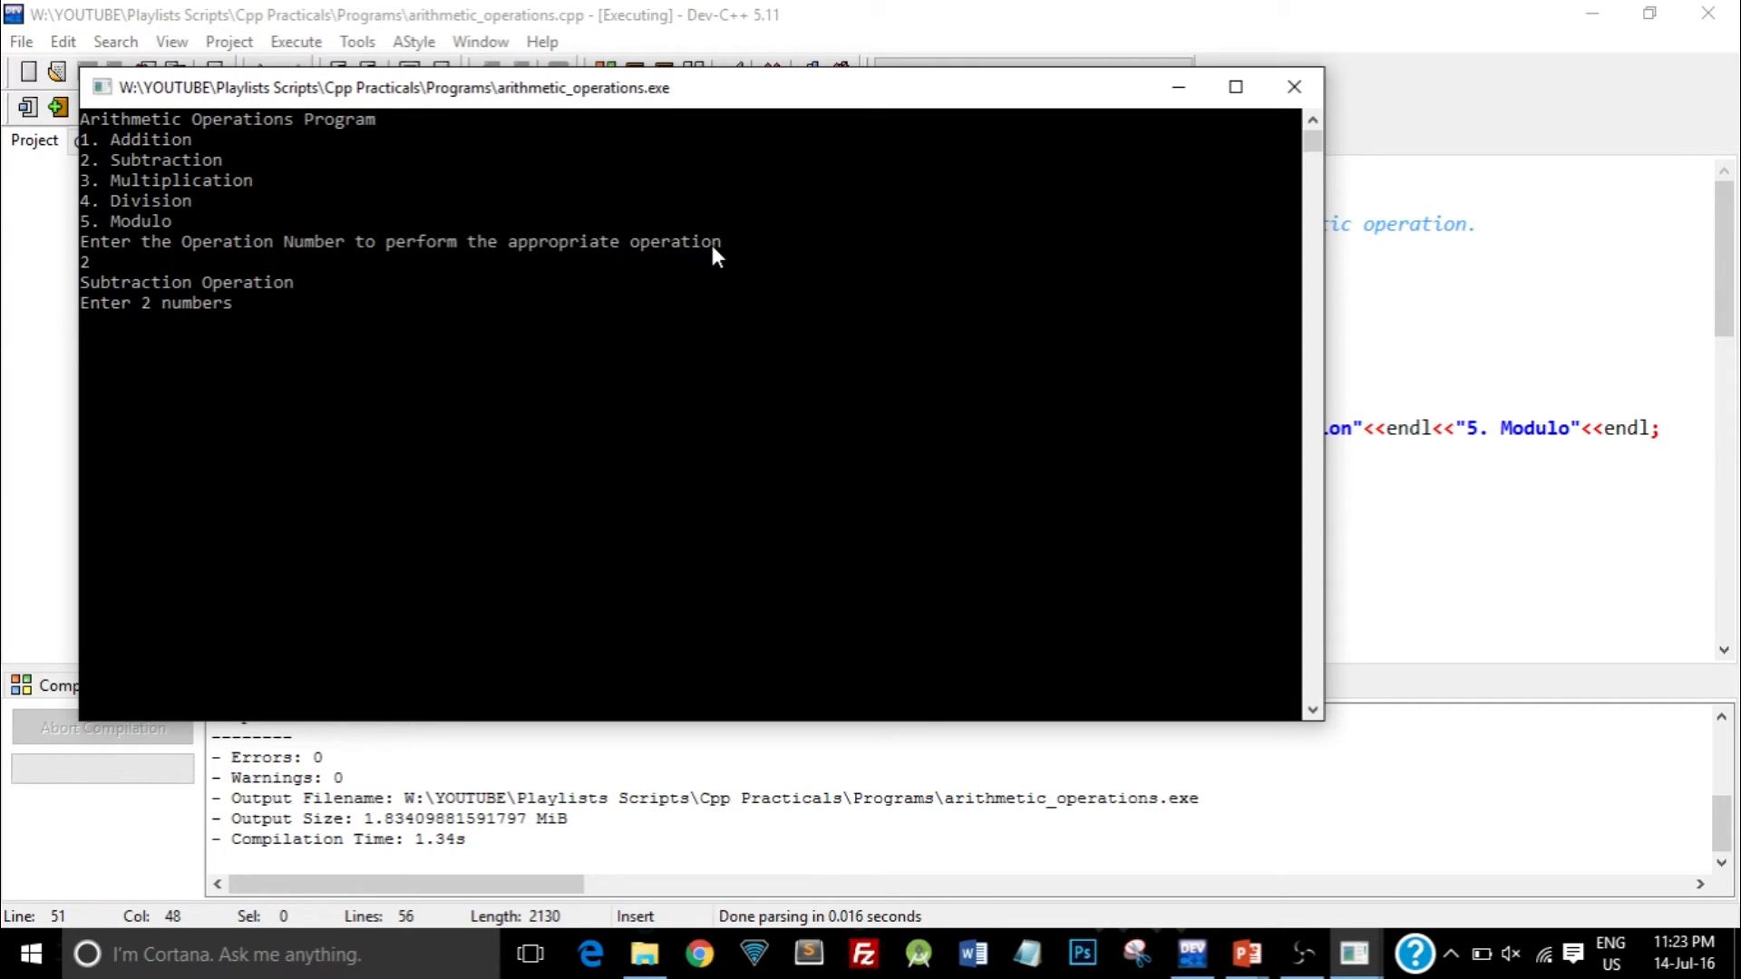
pyautogui.write('5')
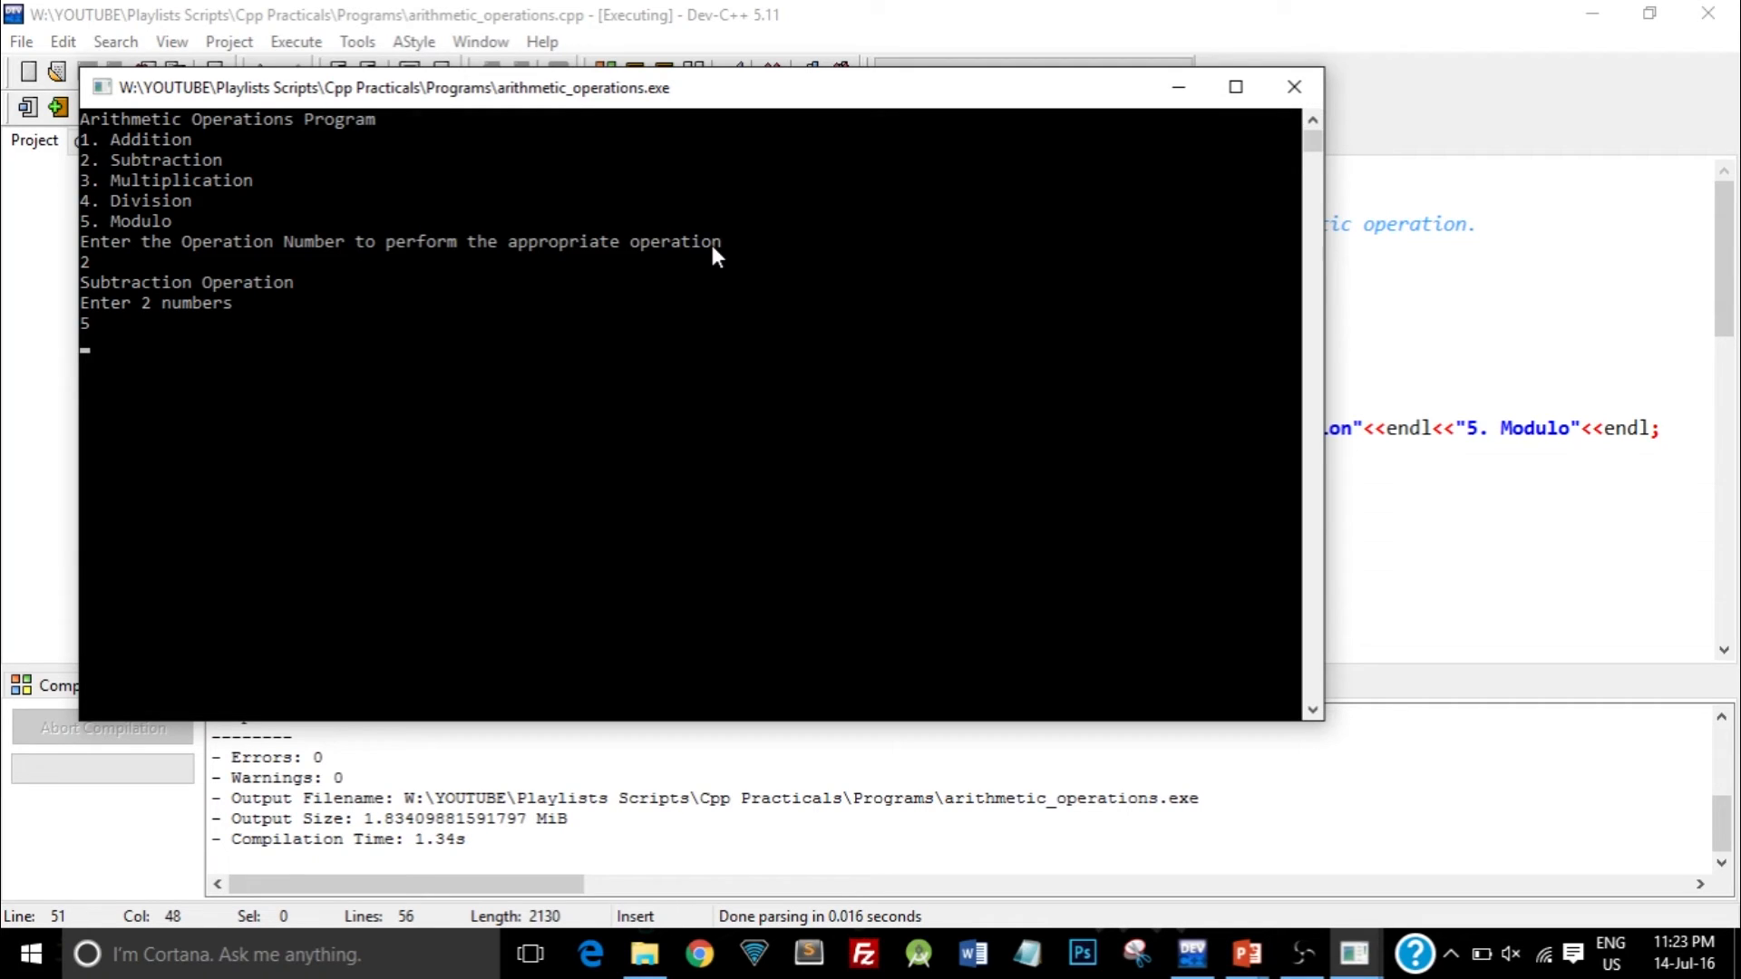
pyautogui.write('3')
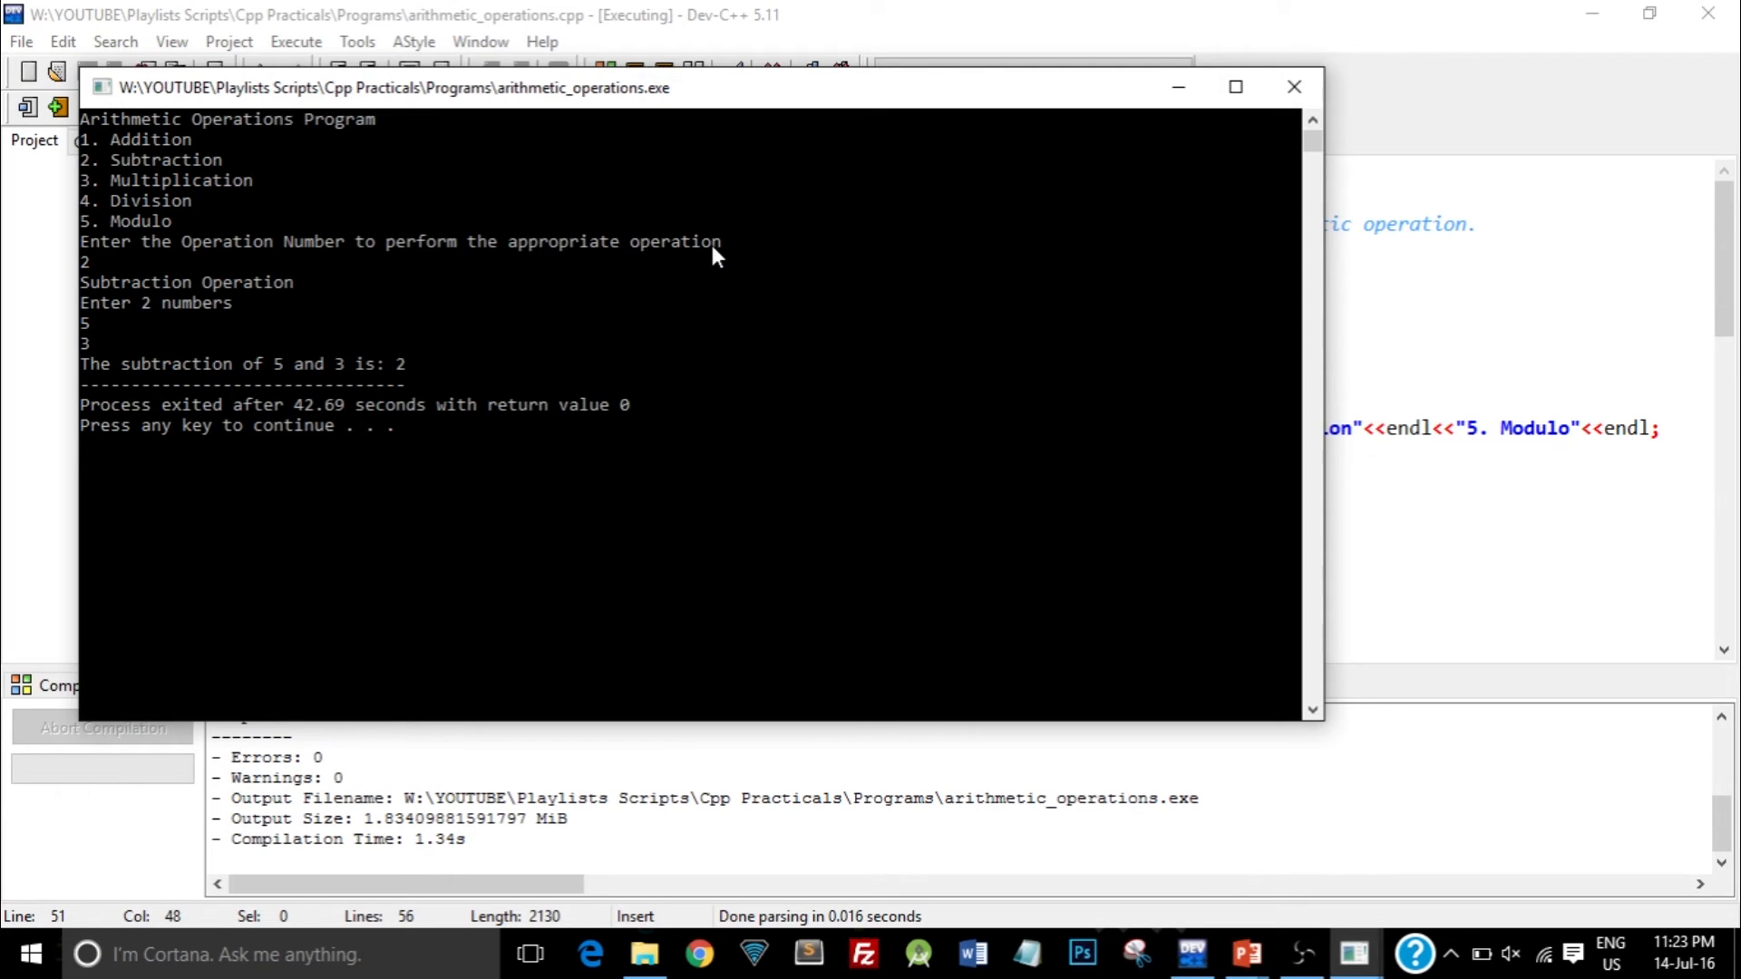
pyautogui.click(296, 40)
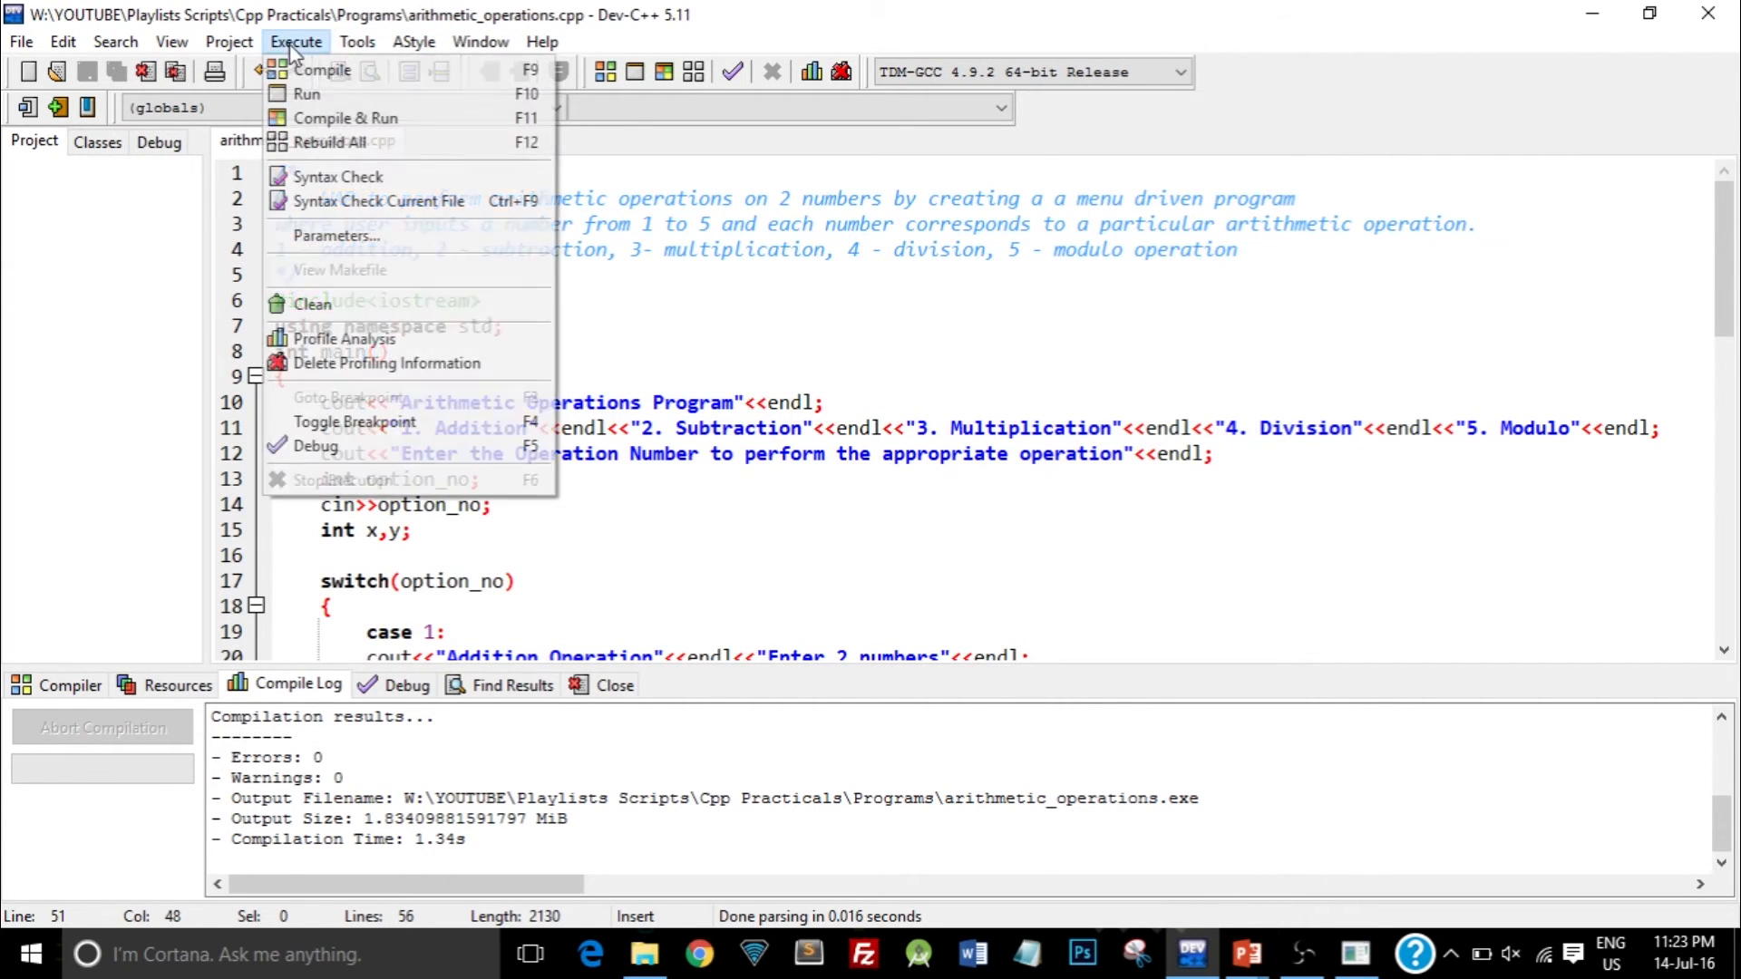
# - Run option 3 with 2 and 5, get product 10, and close the console
pyautogui.click(345, 118)
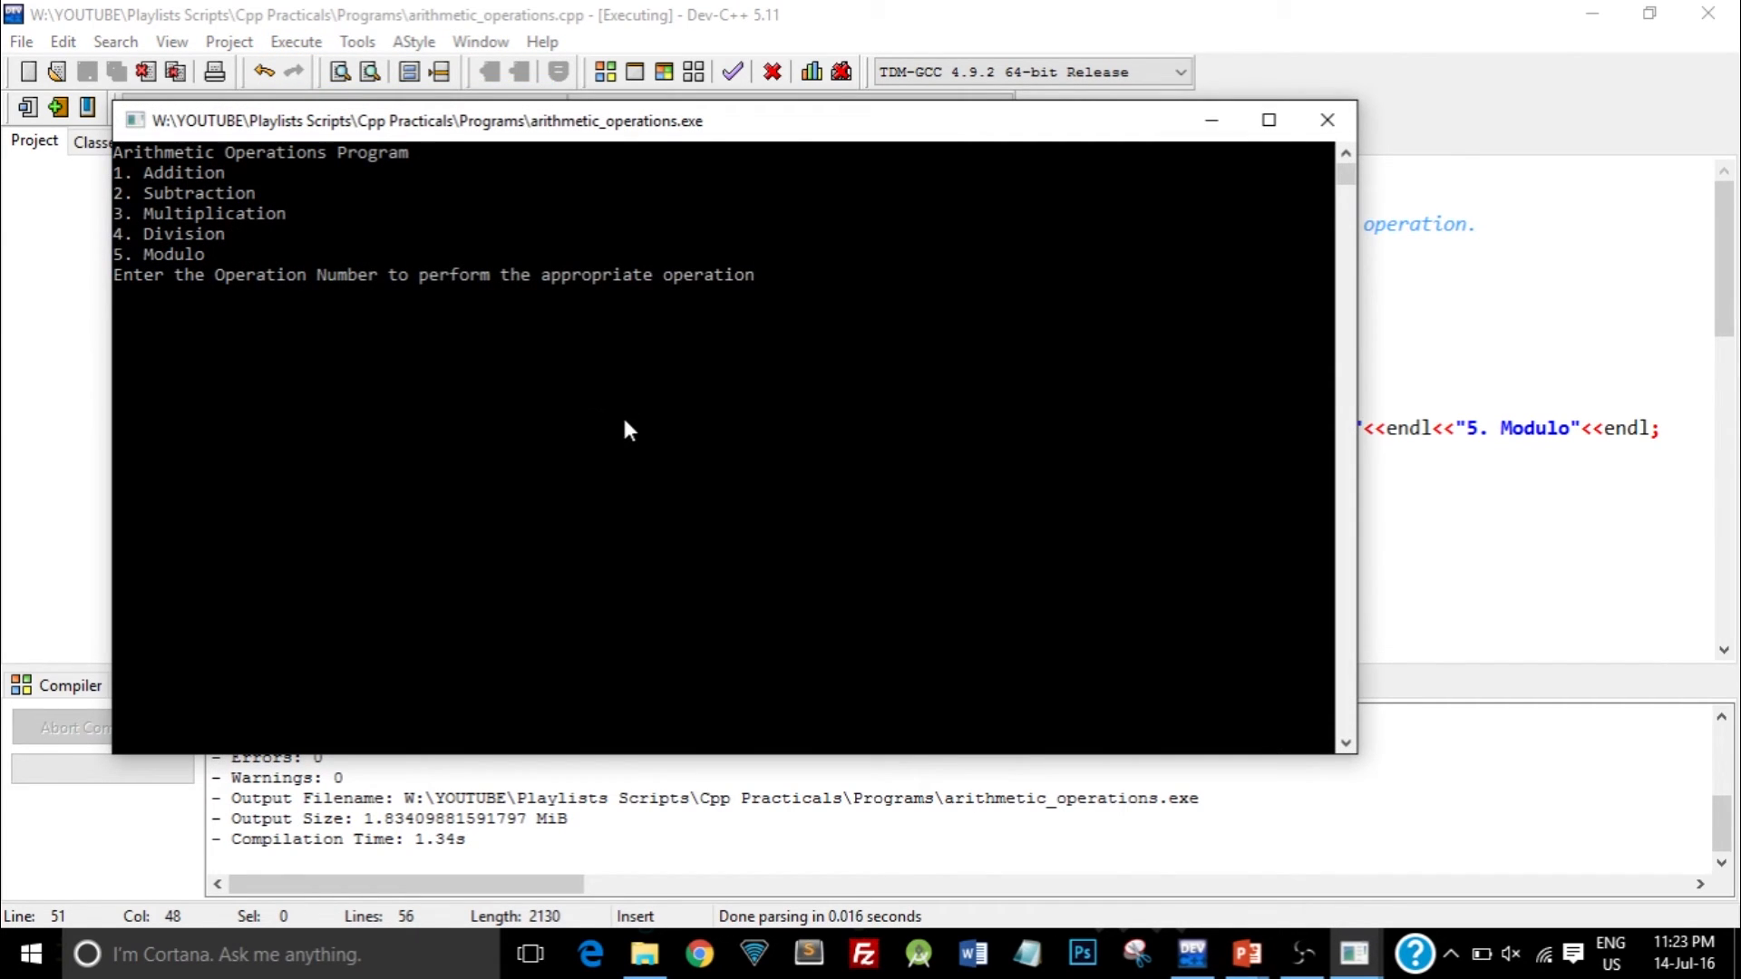
pyautogui.write('3')
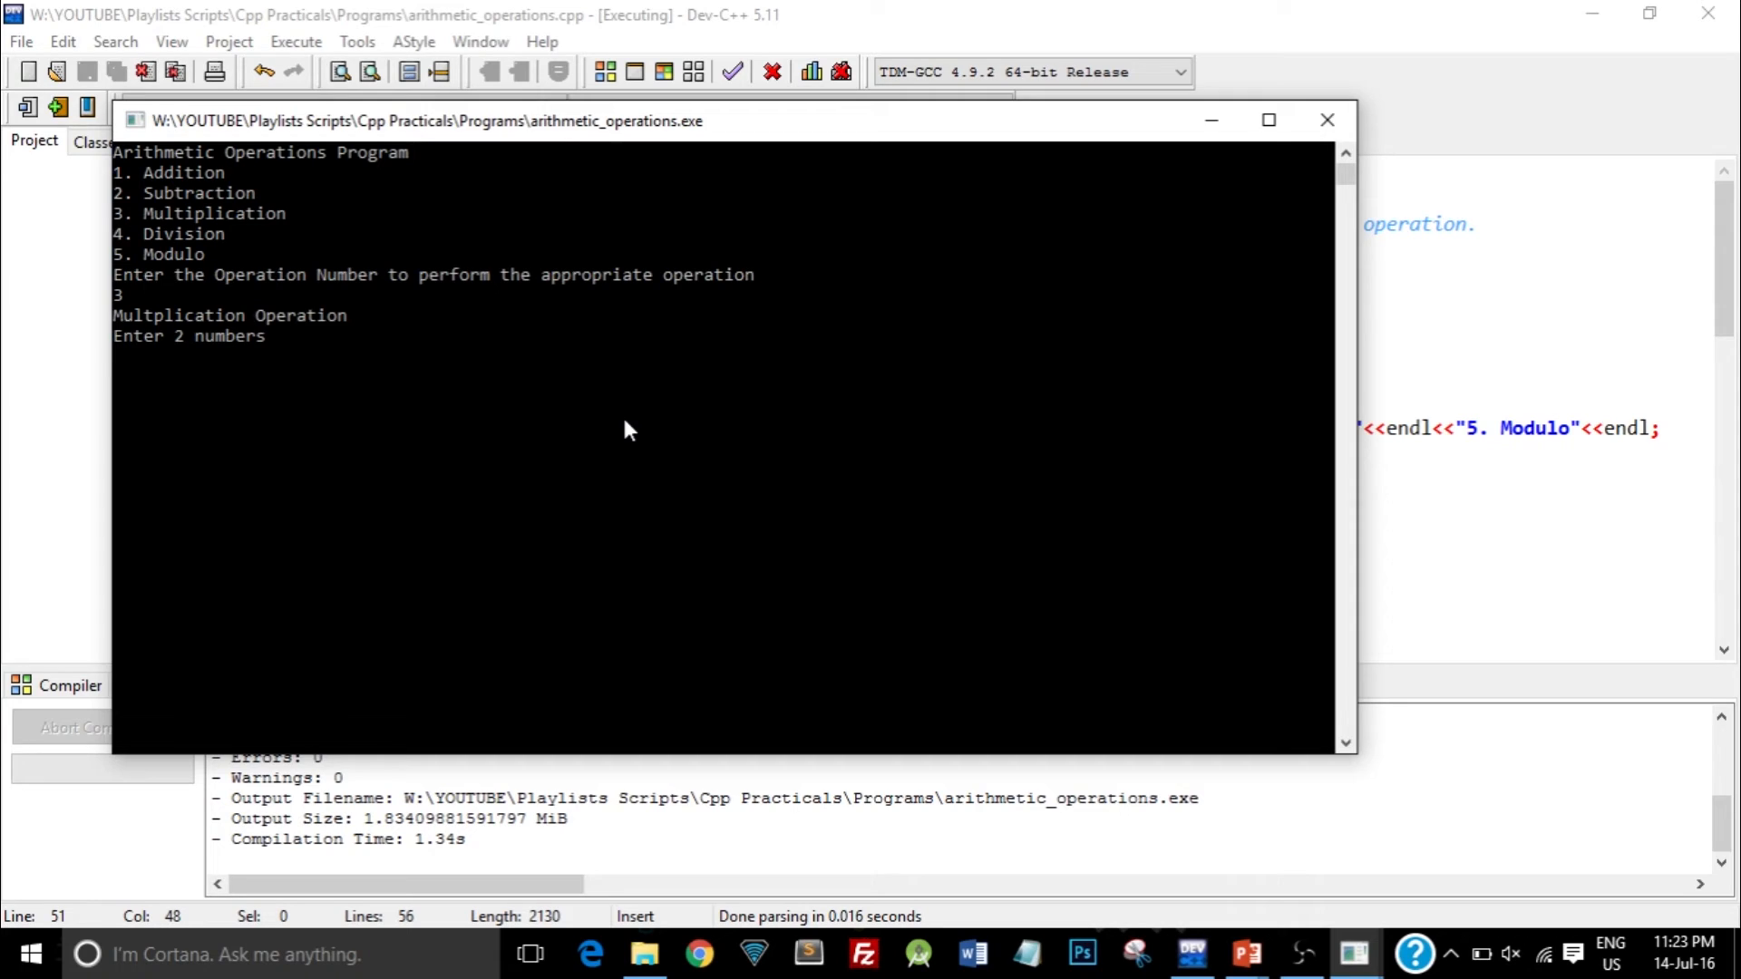
pyautogui.write('2')
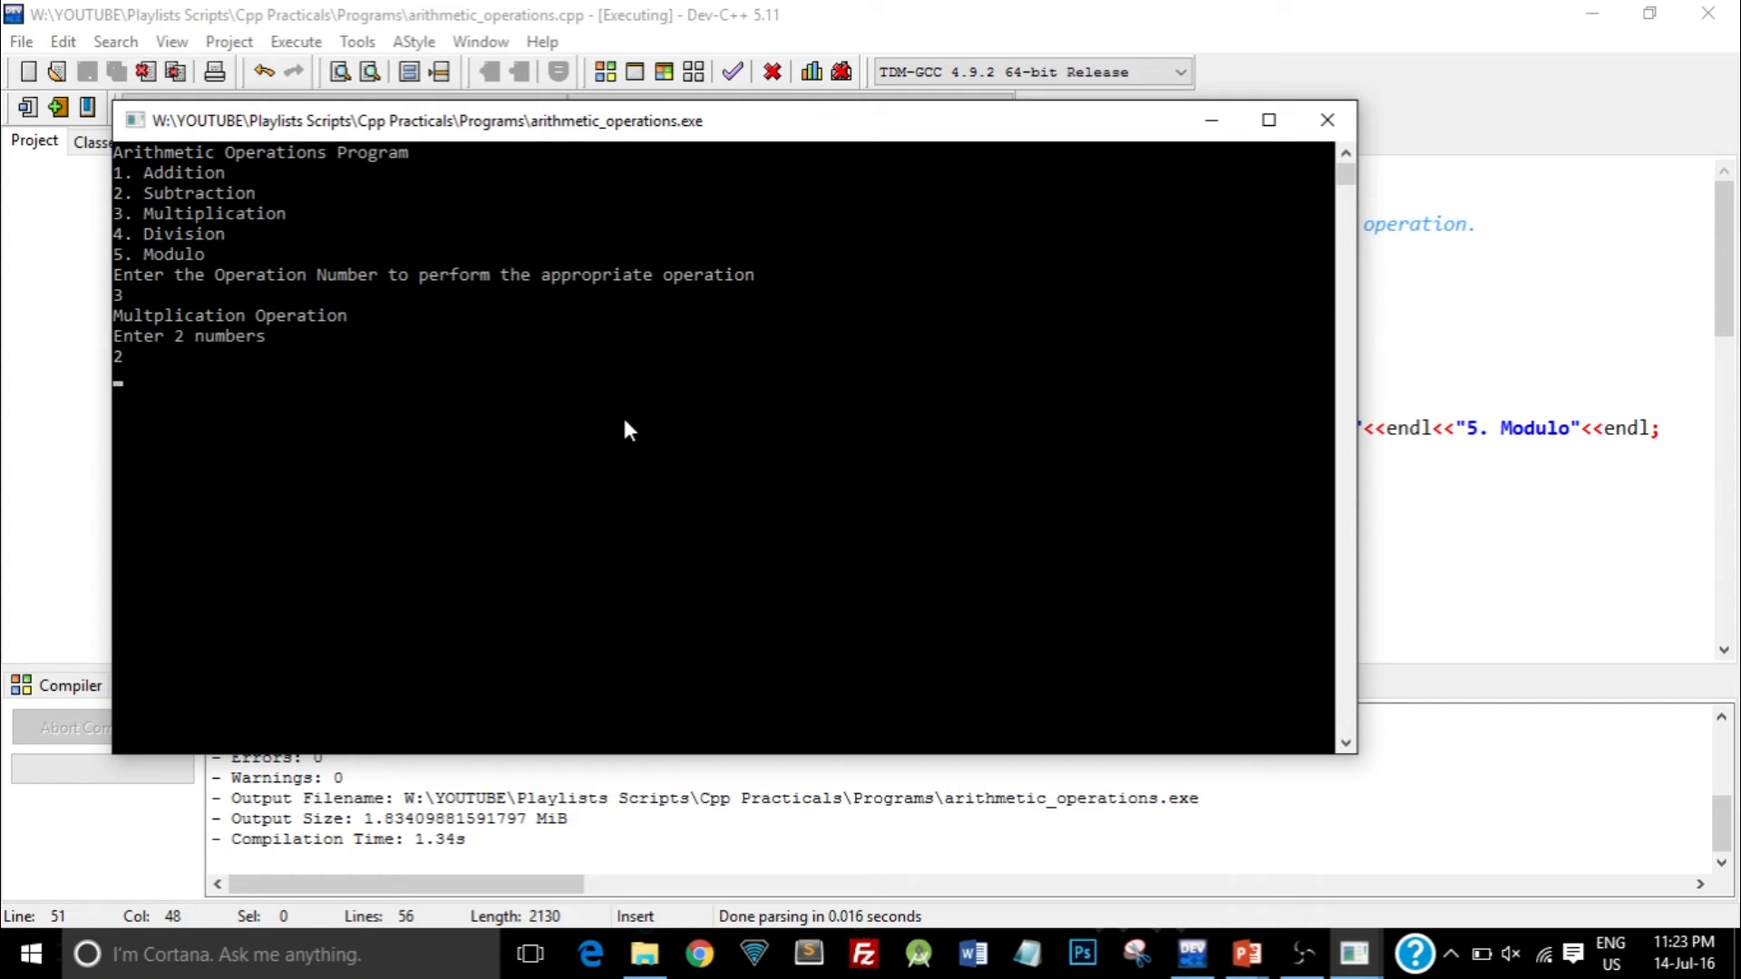
pyautogui.write('5')
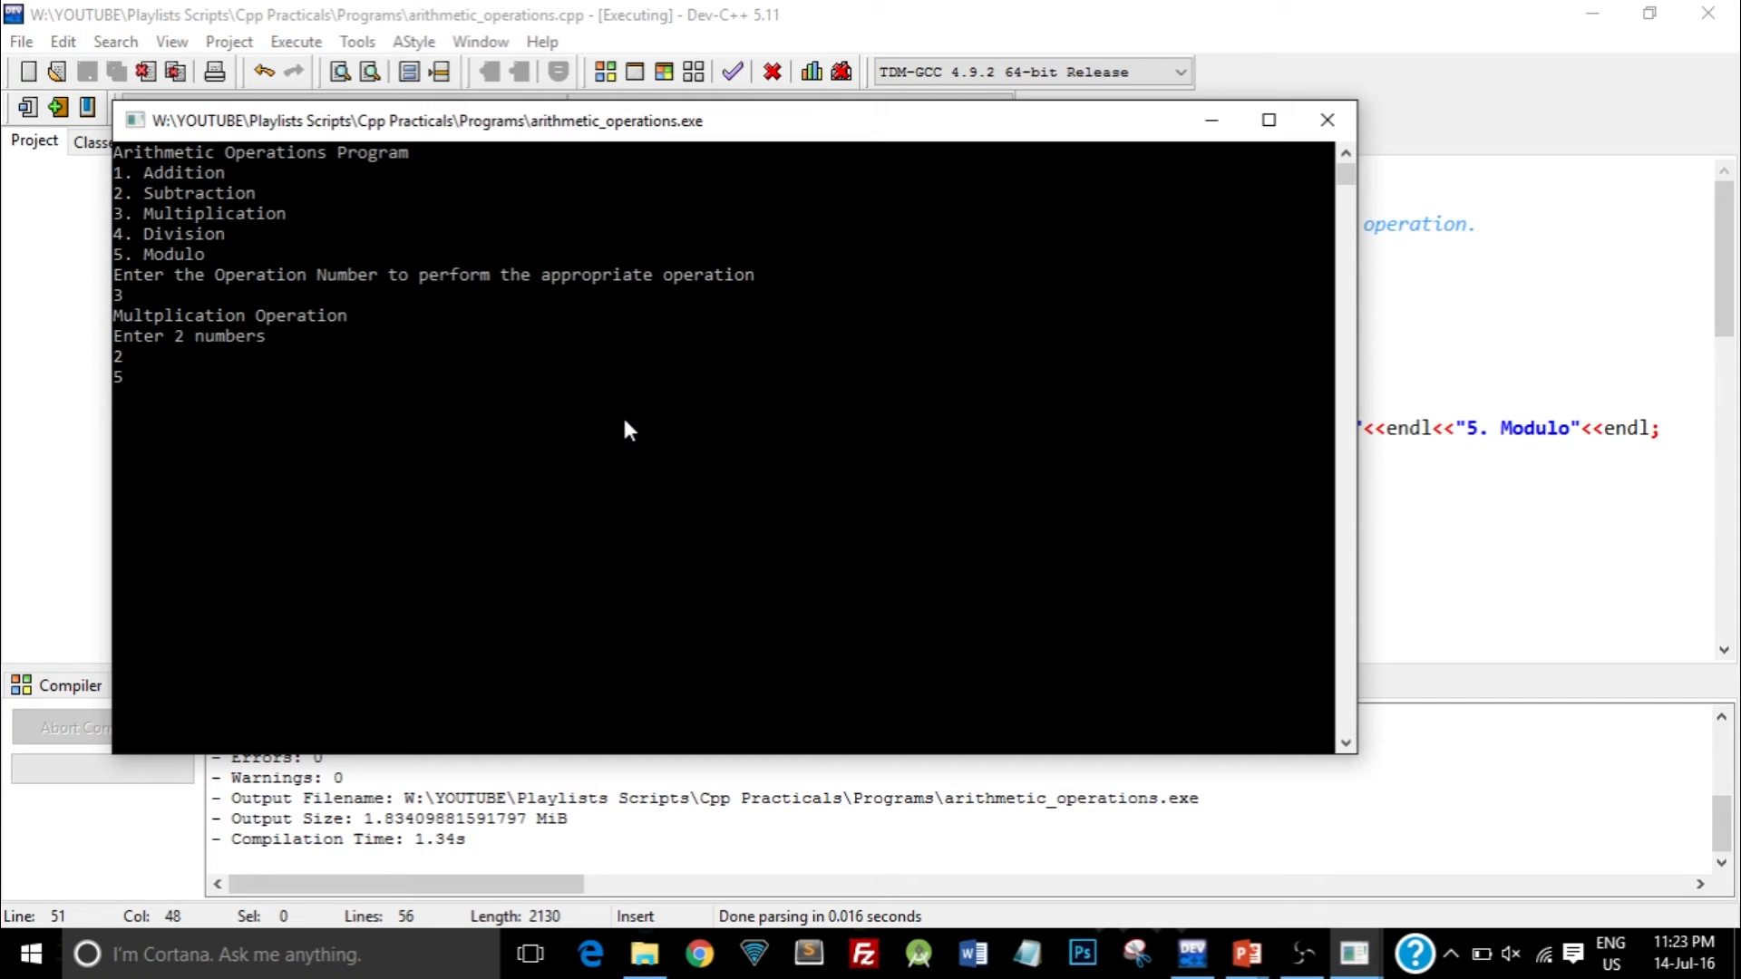
pyautogui.press('Return')
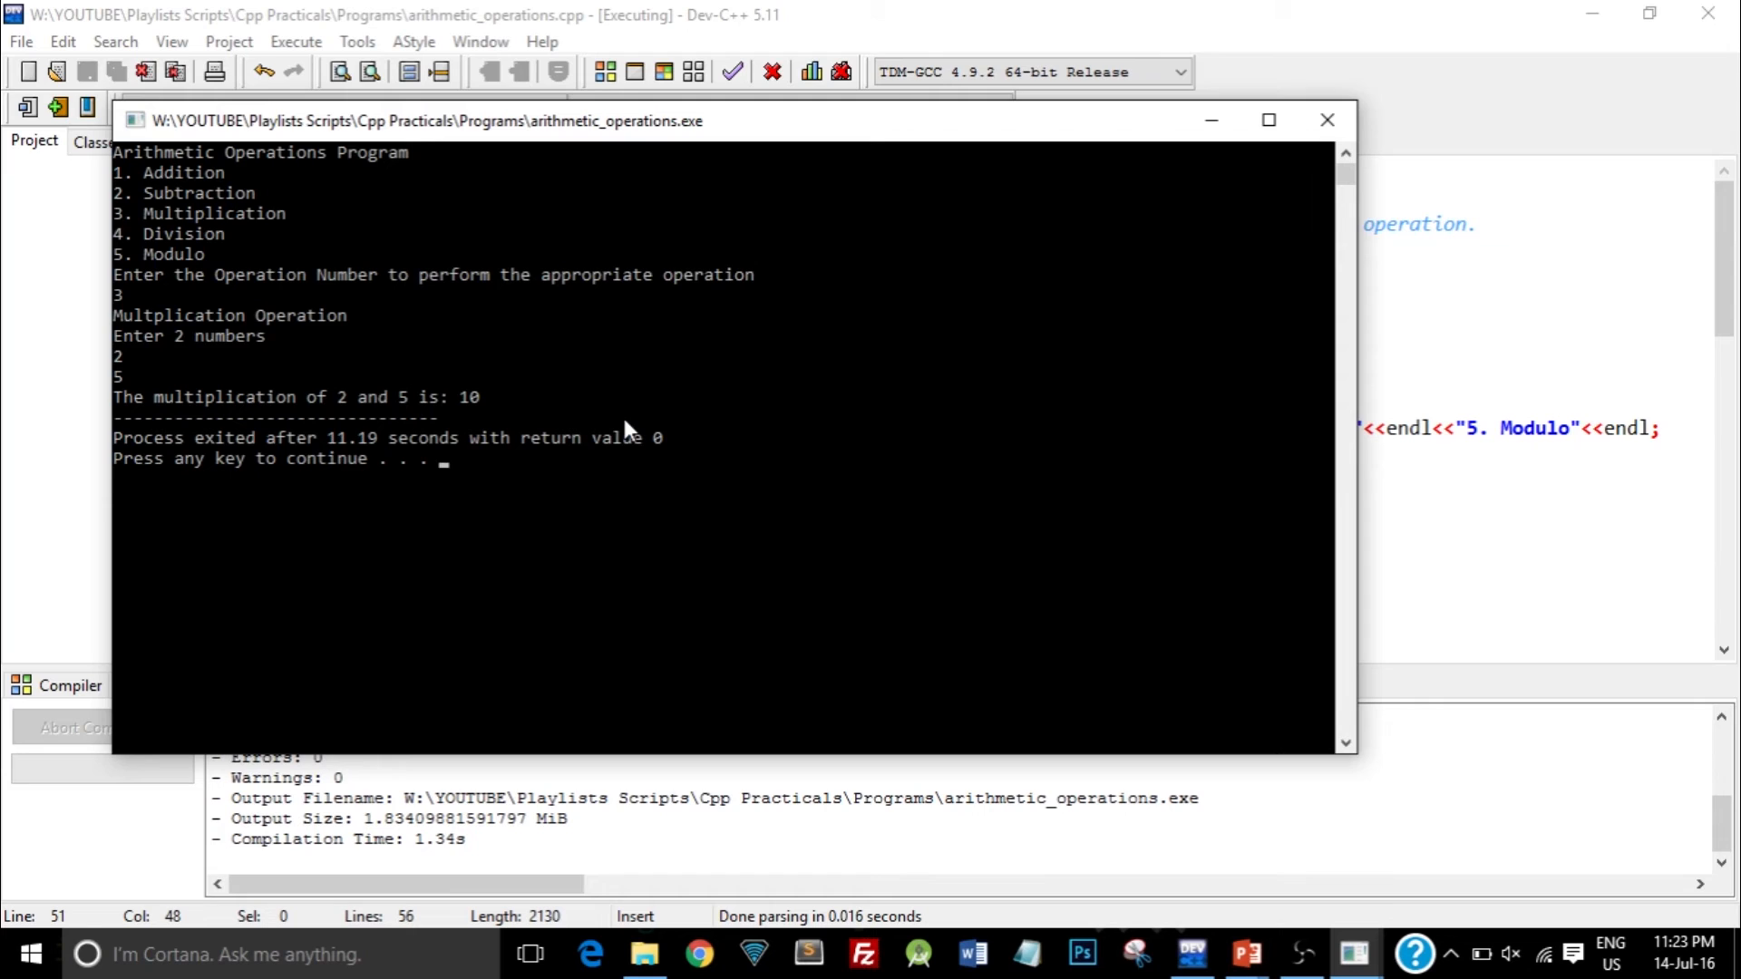
pyautogui.moveTo(1275, 142)
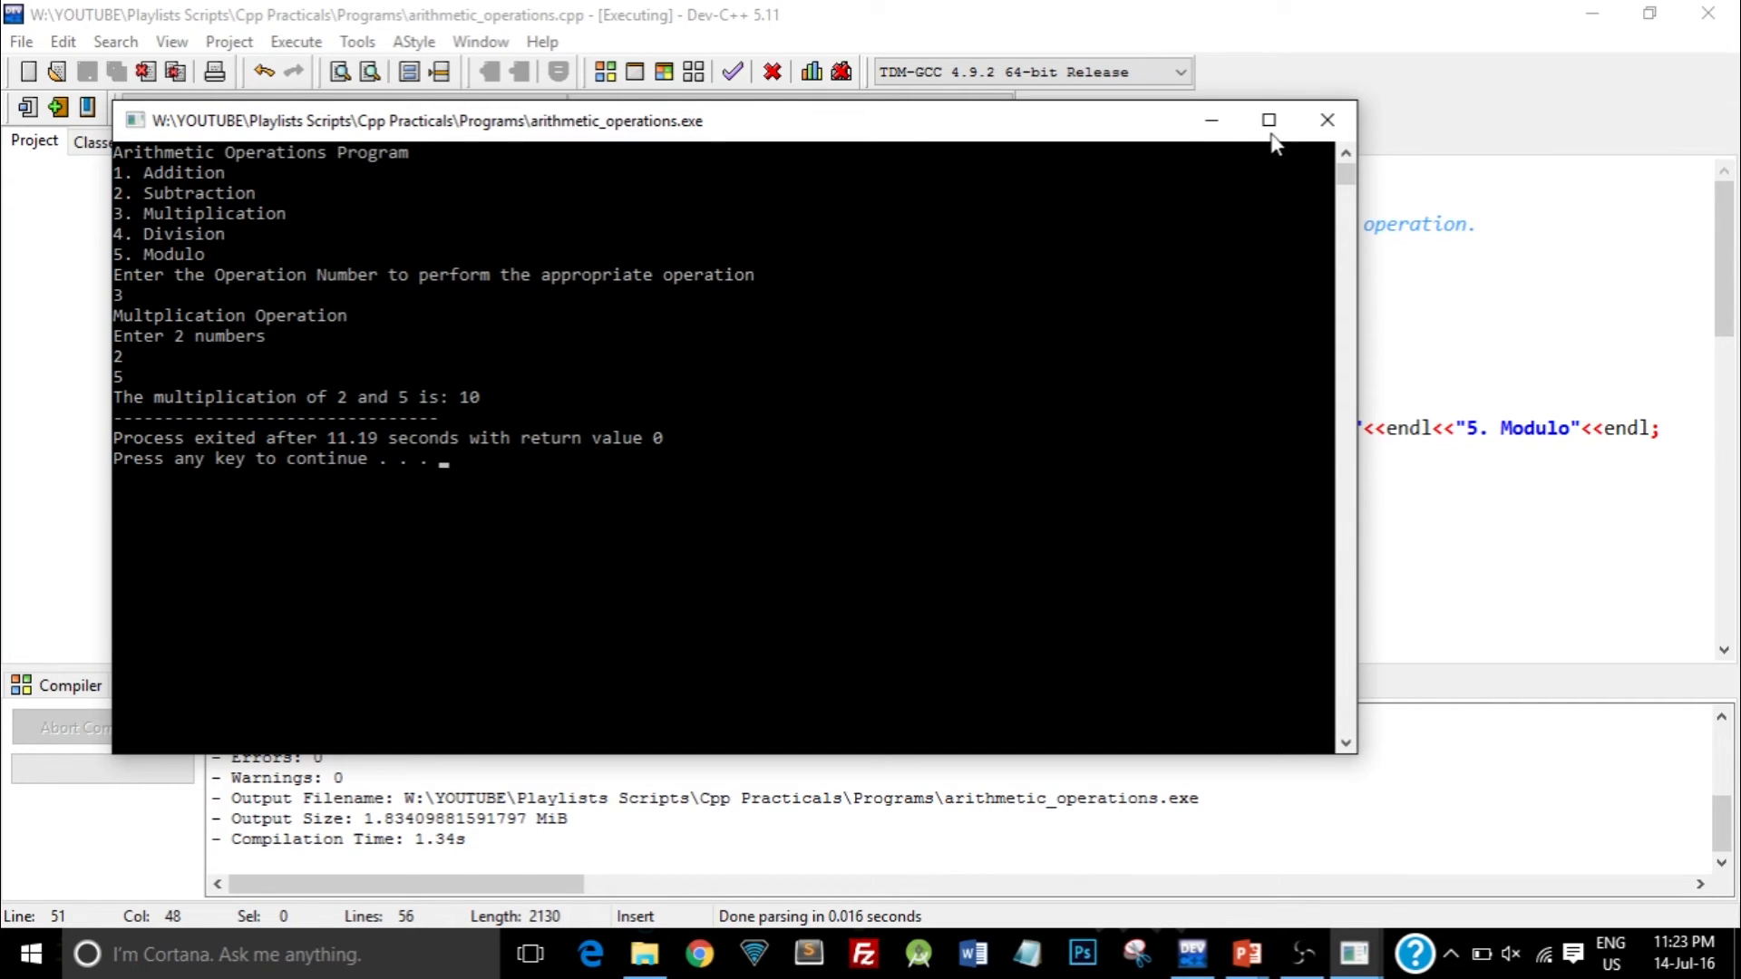
pyautogui.click(1326, 120)
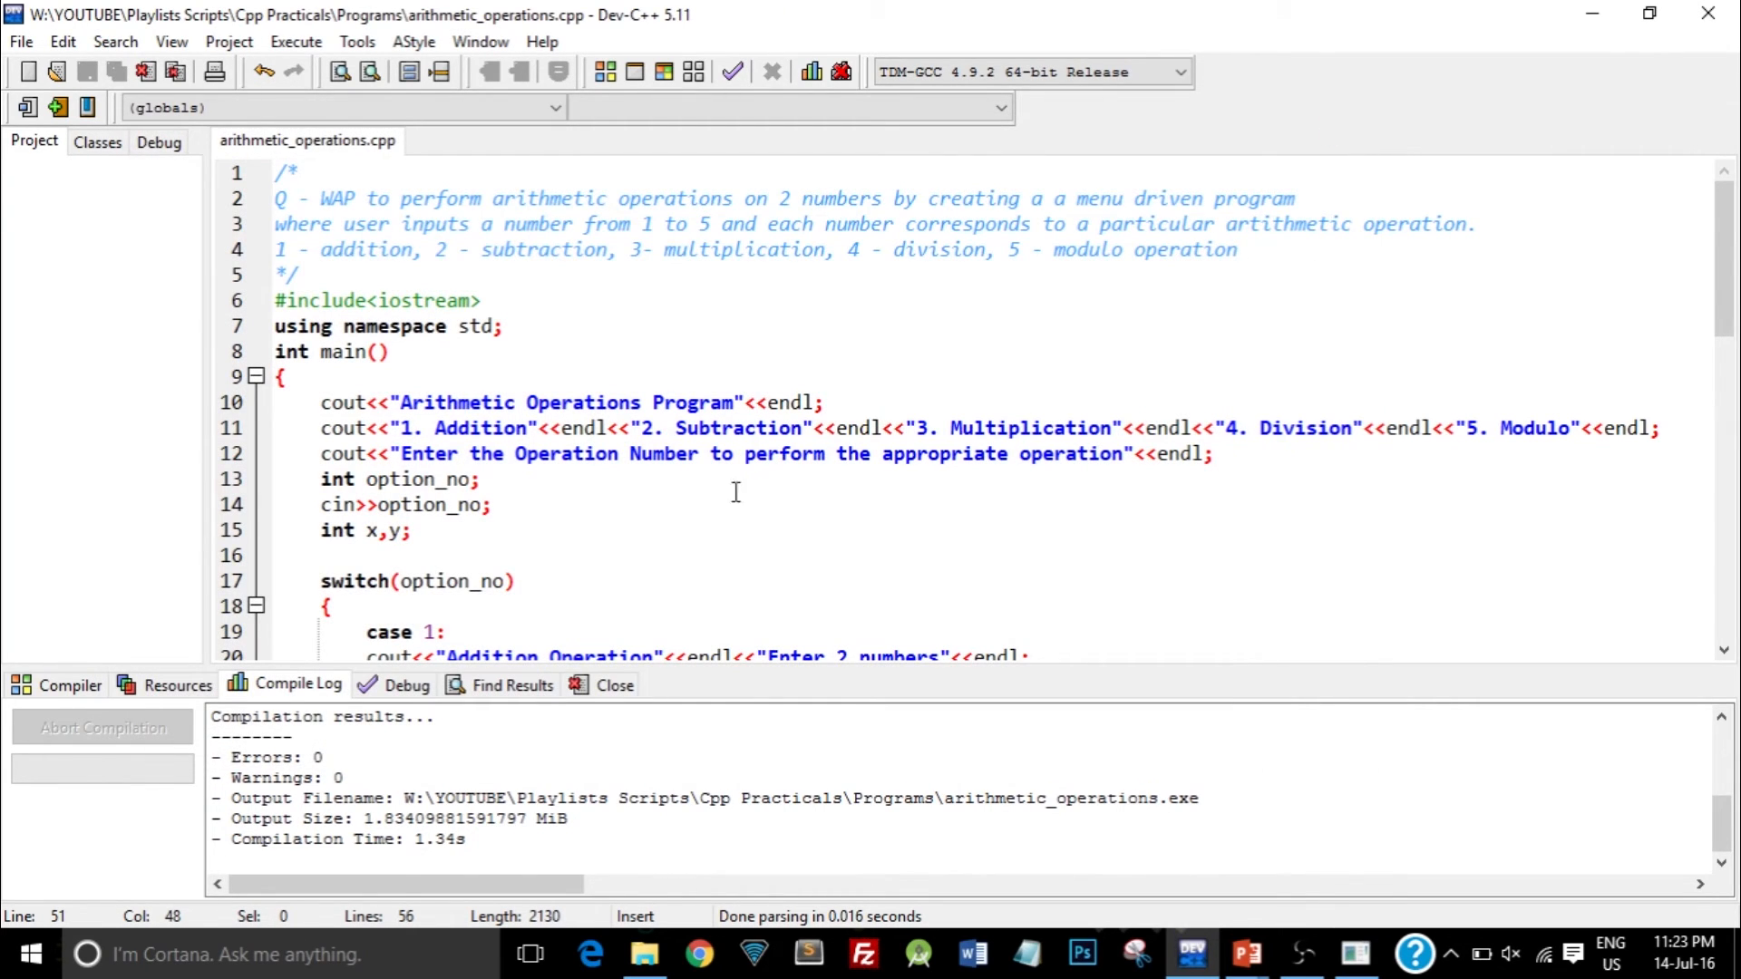
# - Recompile, enter invalid option 7, see the Addition prompt, and close the console
pyautogui.scroll(-3)
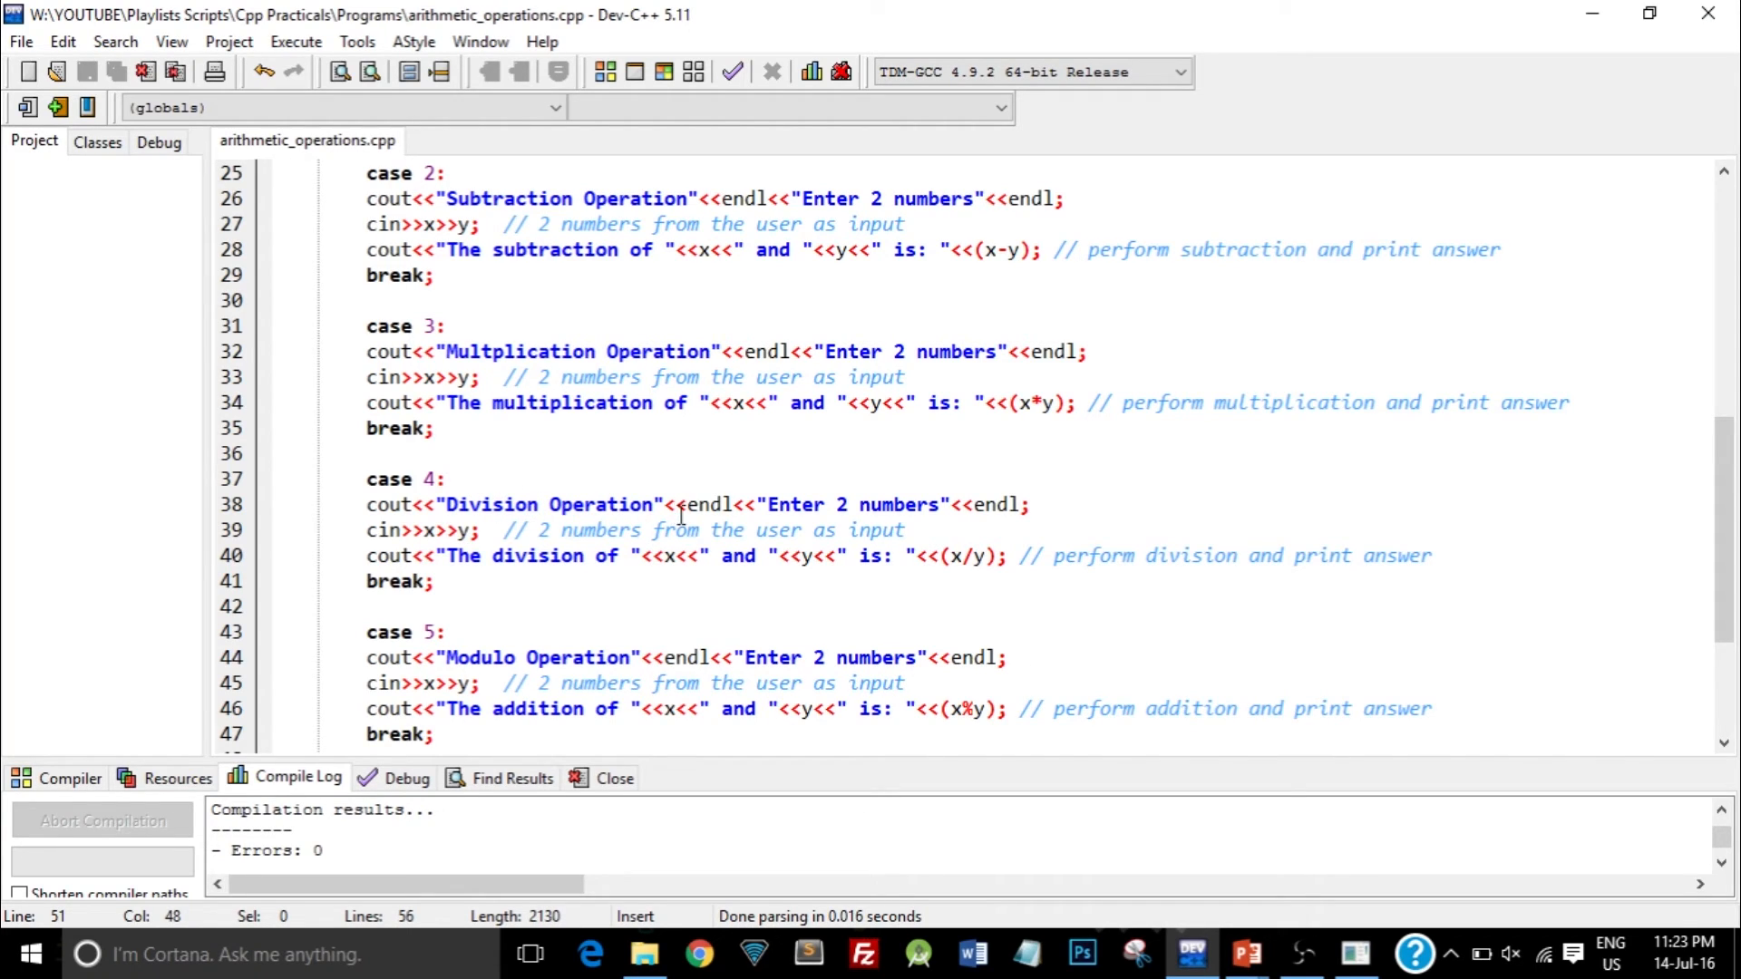
pyautogui.moveTo(622, 504)
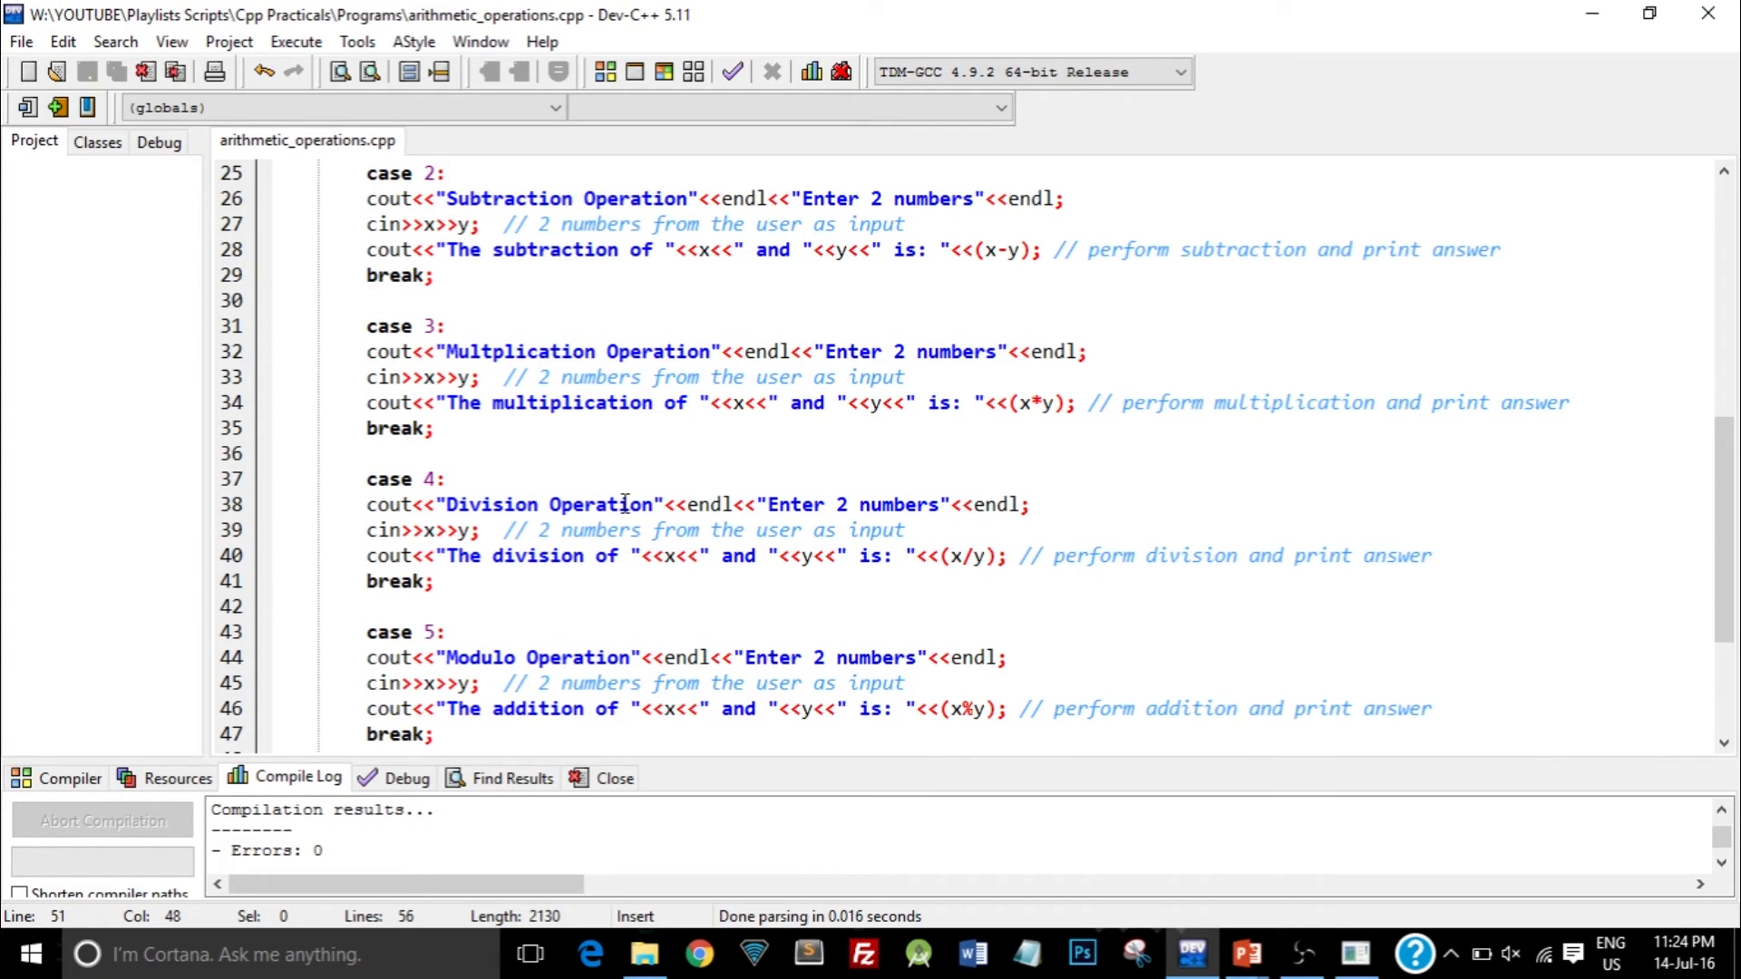
pyautogui.click(663, 505)
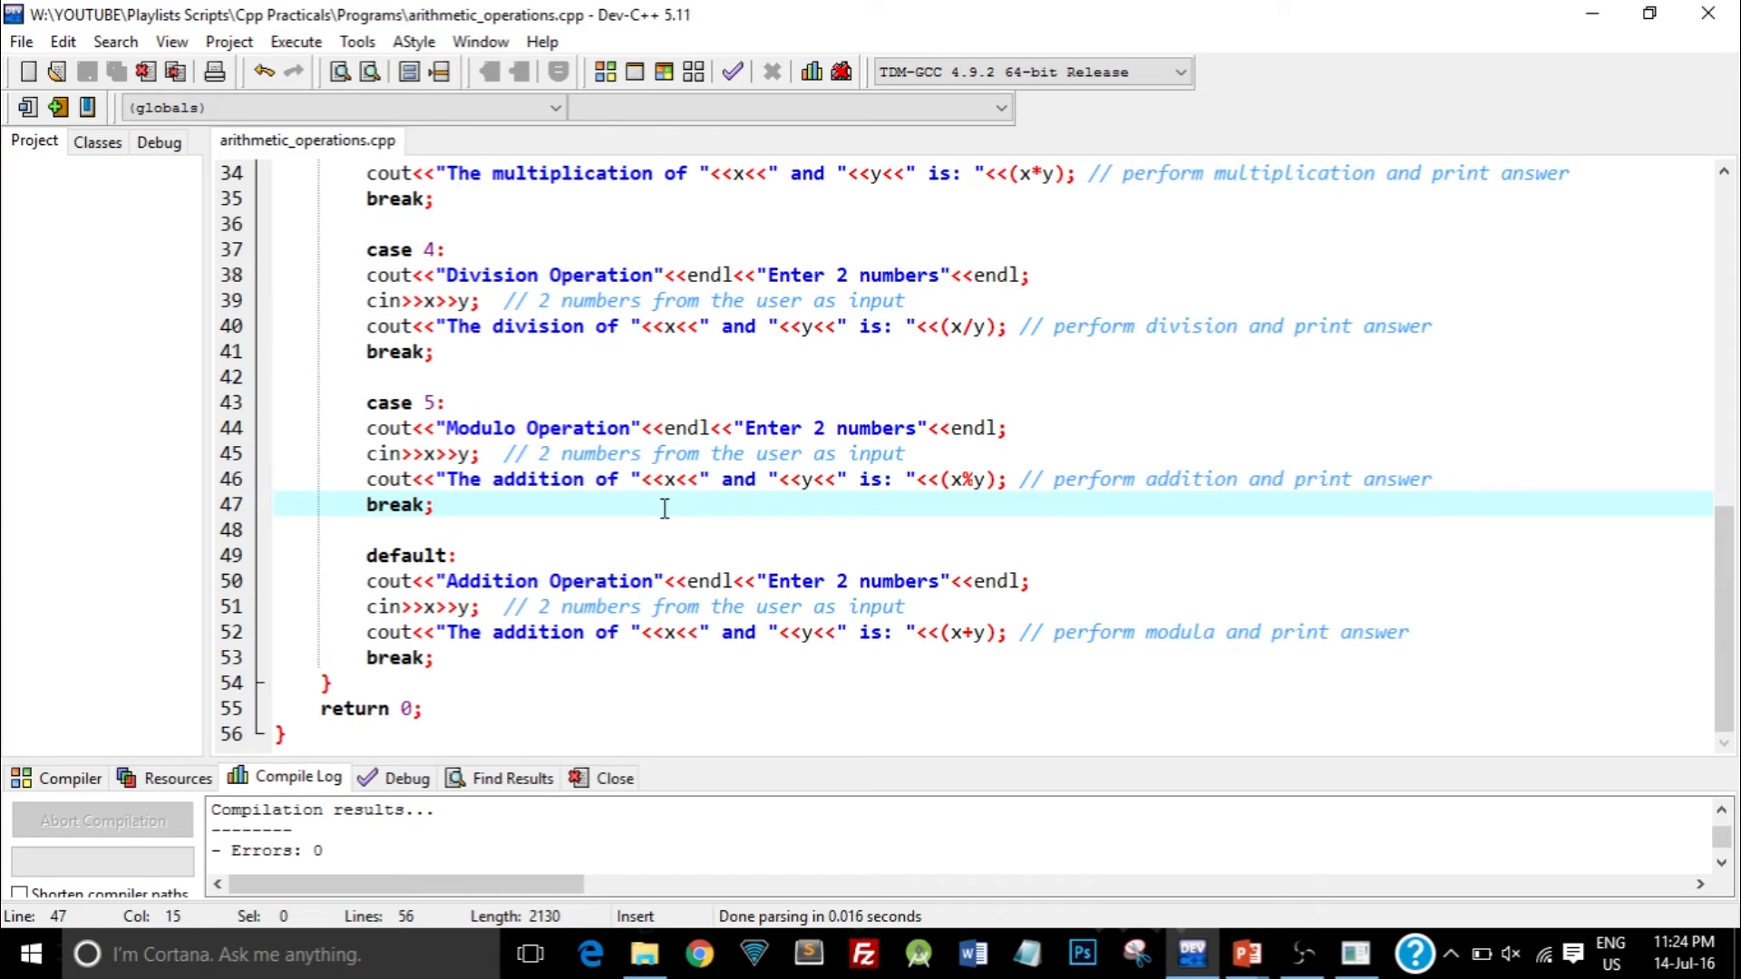
pyautogui.moveTo(509, 558)
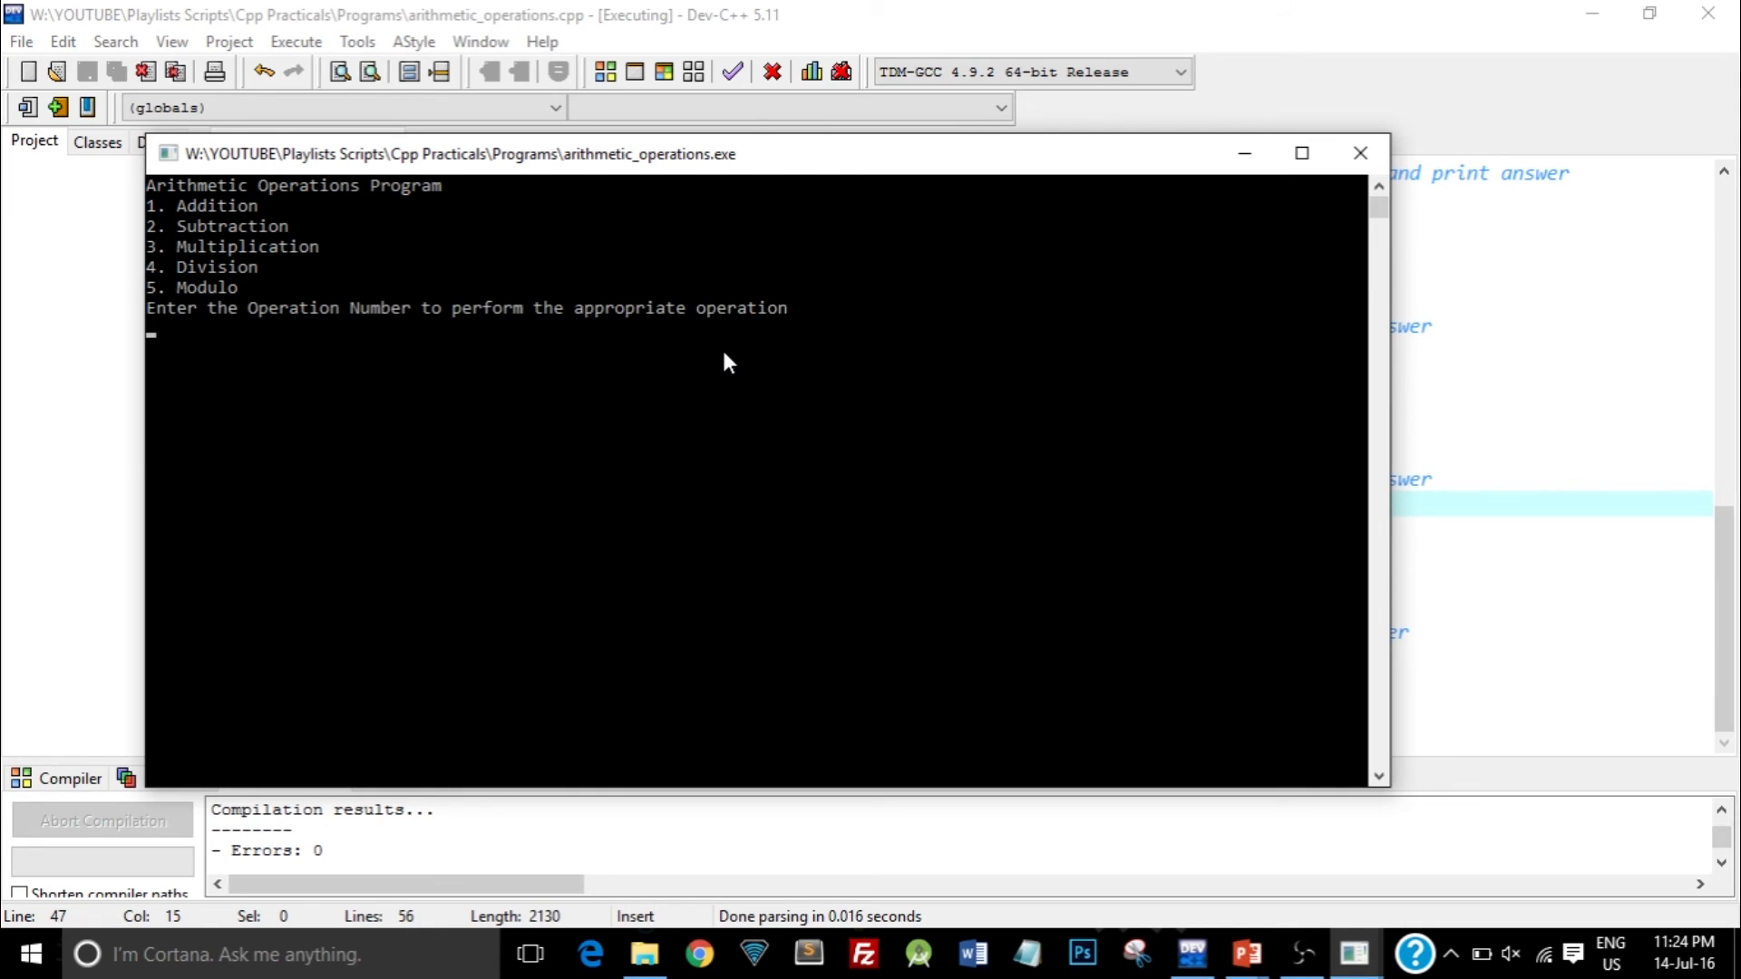
pyautogui.write('7')
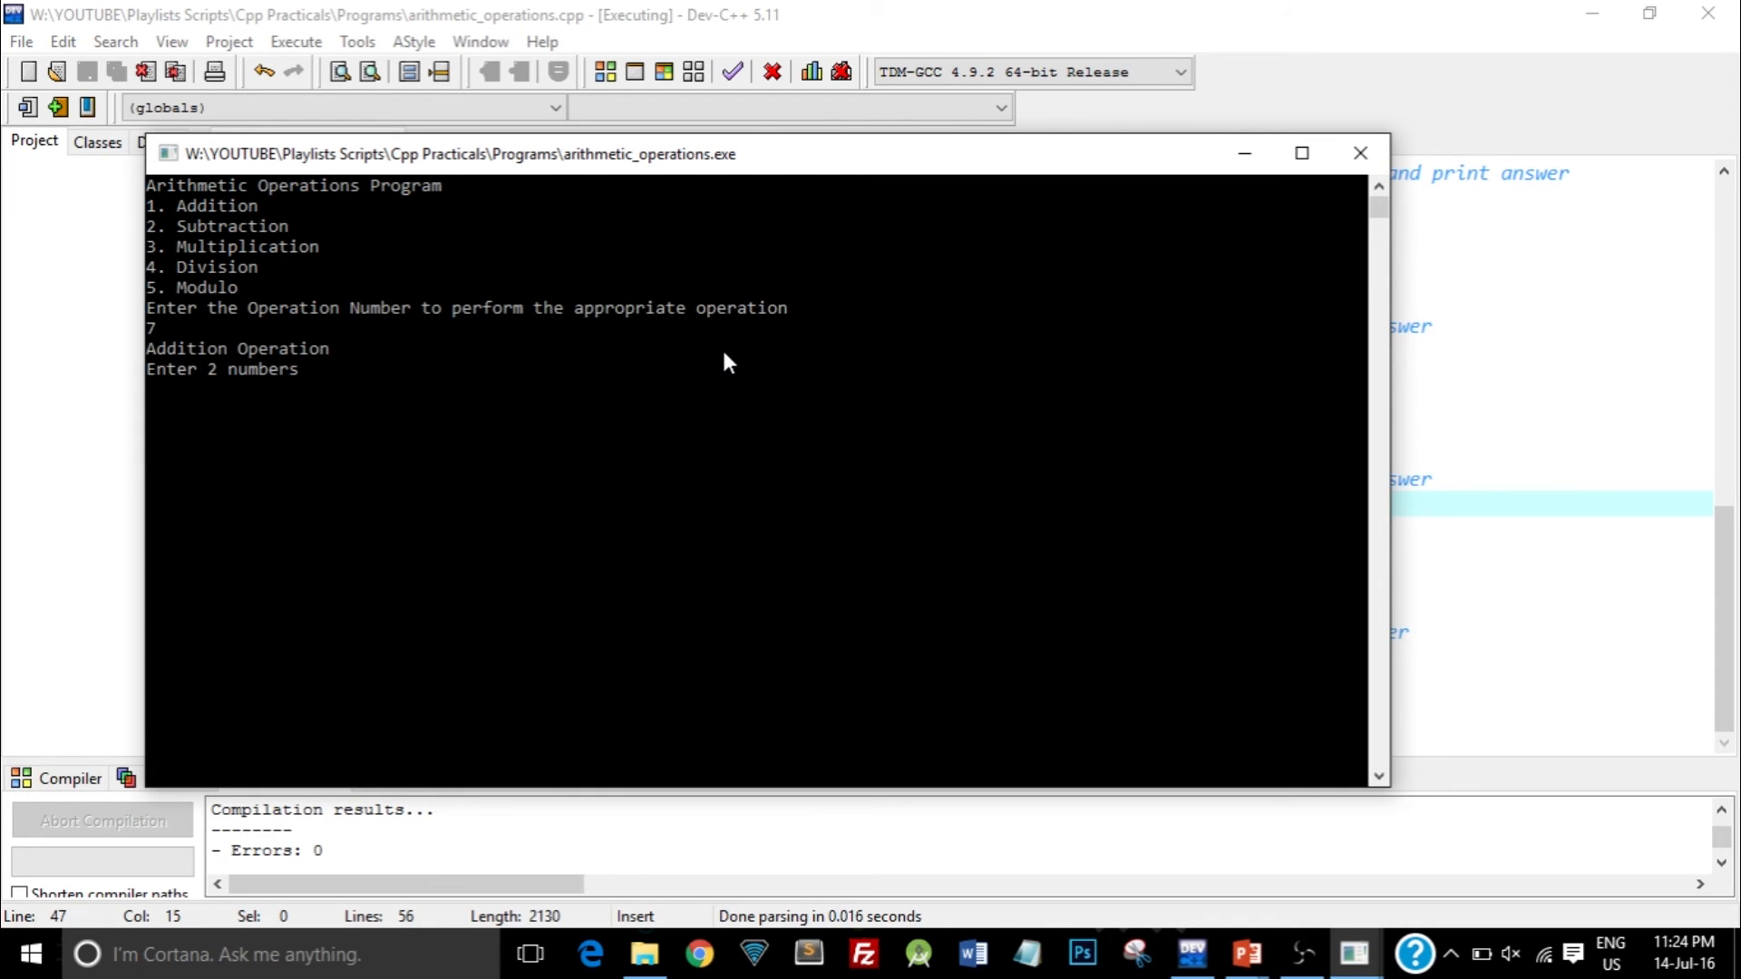
pyautogui.moveTo(1359, 153)
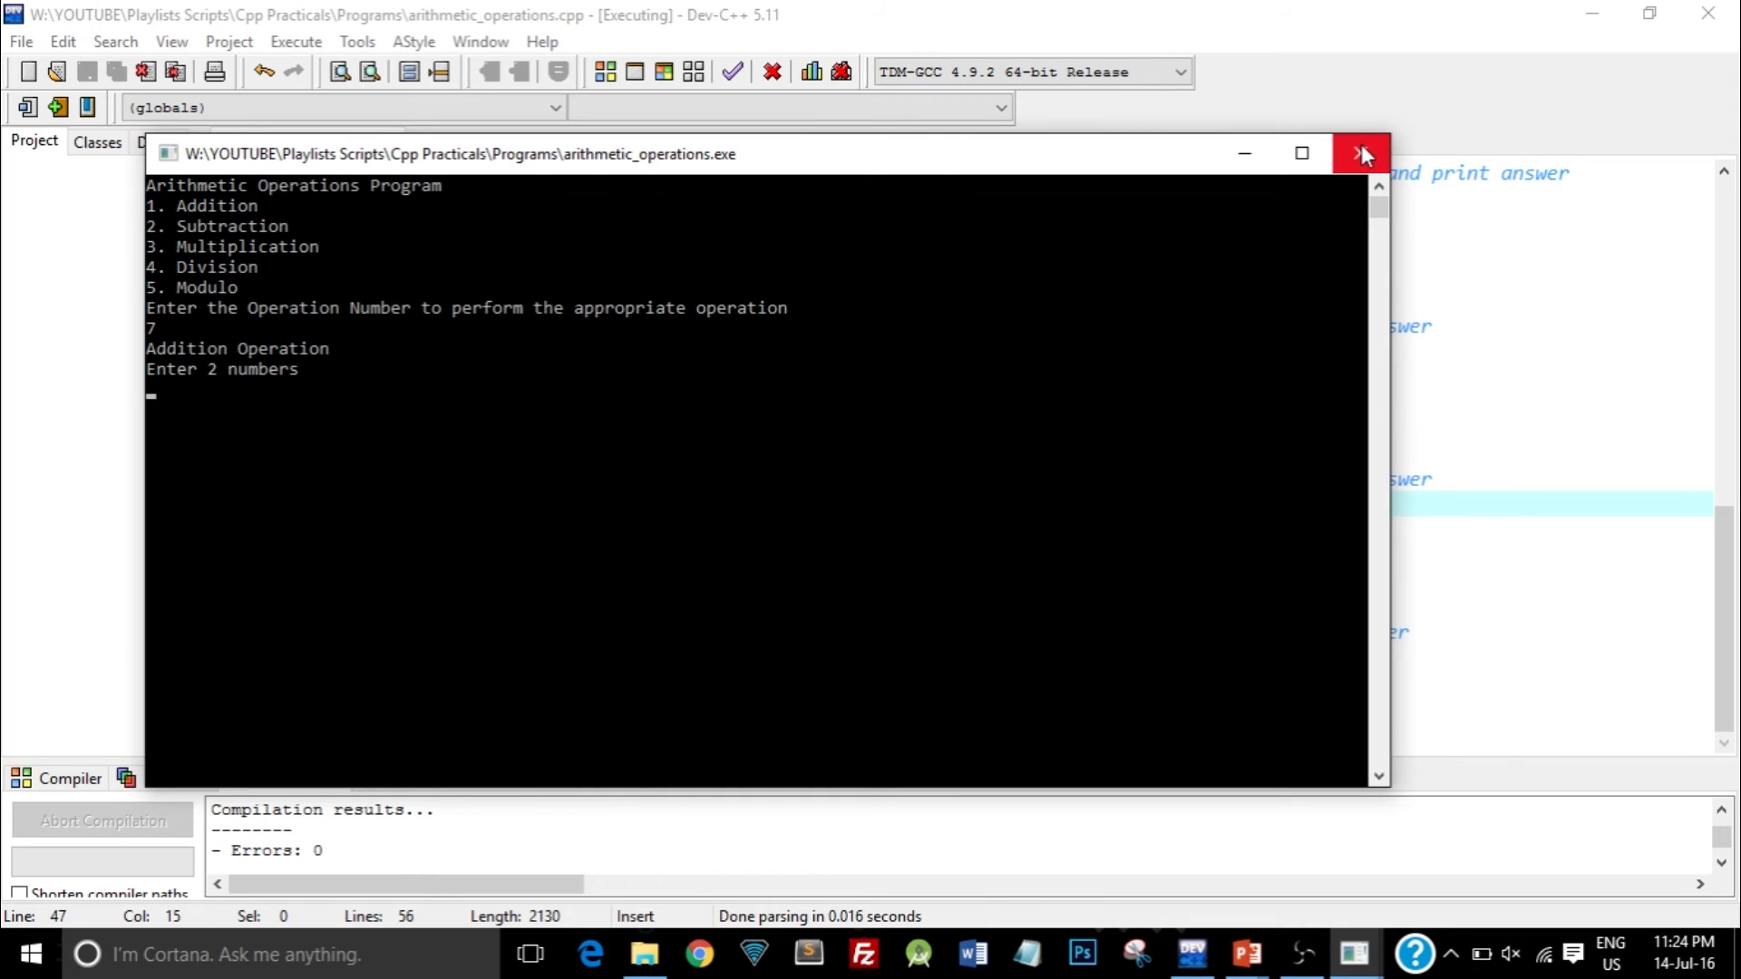
pyautogui.click(1359, 154)
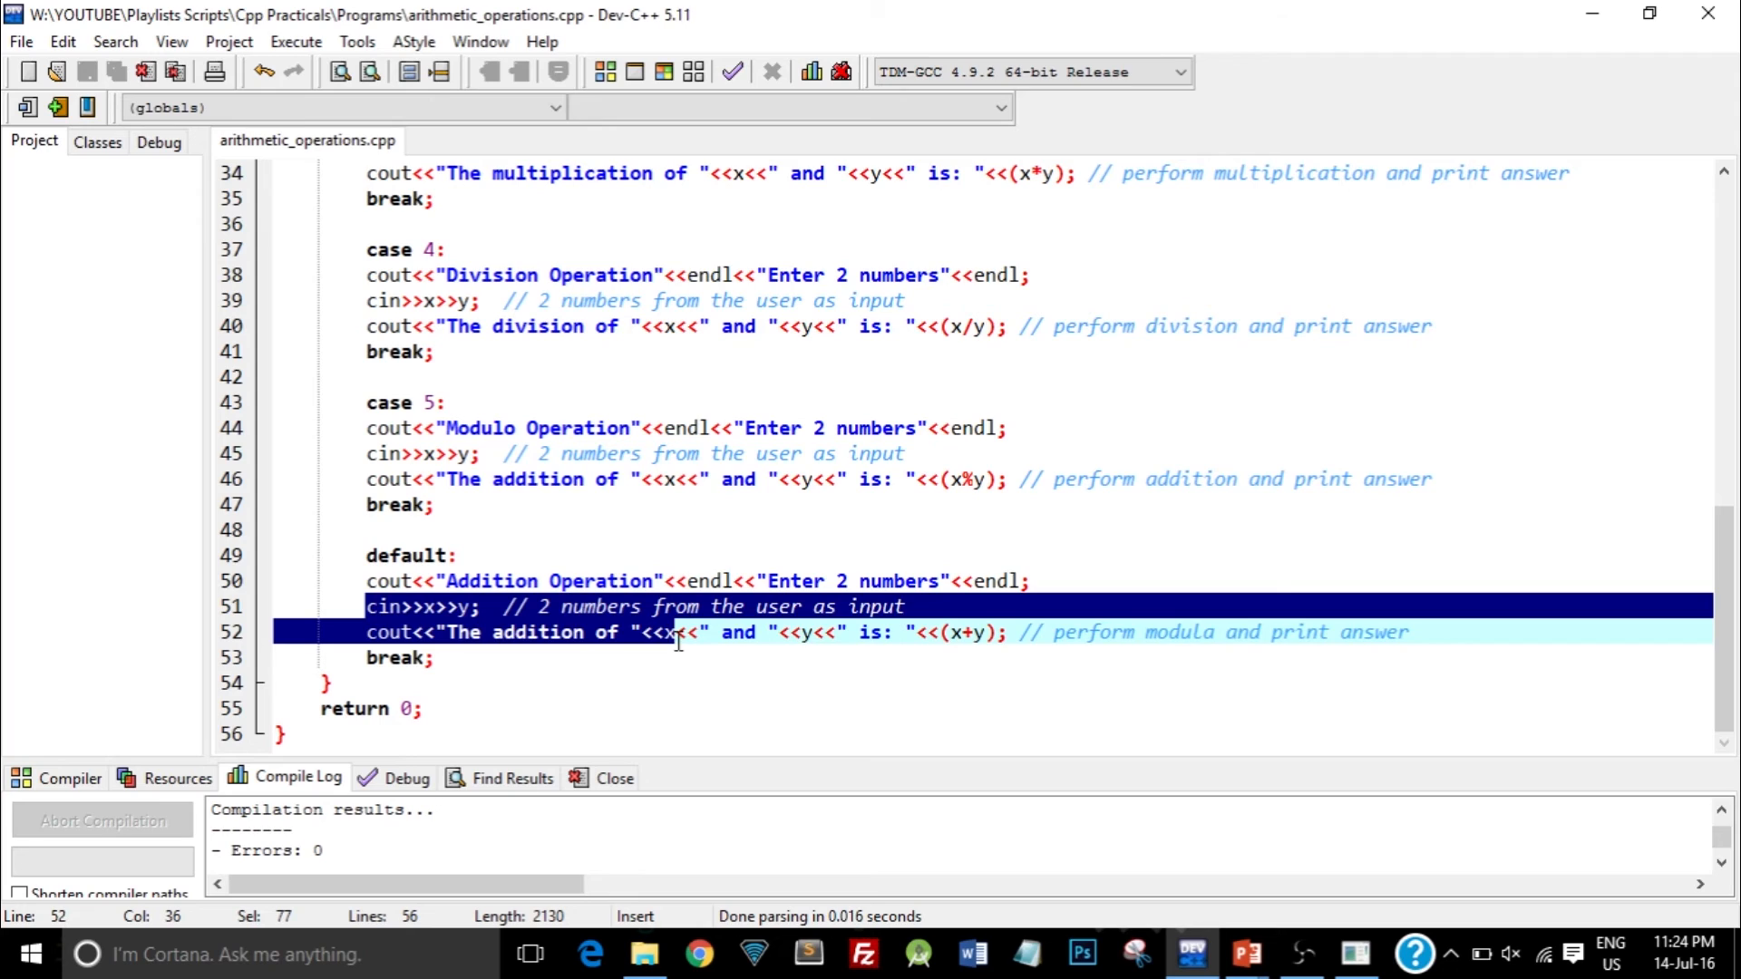
# - Delete default's input lines and change its message to 'Error : Invalid Option Number'
pyautogui.press('Delete')
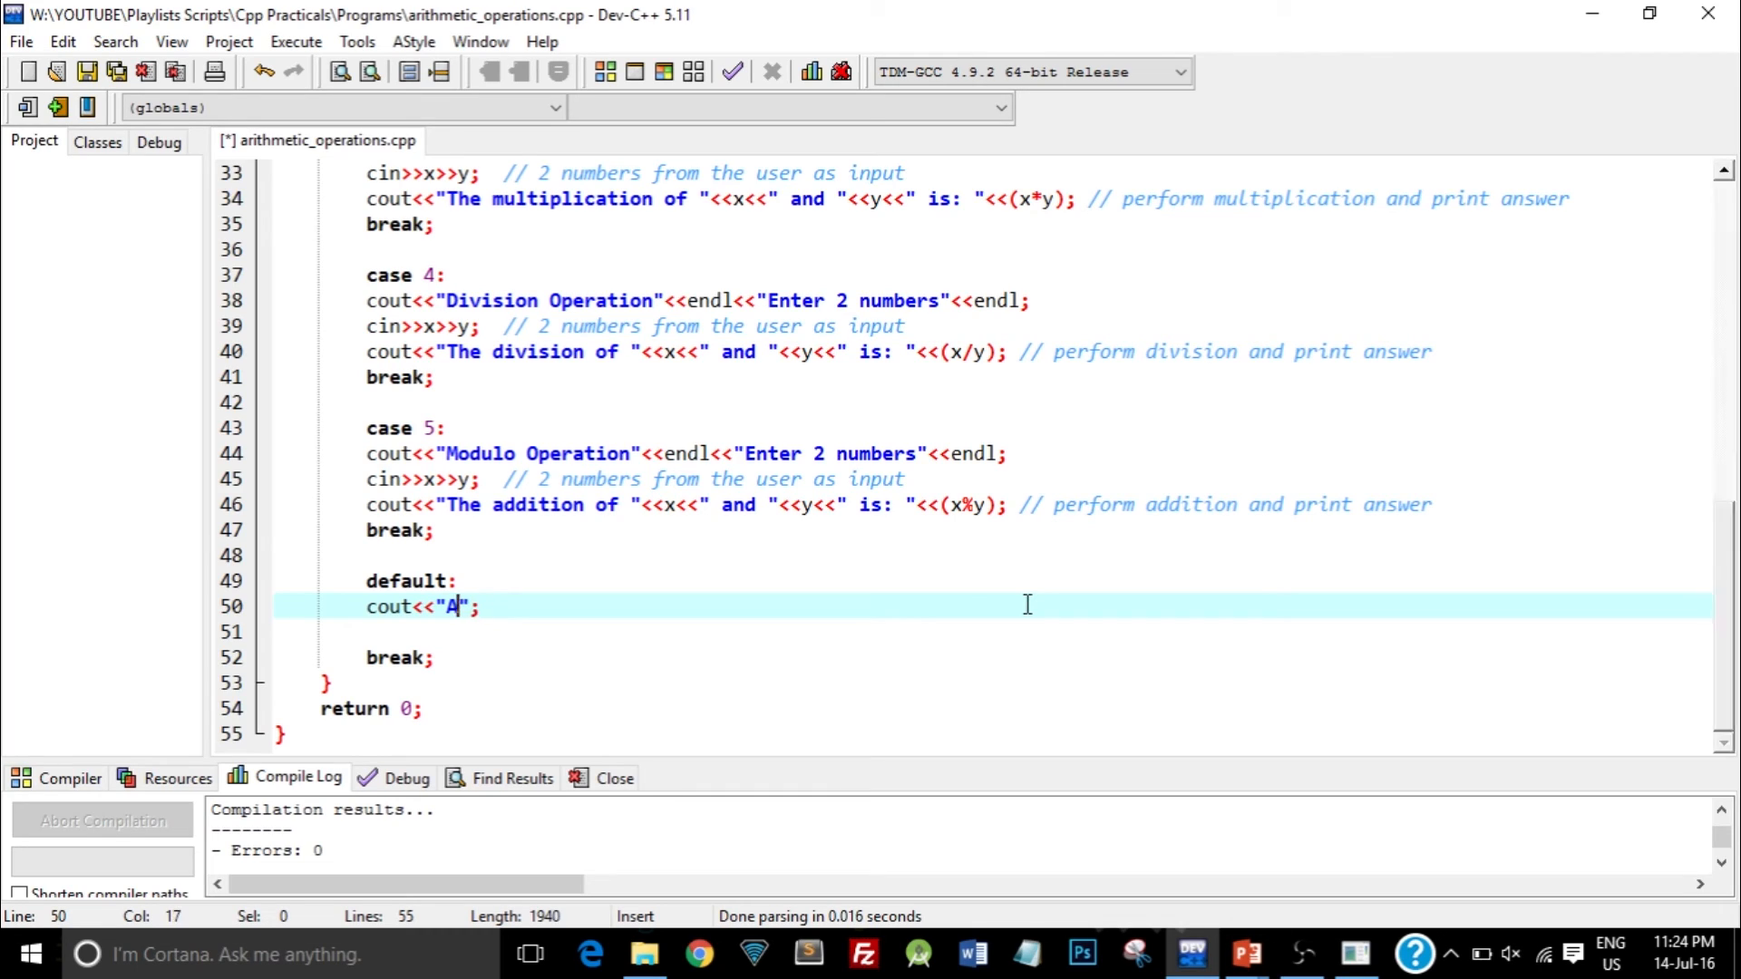
pyautogui.press('Backspace')
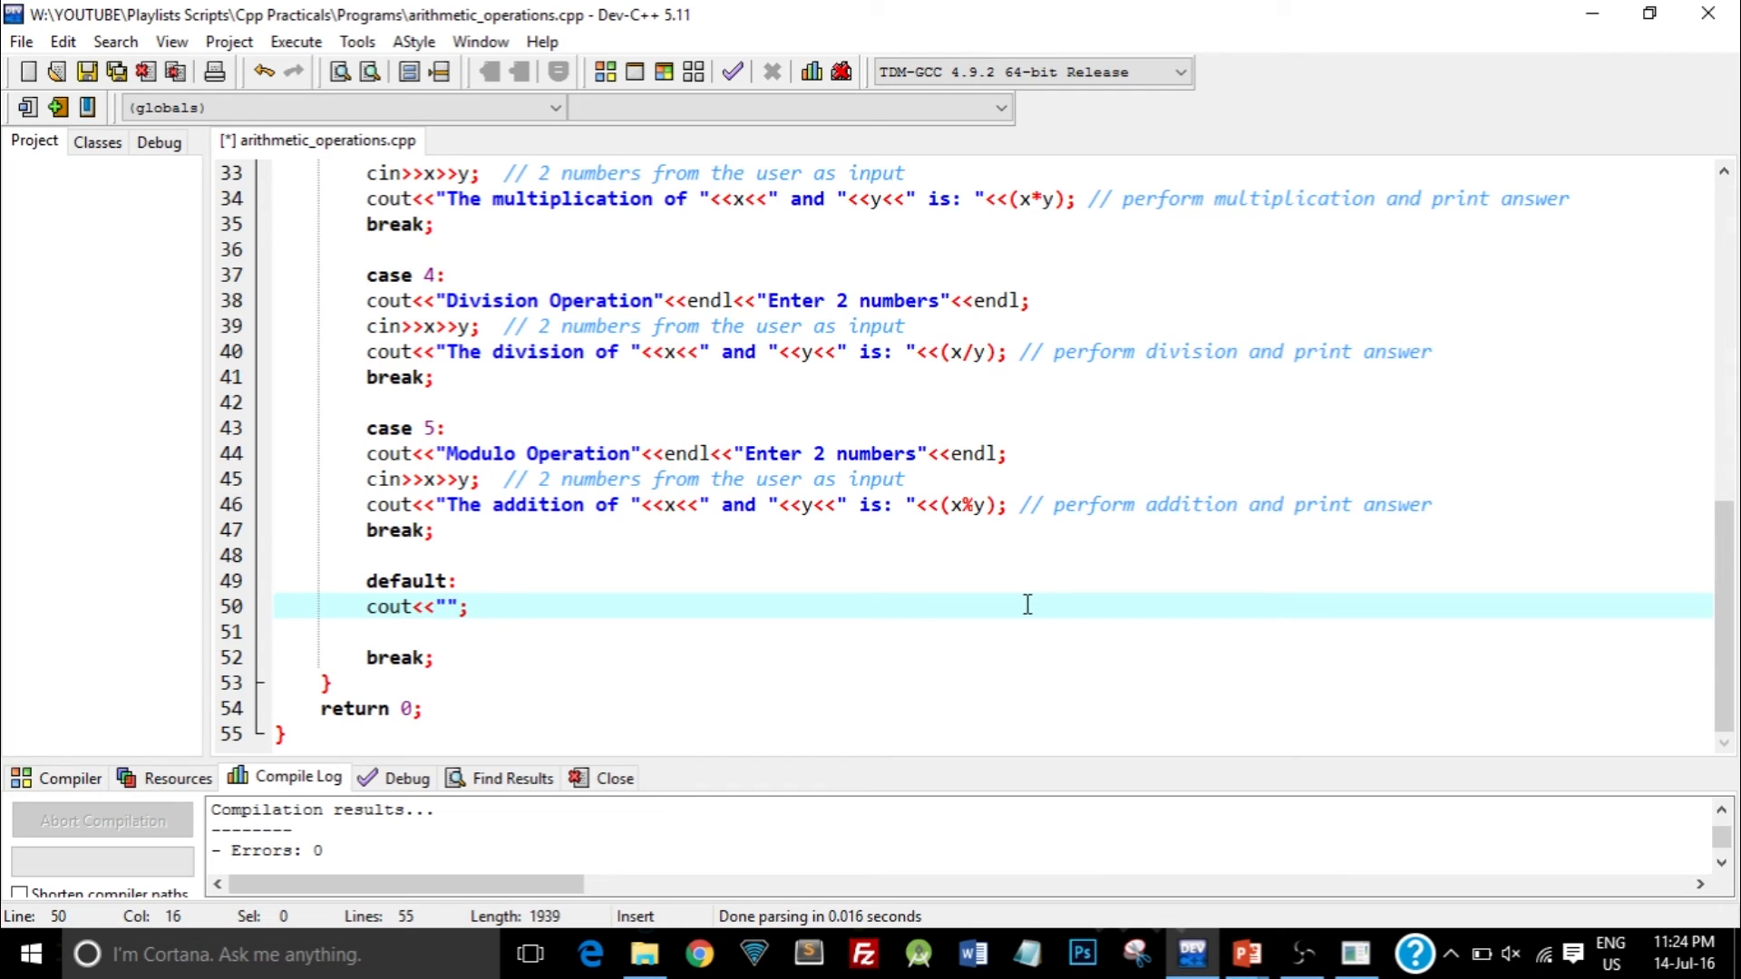
pyautogui.write('Error : In')
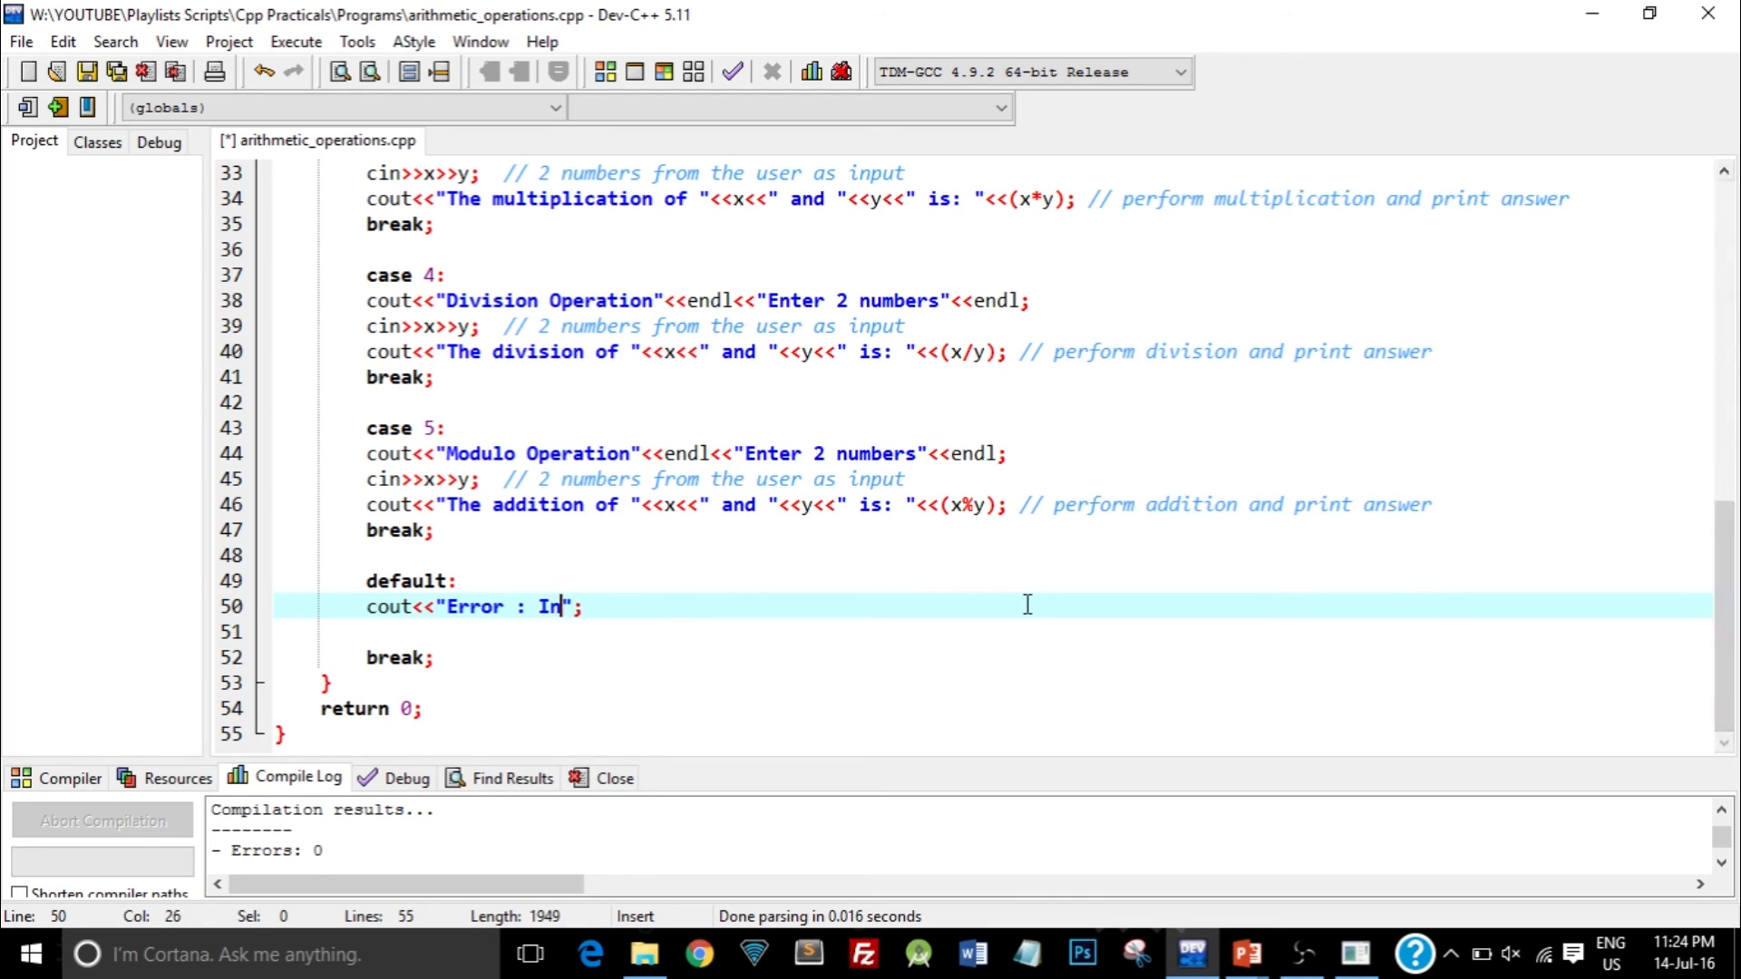
pyautogui.write('valid Op')
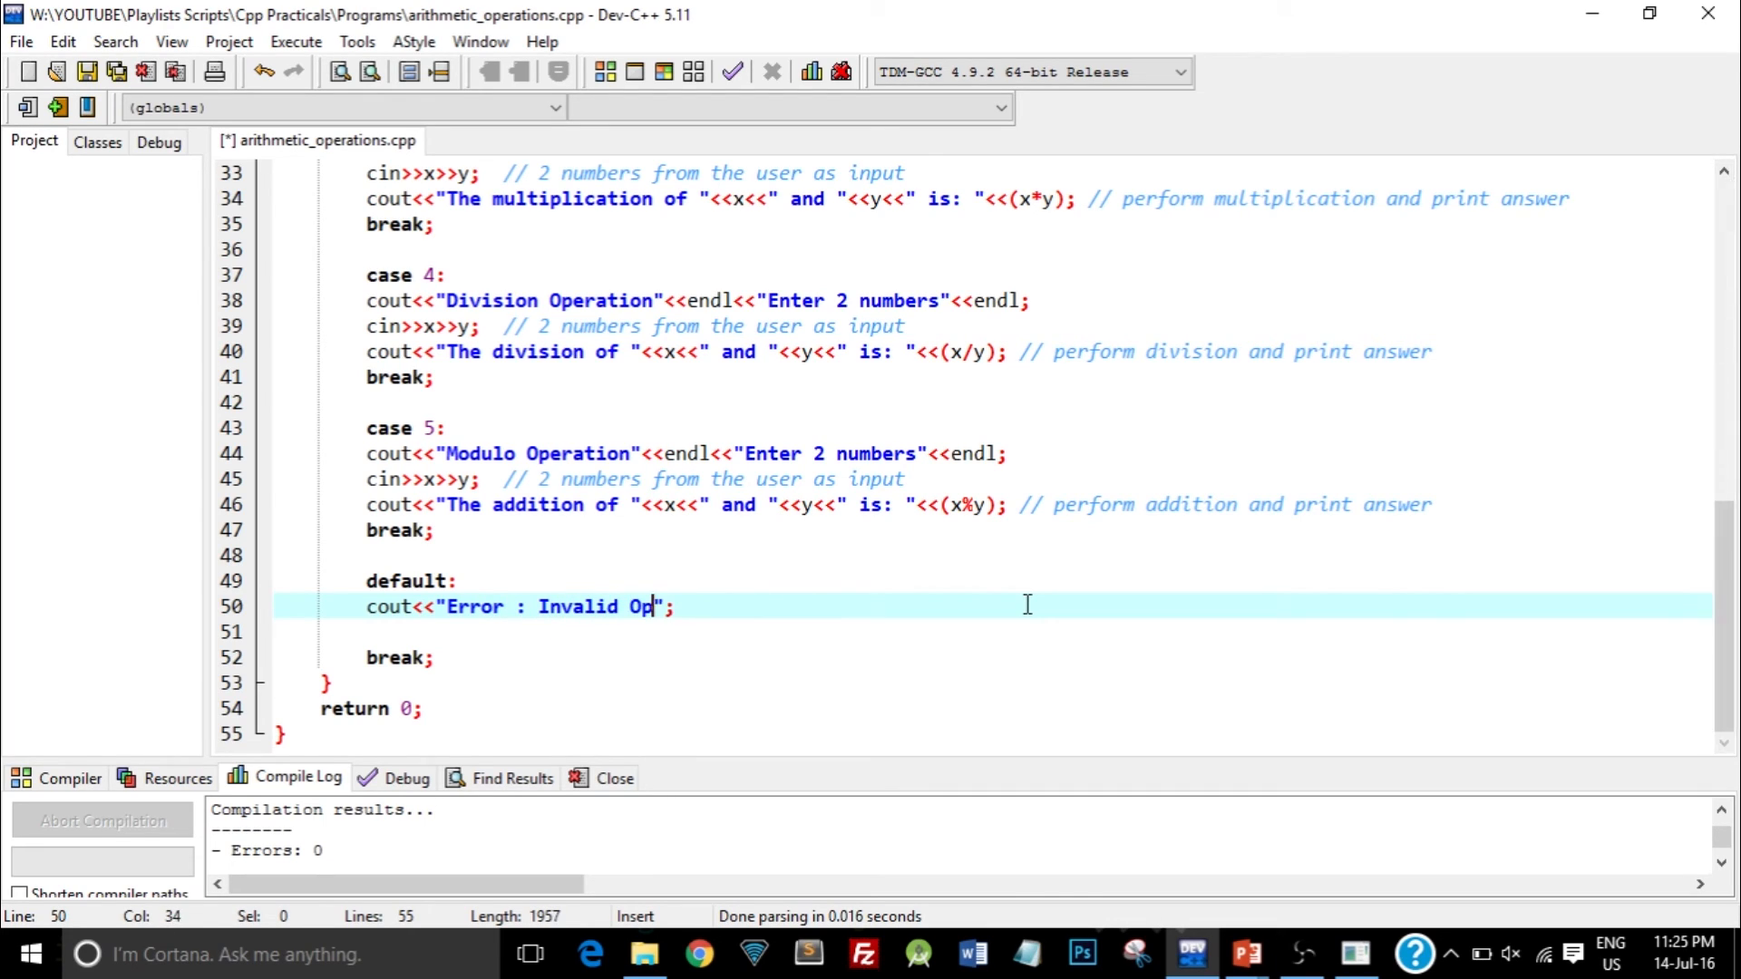
pyautogui.write('tion Number')
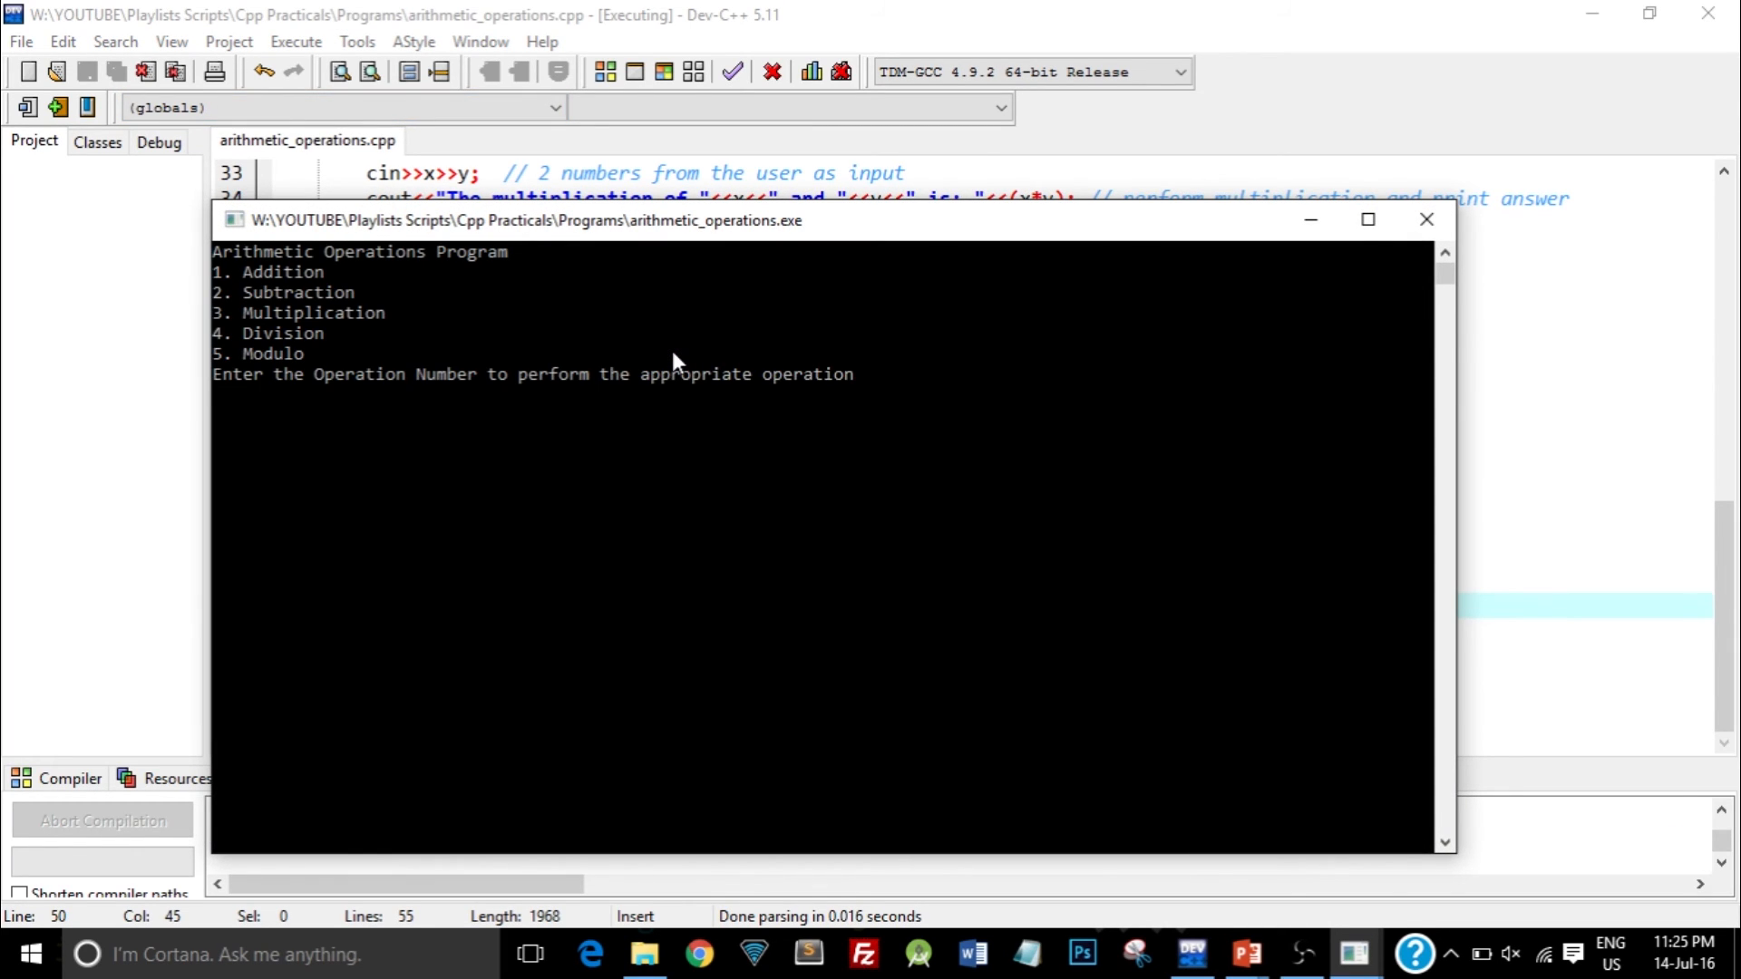
pyautogui.moveTo(699, 494)
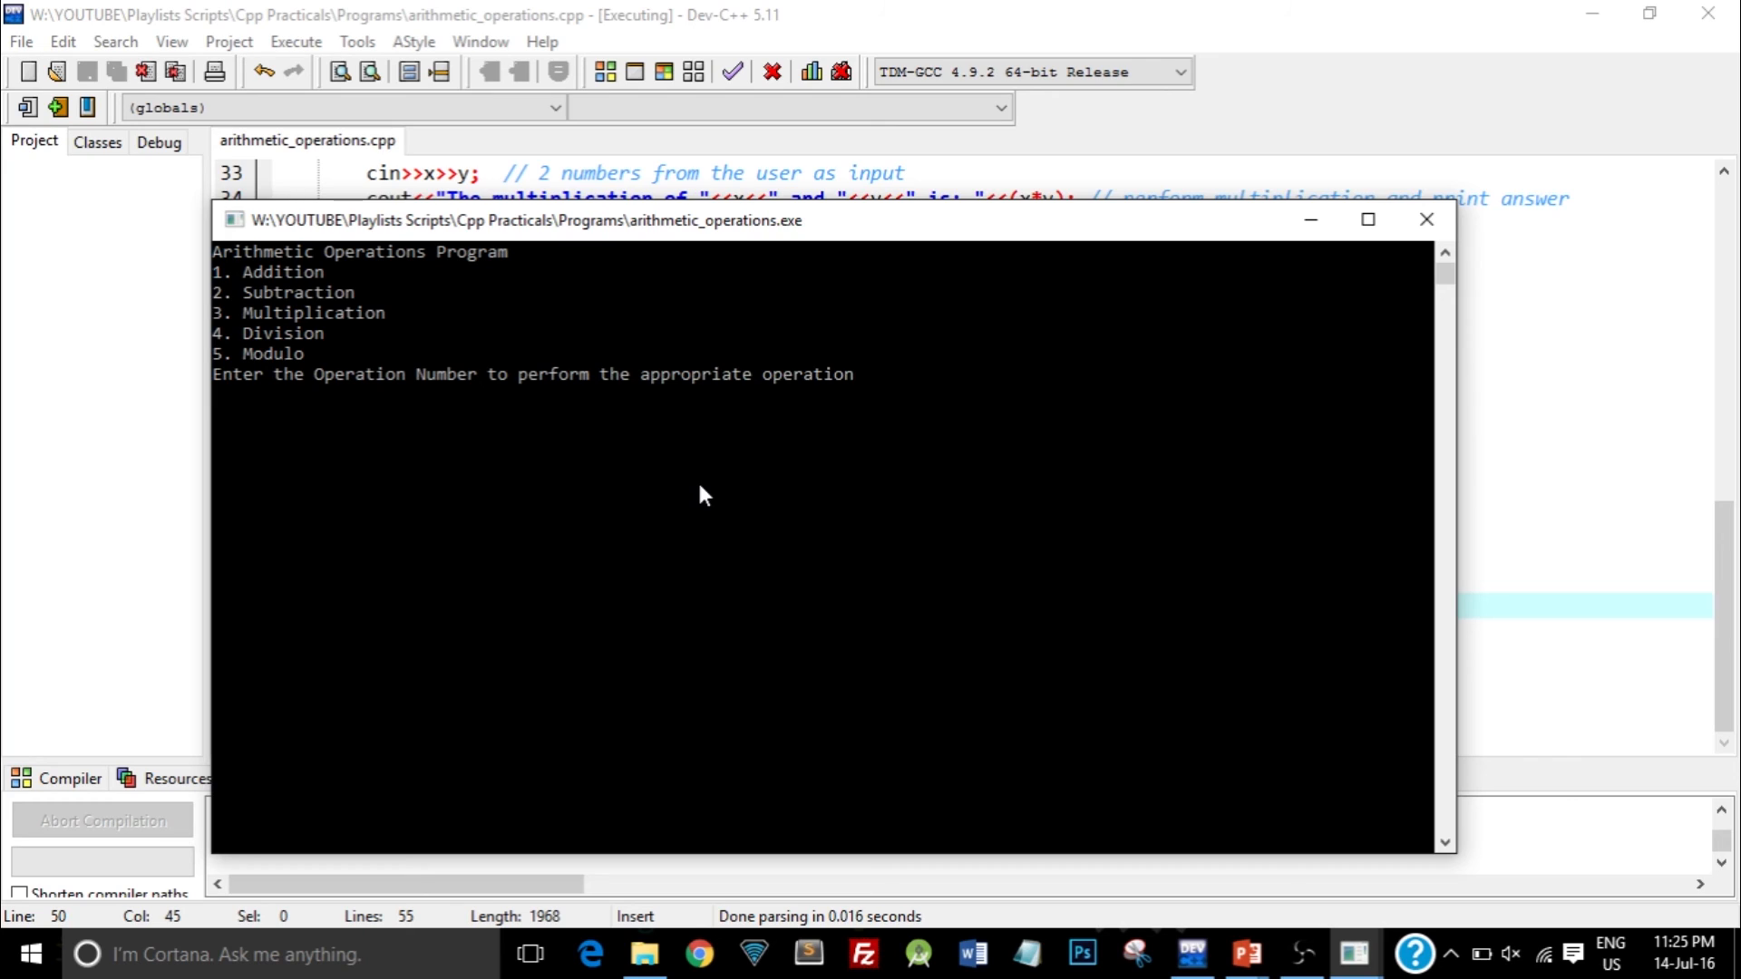
# - Enter option 7 in the rebuilt program's console
pyautogui.write('7')
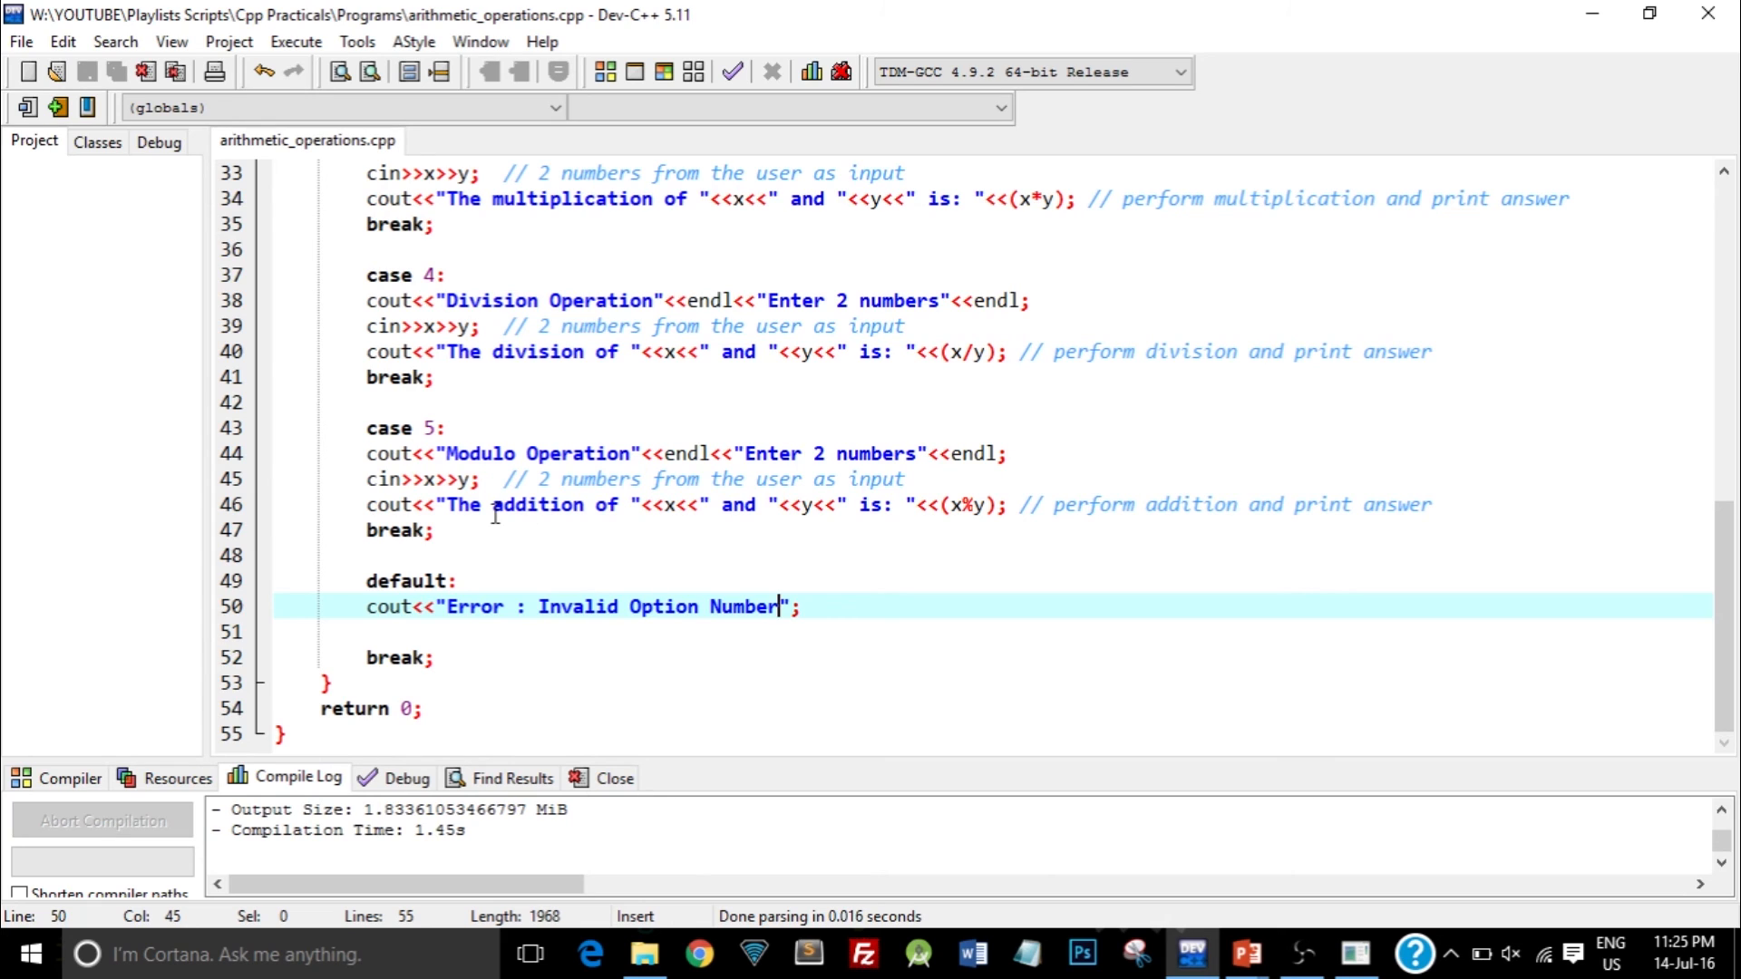
pyautogui.scroll(3)
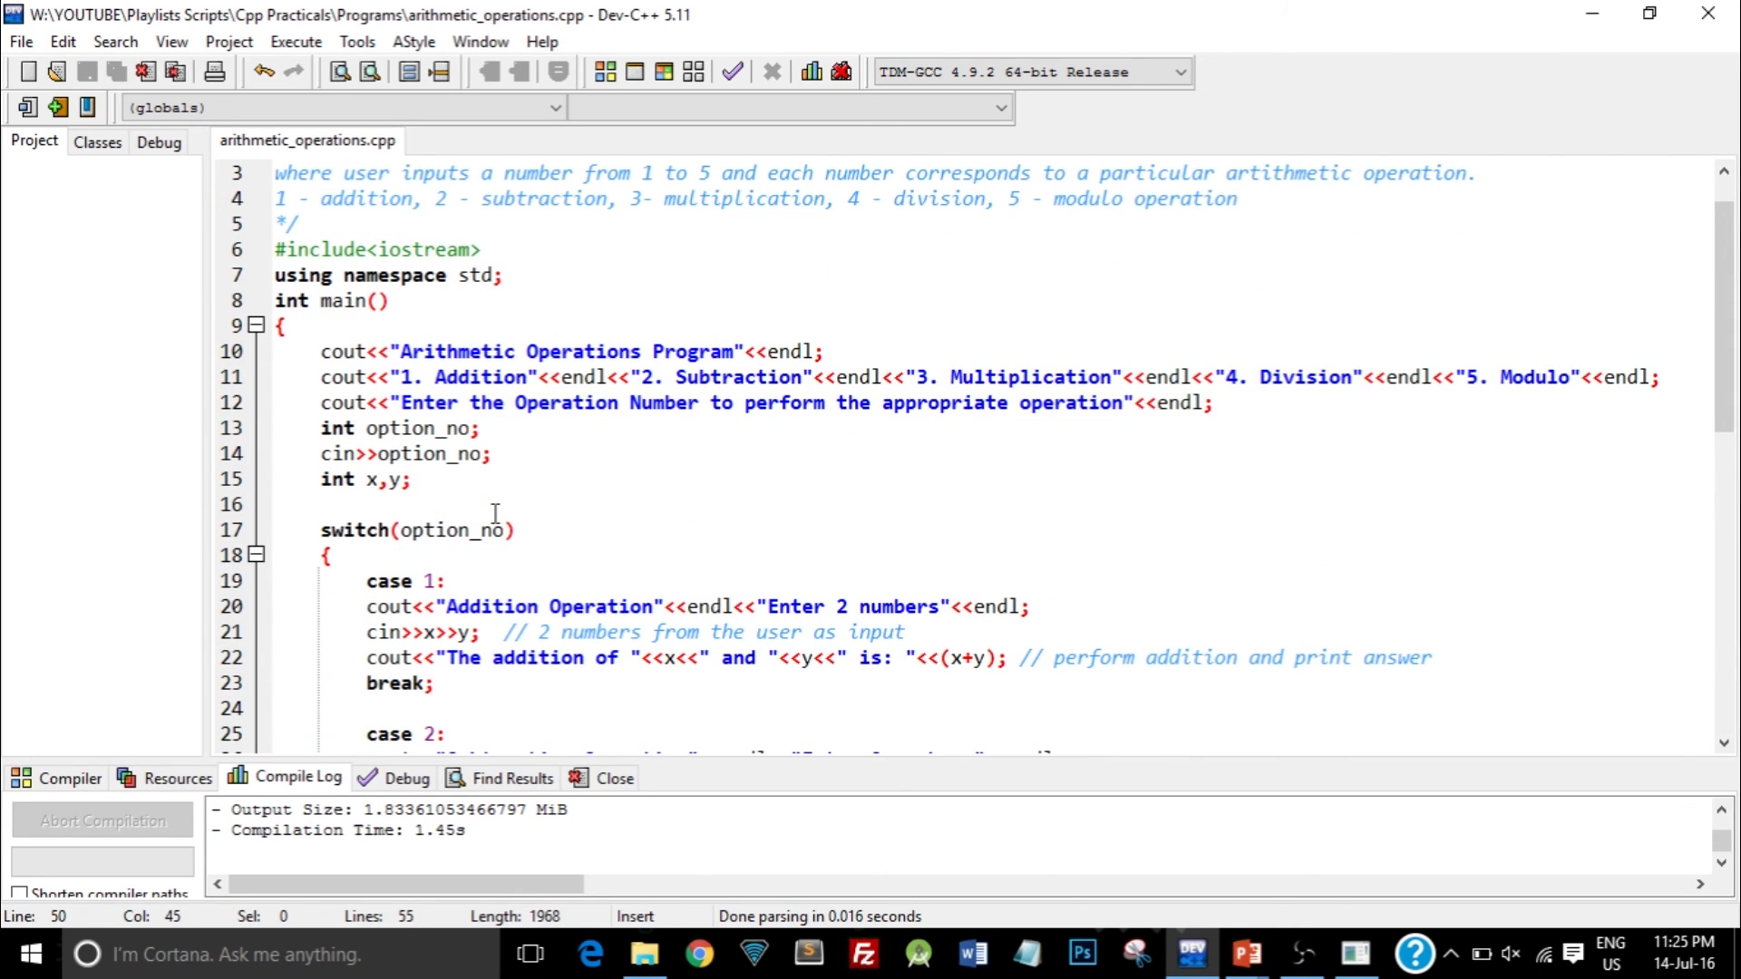
pyautogui.scroll(3)
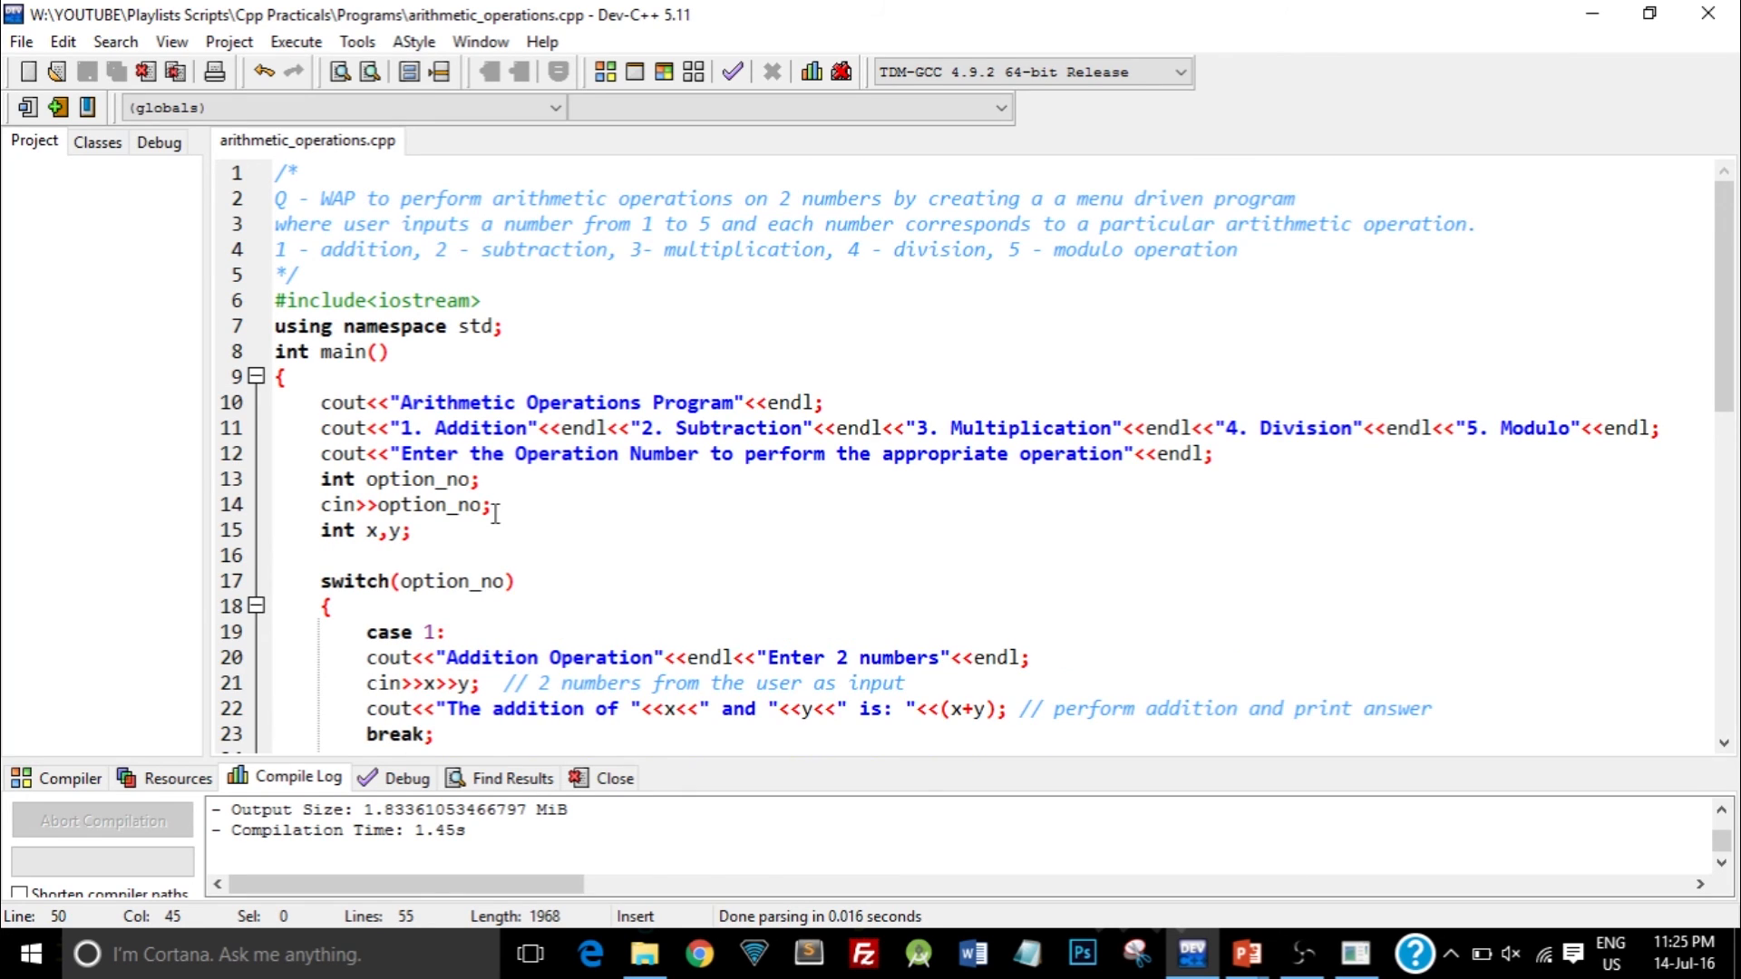
pyautogui.moveTo(589, 300)
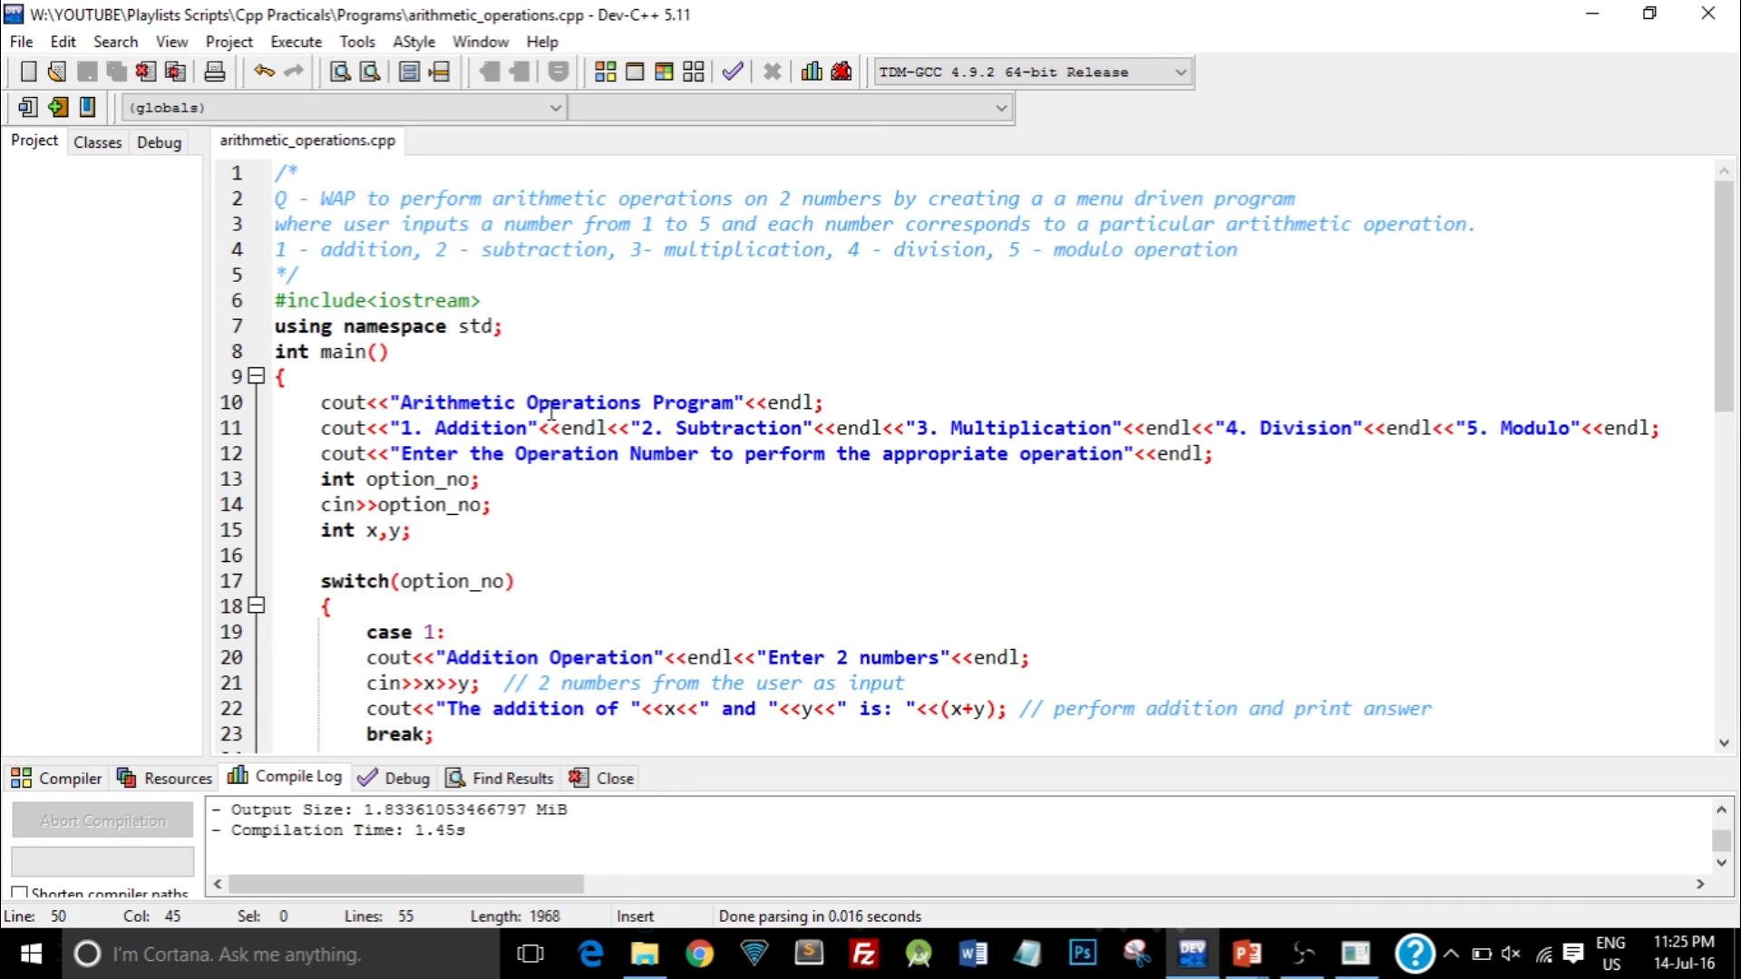
pyautogui.scroll(-3)
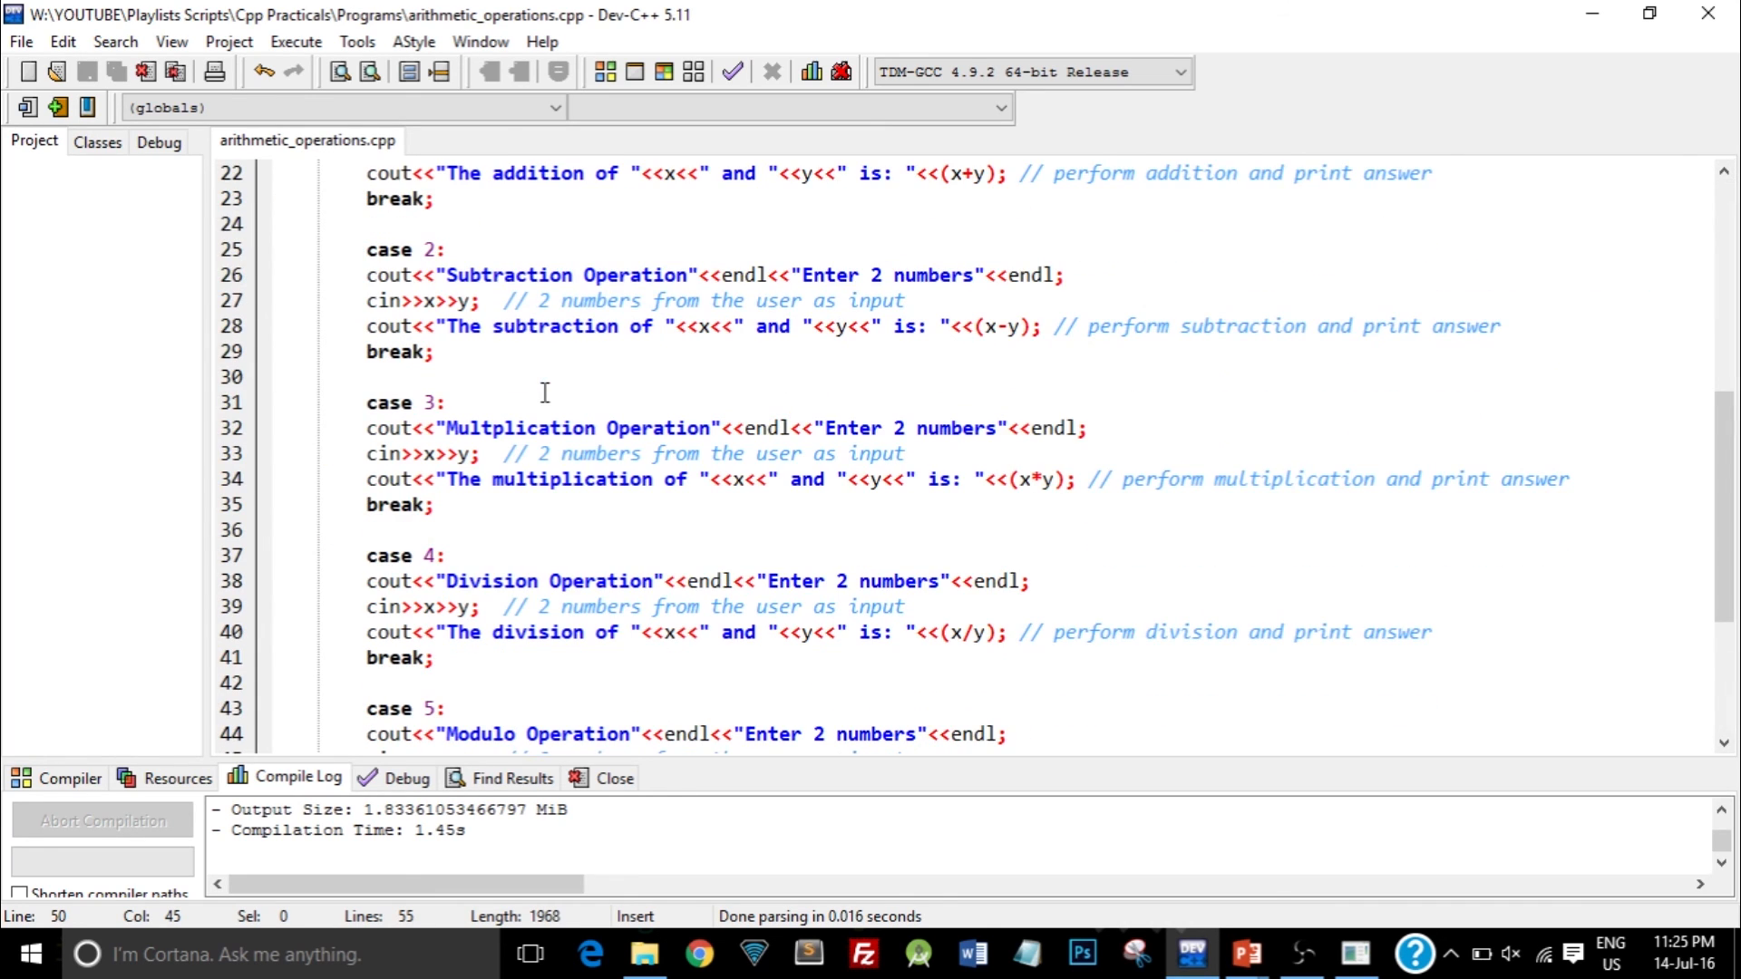
pyautogui.scroll(3)
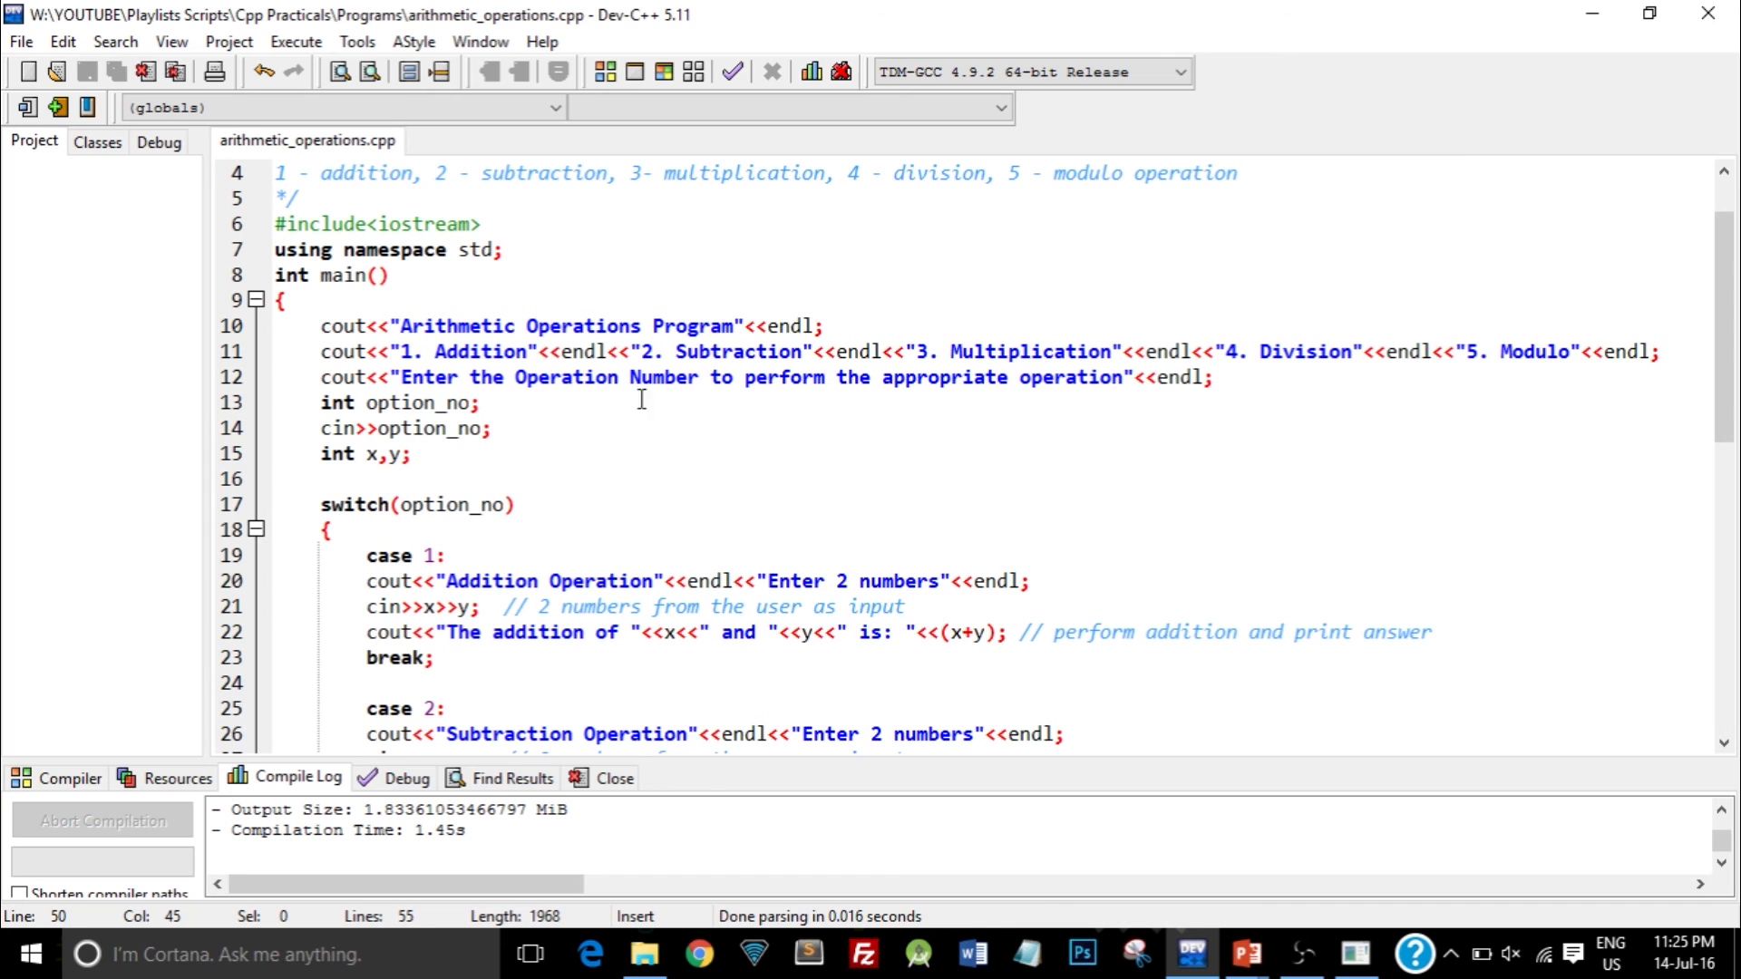
pyautogui.scroll(-3)
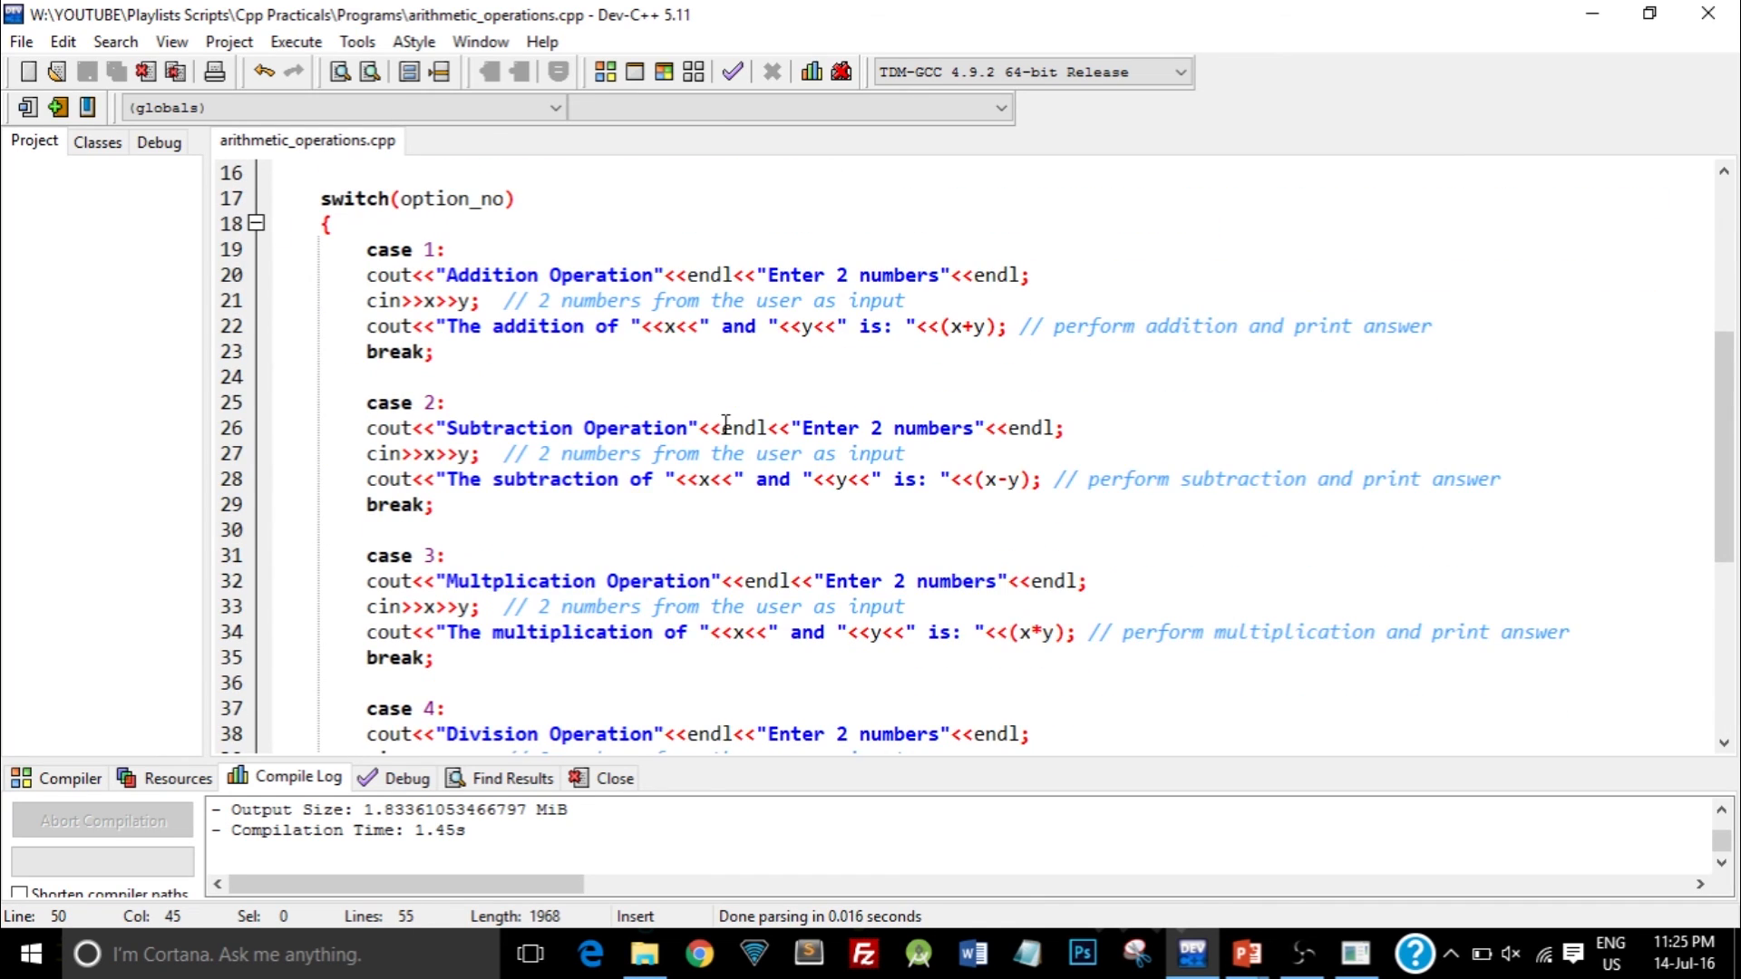
pyautogui.moveTo(744, 428)
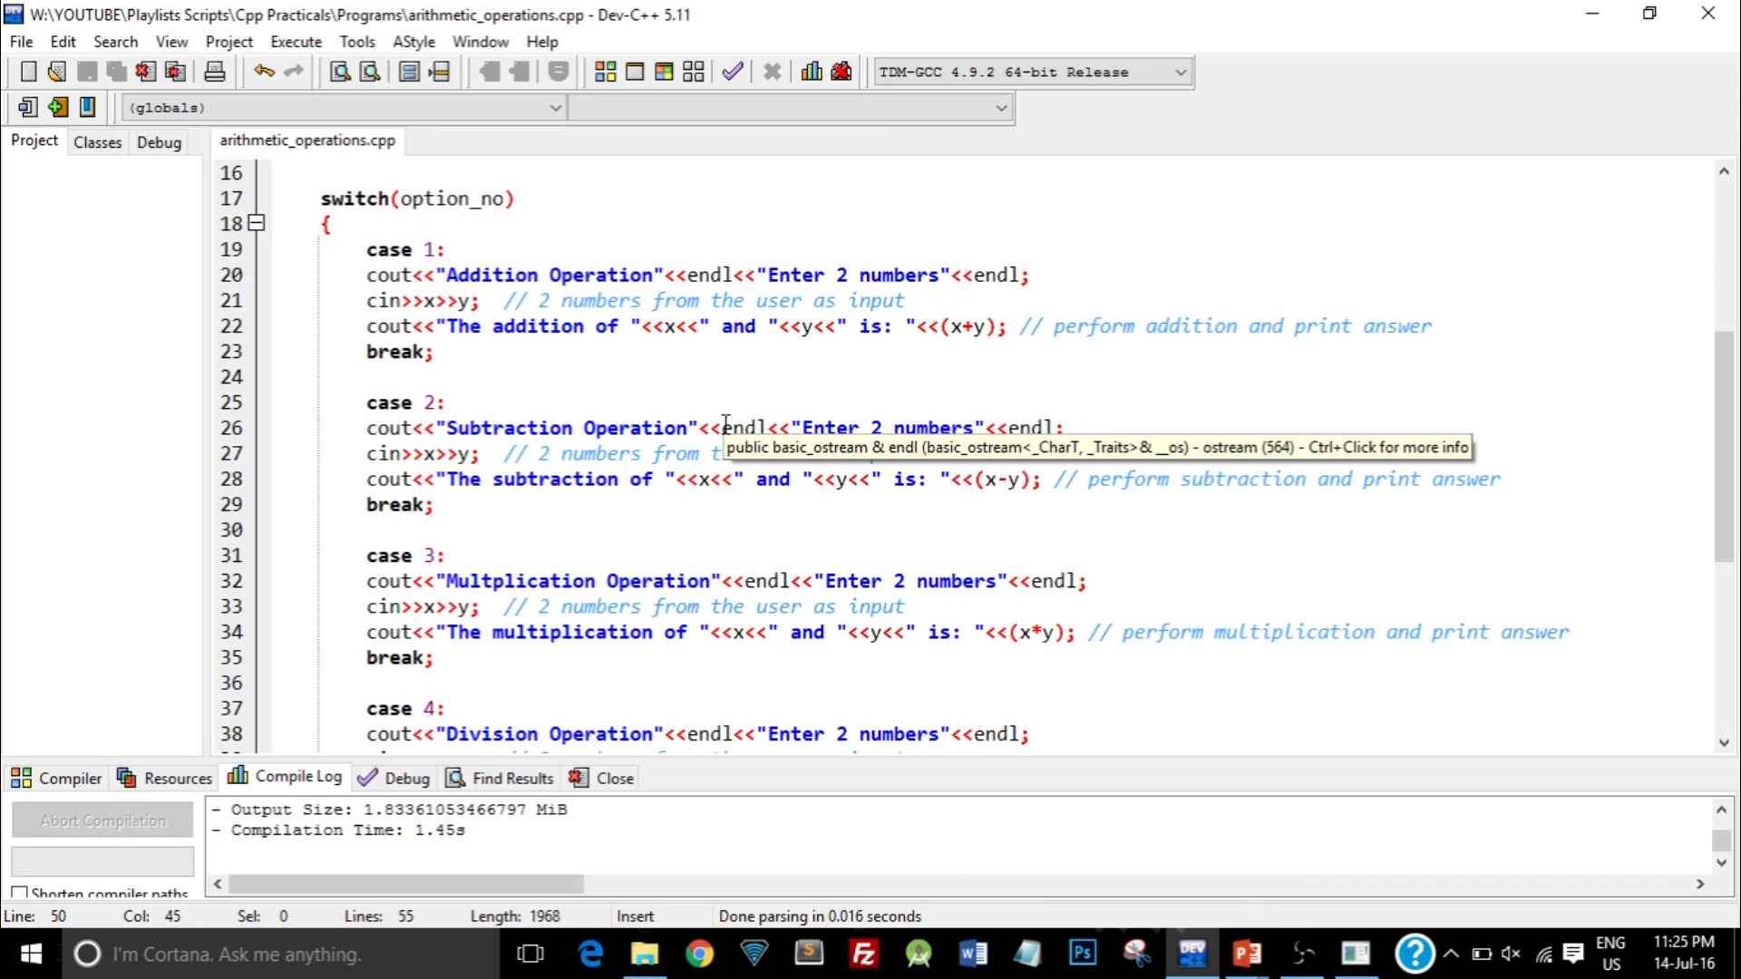